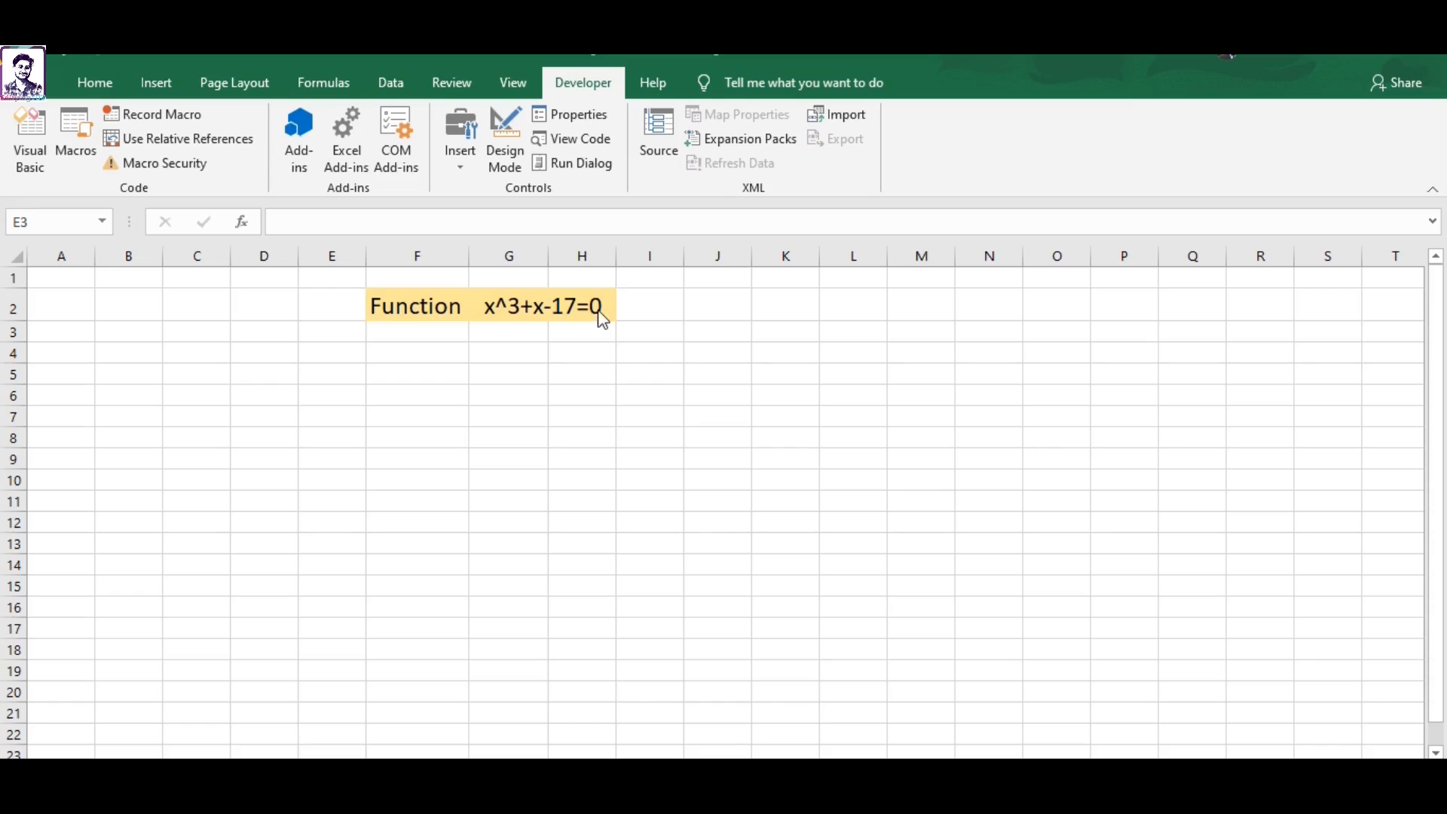
mouse_move(573, 308)
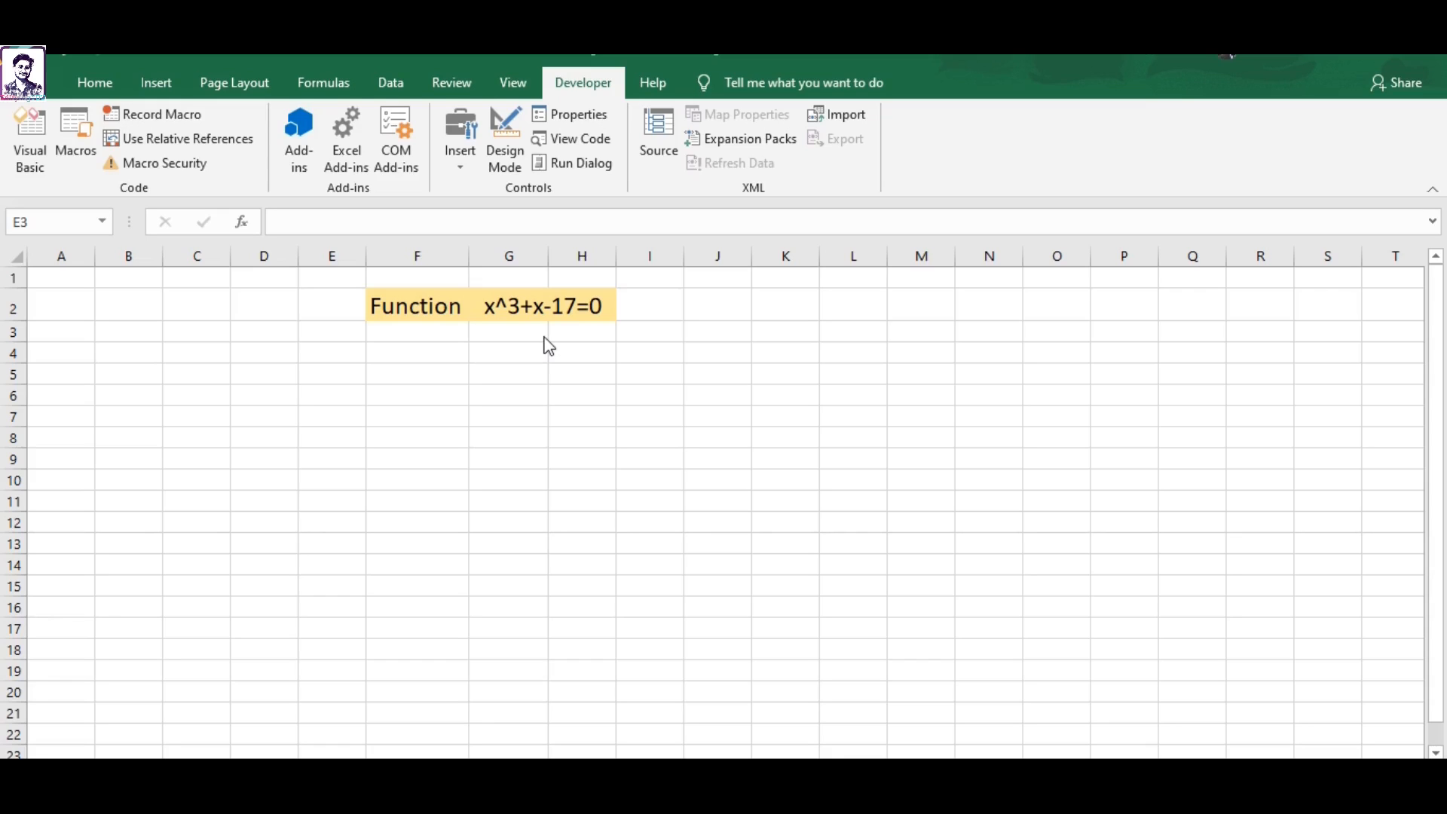
mouse_move(641, 244)
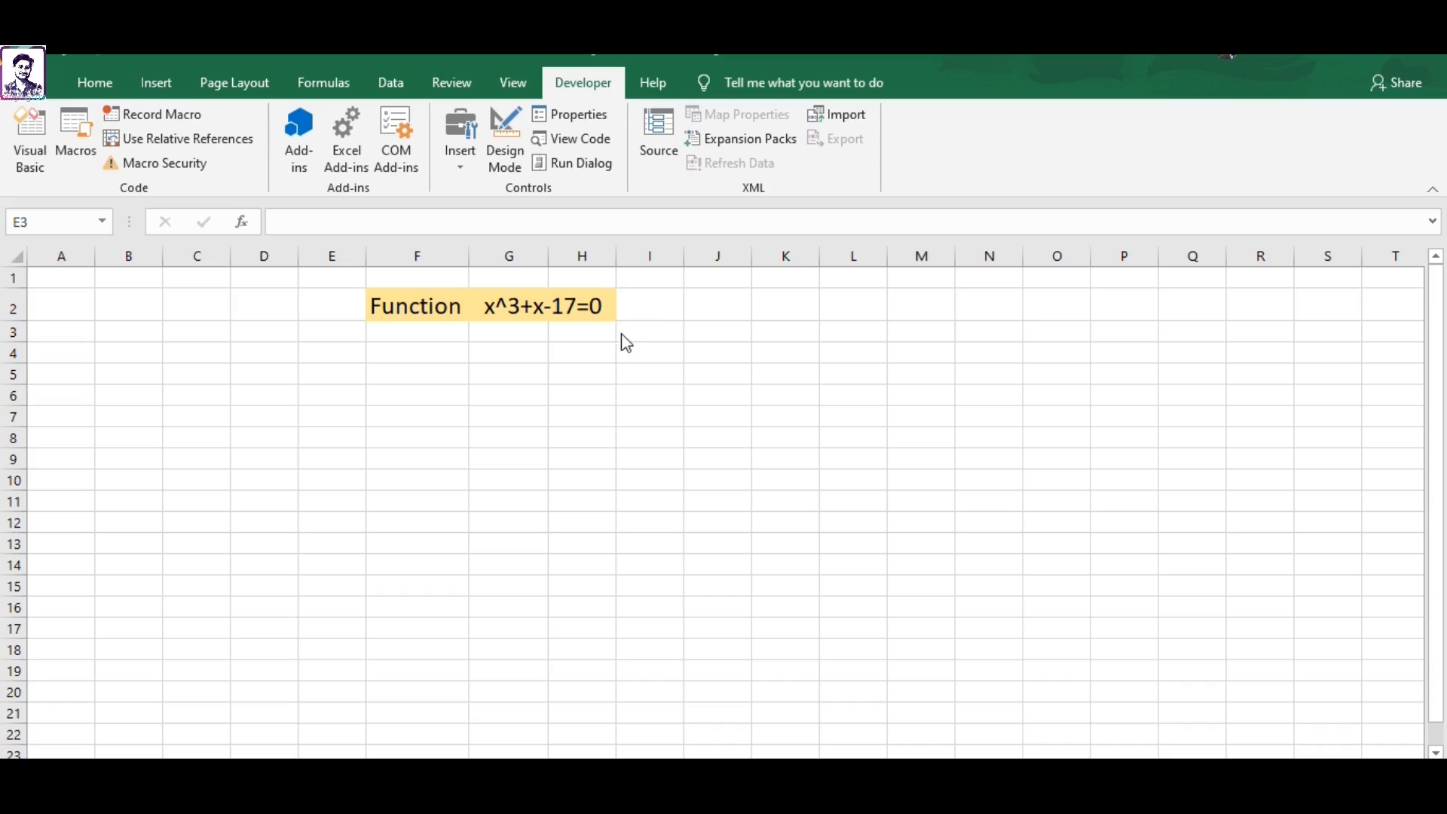
Start a new Sub bisection() procedure in a VBA module from the Developer ribbon.
click(331, 331)
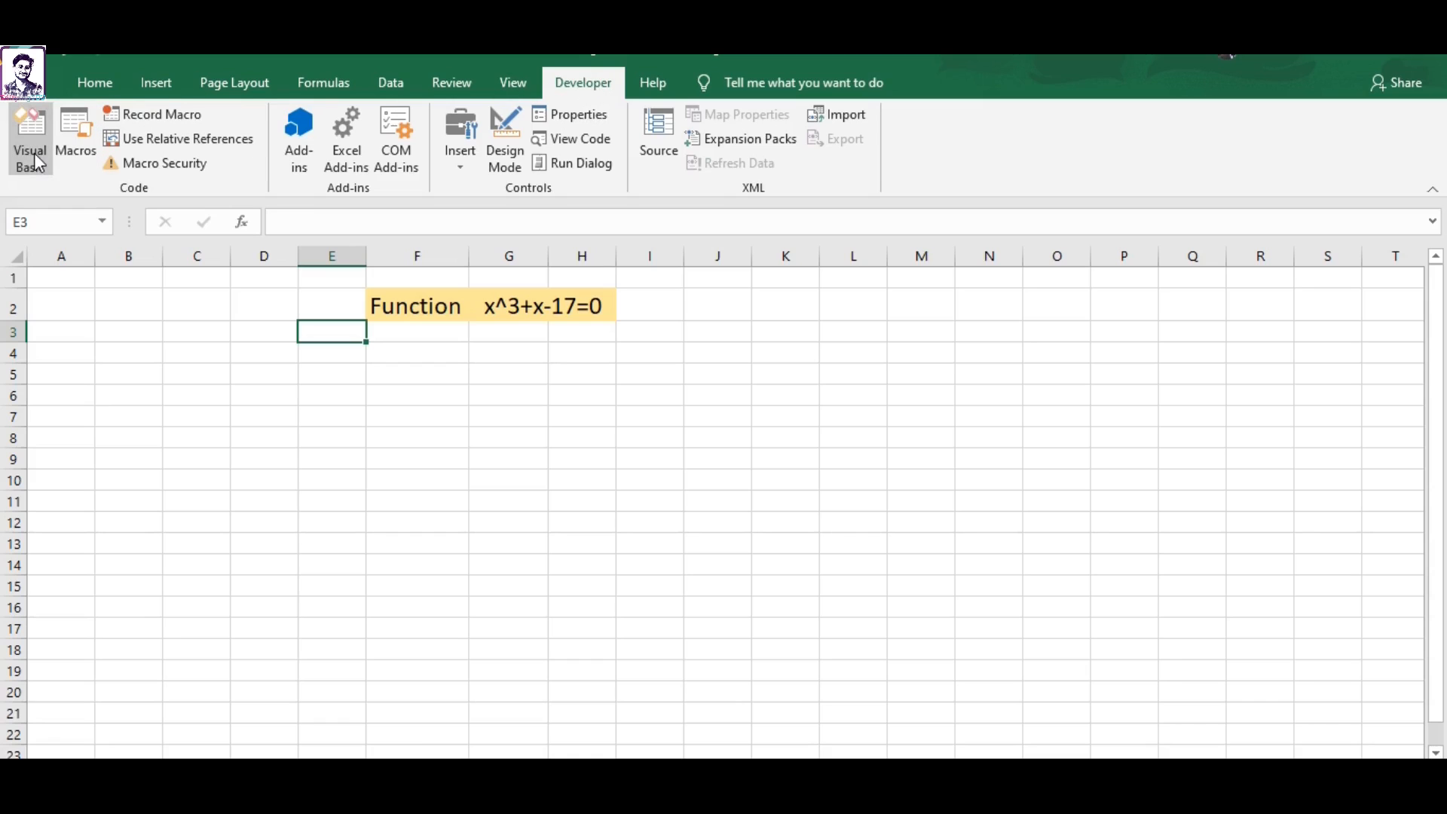
click(31, 139)
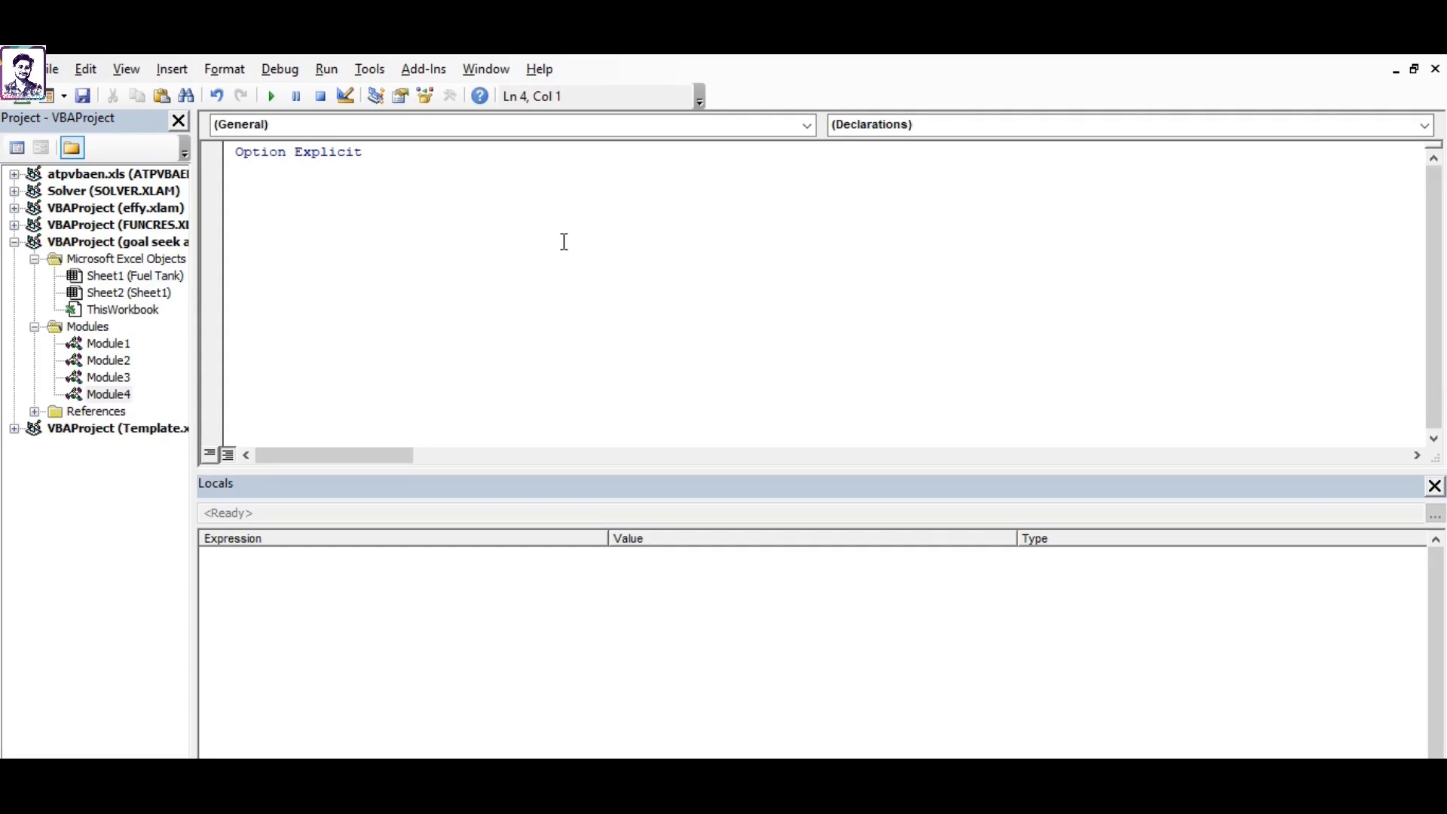
text(sub bisec)
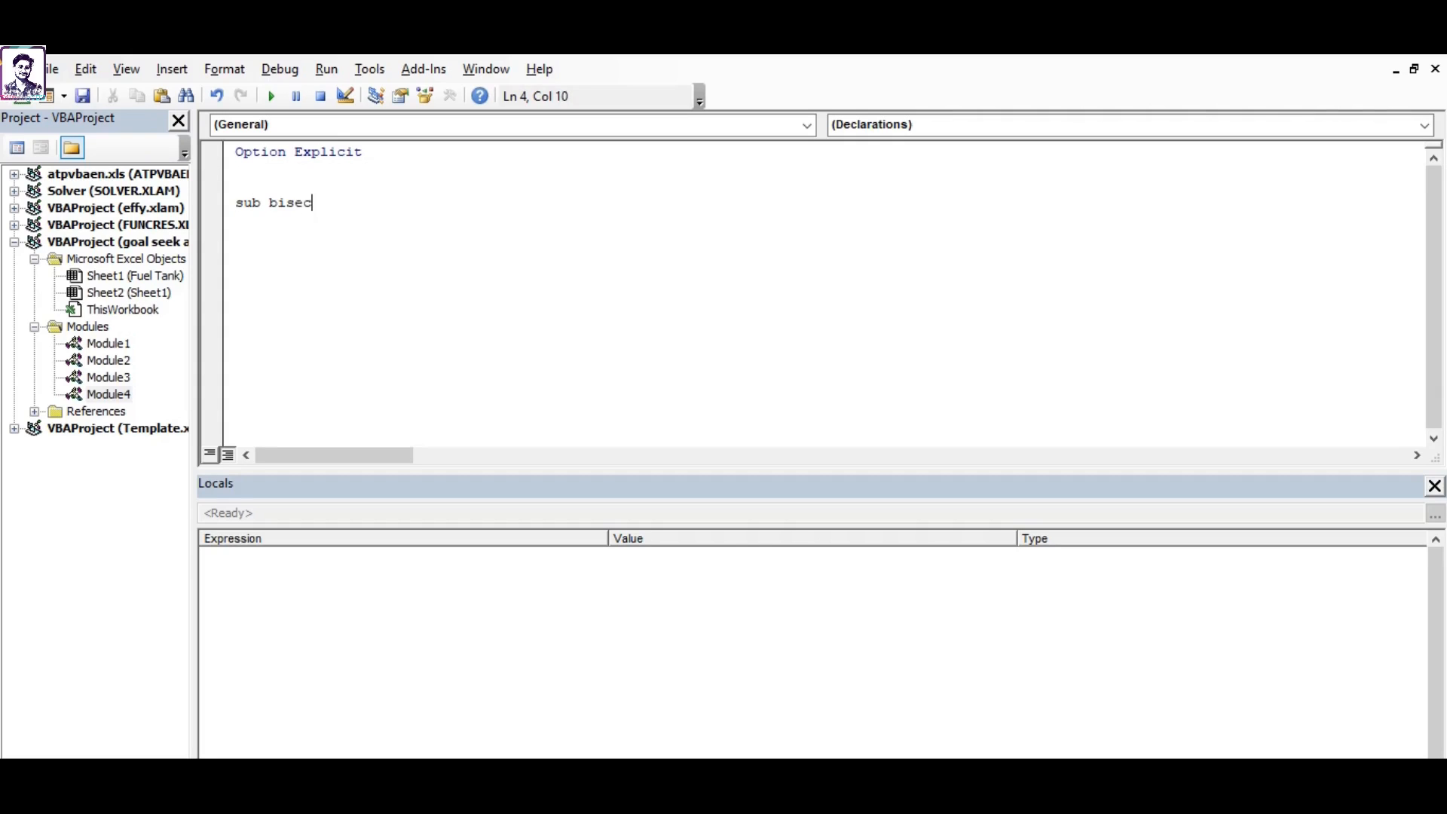
text(tion())
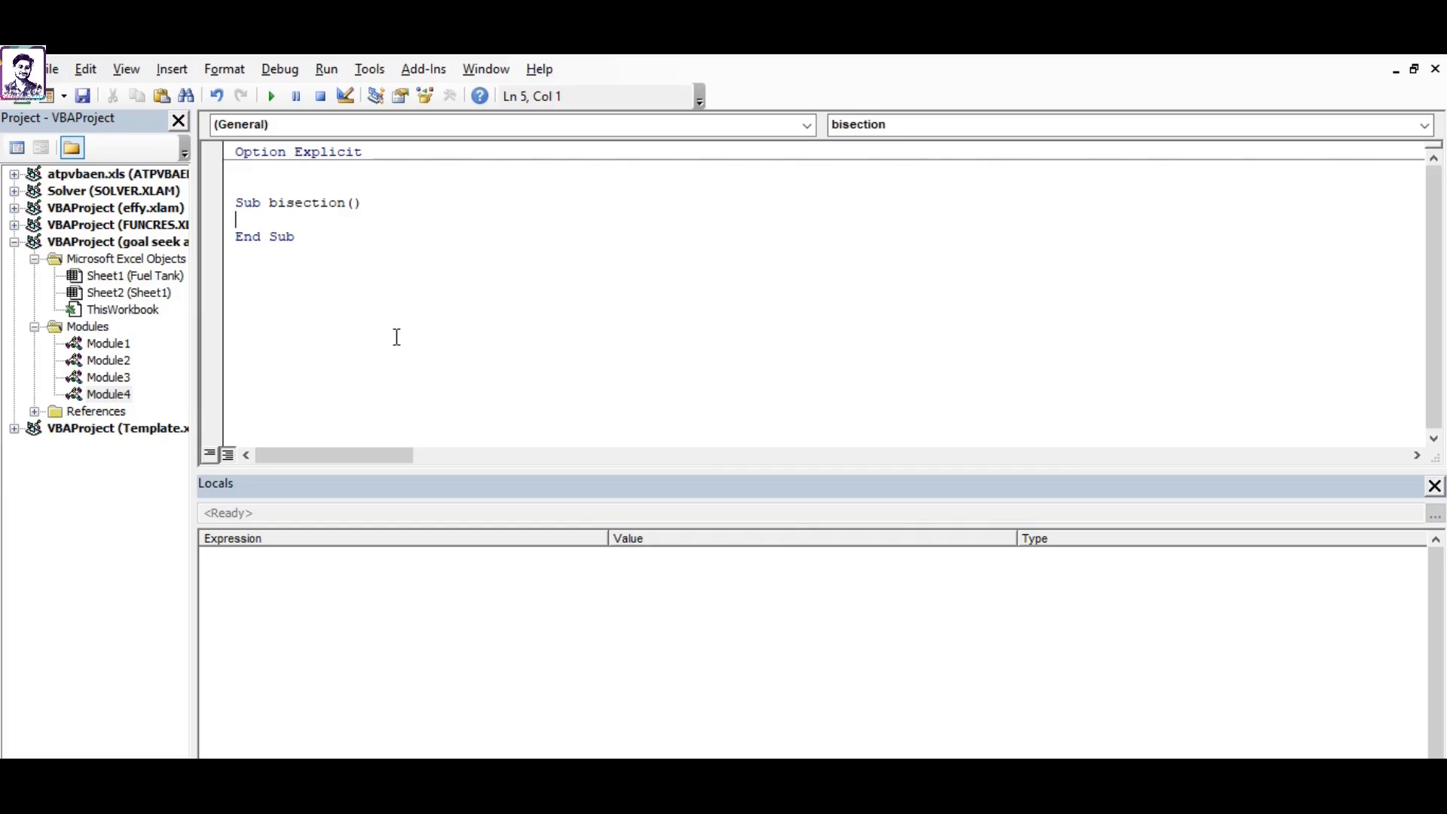
Declare the loop counter with Dim i As Integer.
text(dim)
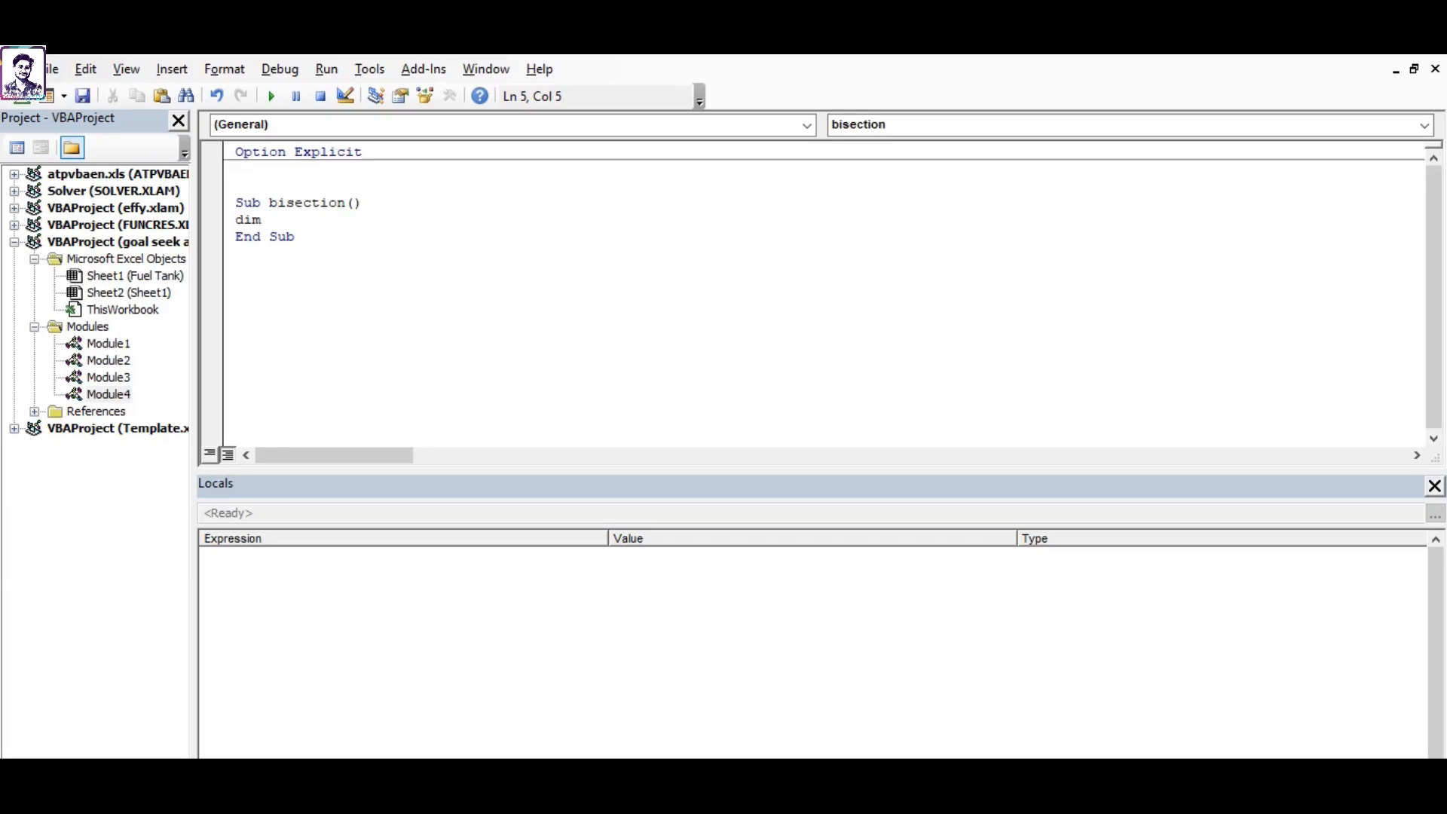
text(i as)
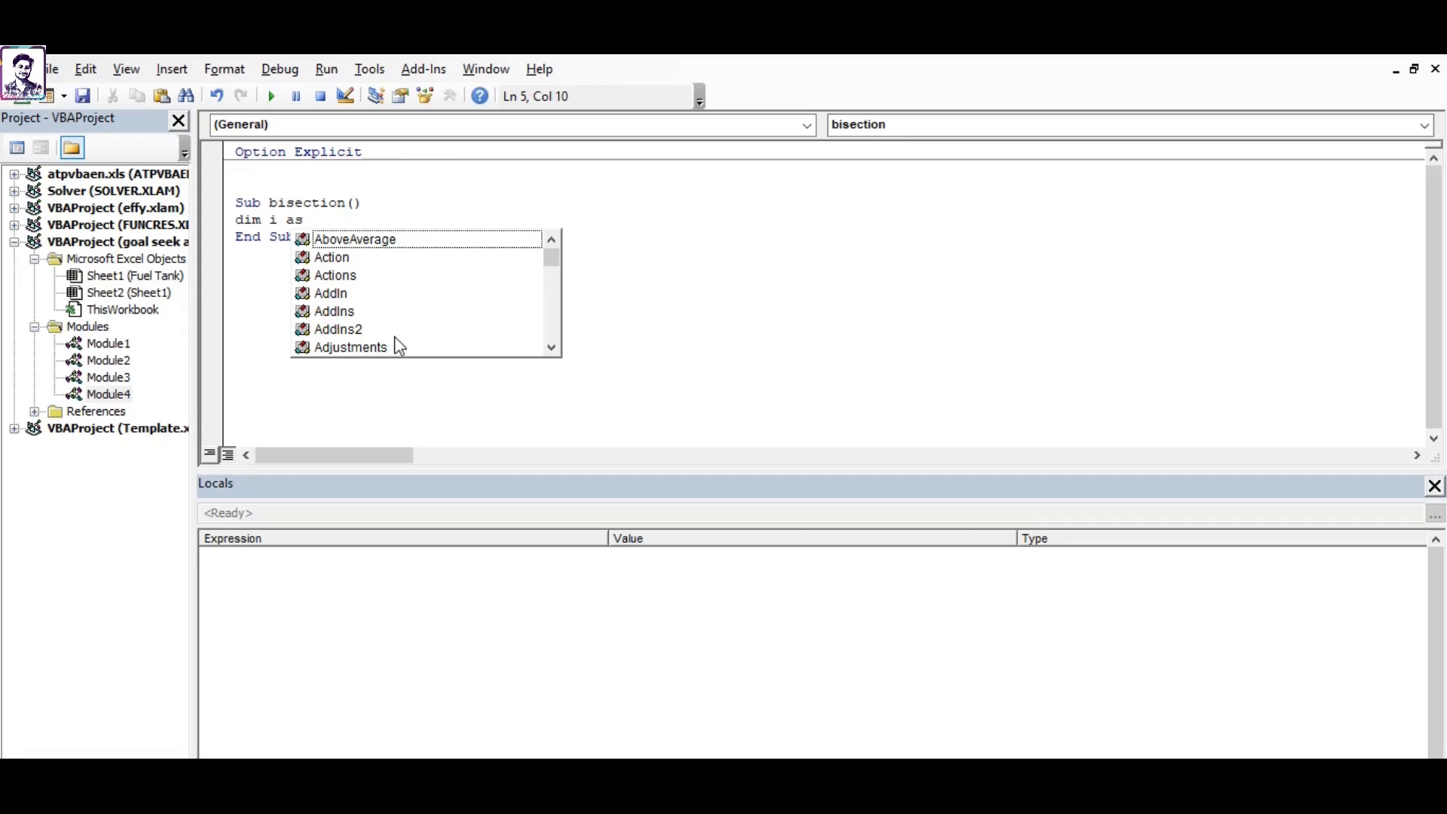
text(inte)
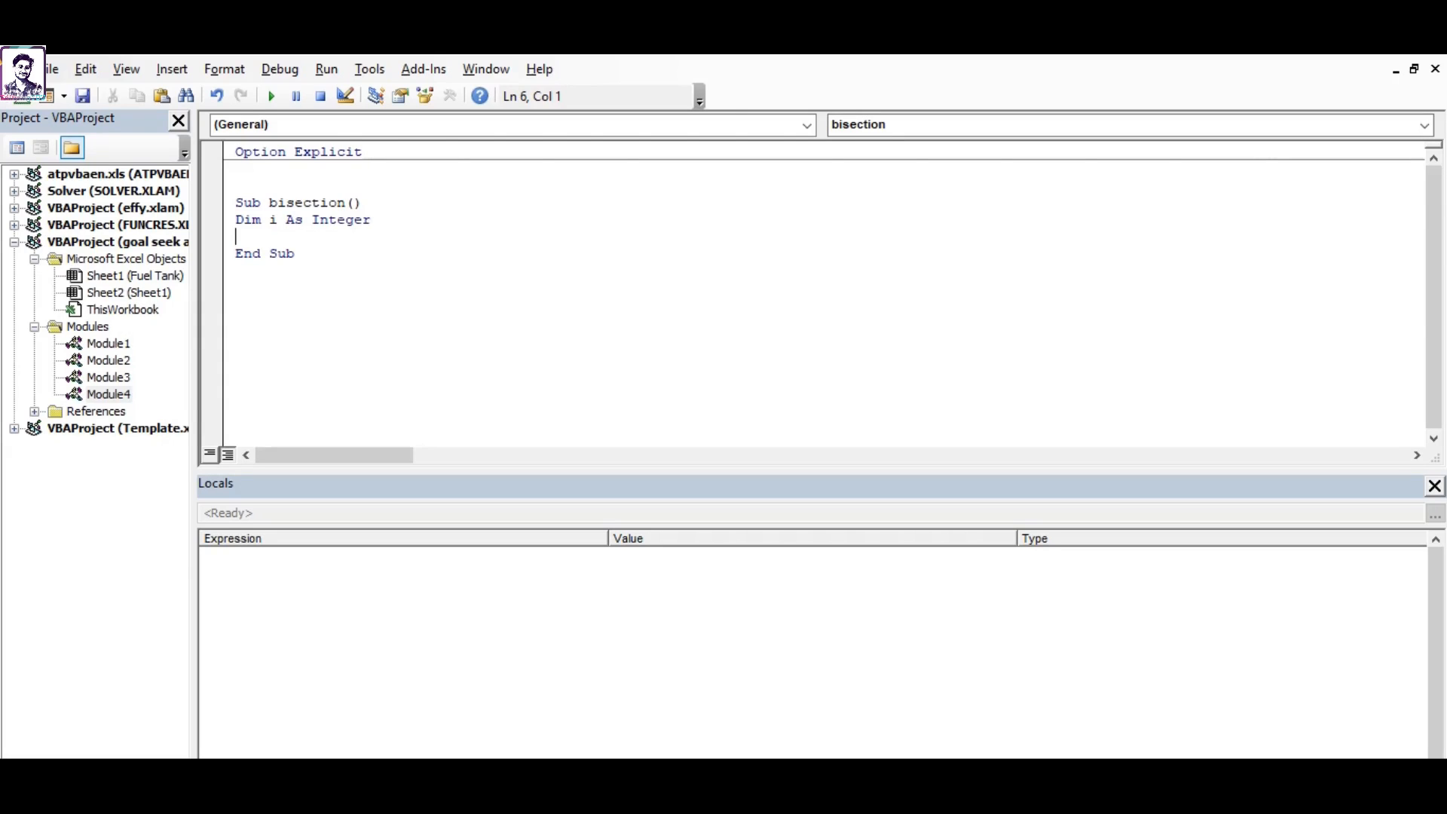
Prompt for the low bound with a = InputBox("enter the low bound"), clearing the compile error.
text(a =)
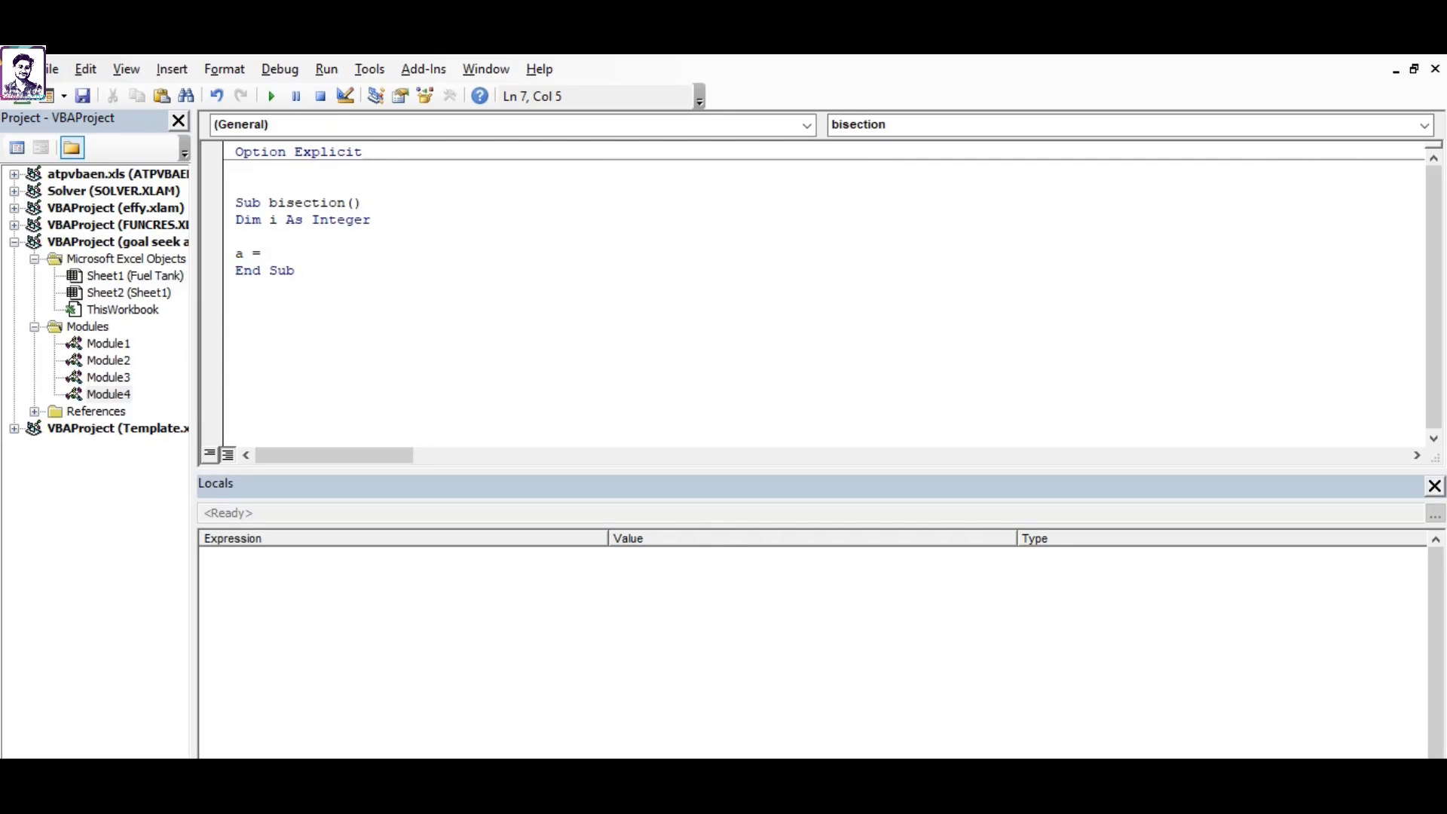
text(in)
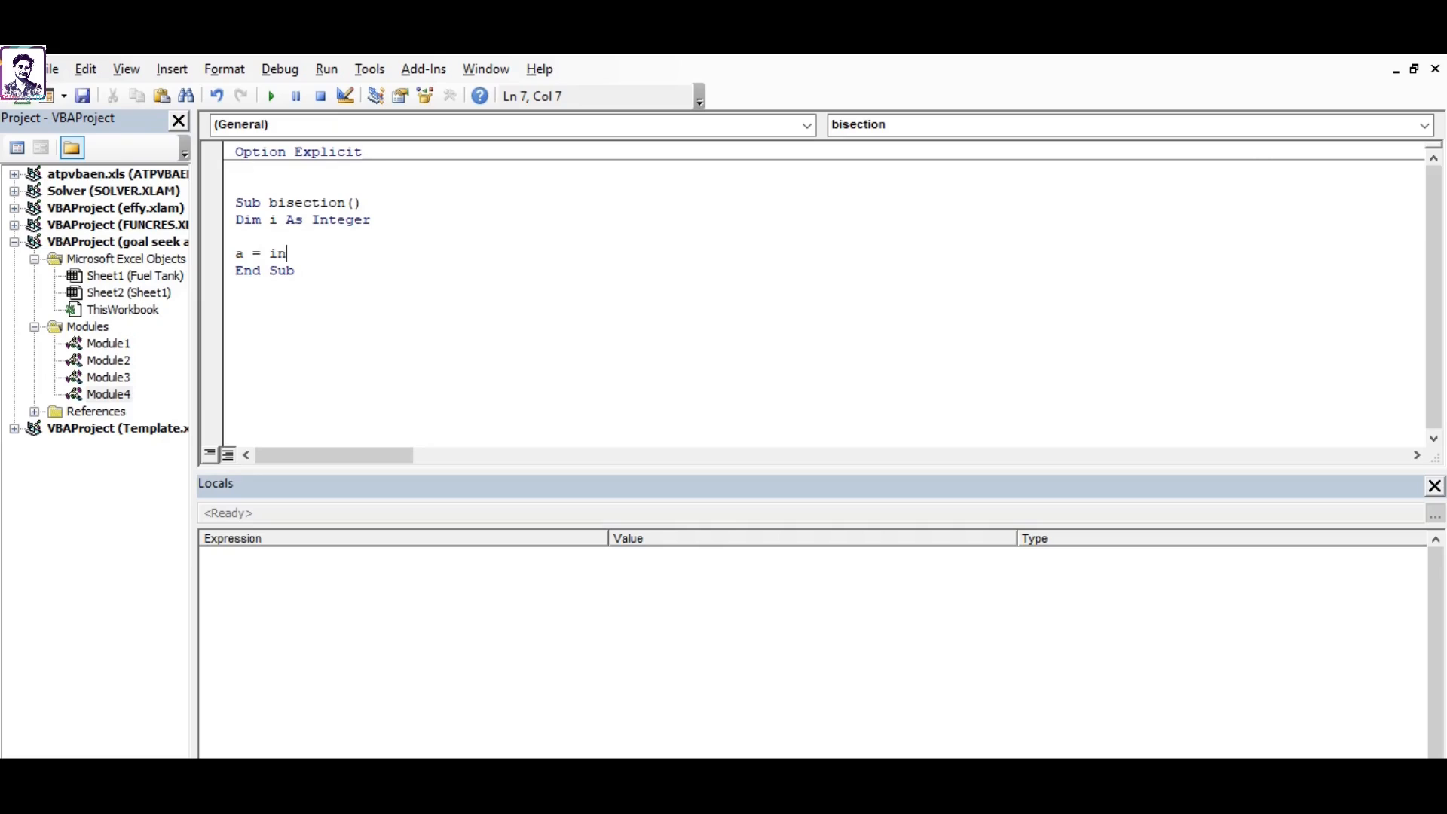
text(put)
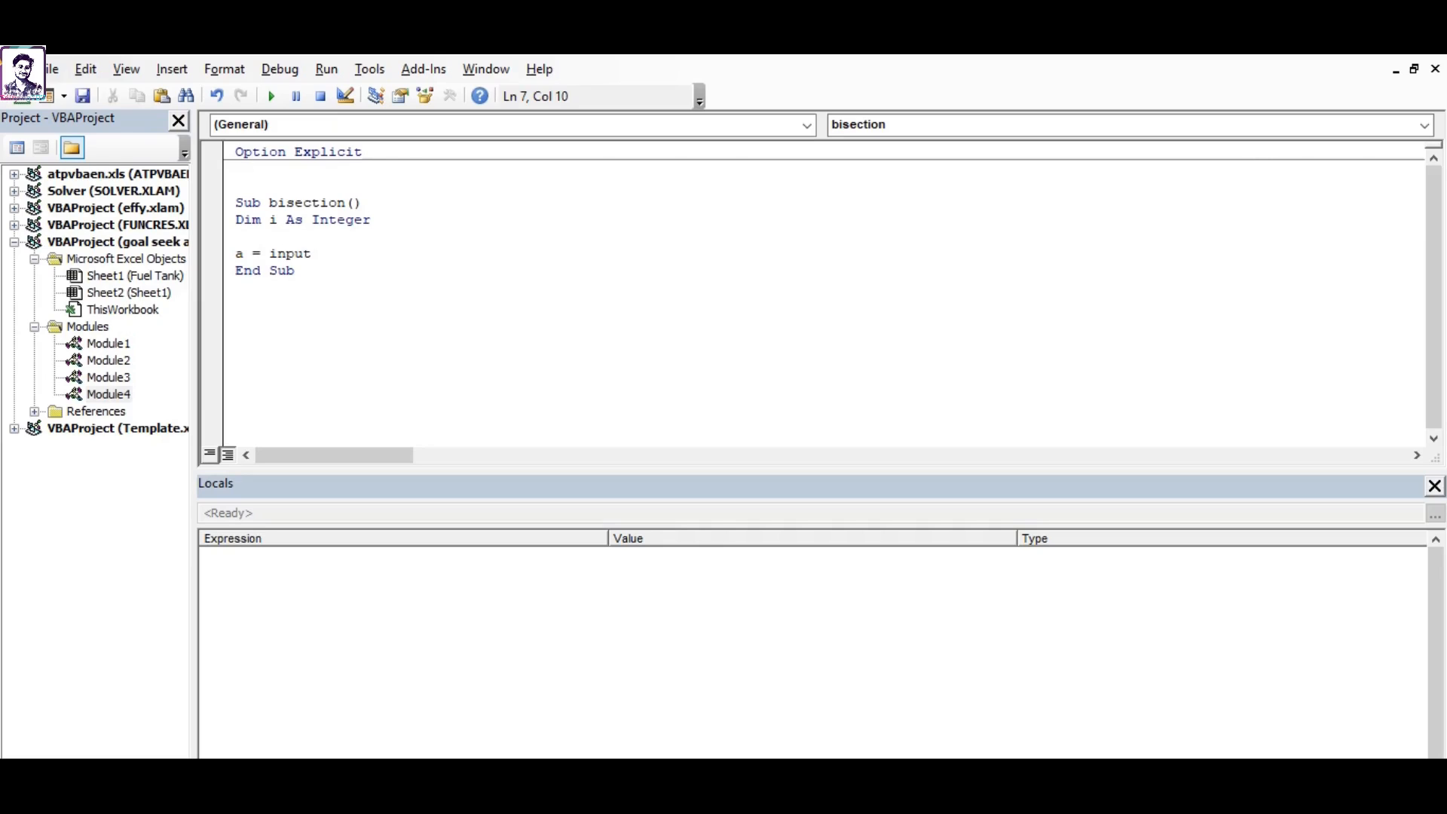
text((")
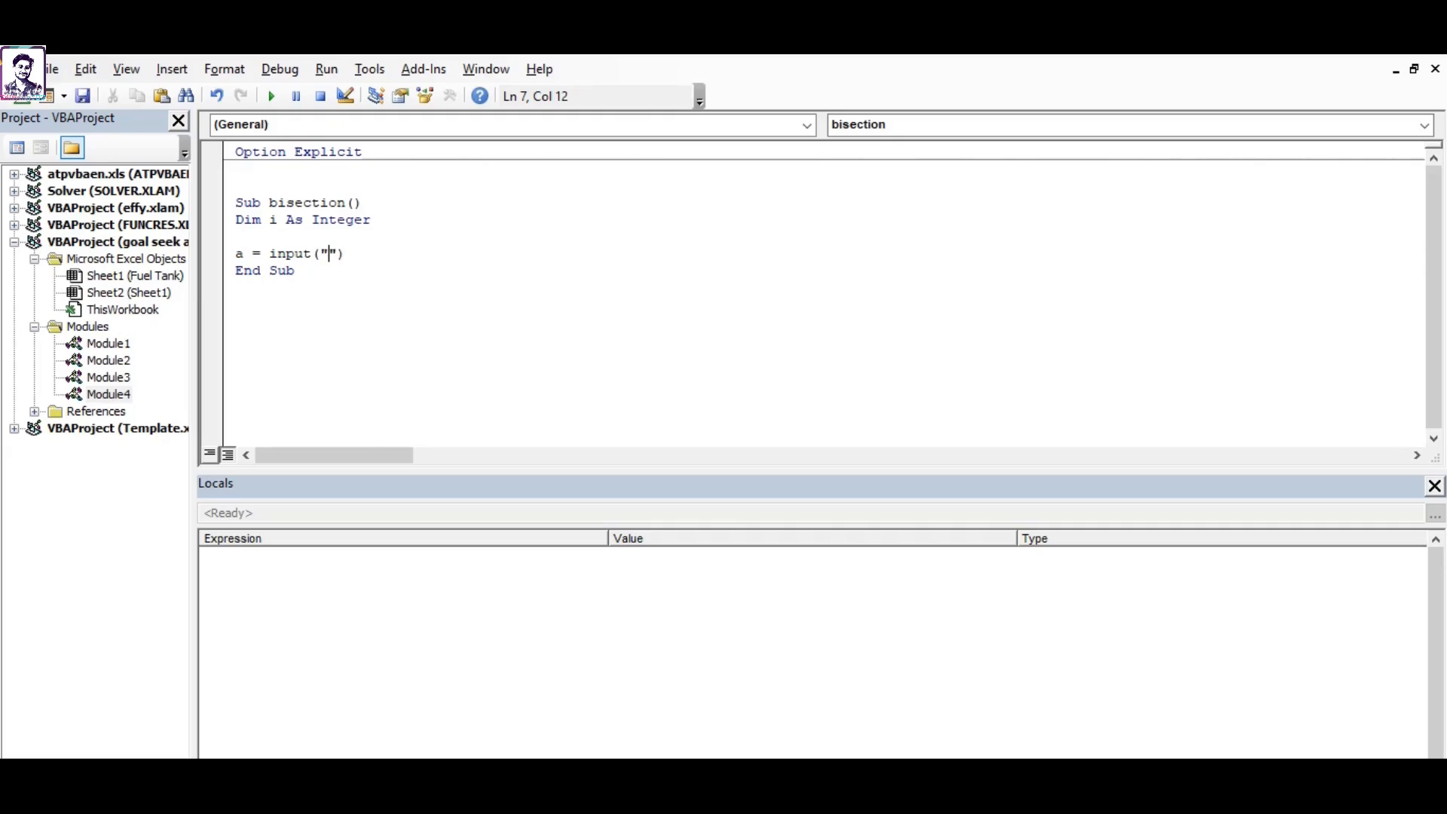
text(enter)
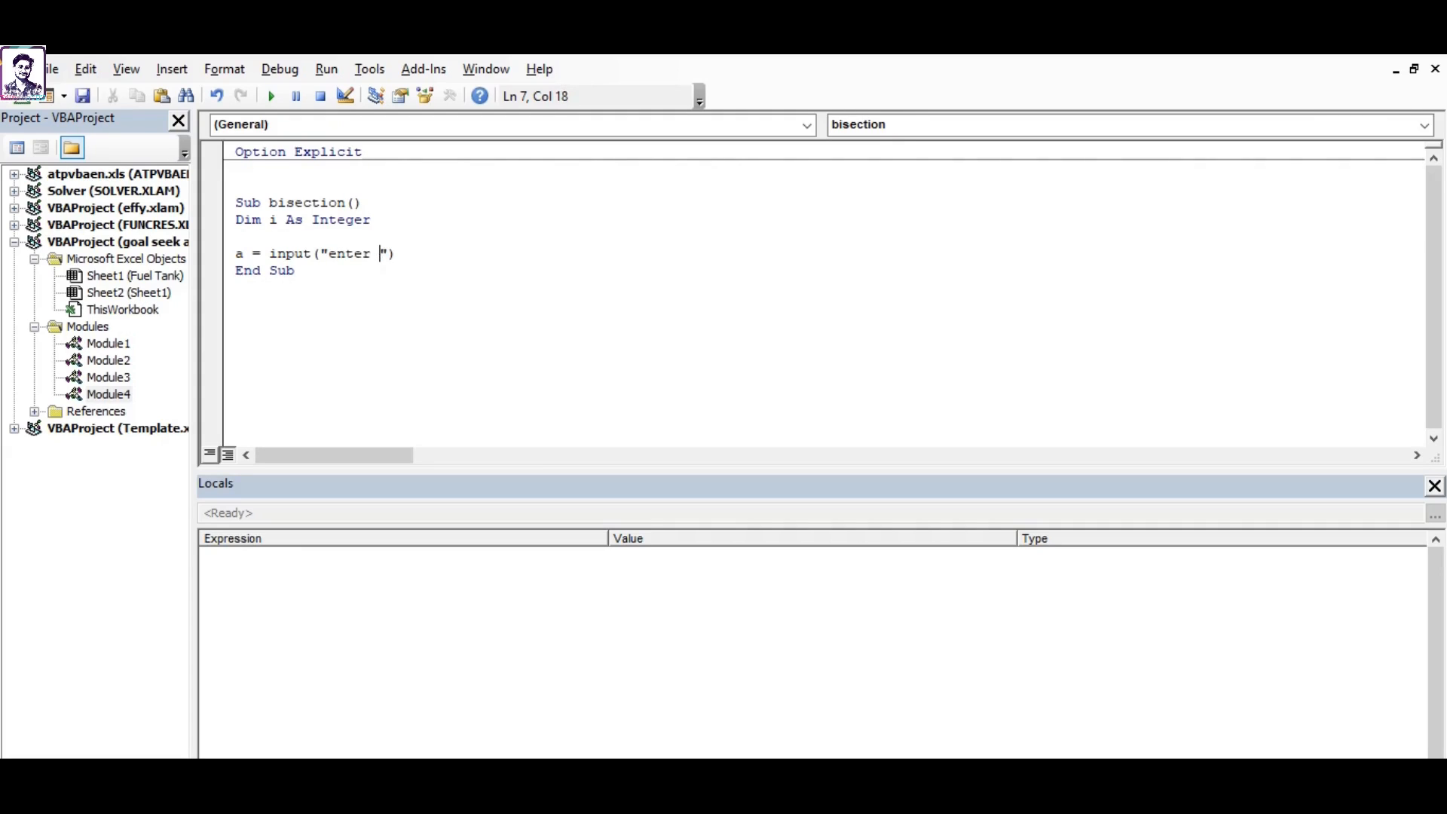
text(the low bo)
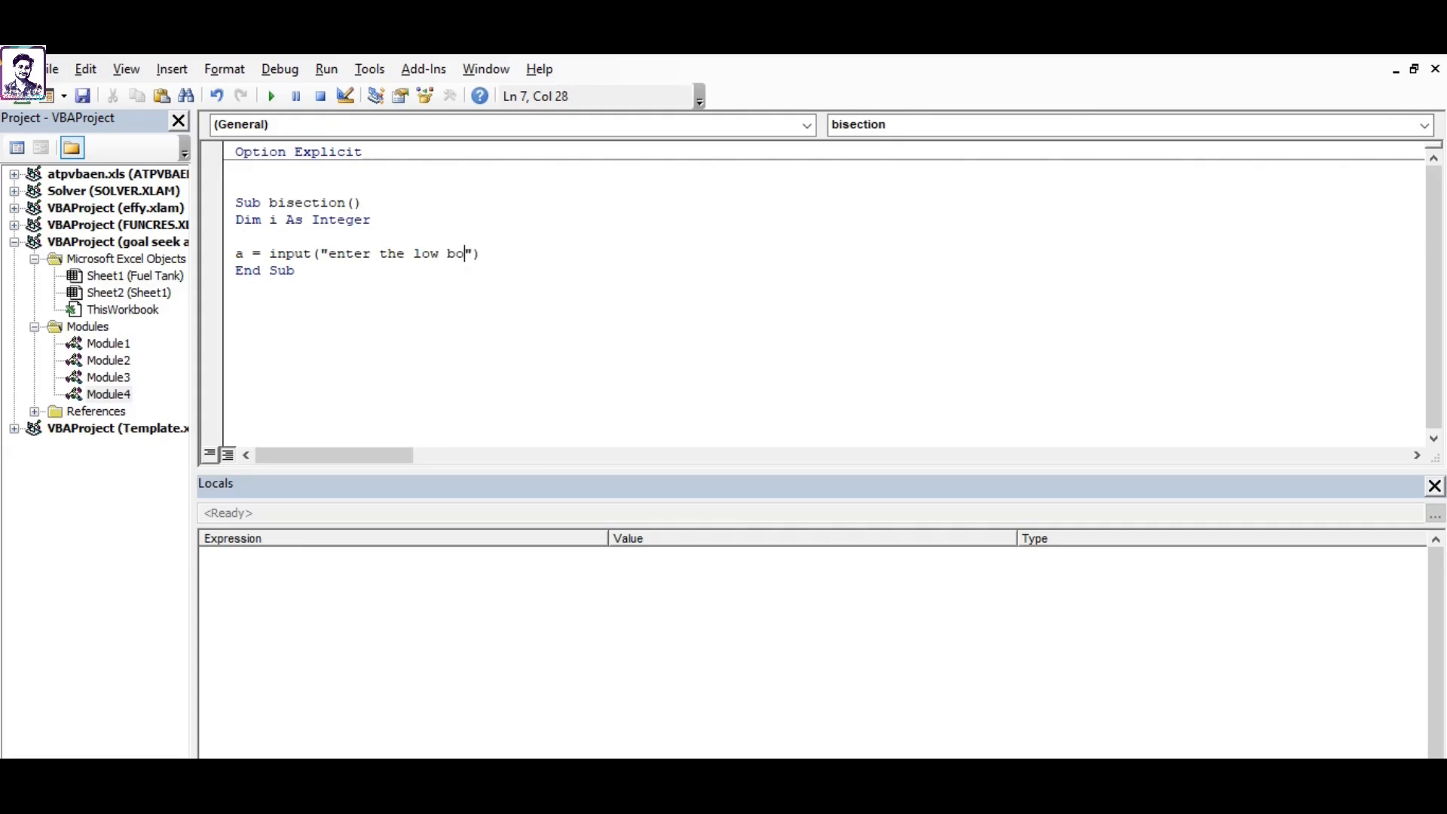
text(und)
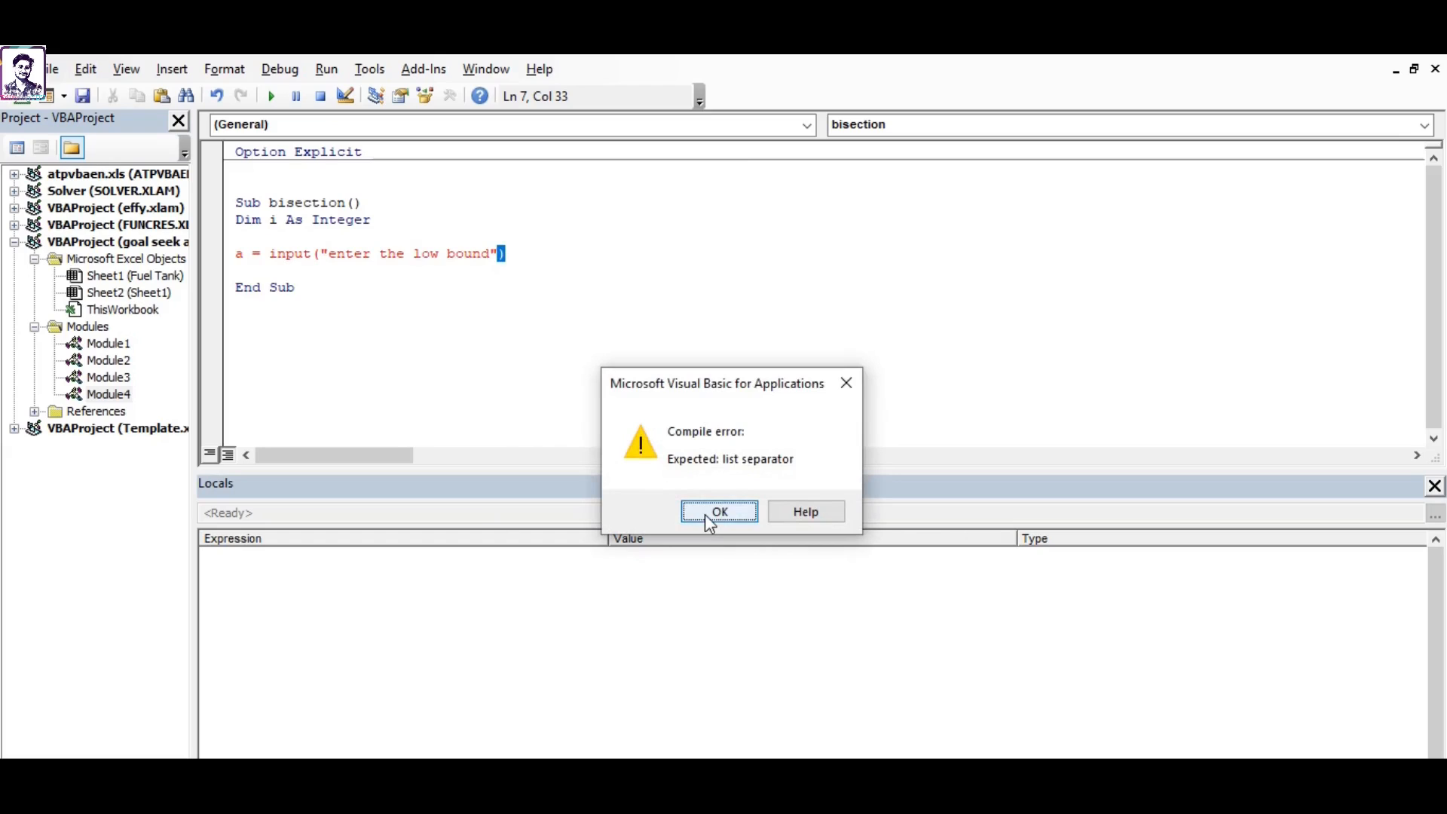
click(720, 511)
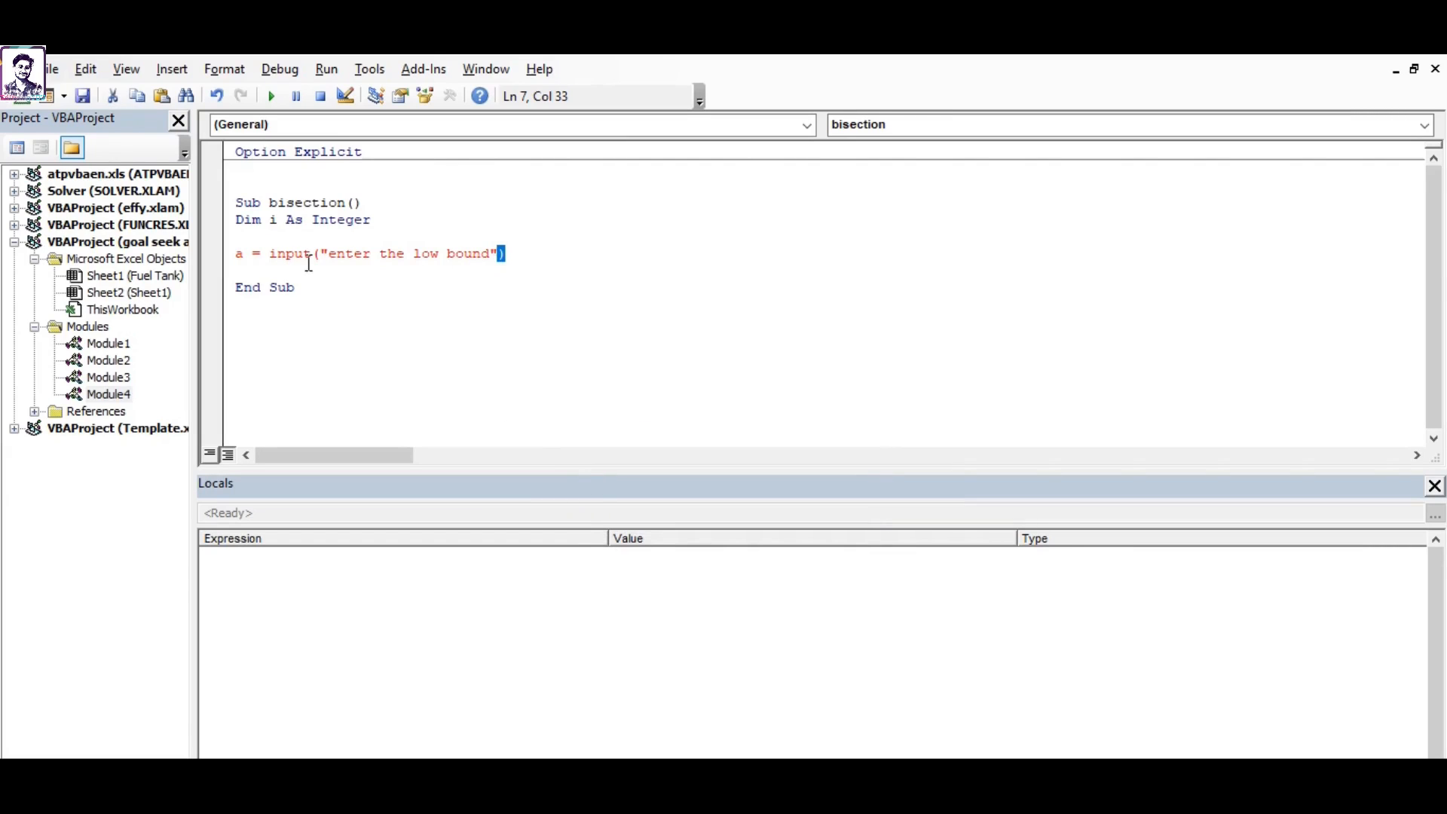
text(box)
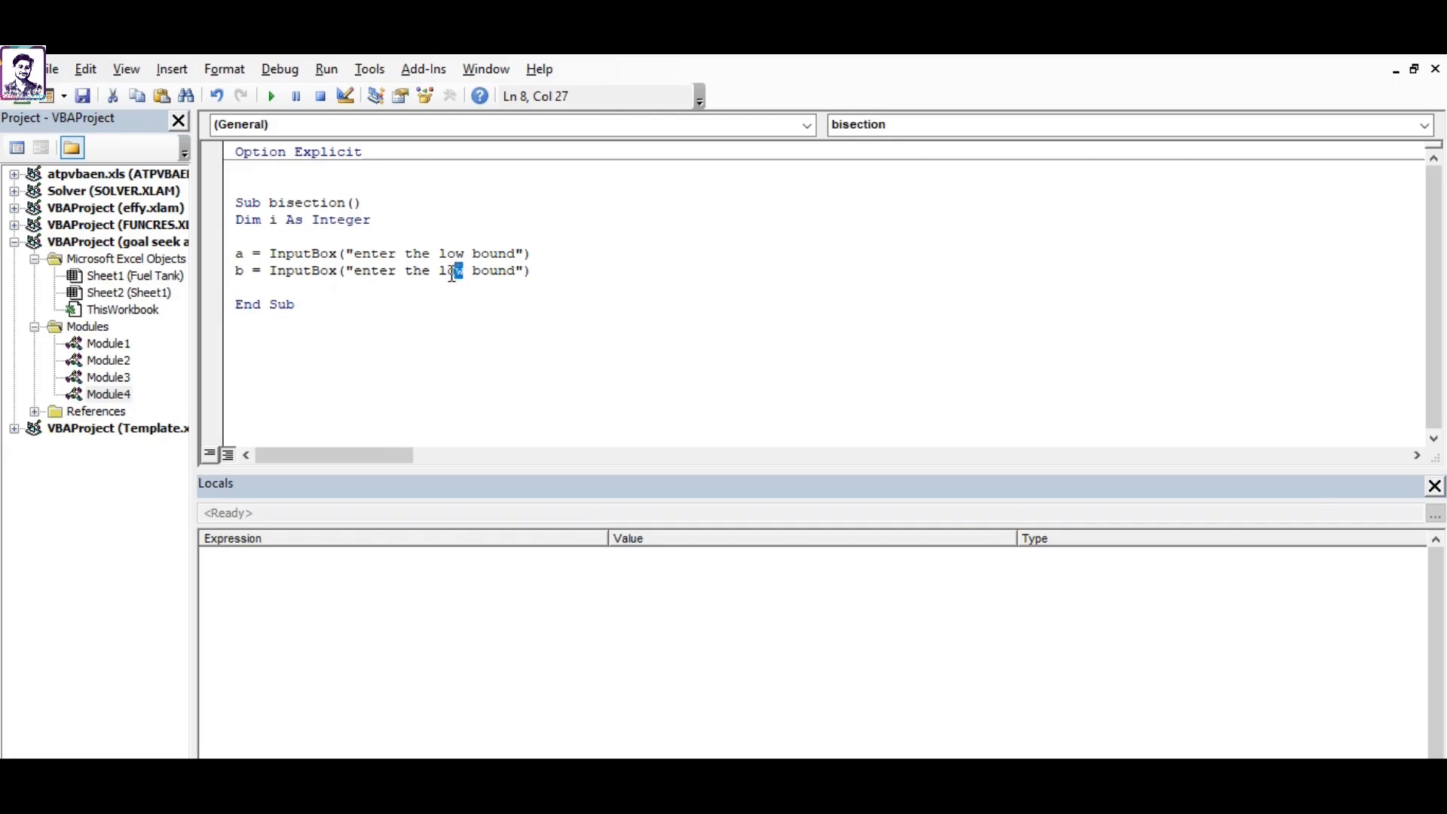
Prompt for the high bound into b and leave a blank line for the loop.
text(fina)
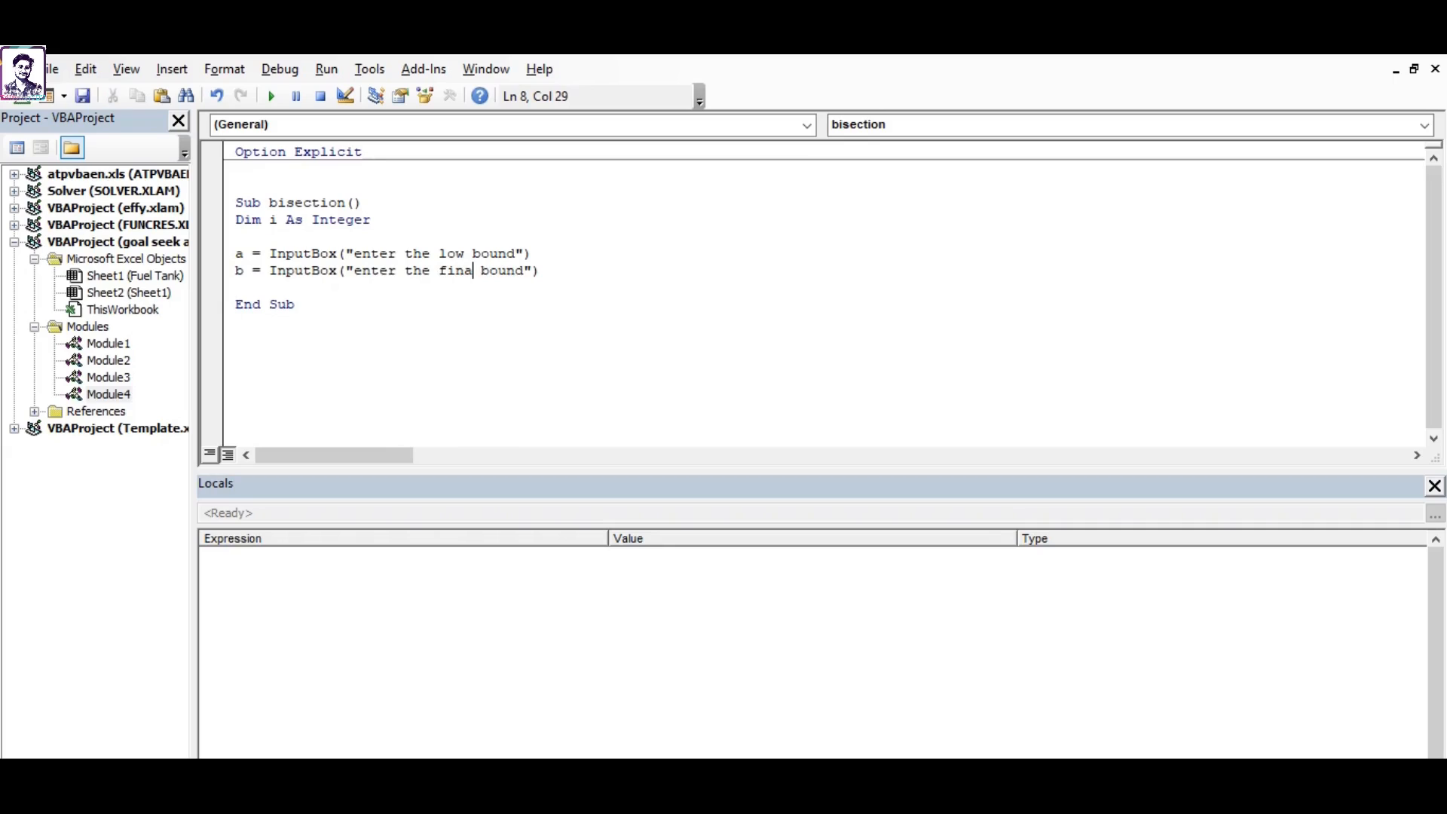
key(BackSpace)
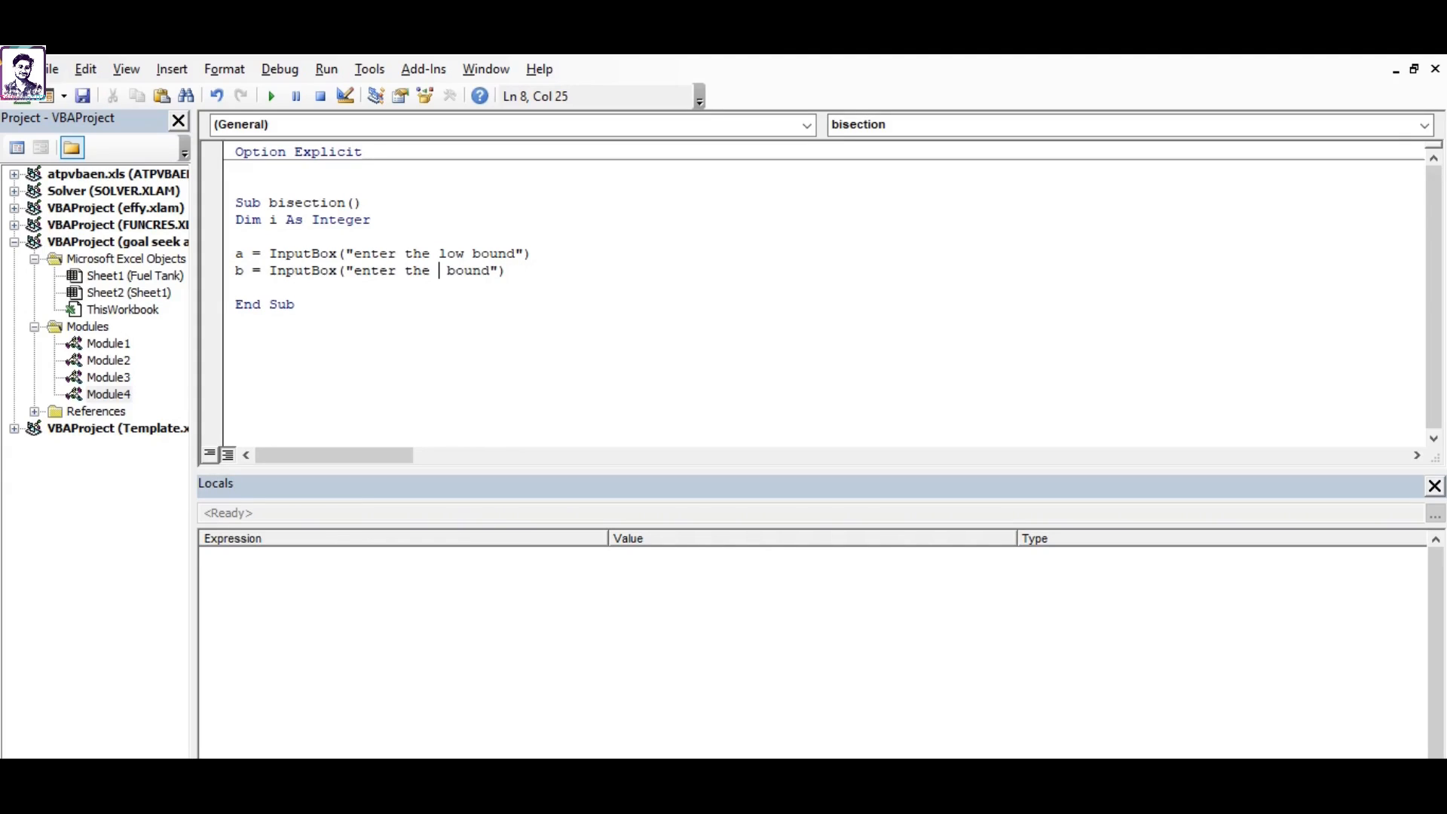
text(high)
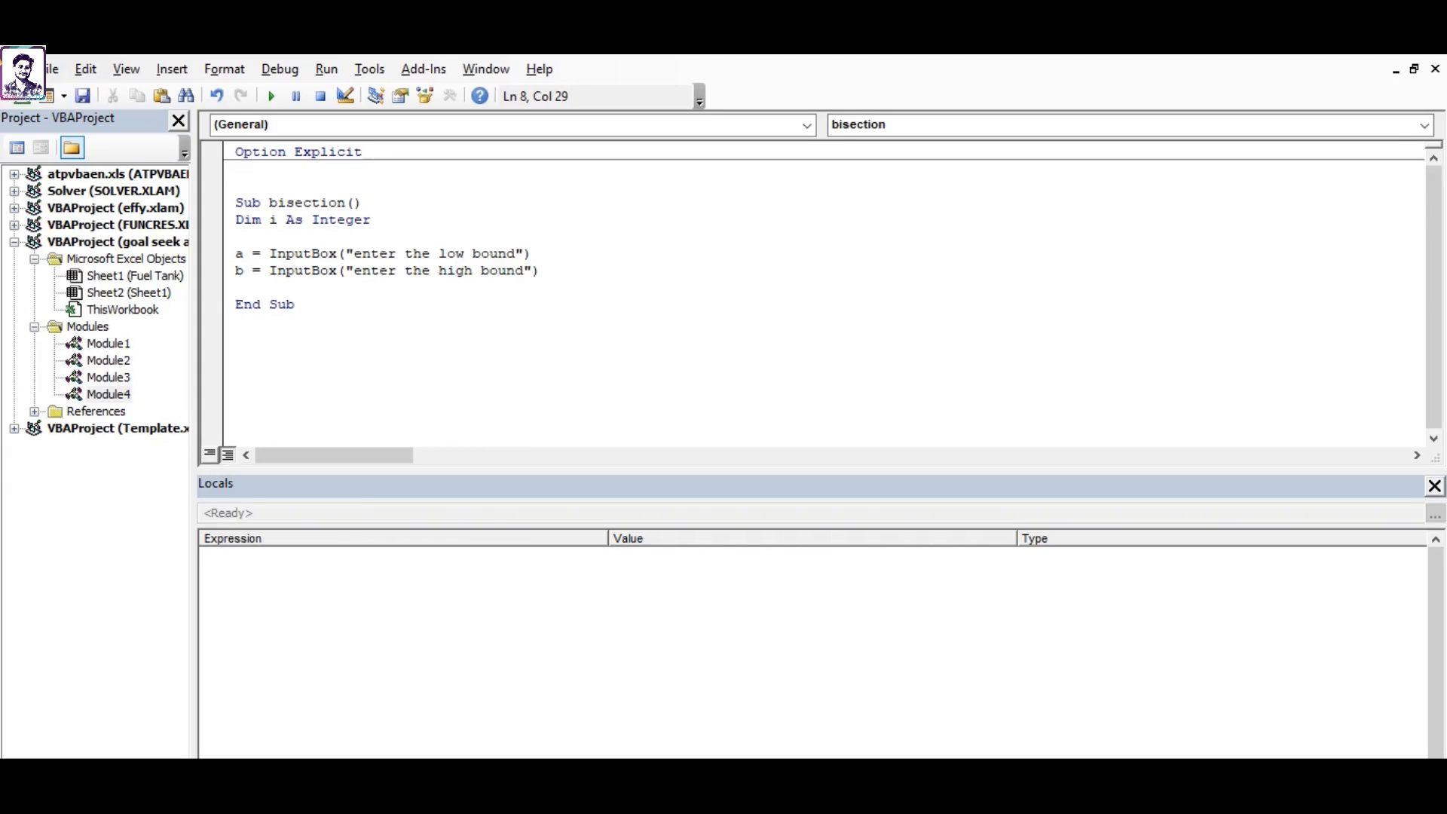
click(241, 286)
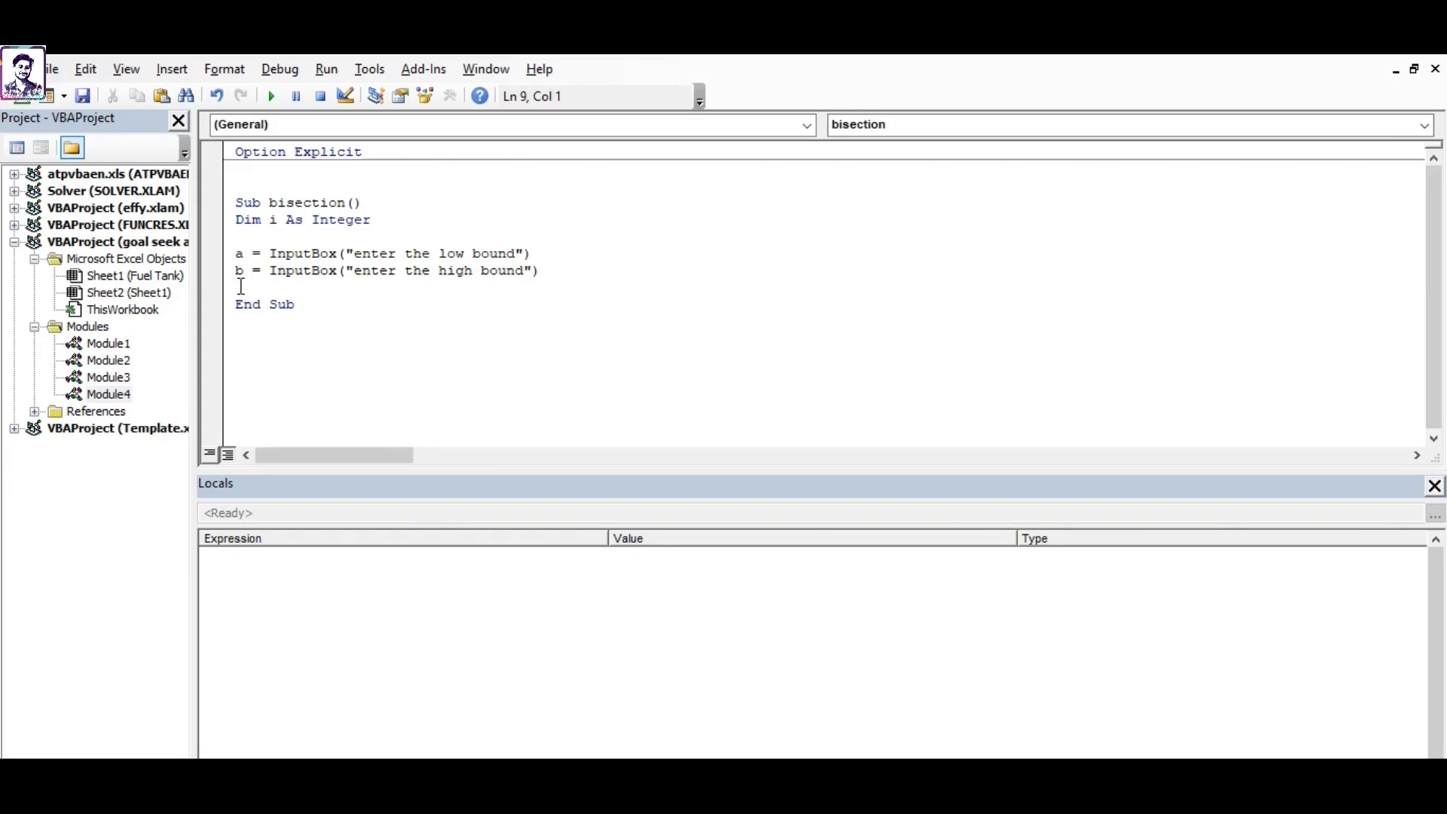
key(enter)
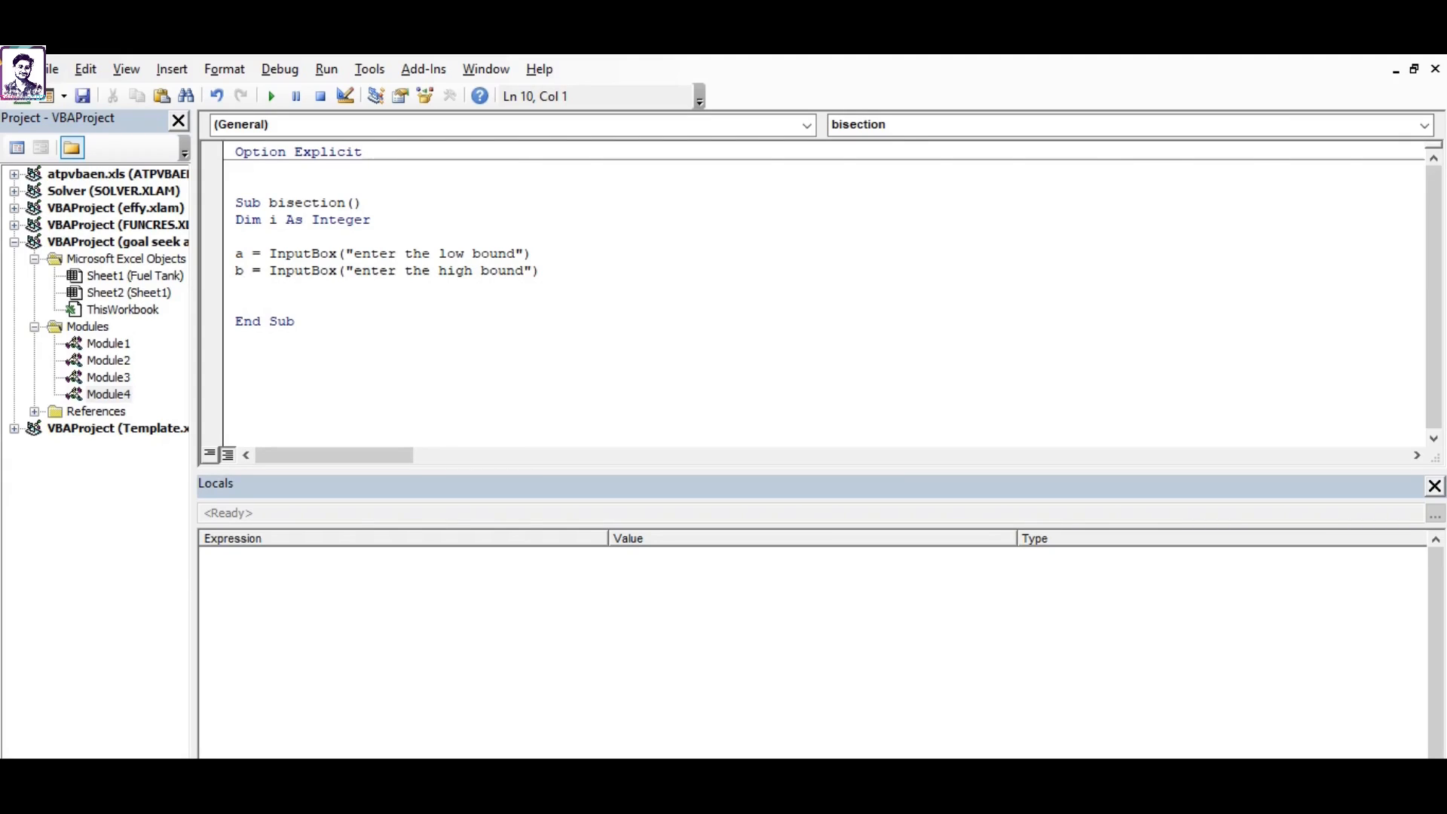
Add the loop For i = 1 To 20 with its Next statement.
text(for i)
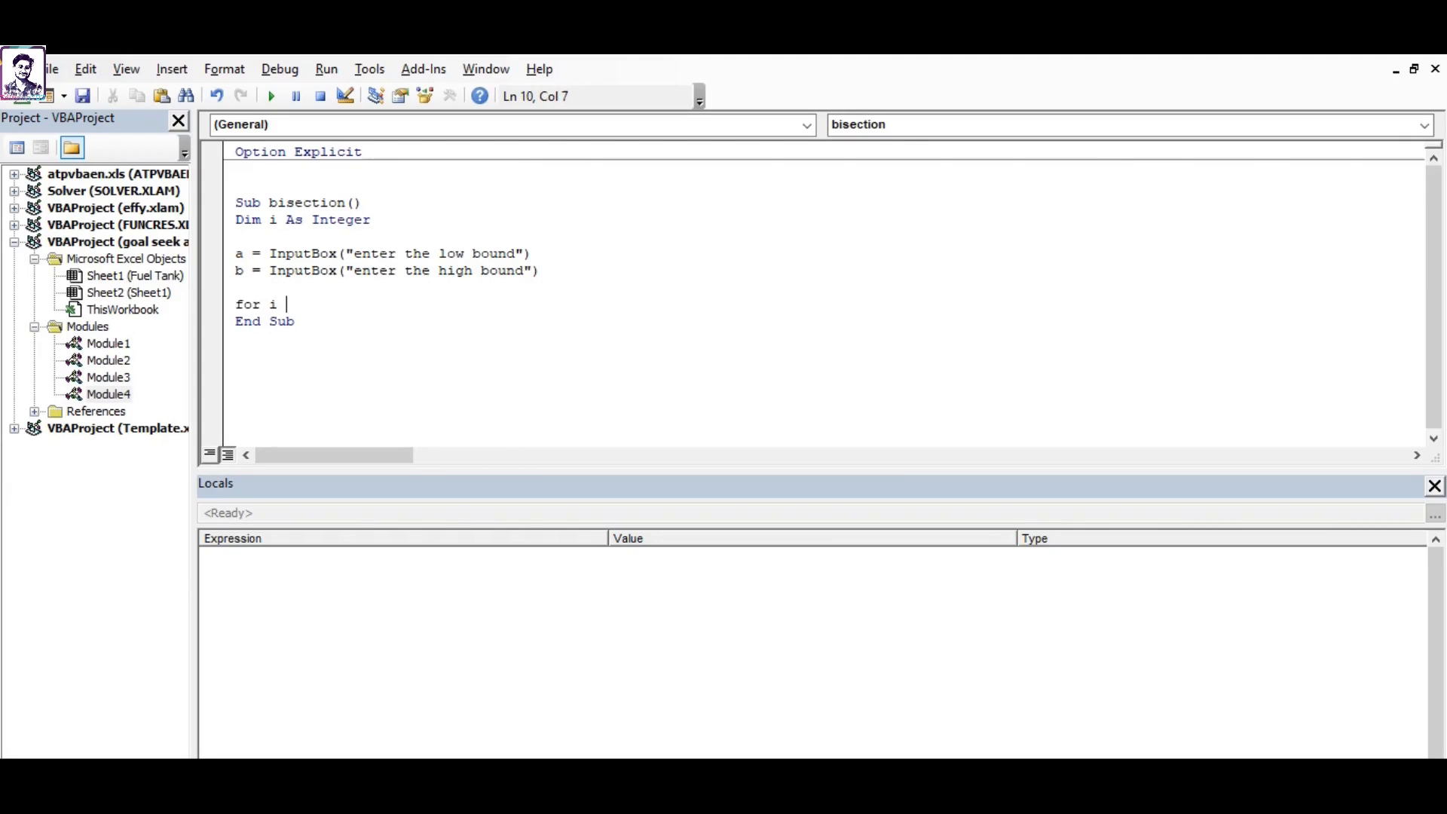
text(=)
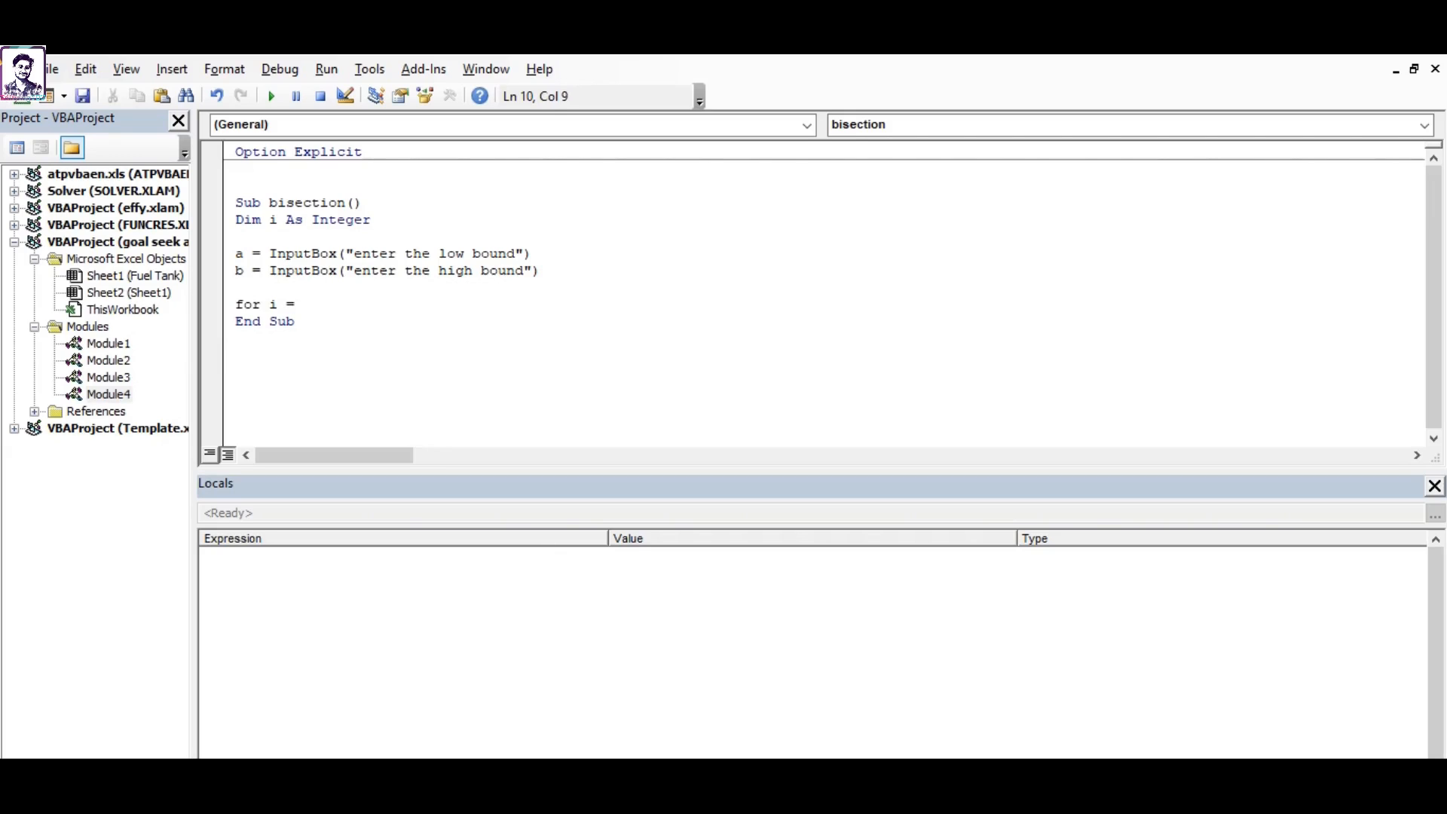
text(1 to 20)
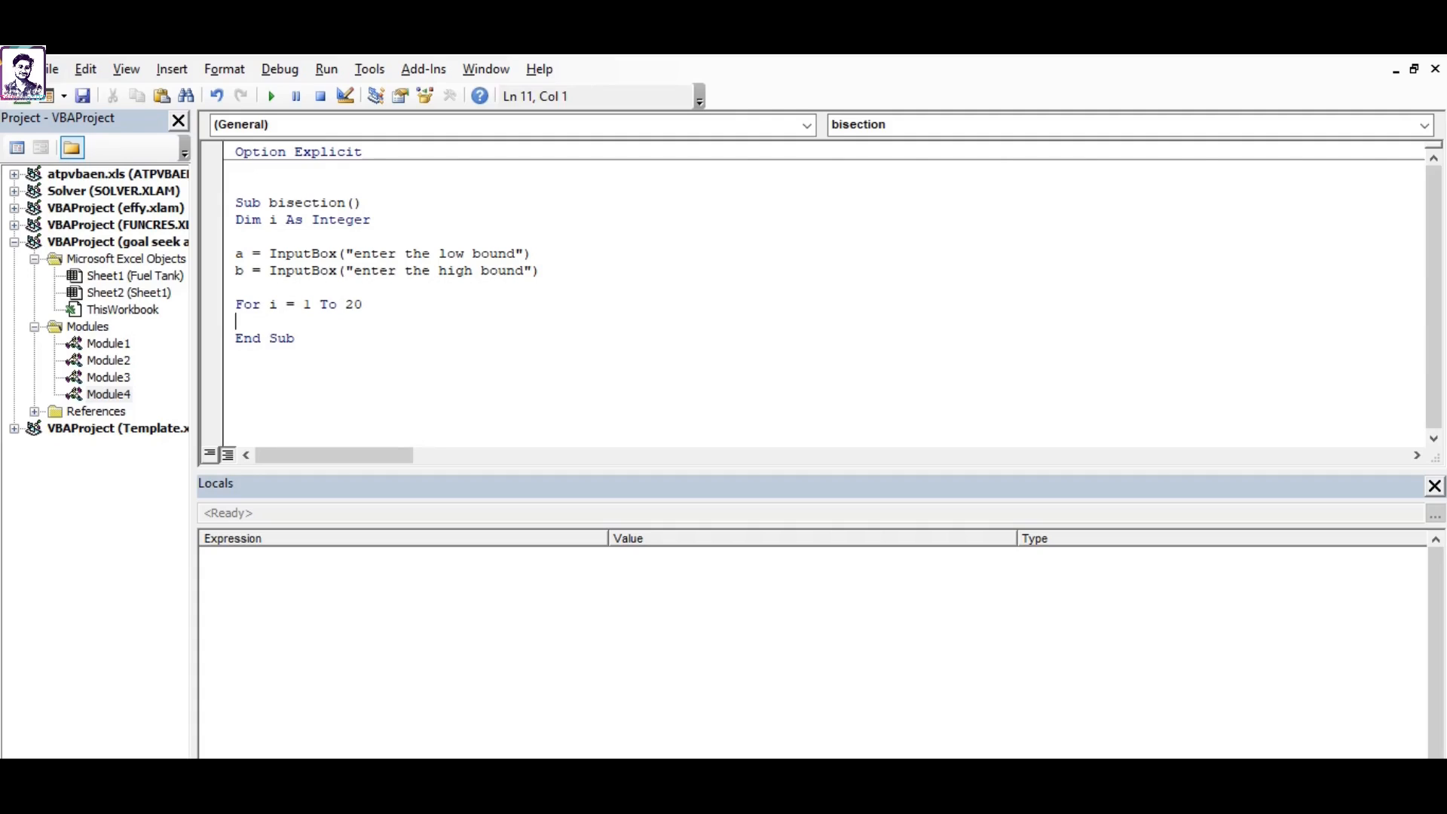
text(nex)
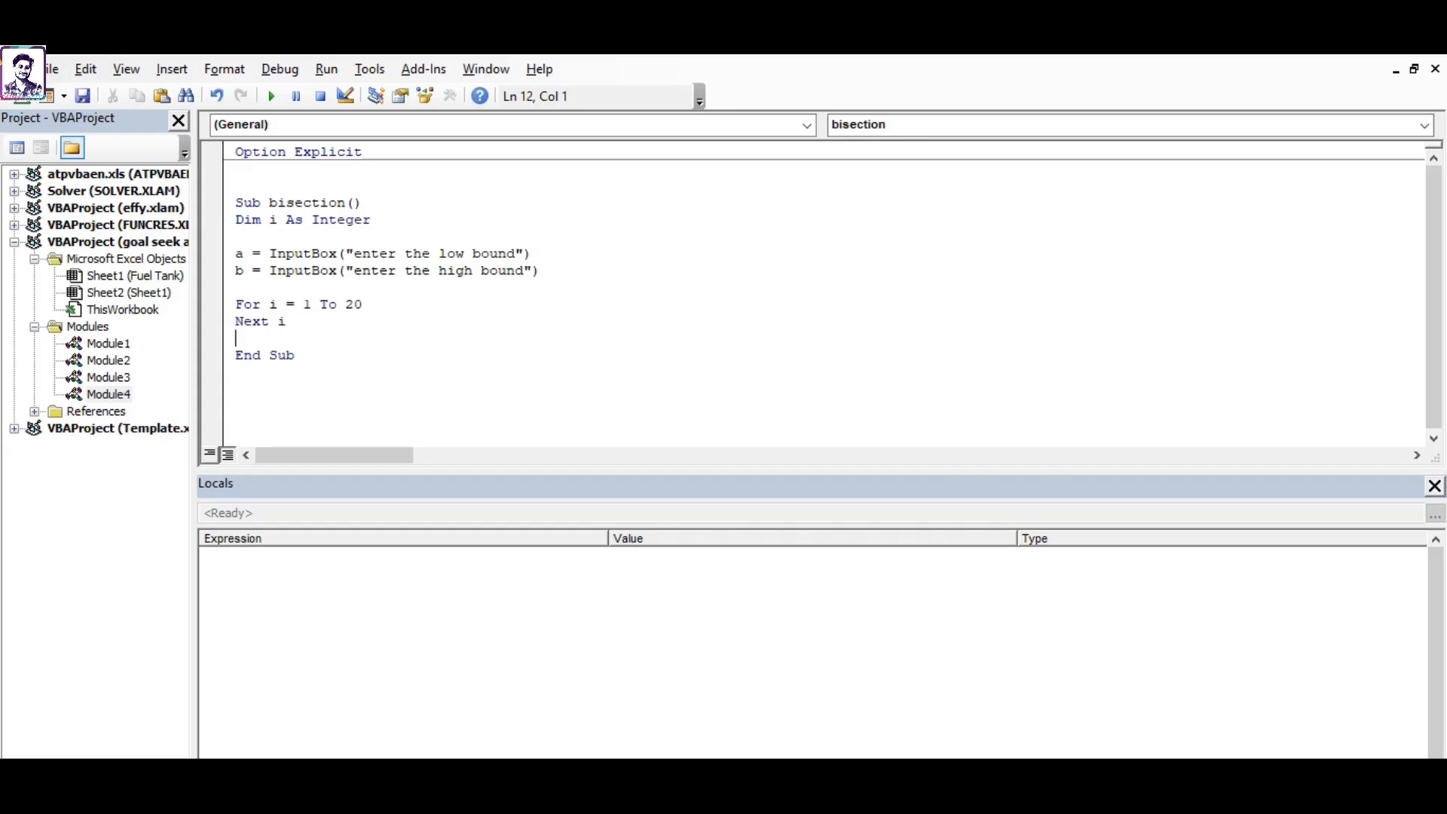
double_click(249, 303)
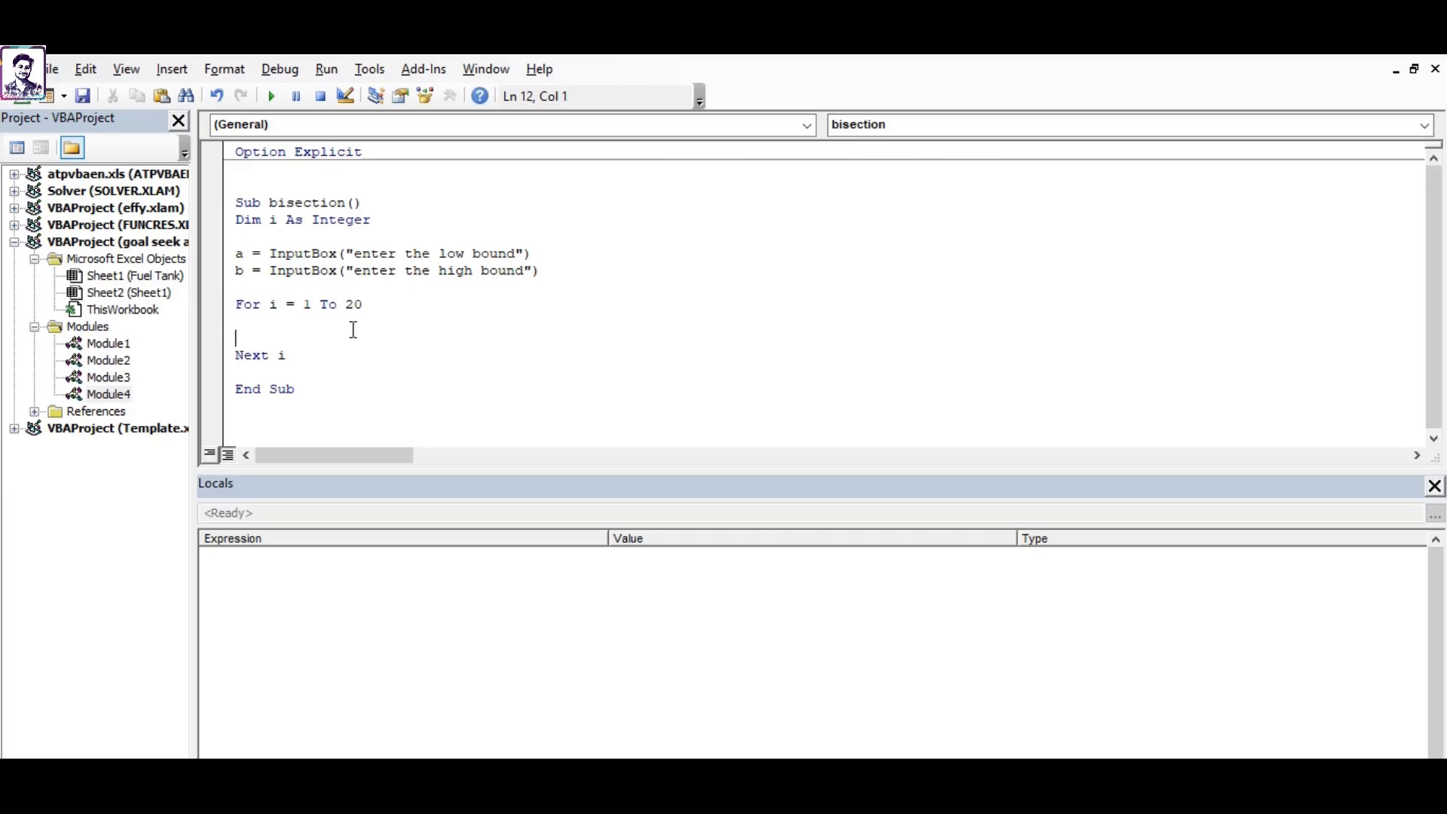
mouse_move(279, 323)
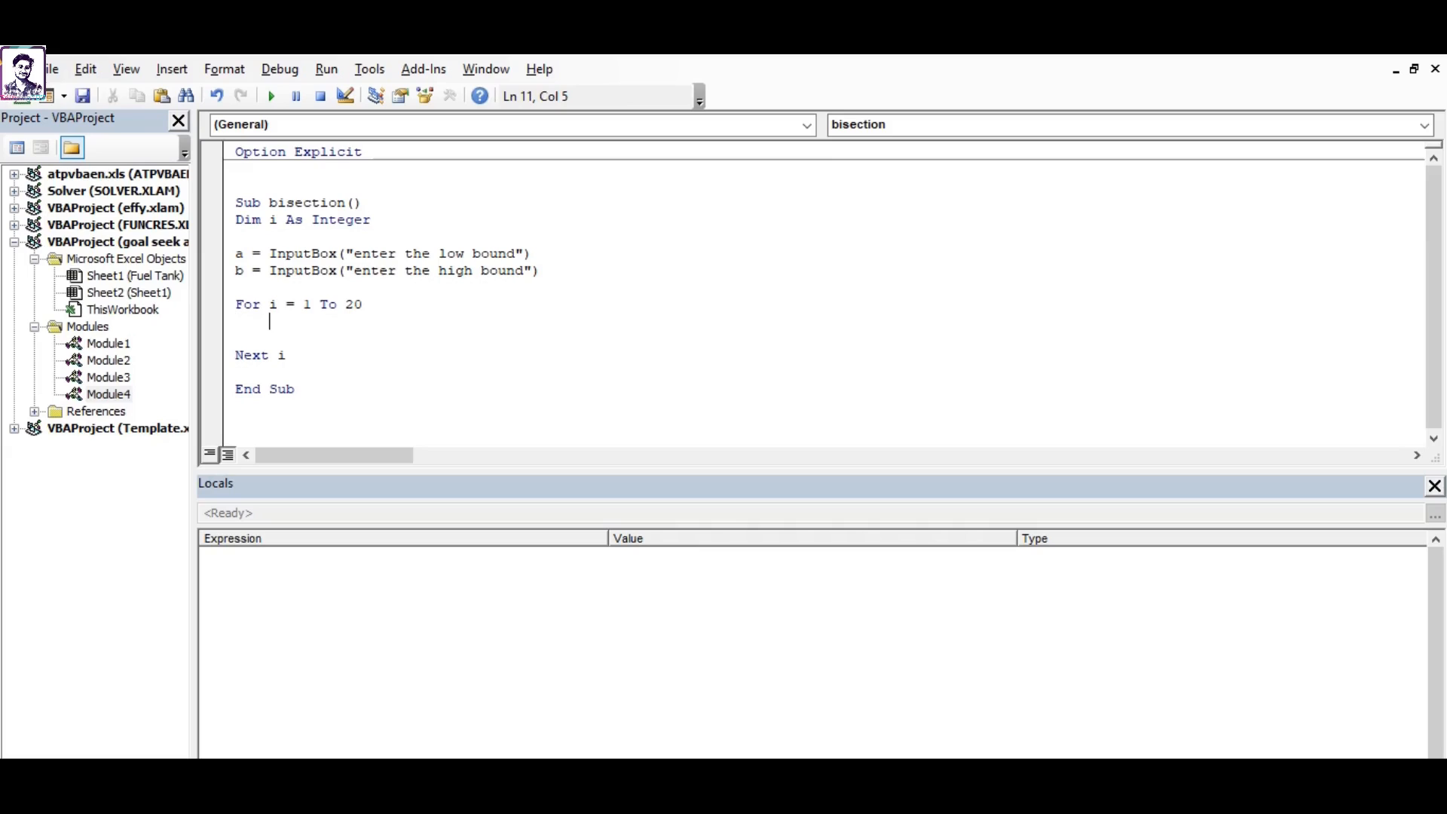
Compute the midpoint inside the loop as Mid = (a + b) / 2.
text(mind =)
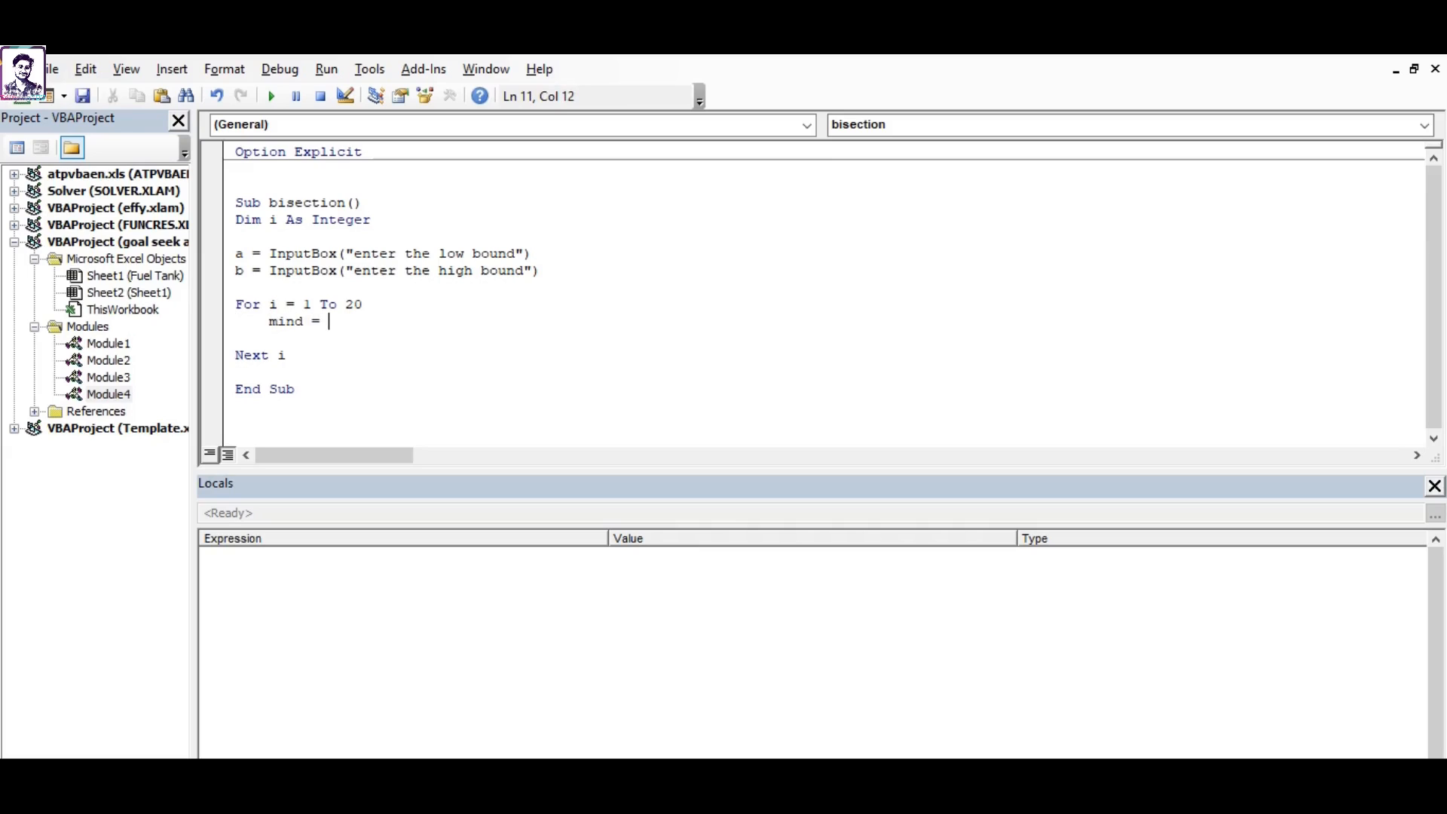
key(Backspace)
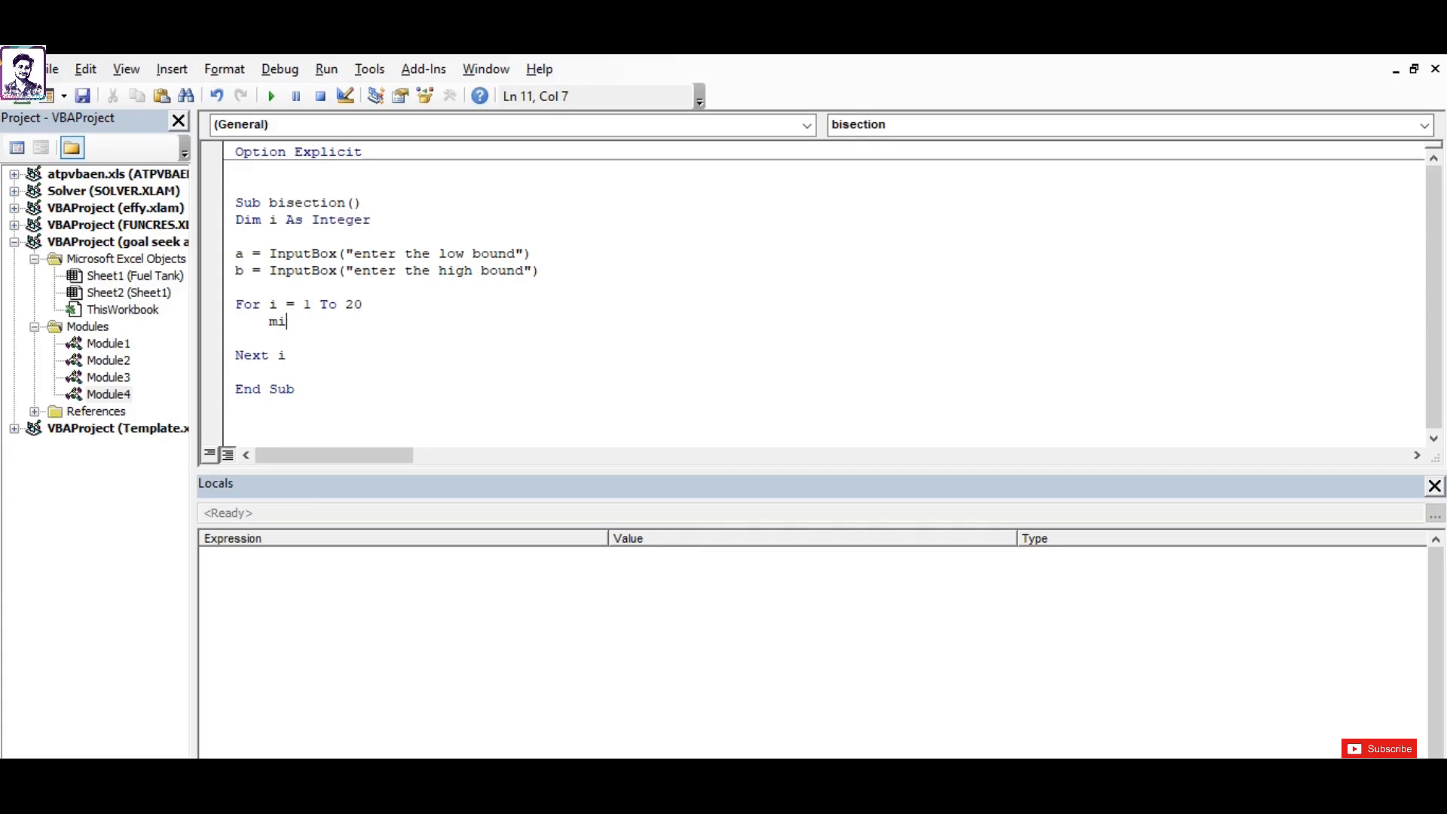
text(d =)
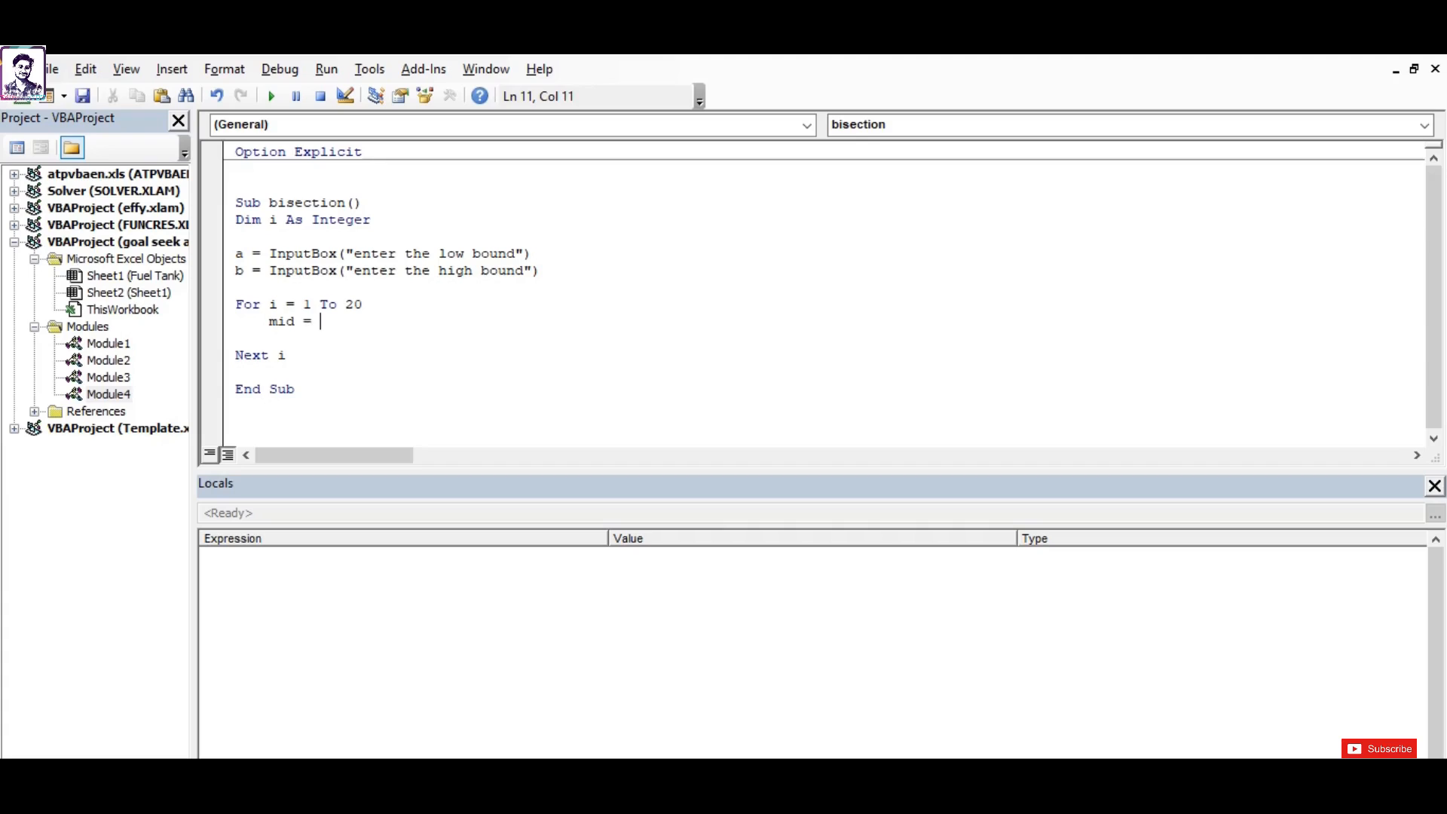
text(()
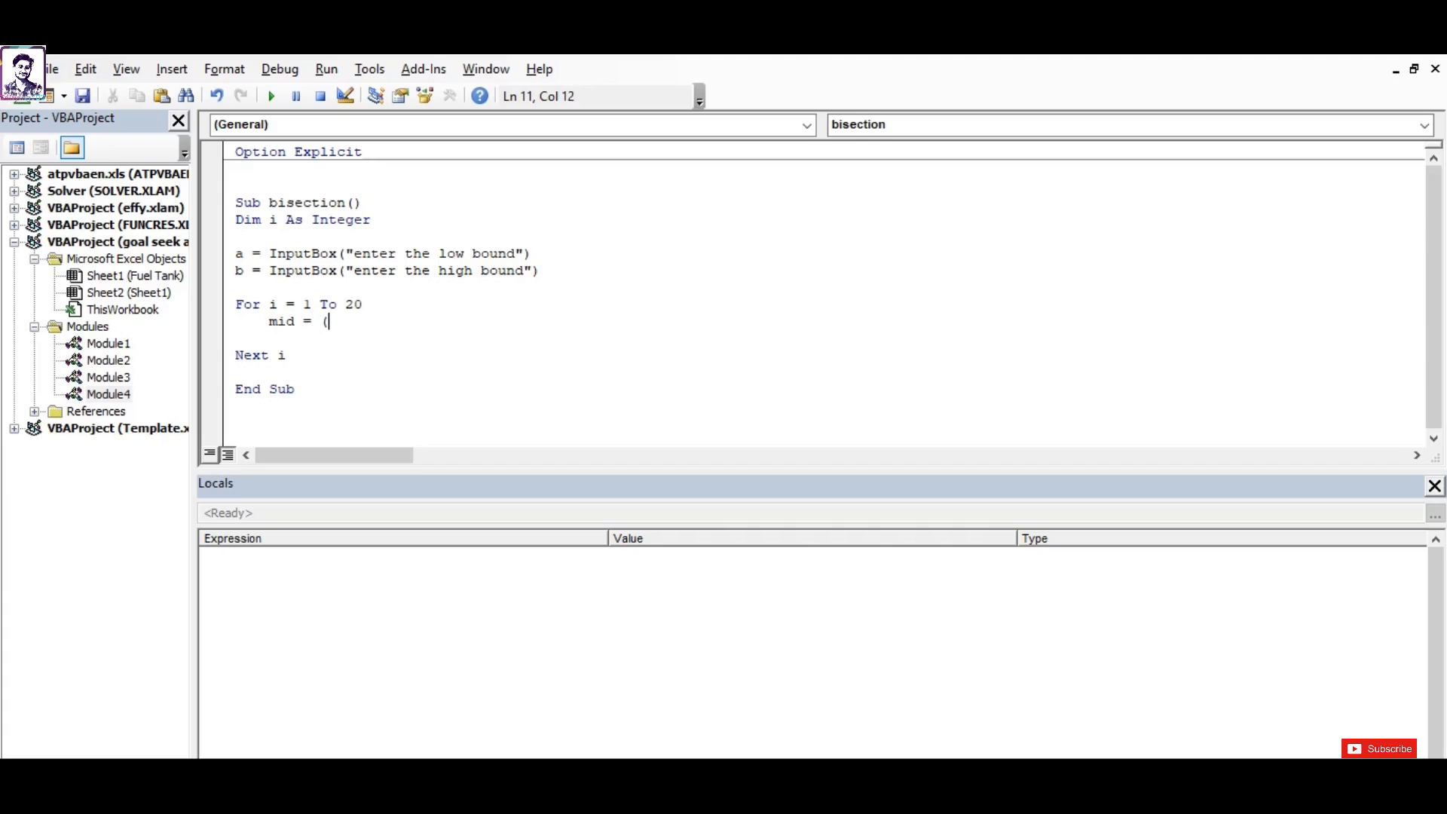
text(a+b)
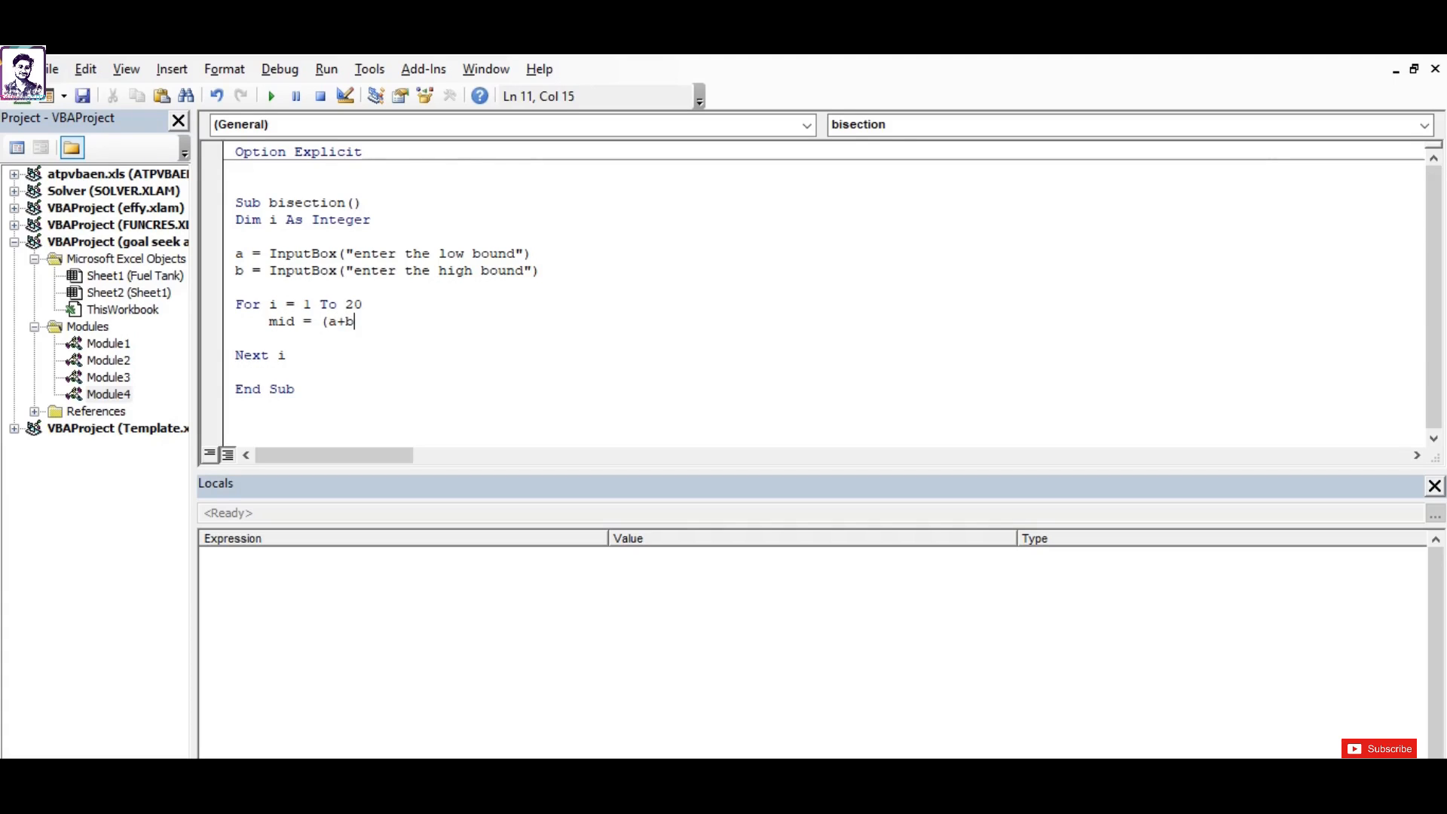
text(/0/2)
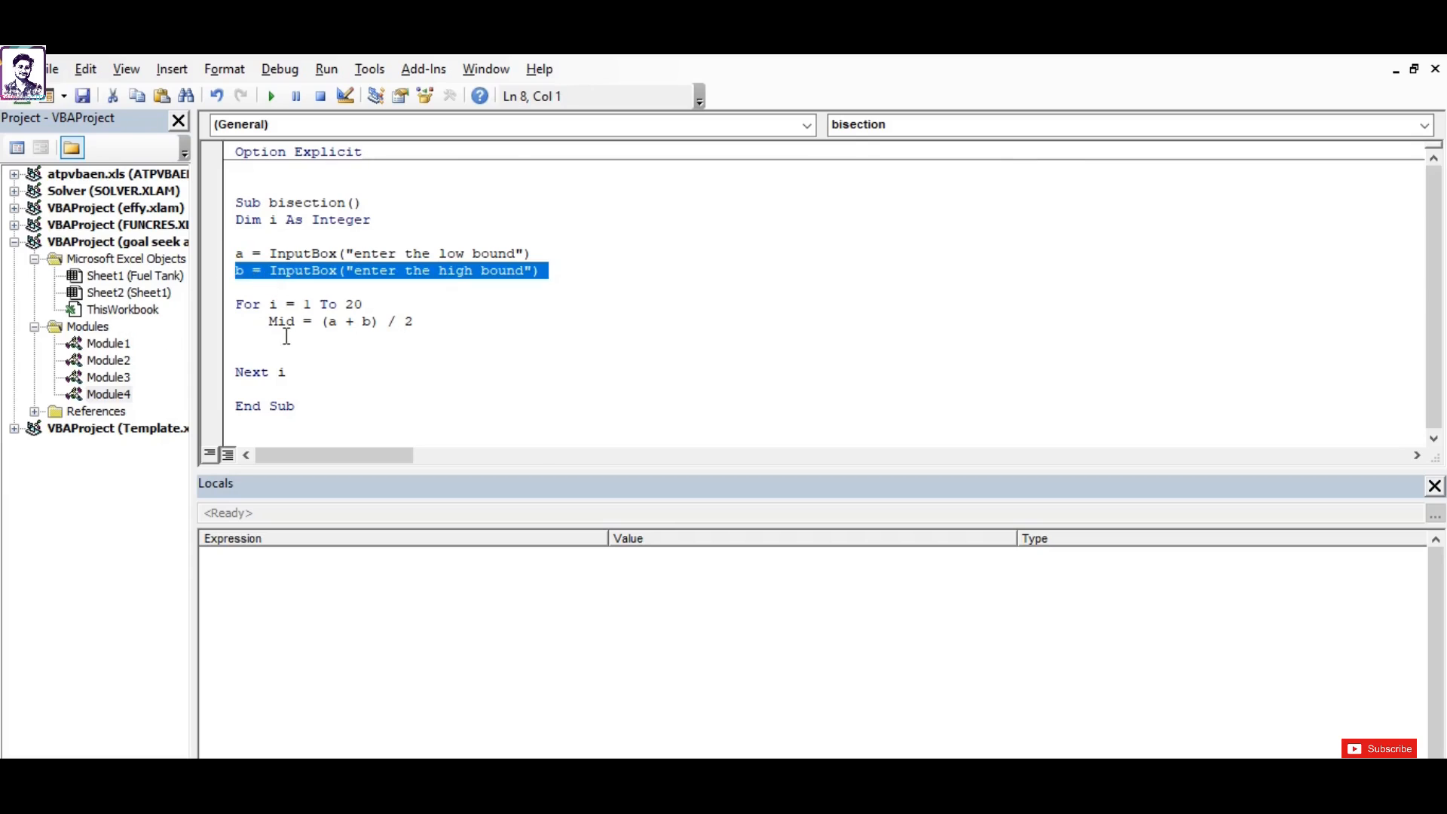
double_click(281, 321)
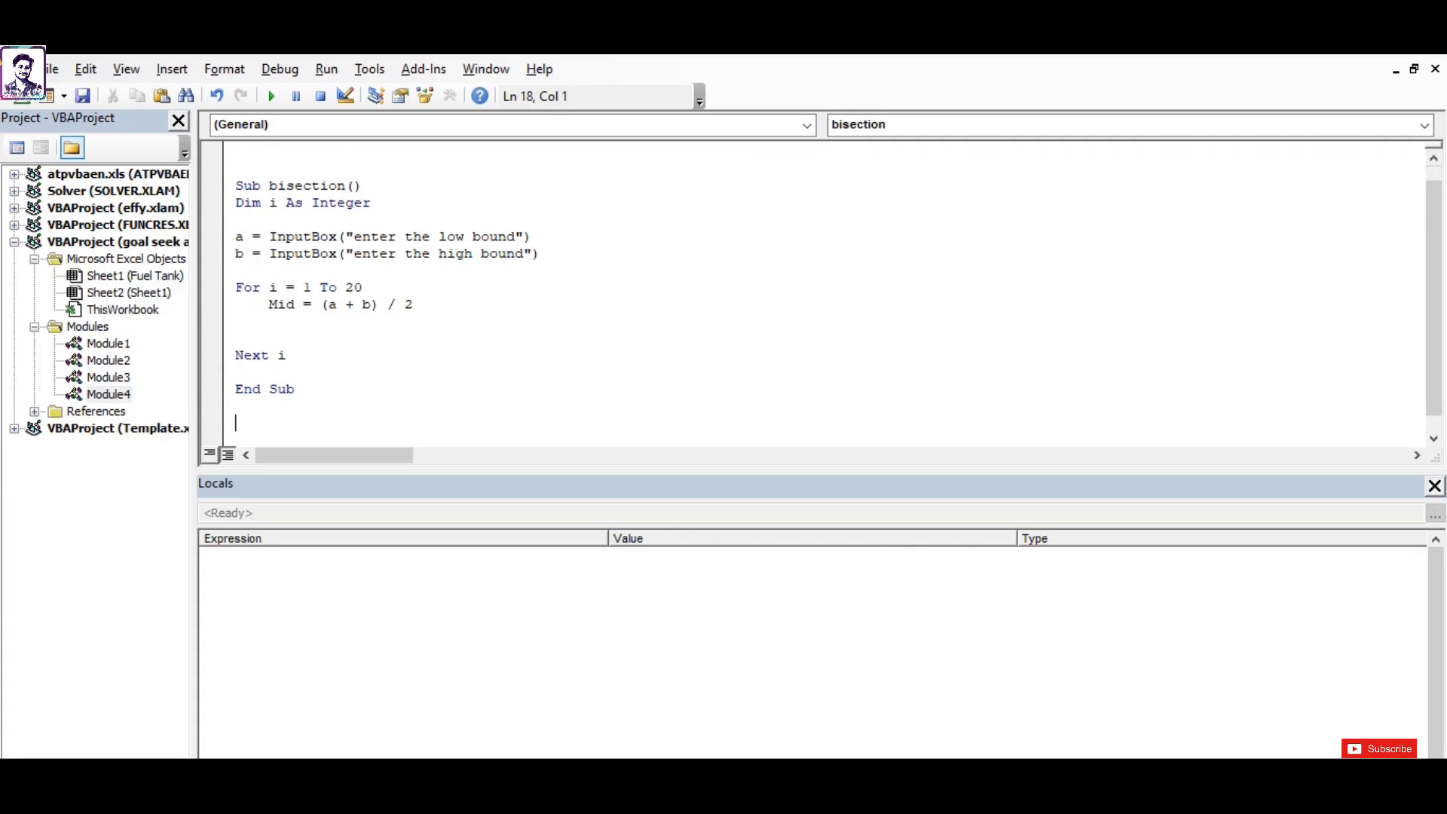
Declare Function given(x) below the bisection macro.
text(fun)
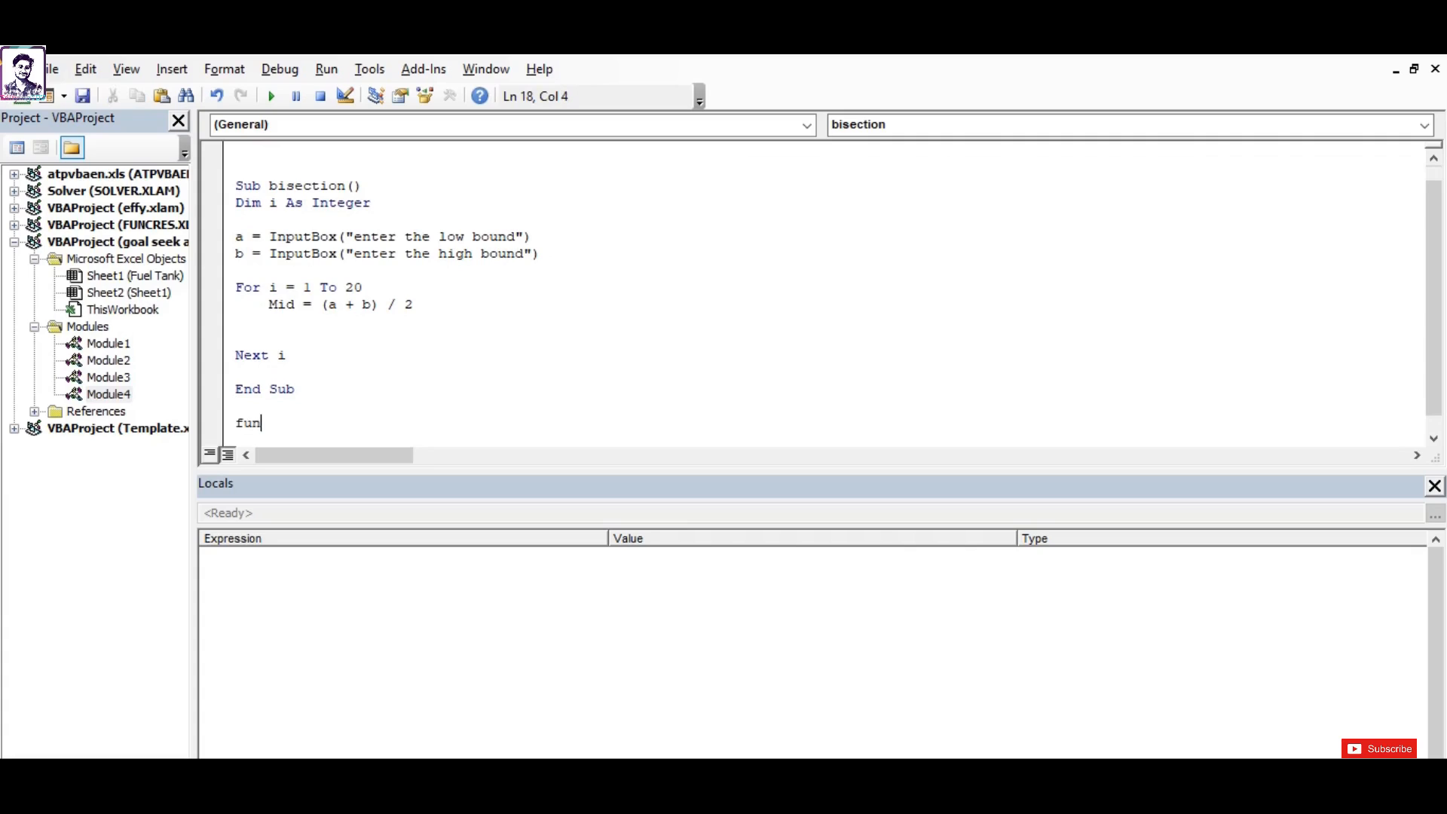
text(ction)
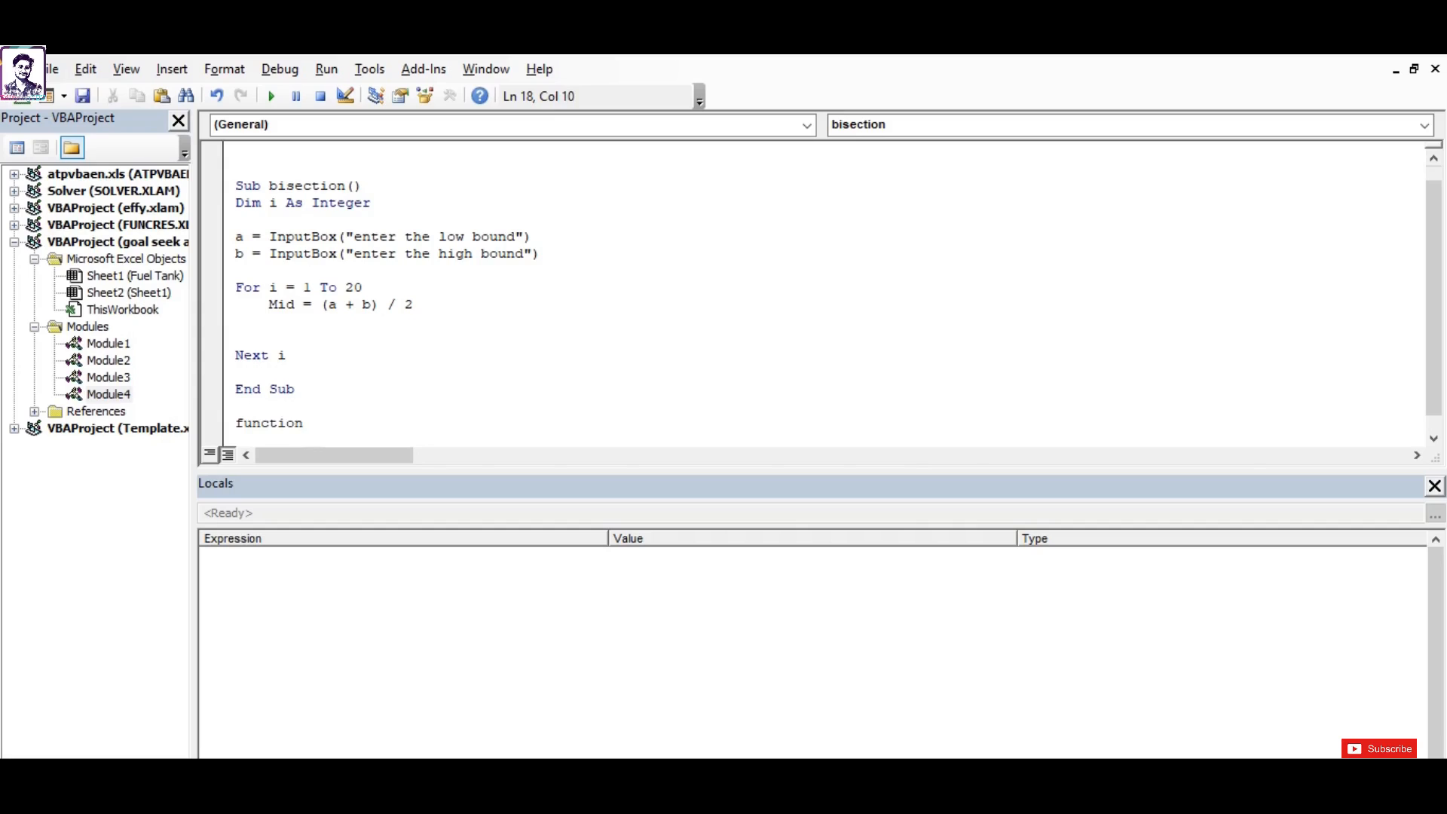
text(giv)
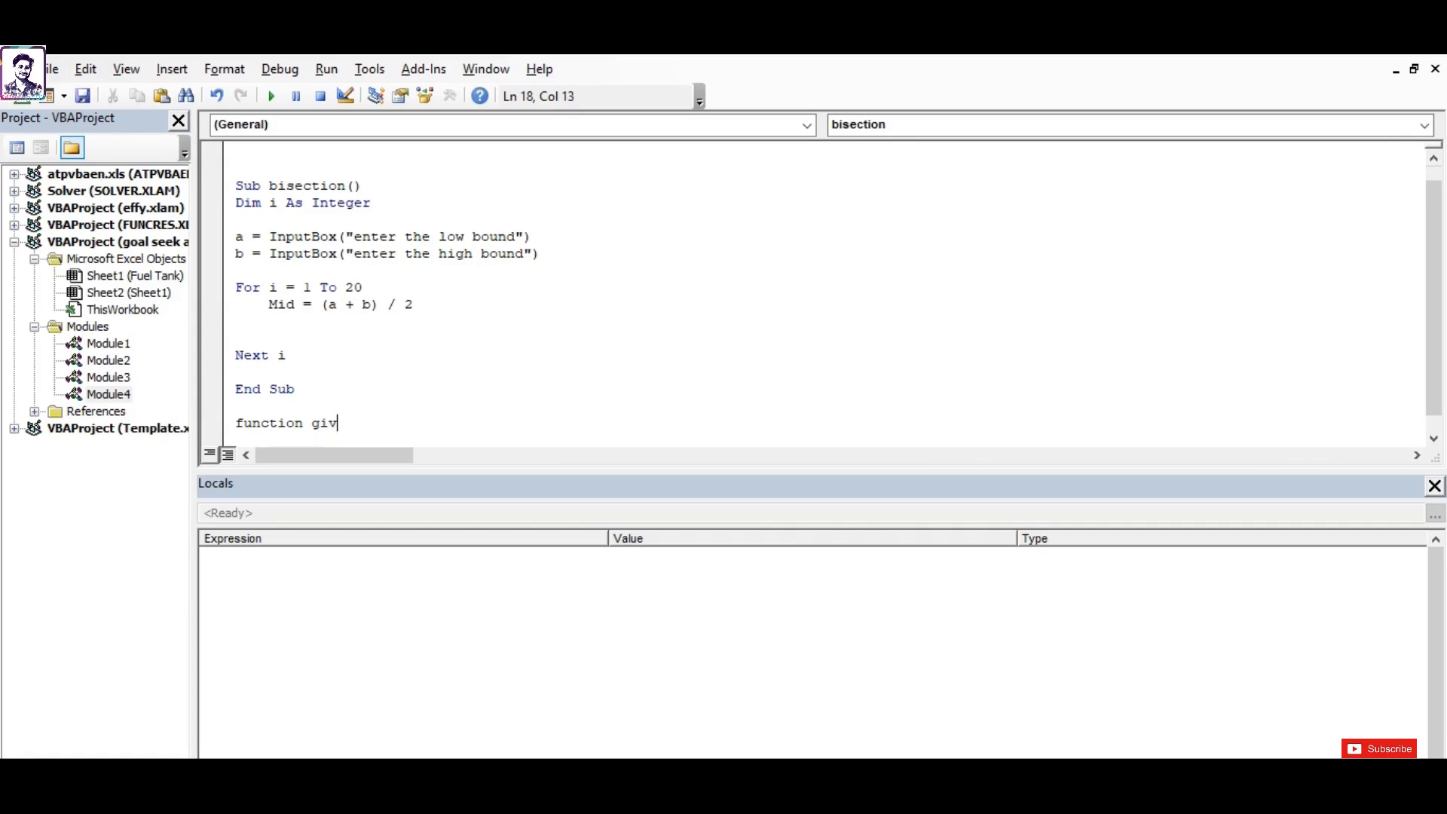
text(en())
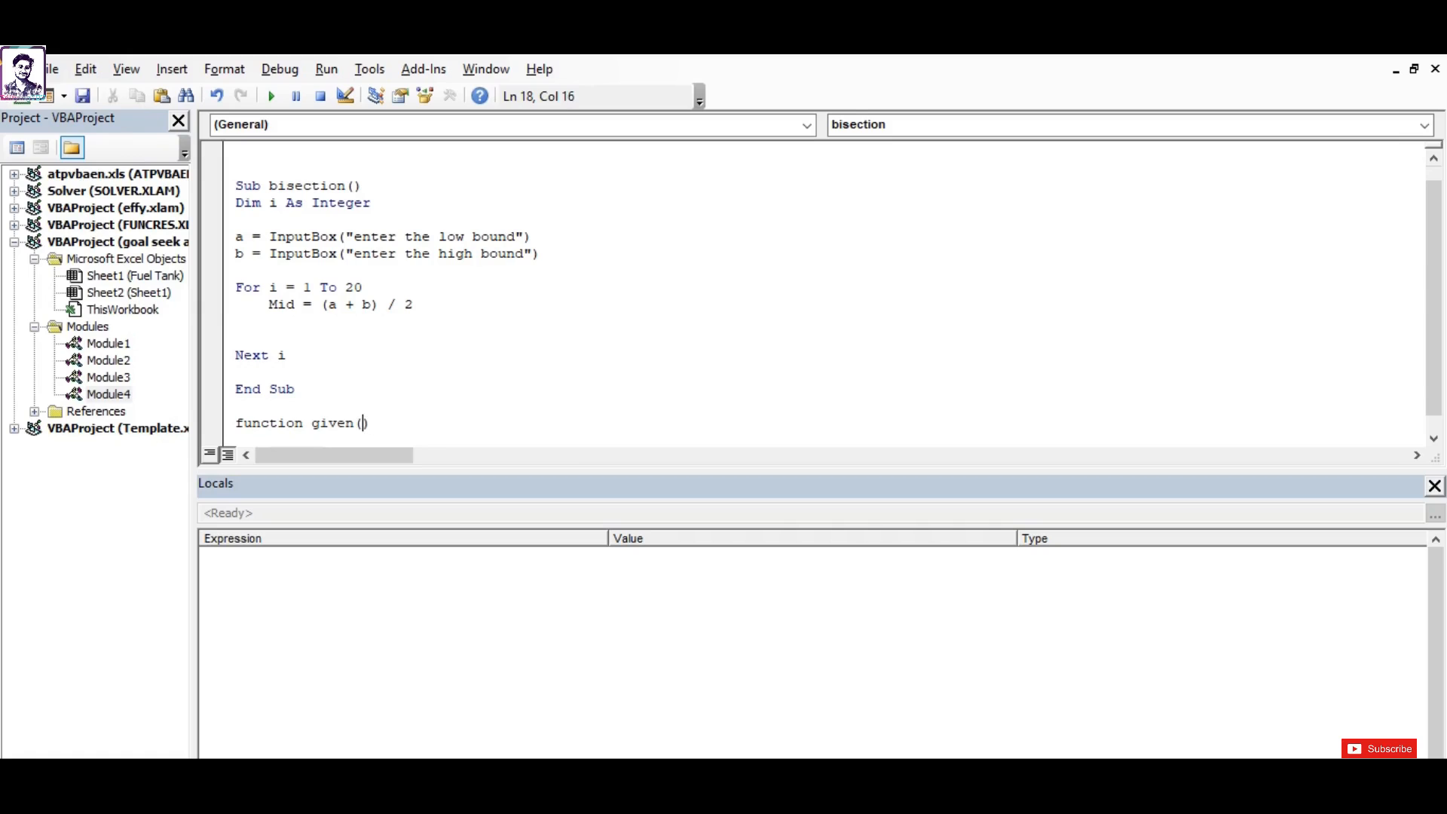
text(x)
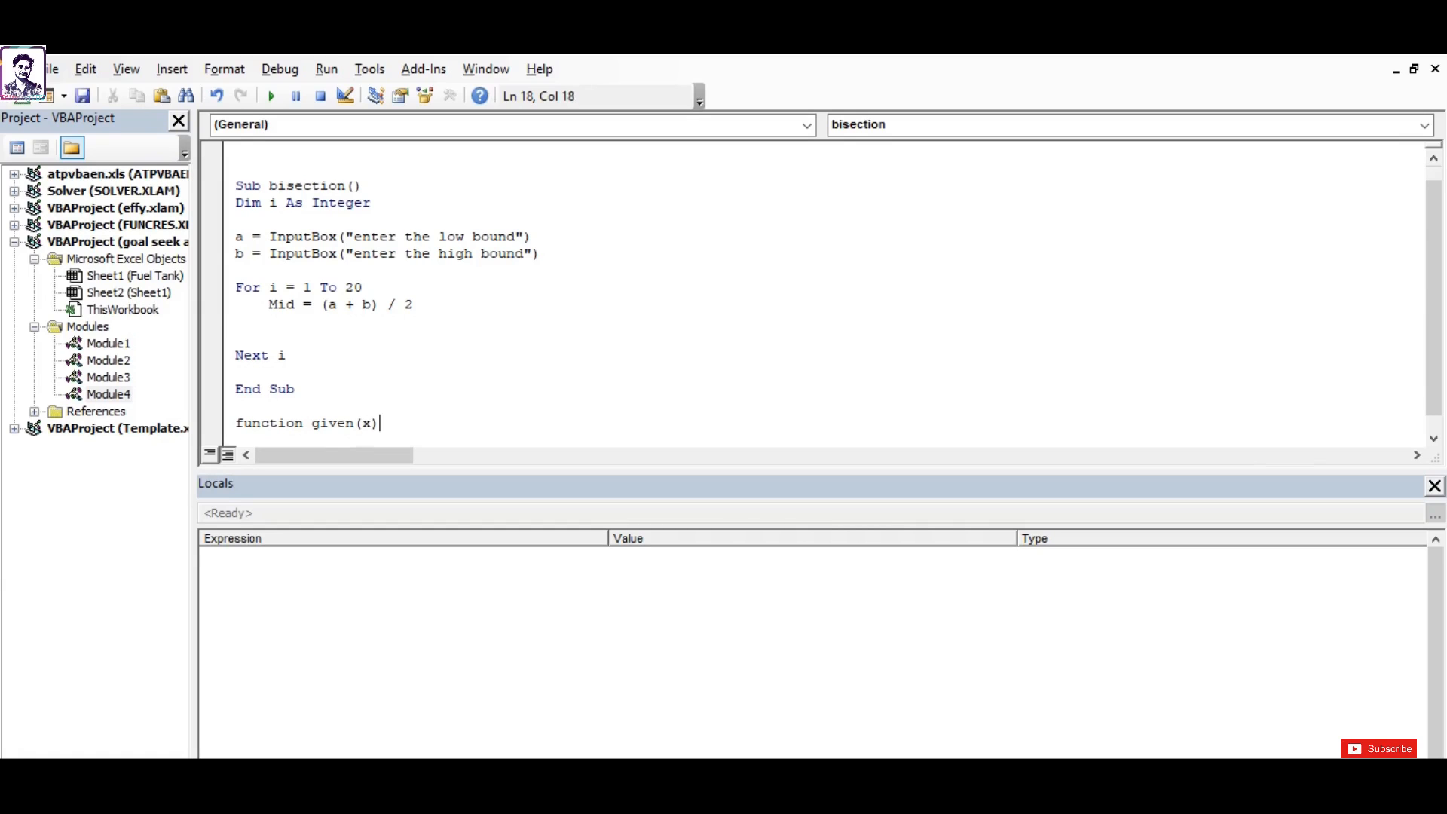
key(enter)
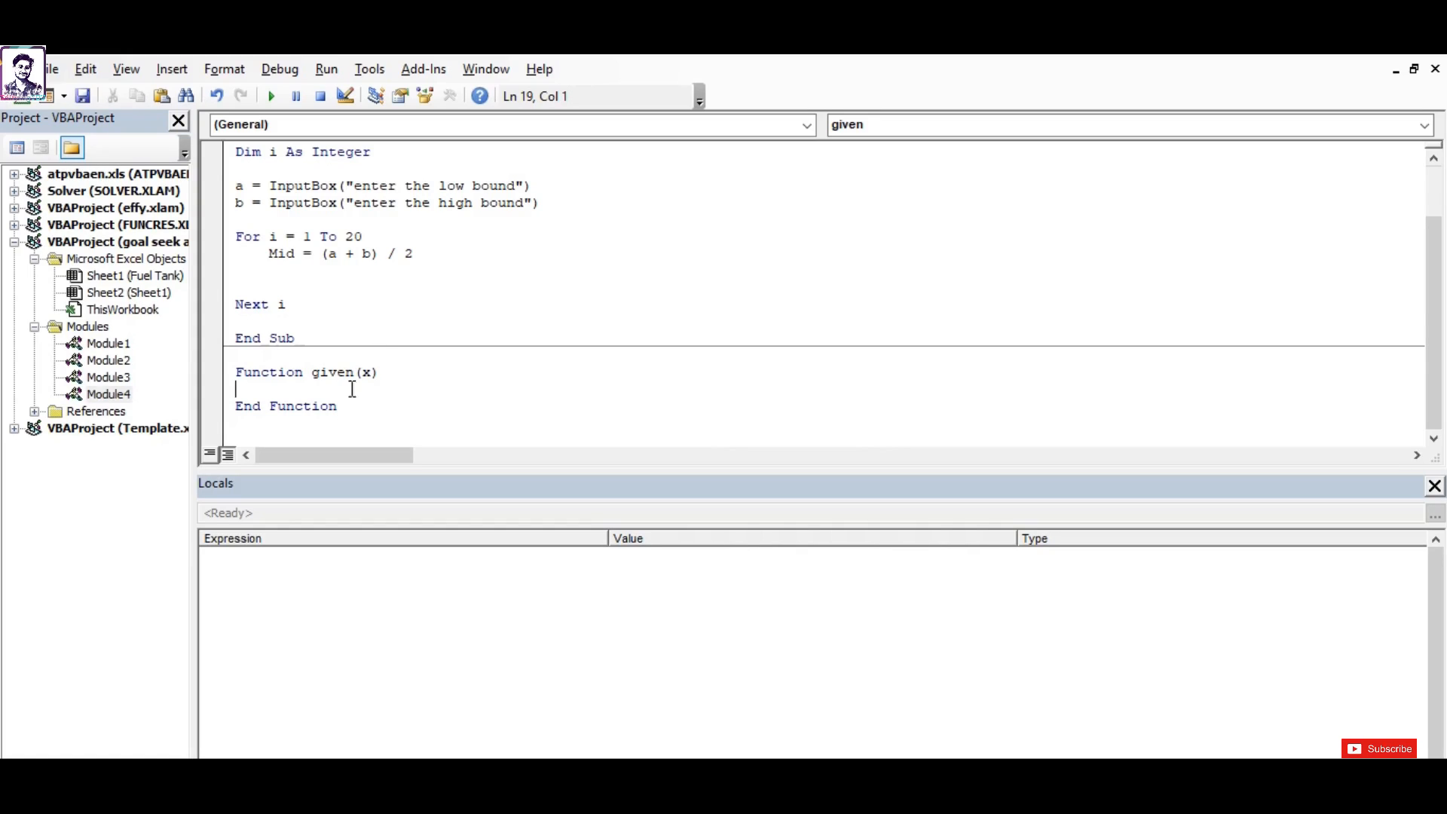
Return the worksheet's equation as given = x^3 + x - 17.
text(given)
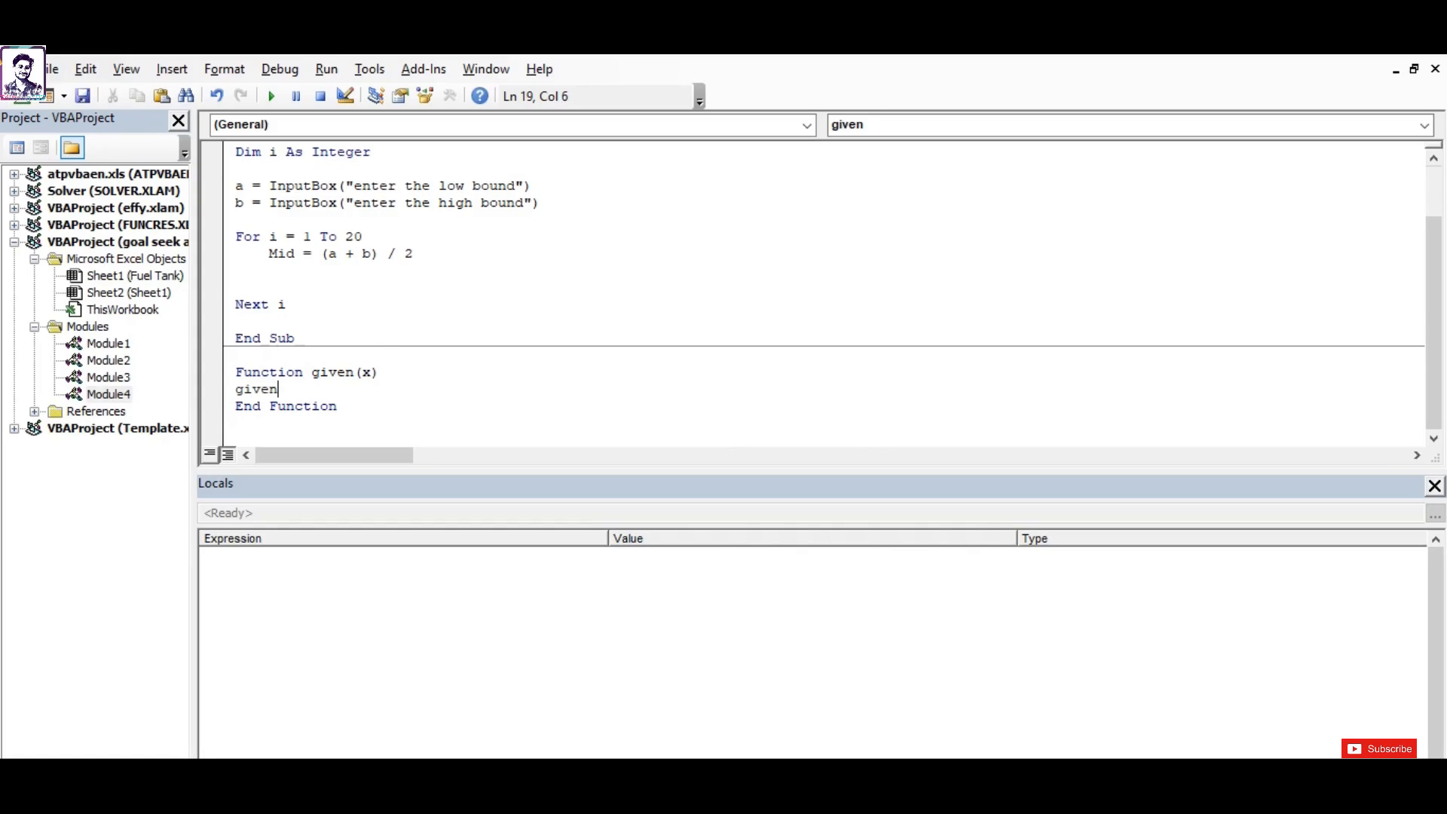
text(=)
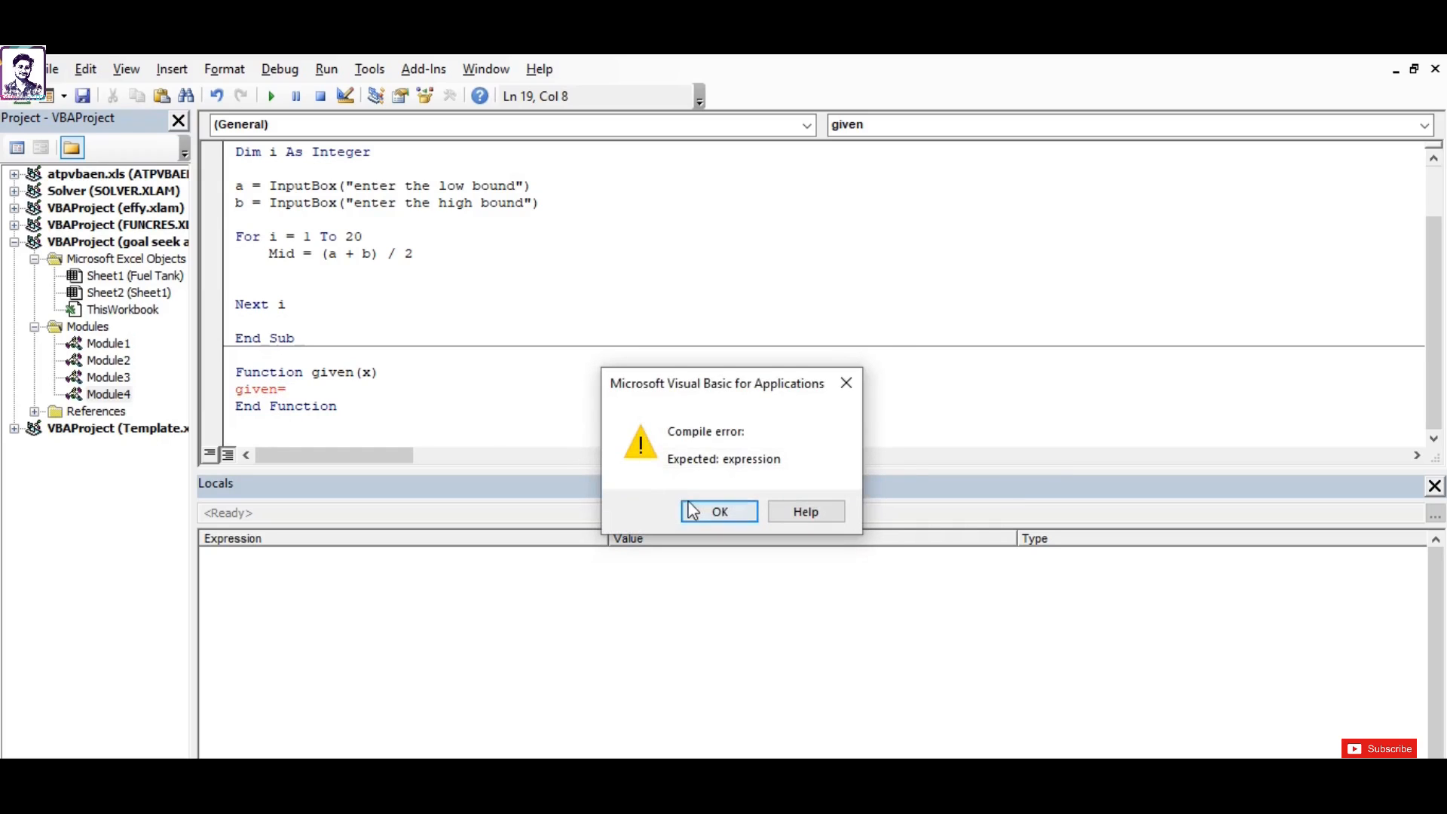
click(719, 511)
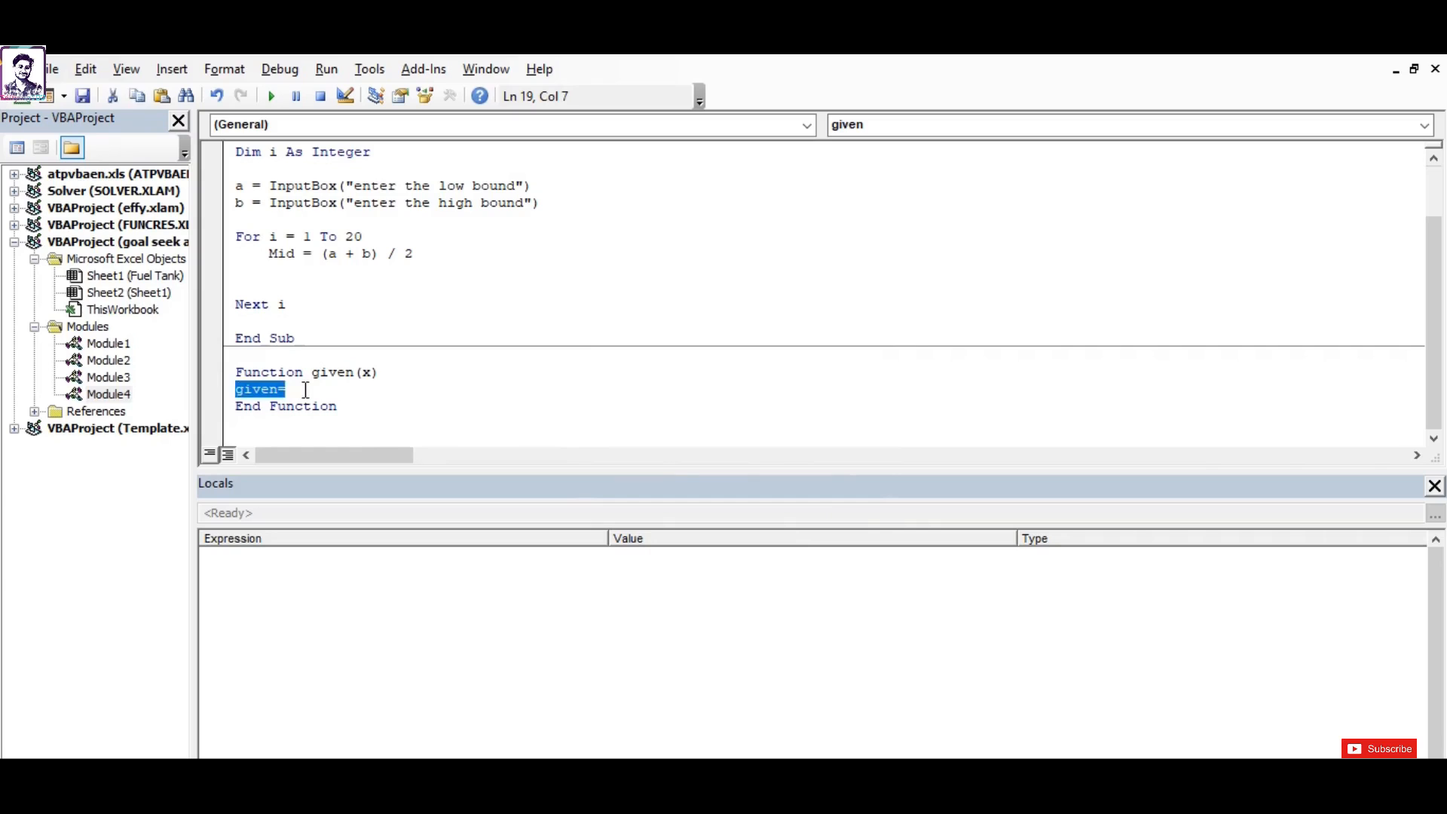
text(x)
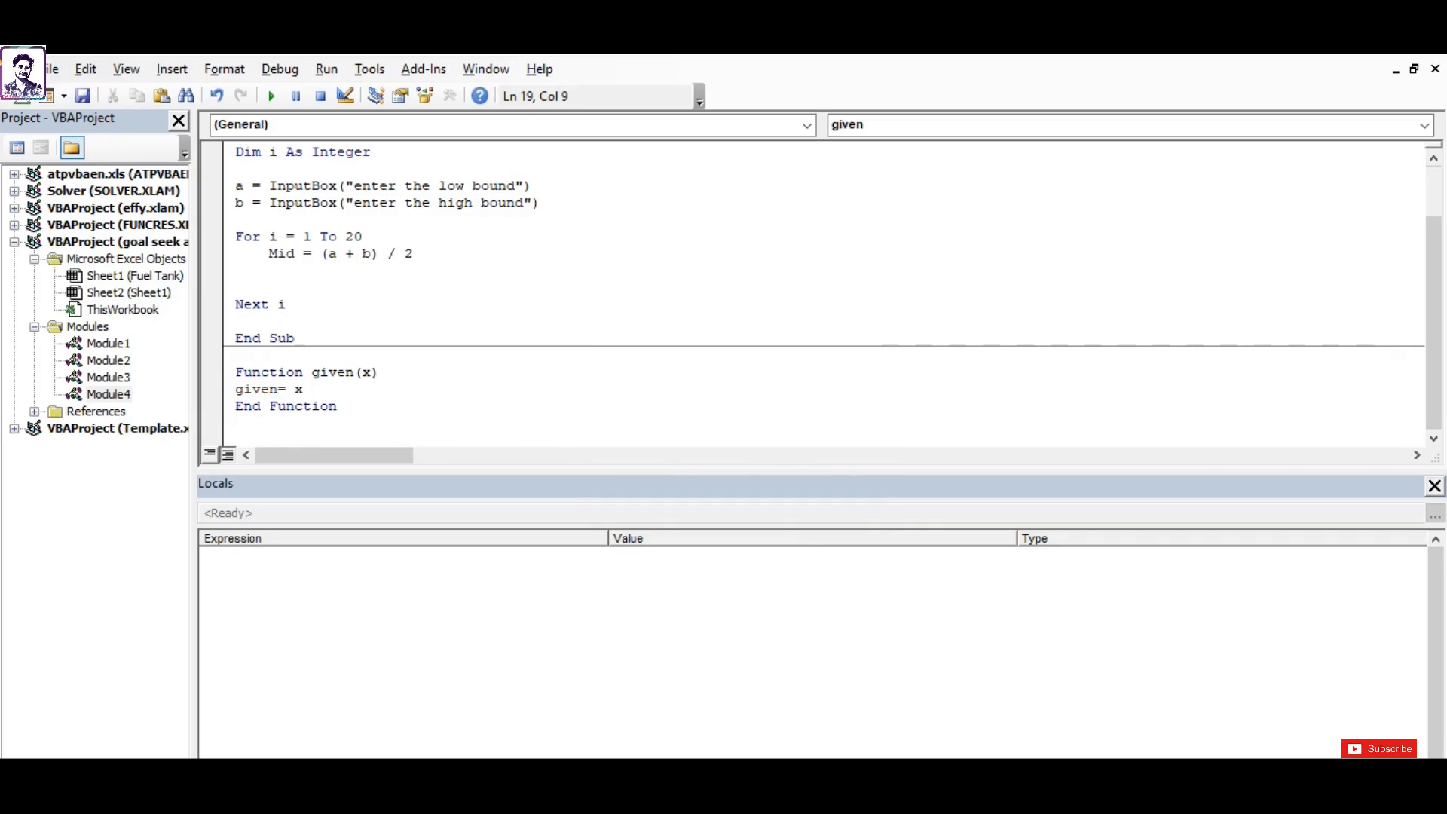
text(^3)
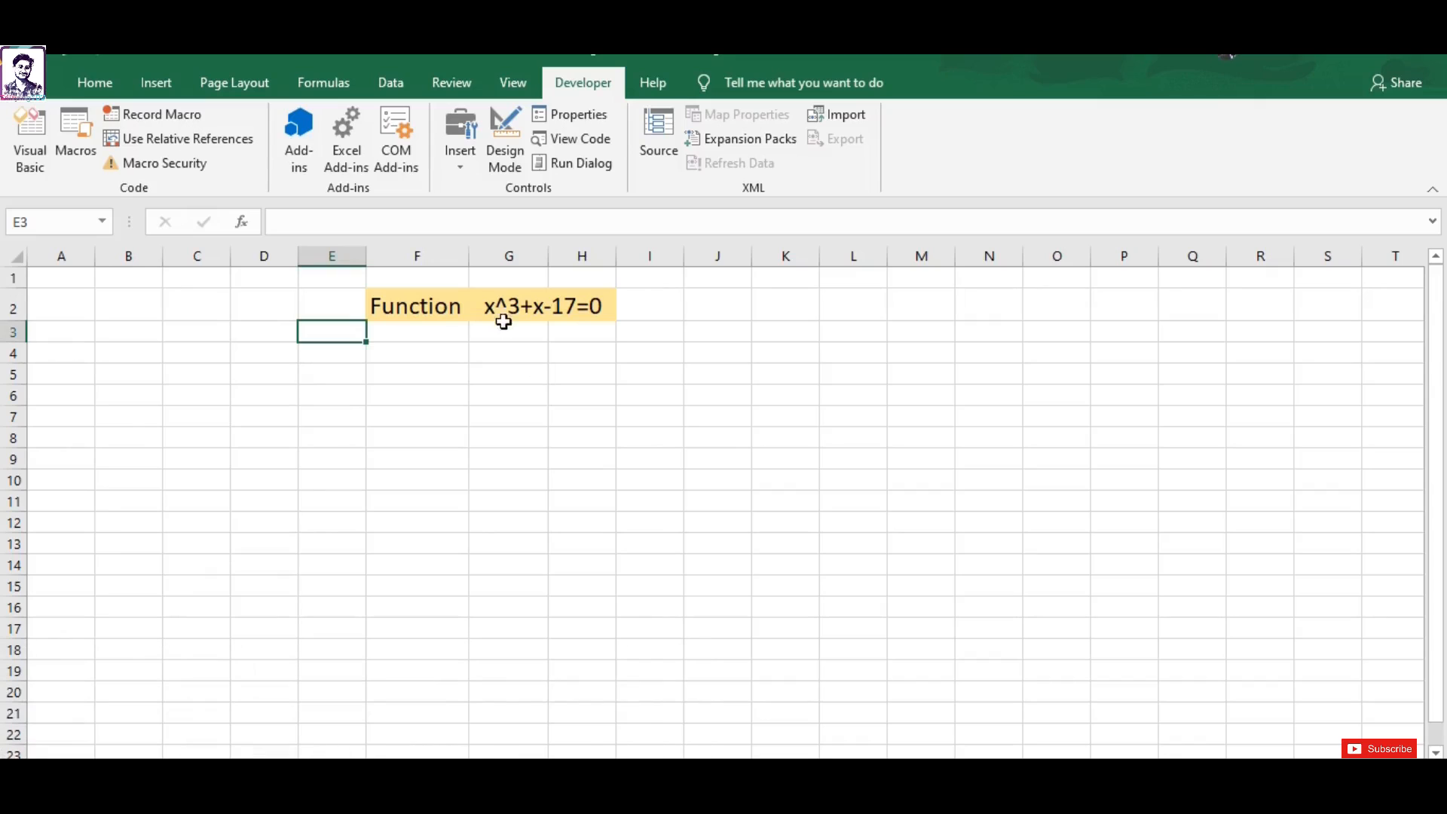
mouse_move(558, 324)
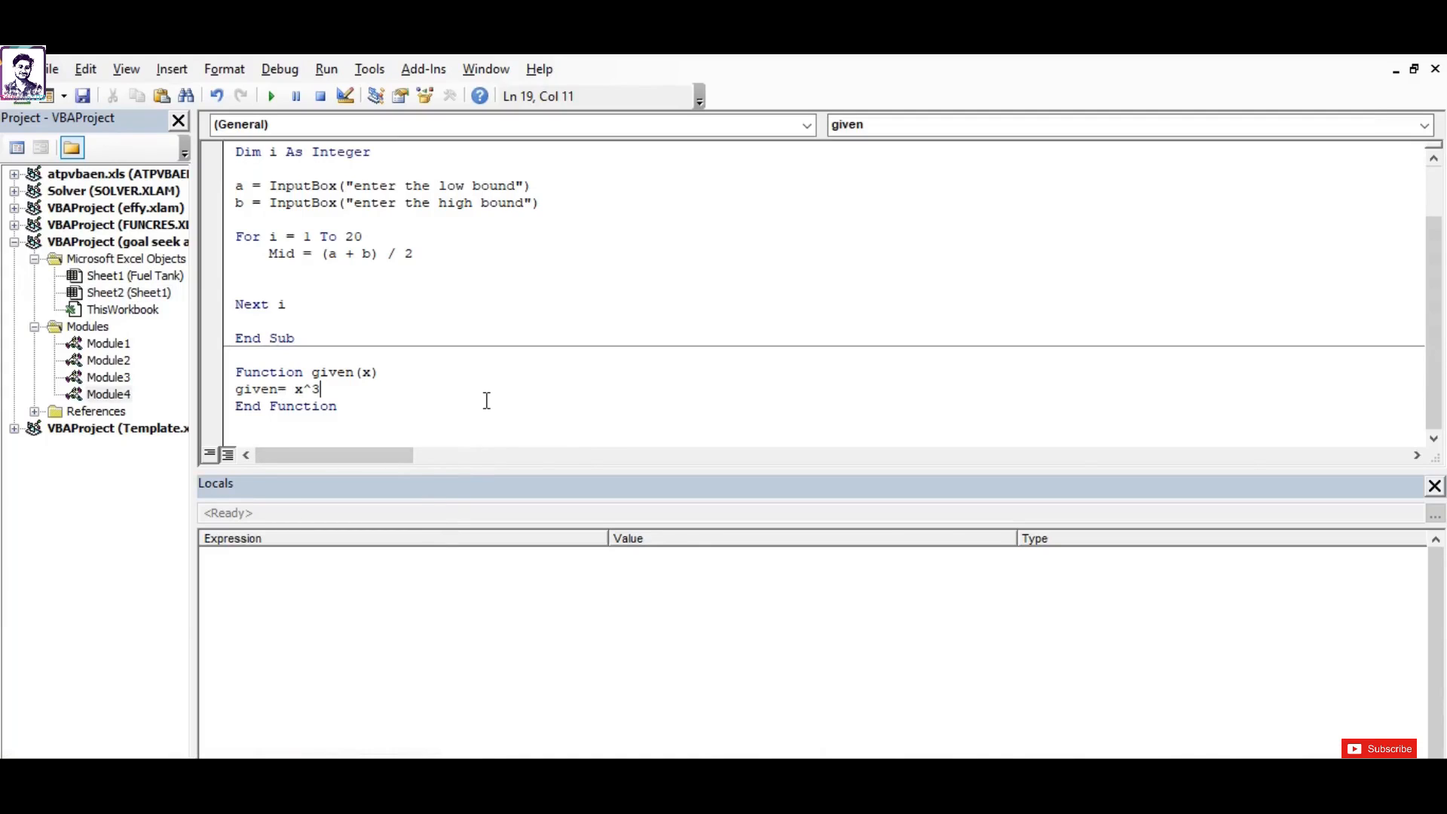
text(+)
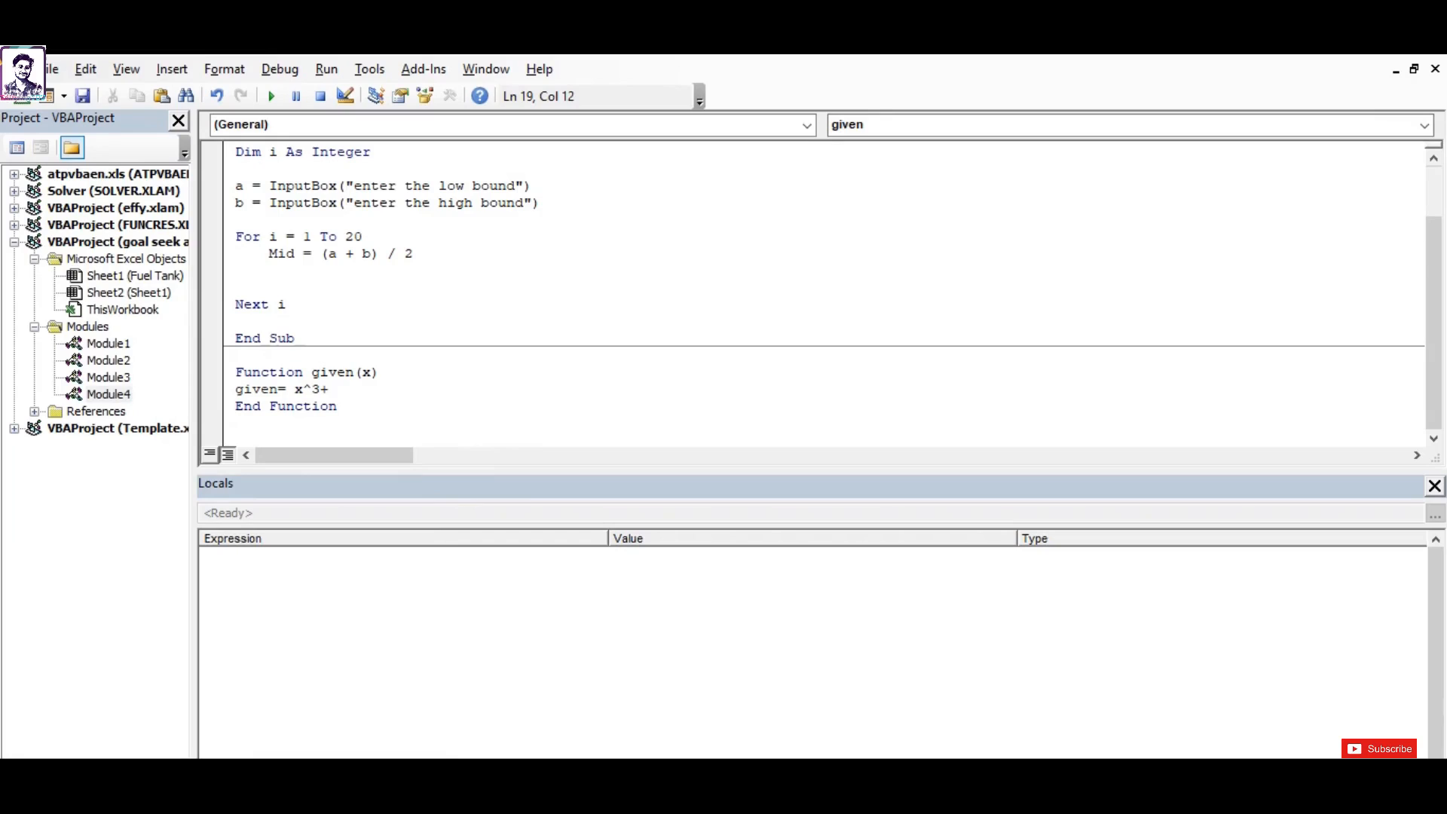
text(+x-17)
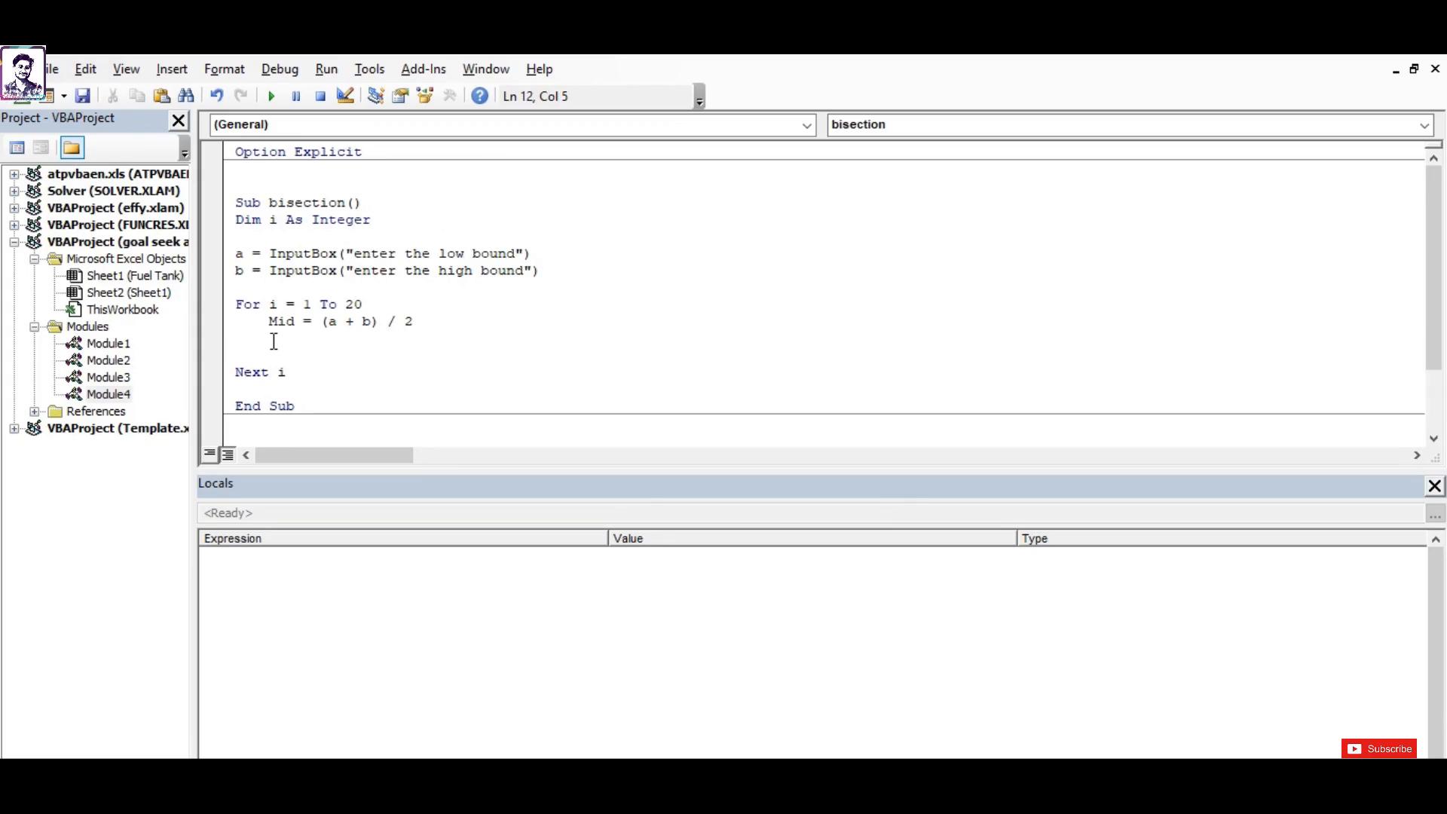
Evaluate the low bound inside the loop with fa = given(a).
text(fa= g)
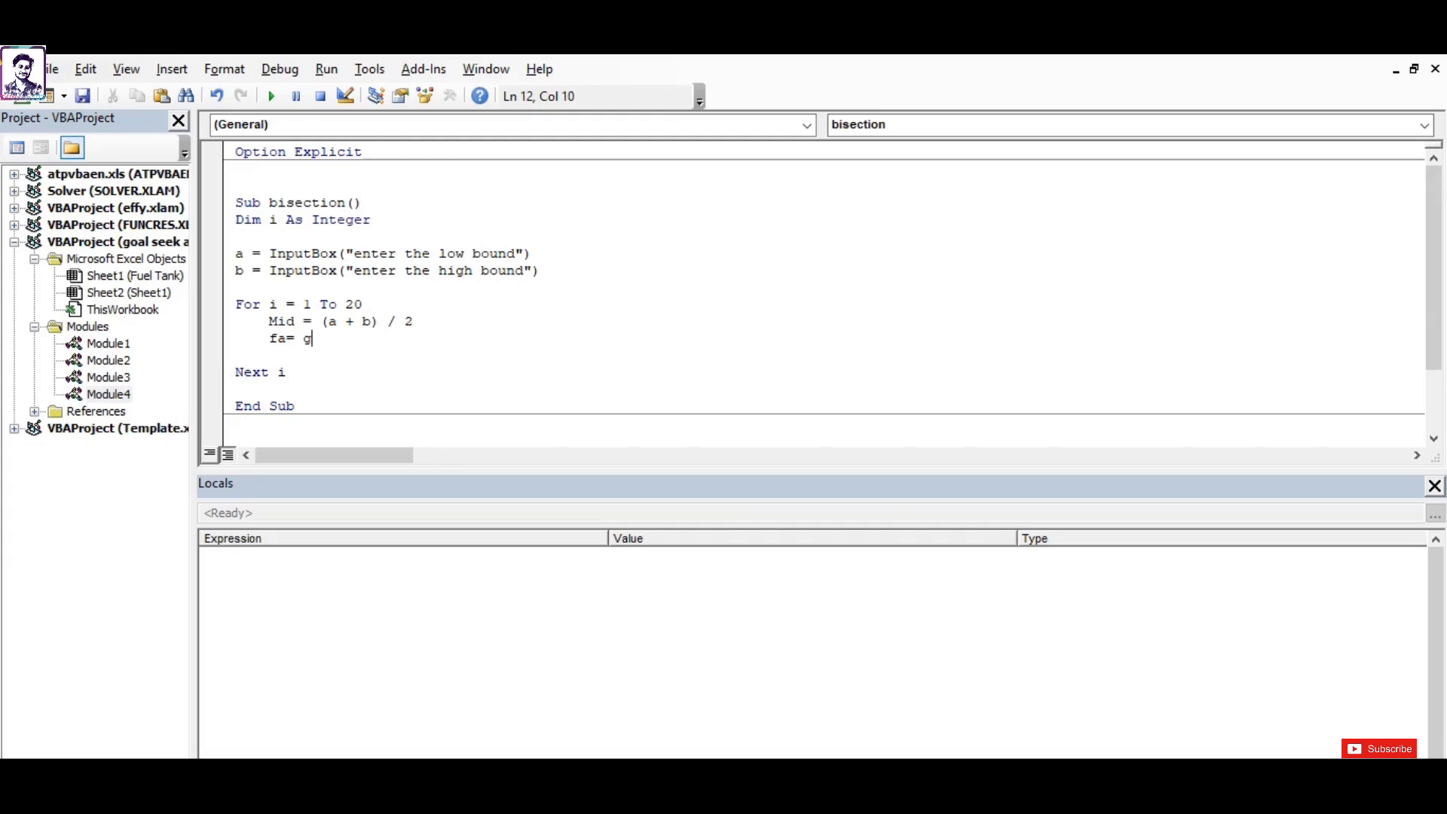
text(iven())
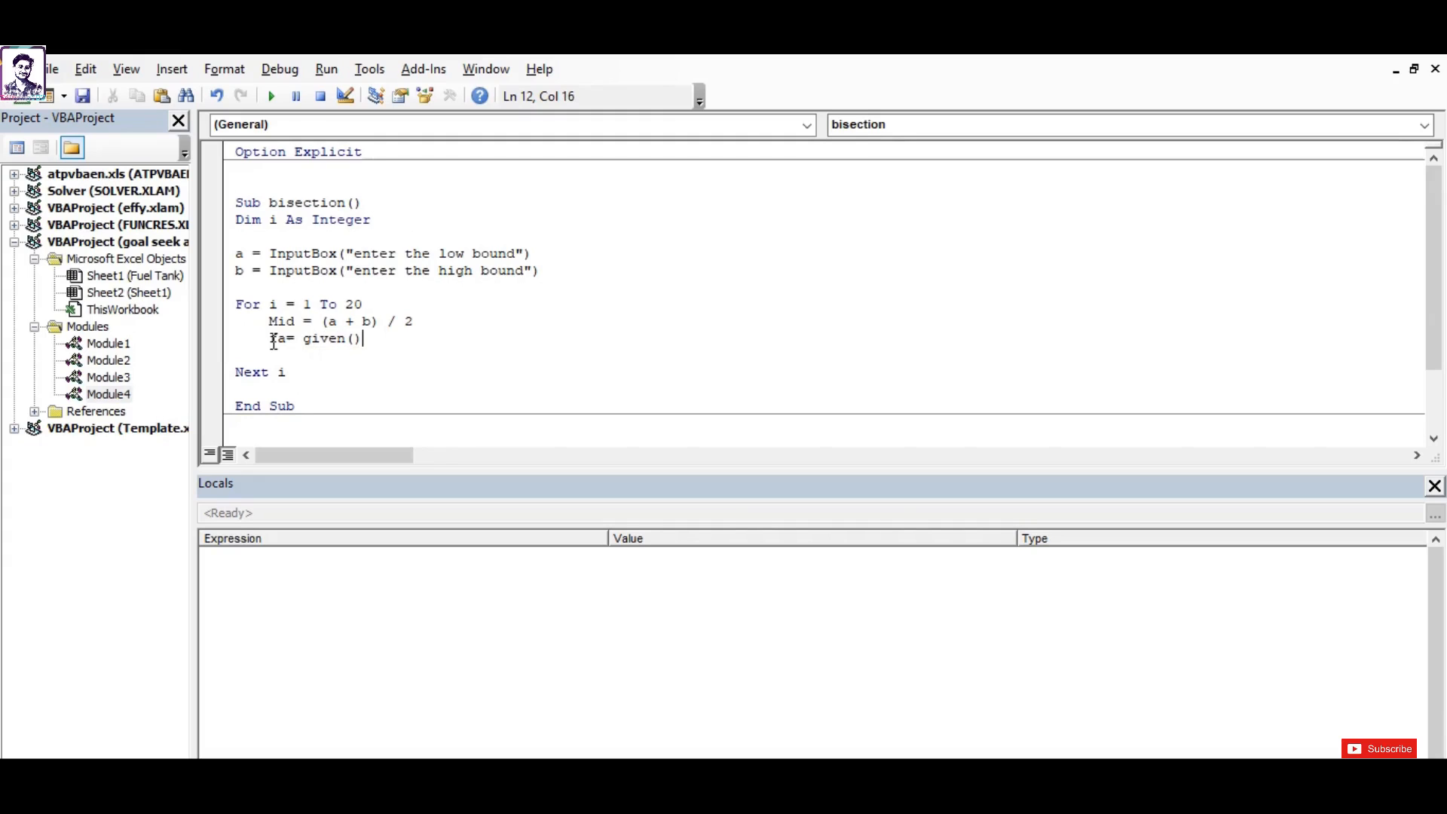
text(a)
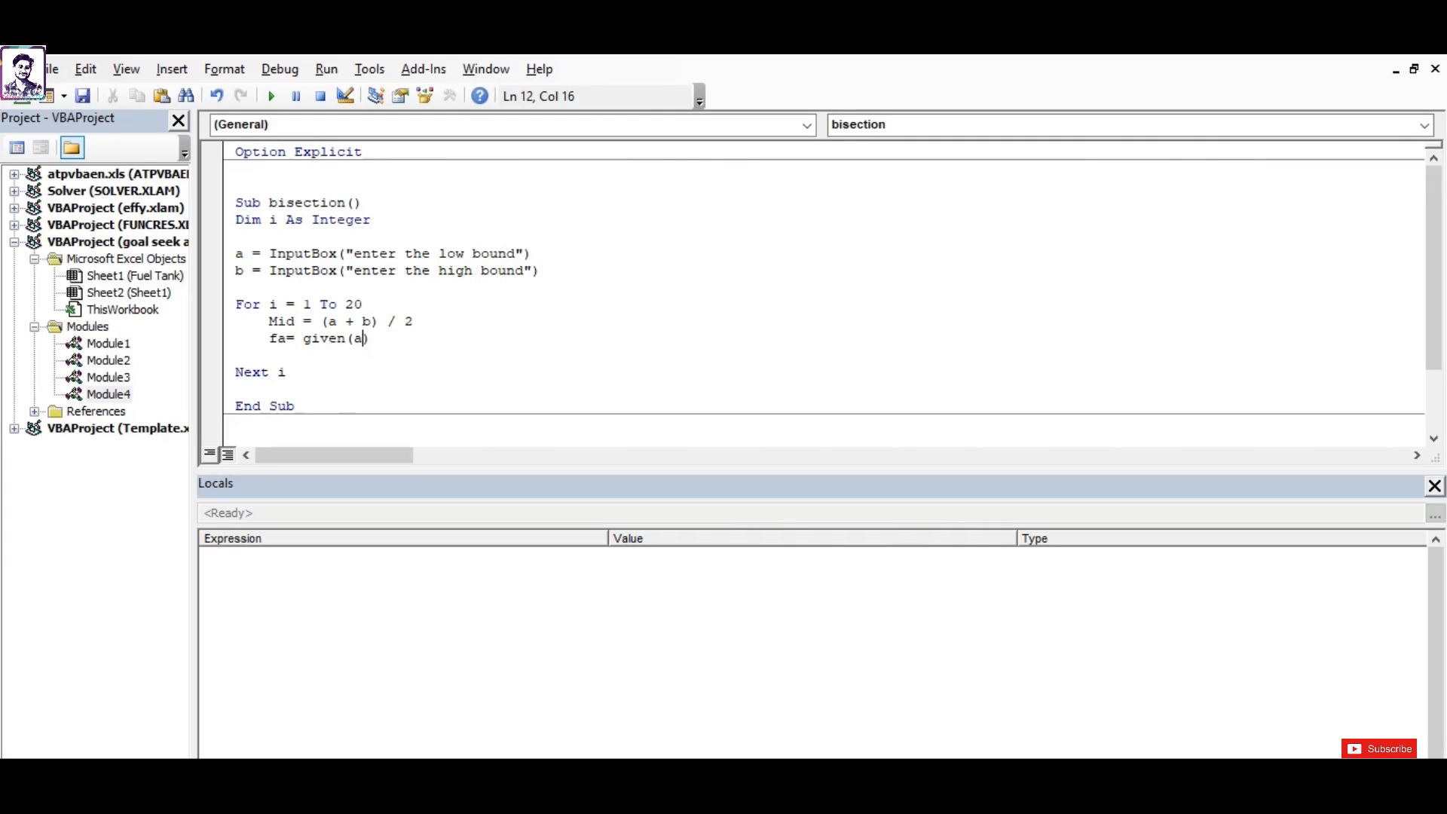
key(enter)
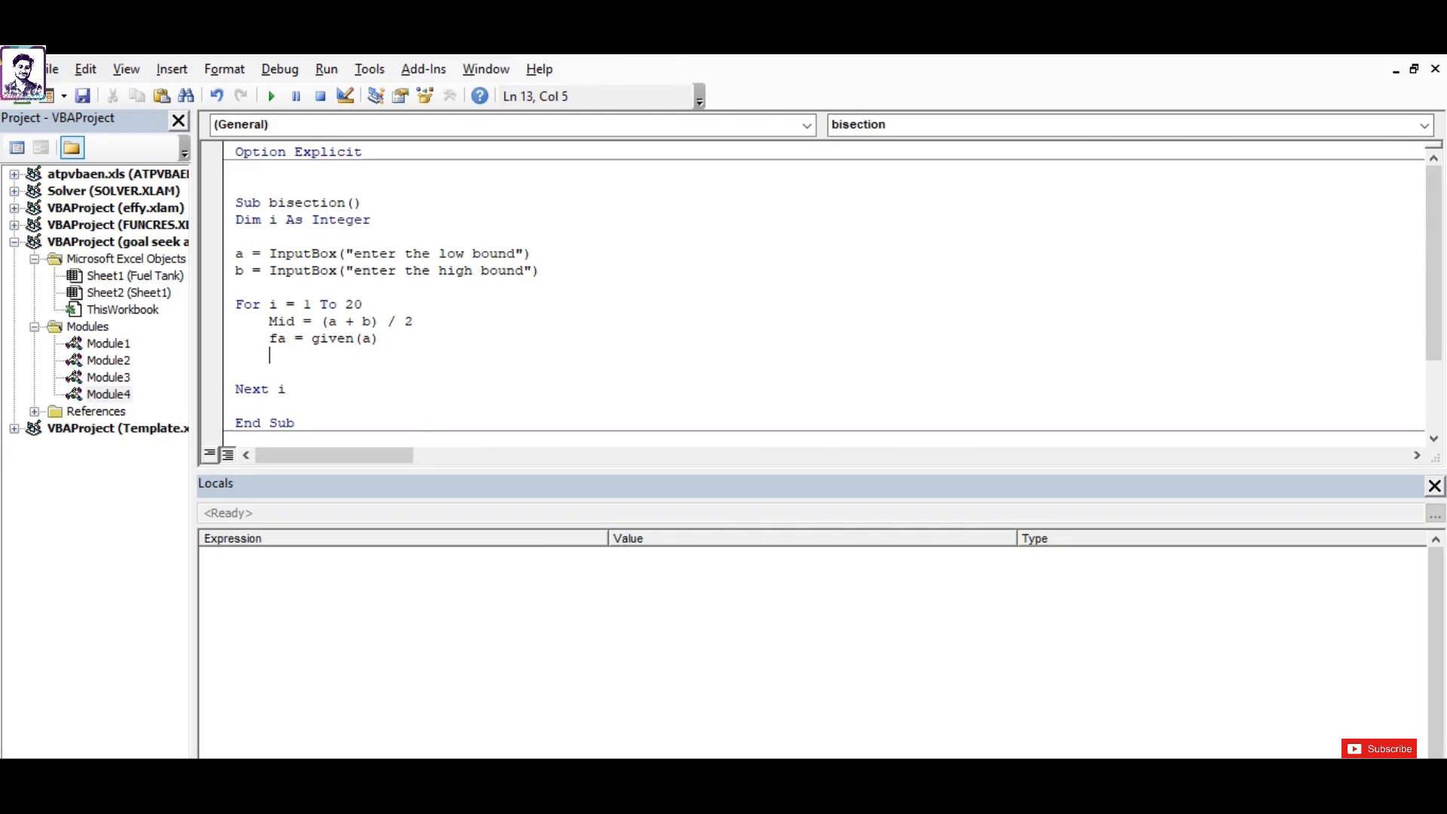
Evaluate the midpoint with fmid = given(Mid), clearing the compile error.
text(fmi)
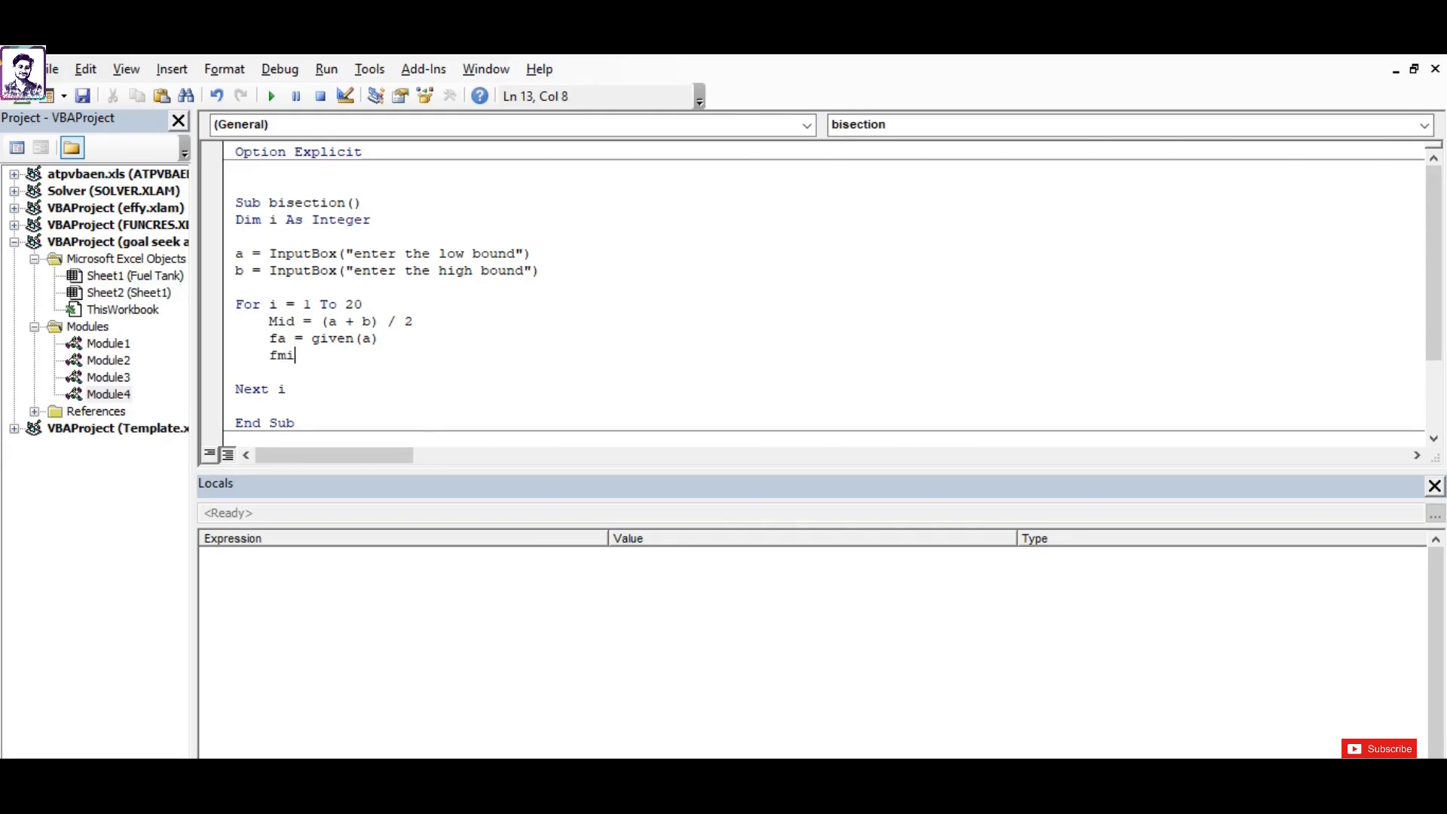
text(d=)
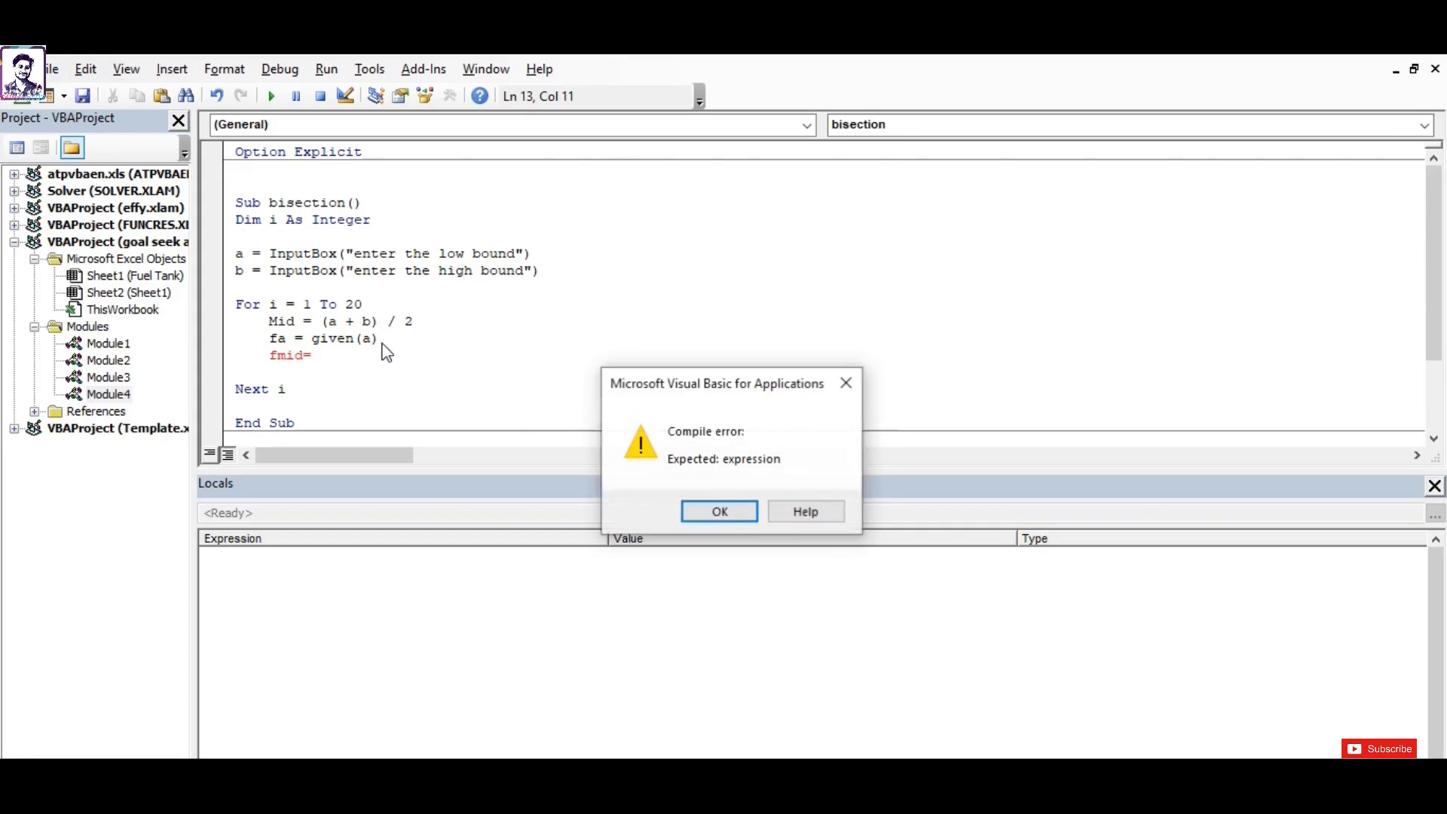
click(719, 511)
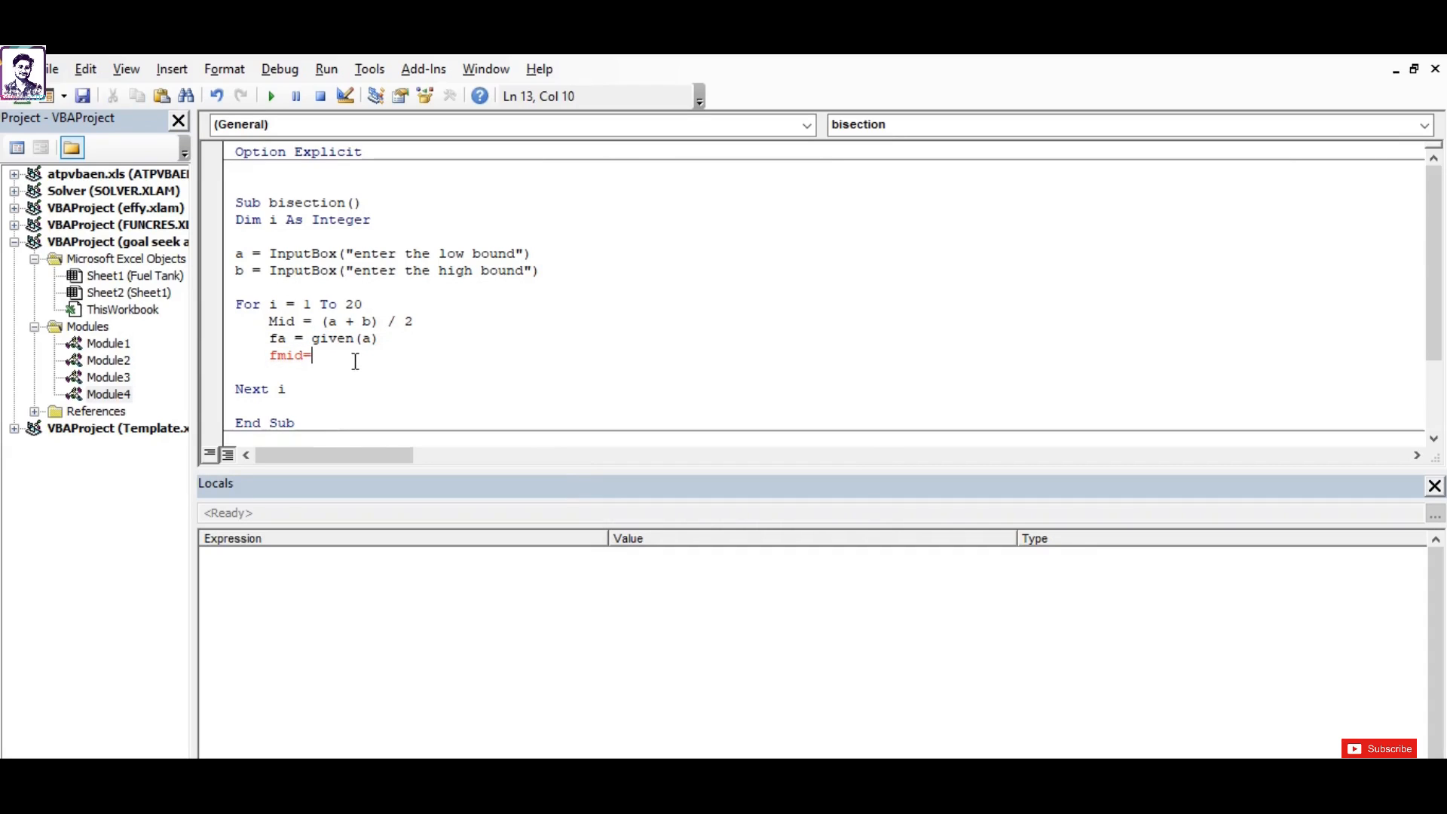
text(given())
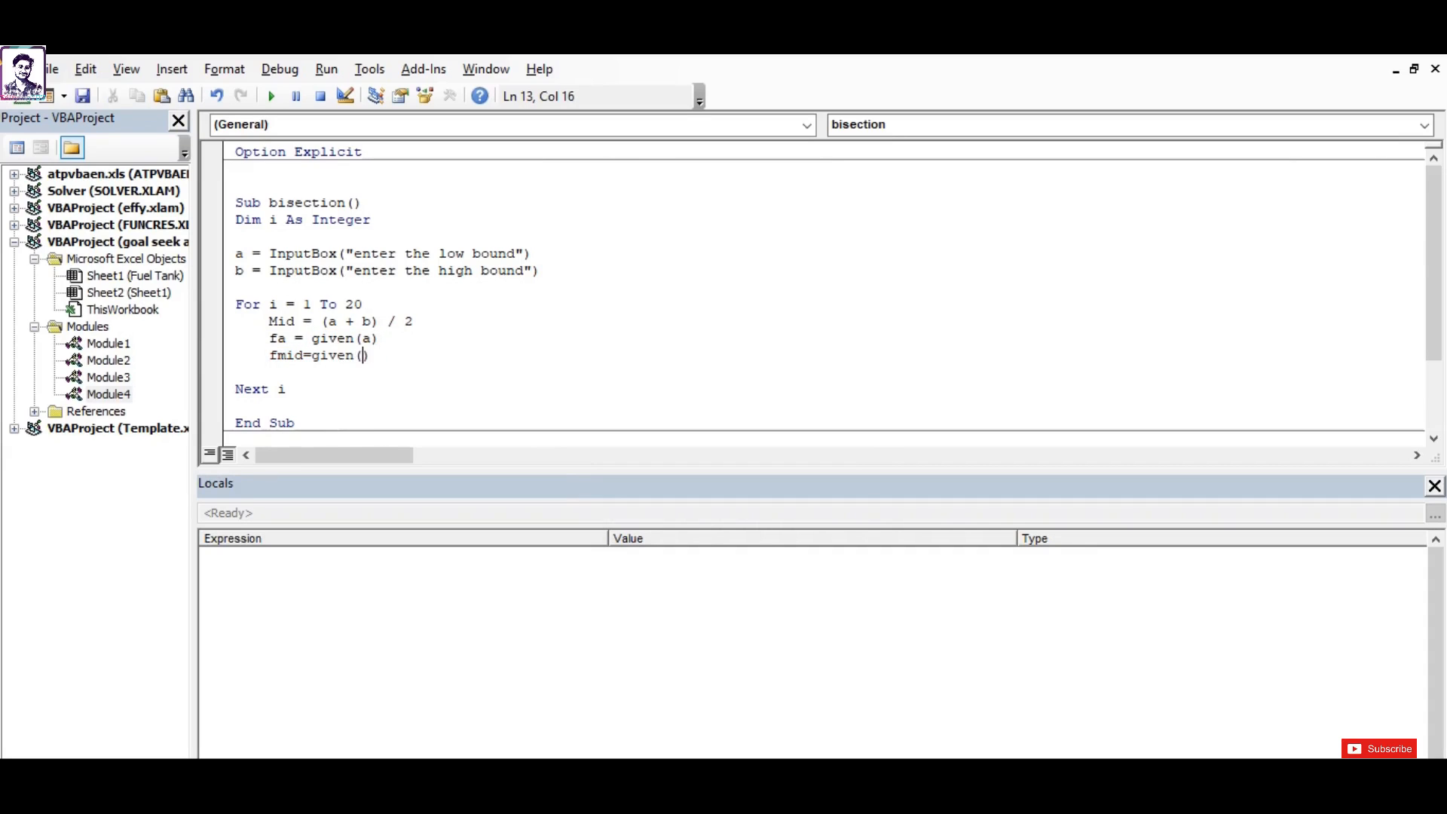
text(m)
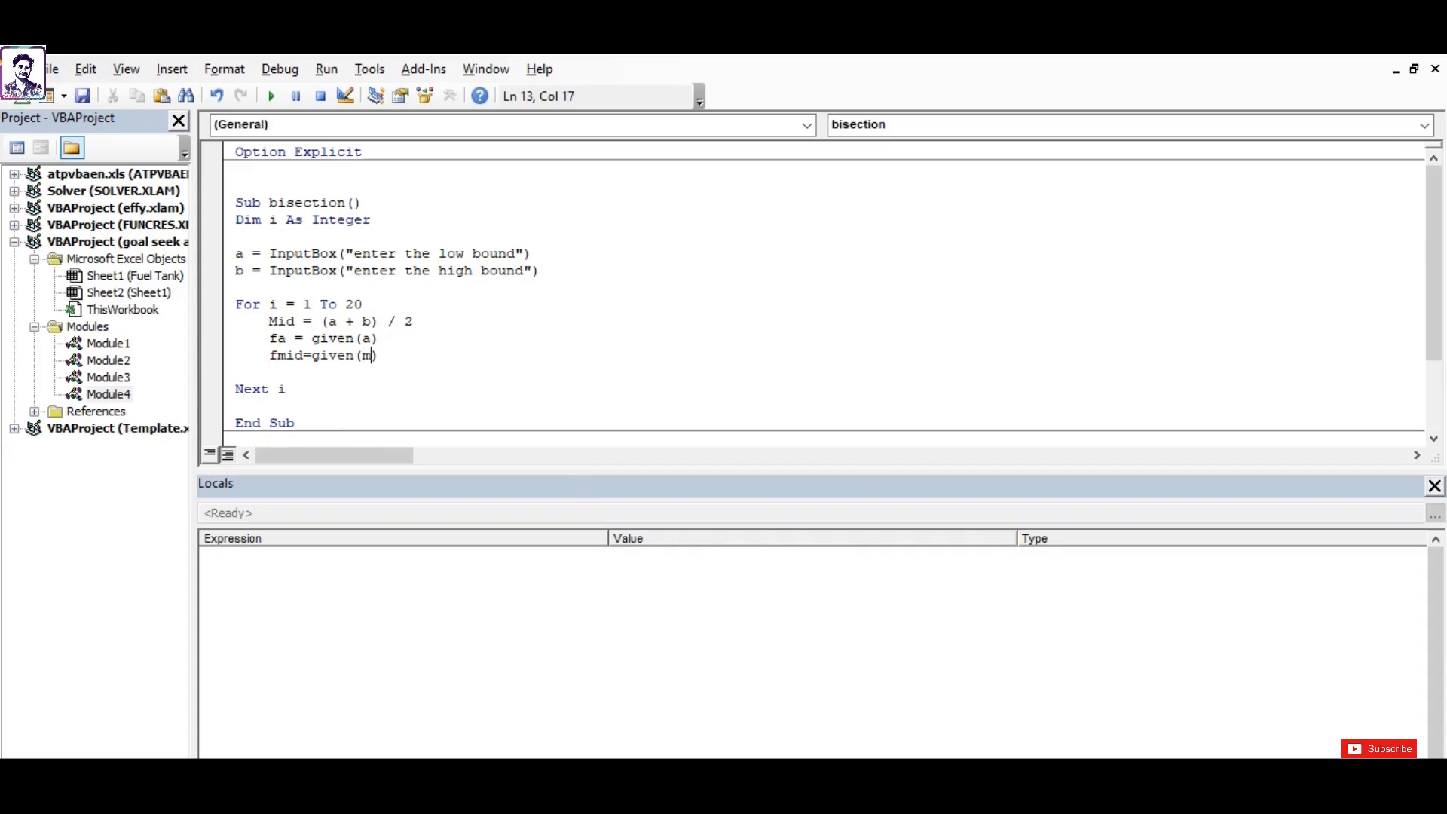
text(id)
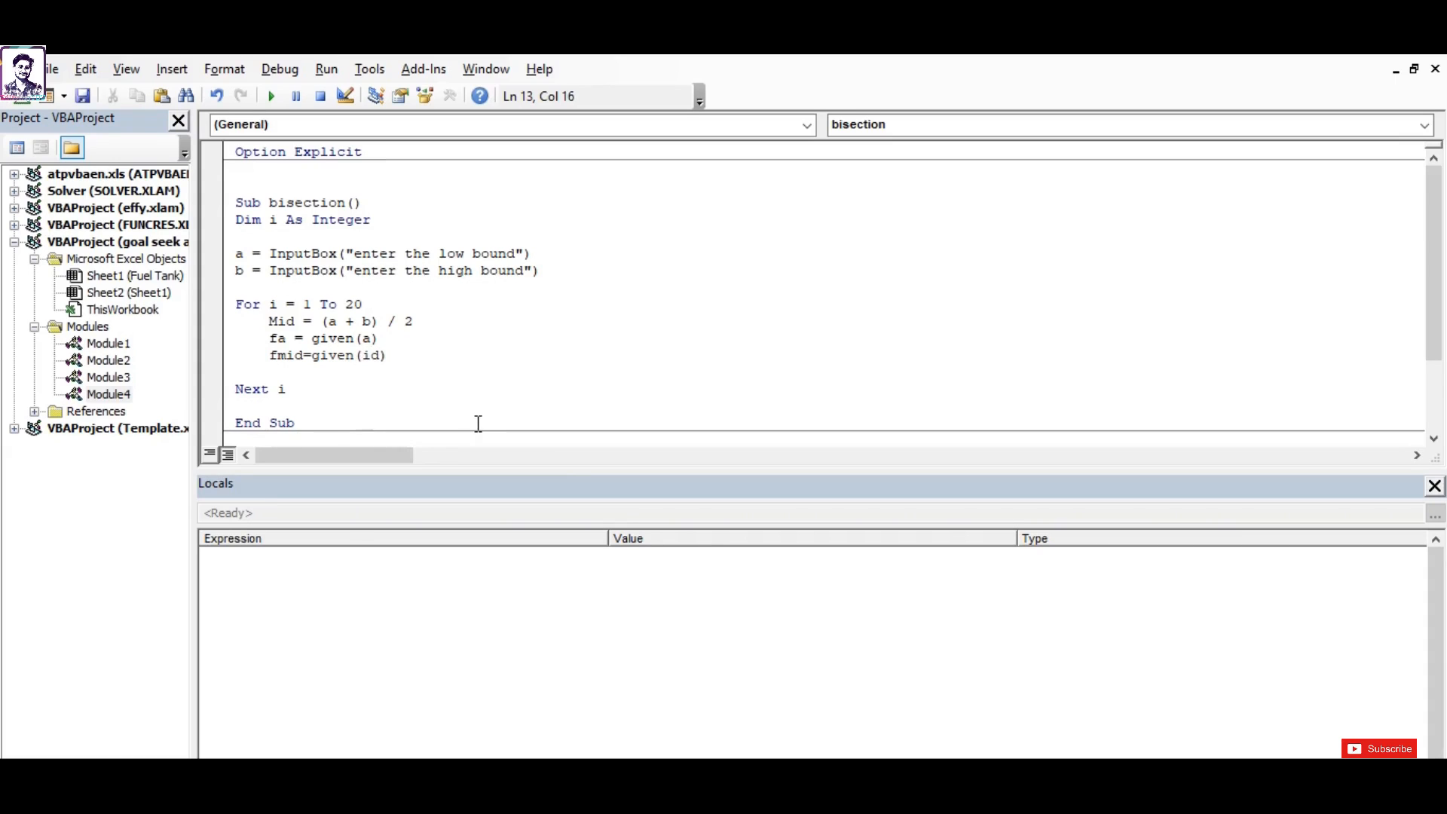
text(Mid)
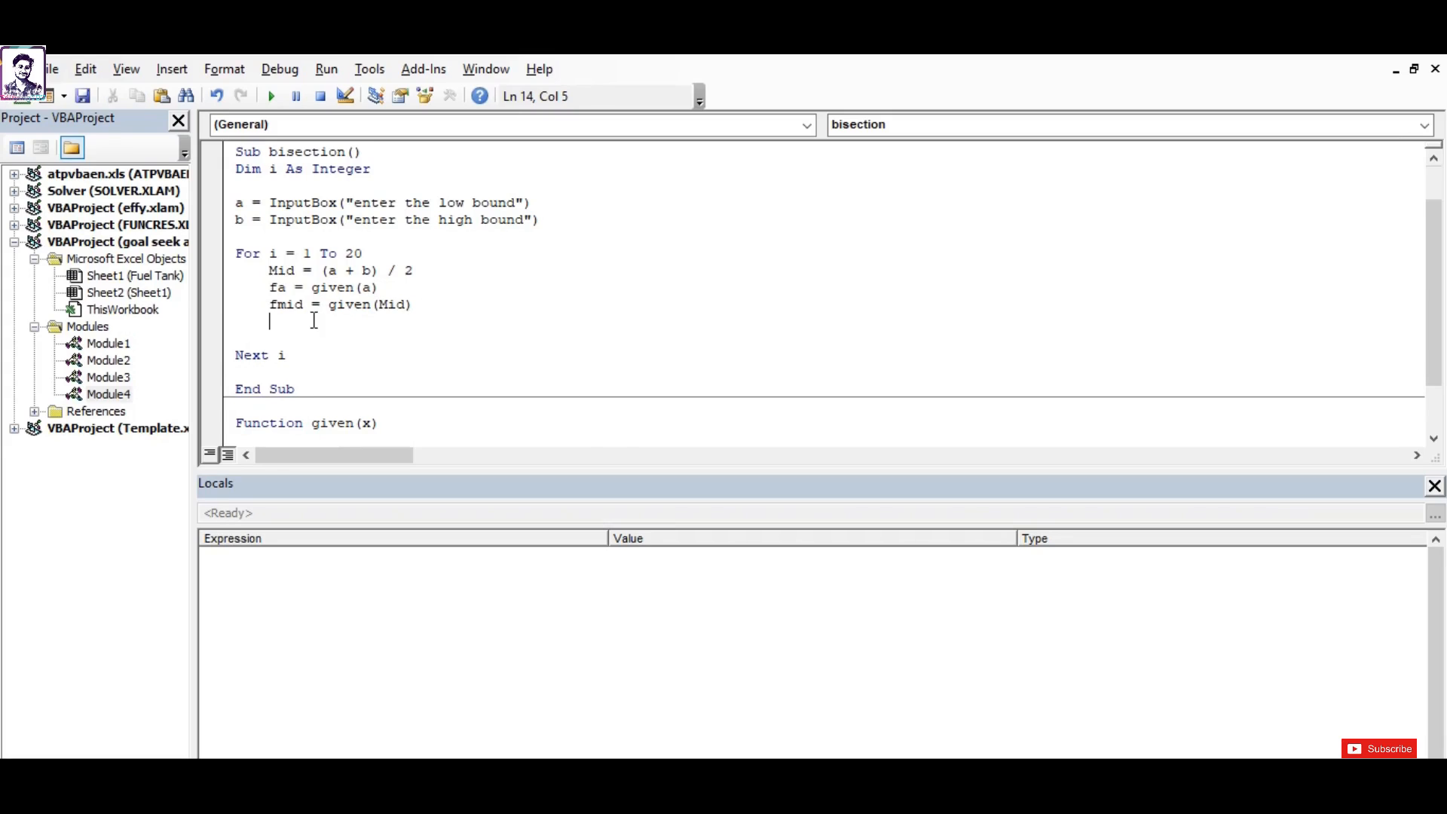
Set b = Mid when If fa * fmid < 0 Then holds.
text(if)
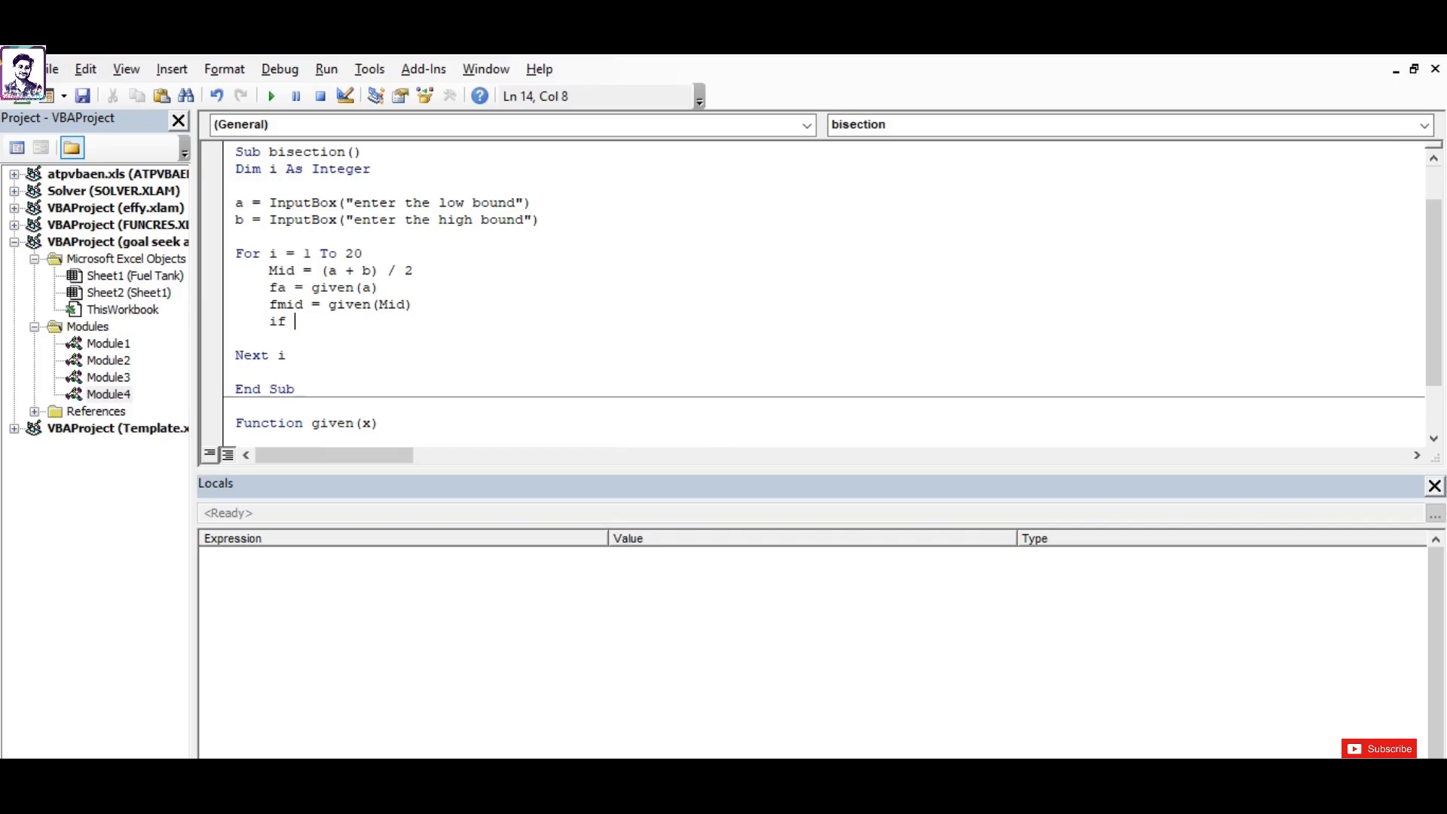
text(fa)
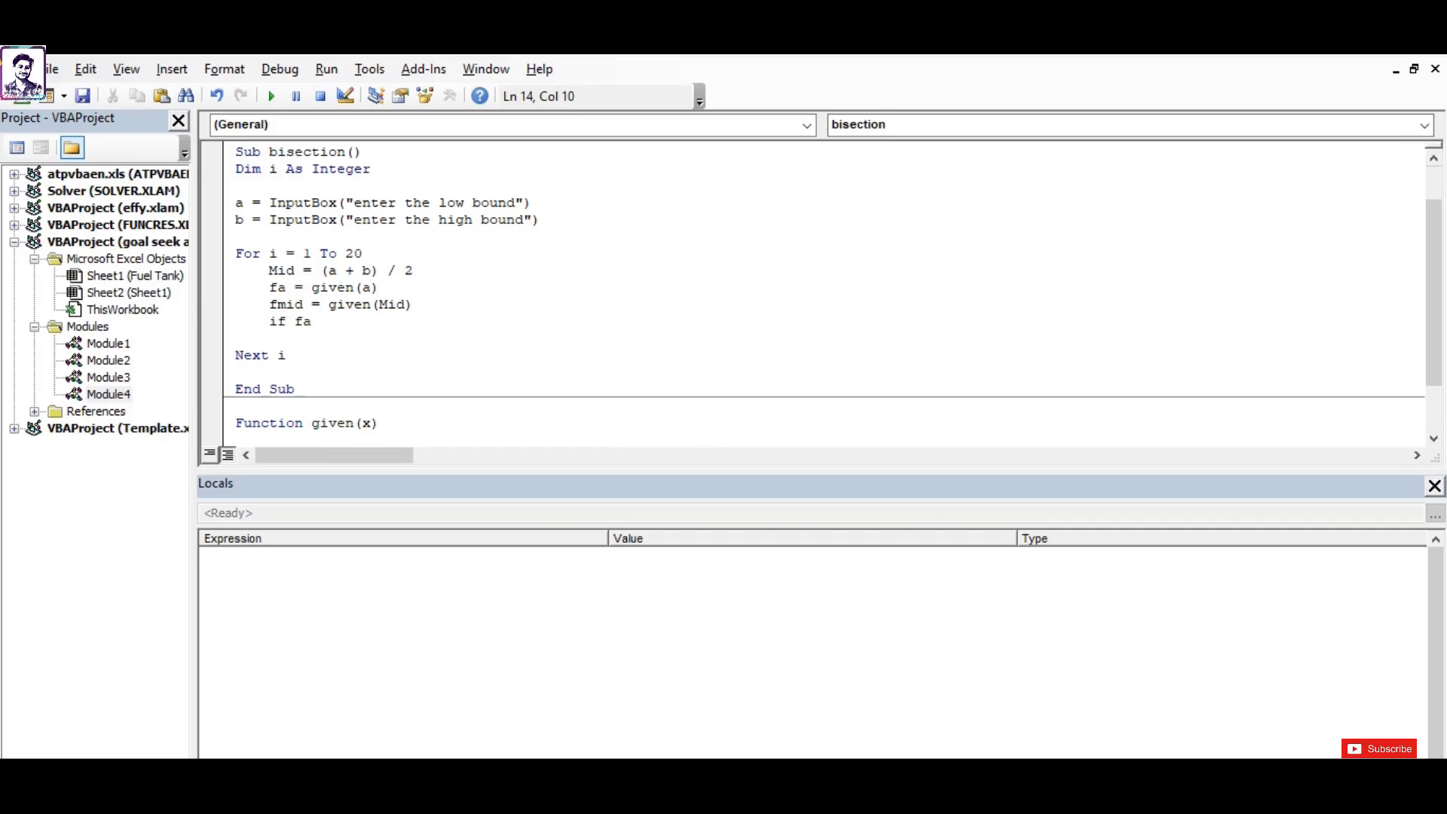
text(*fmi)
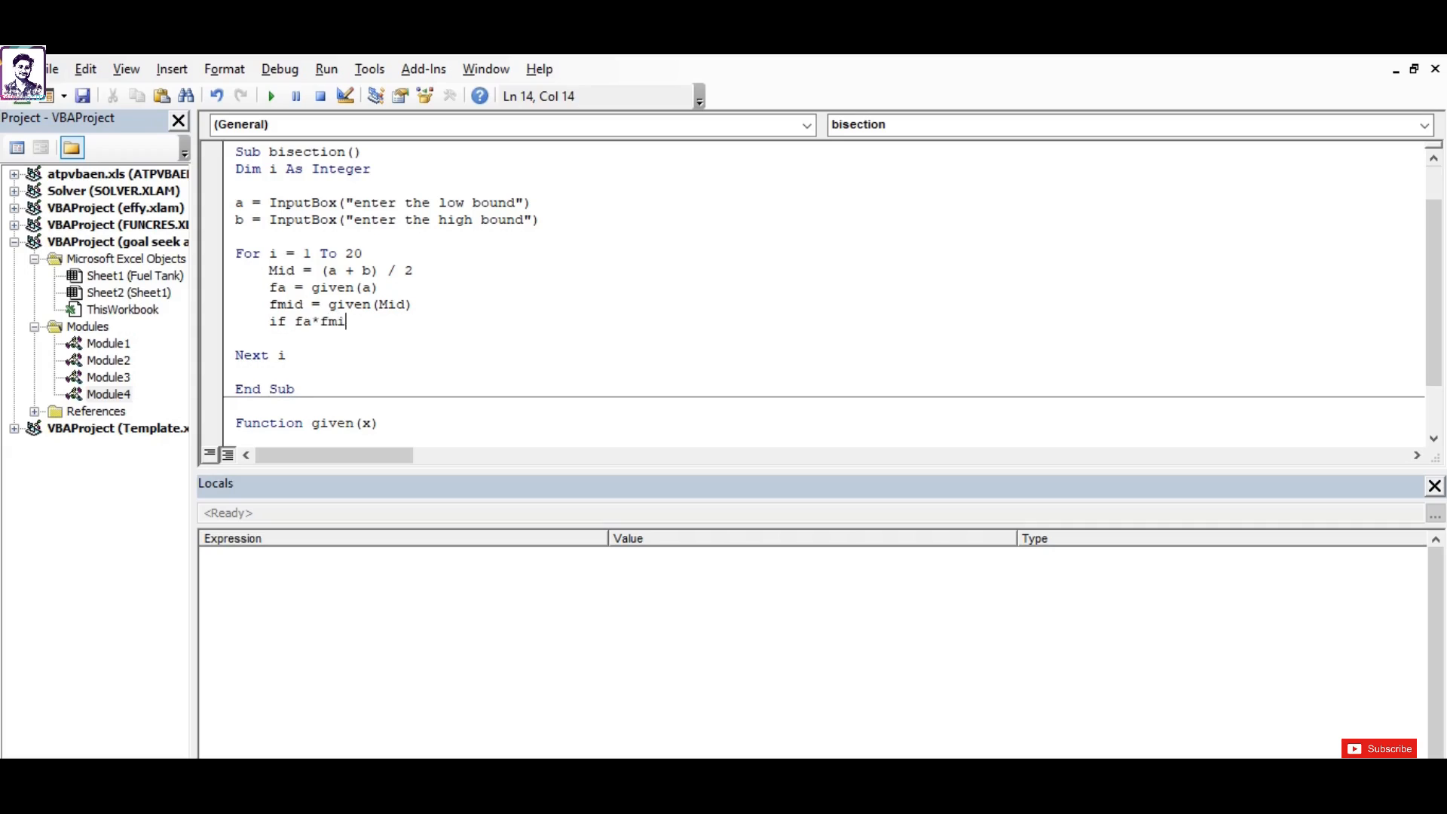
text(nd)
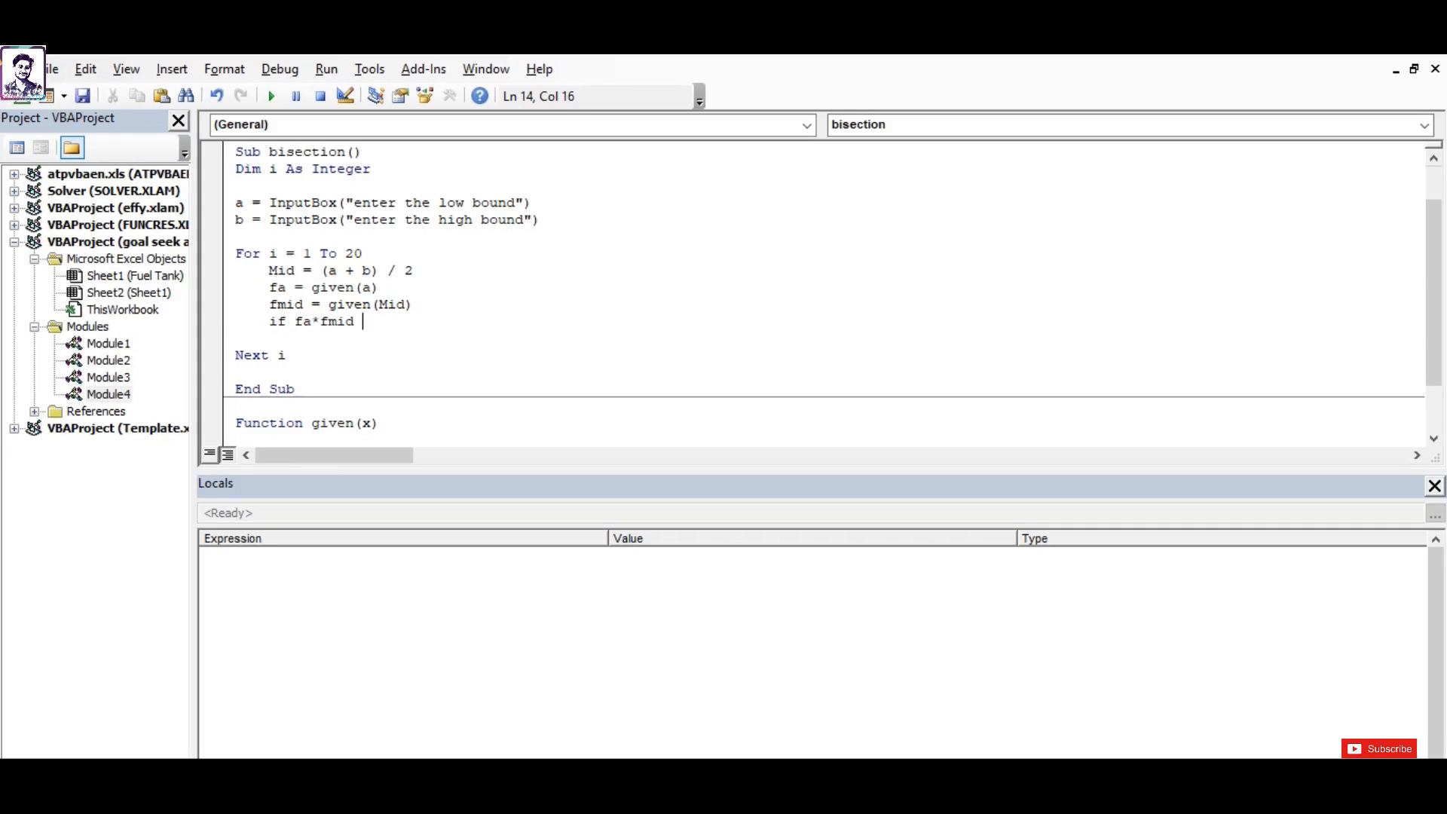
text(<0 then)
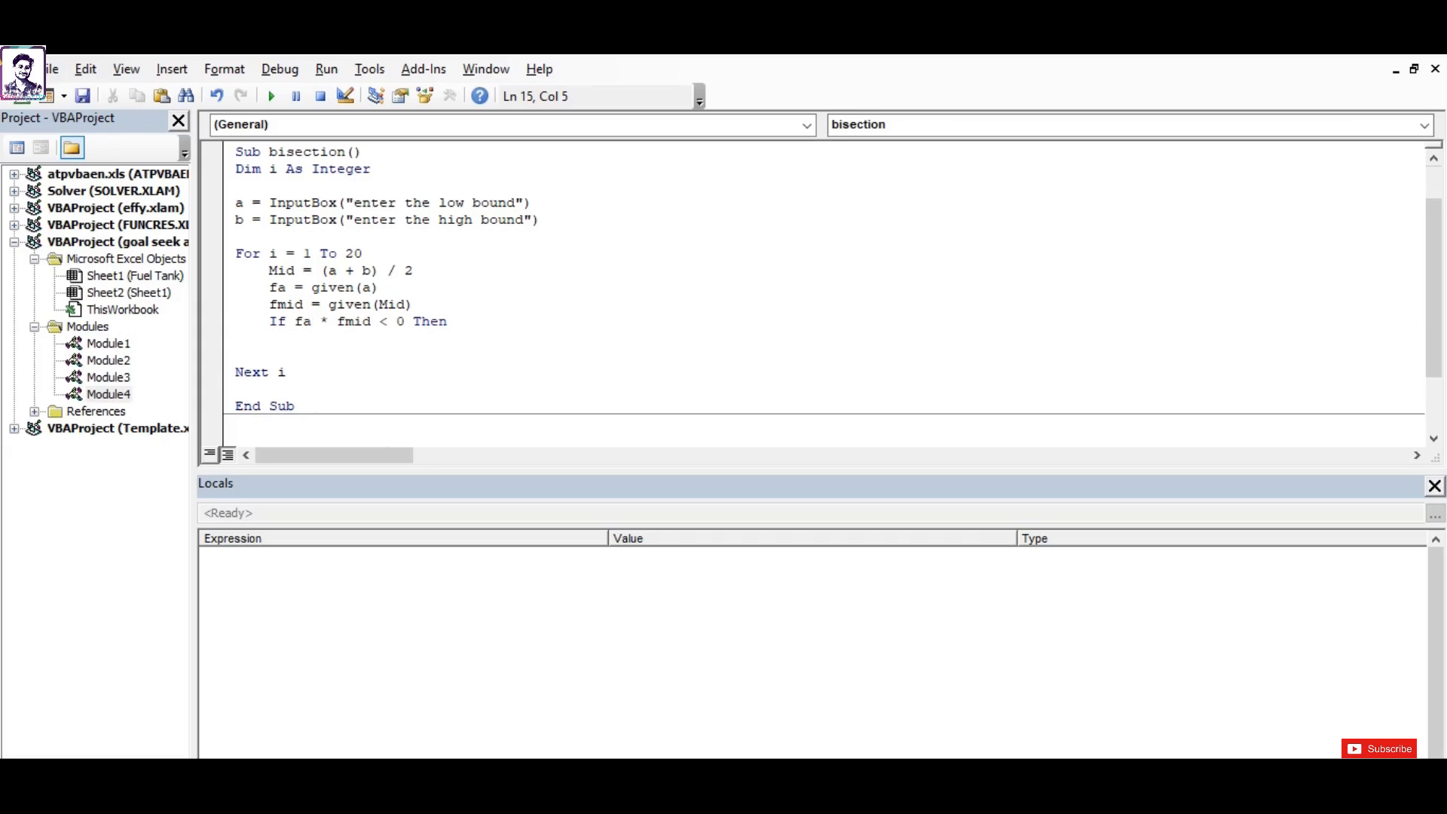
text(b =)
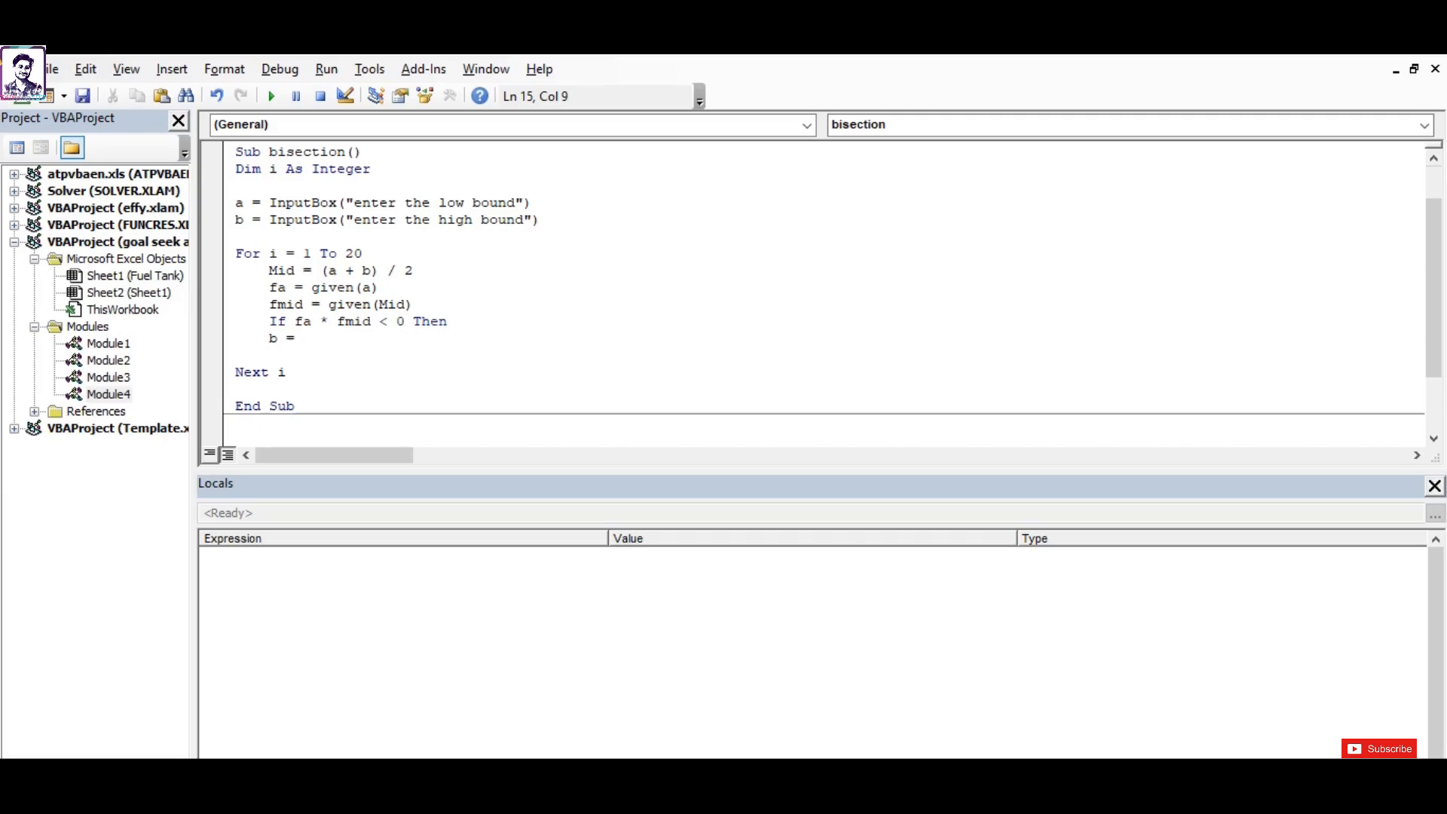
text(m)
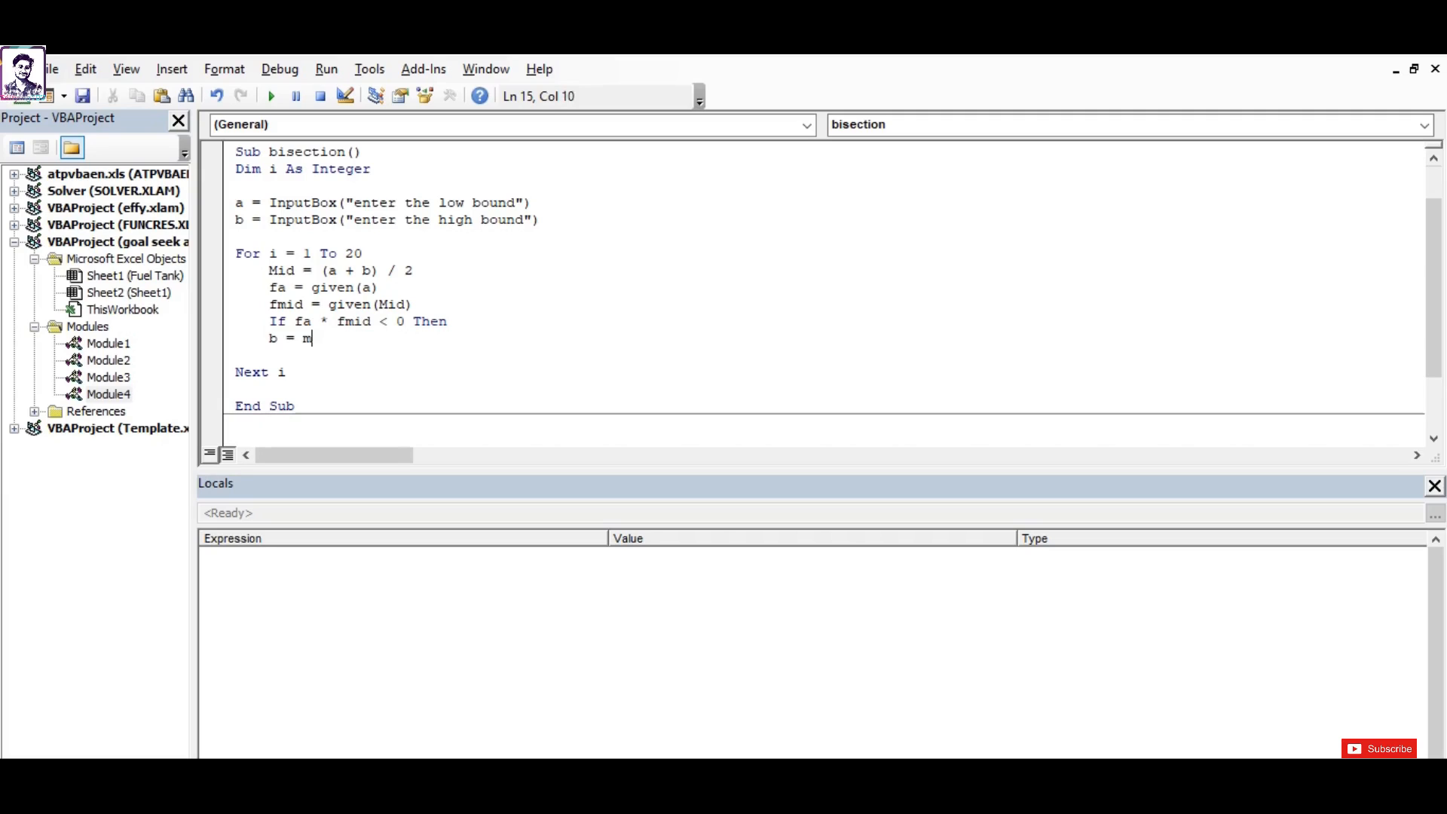
text(id)
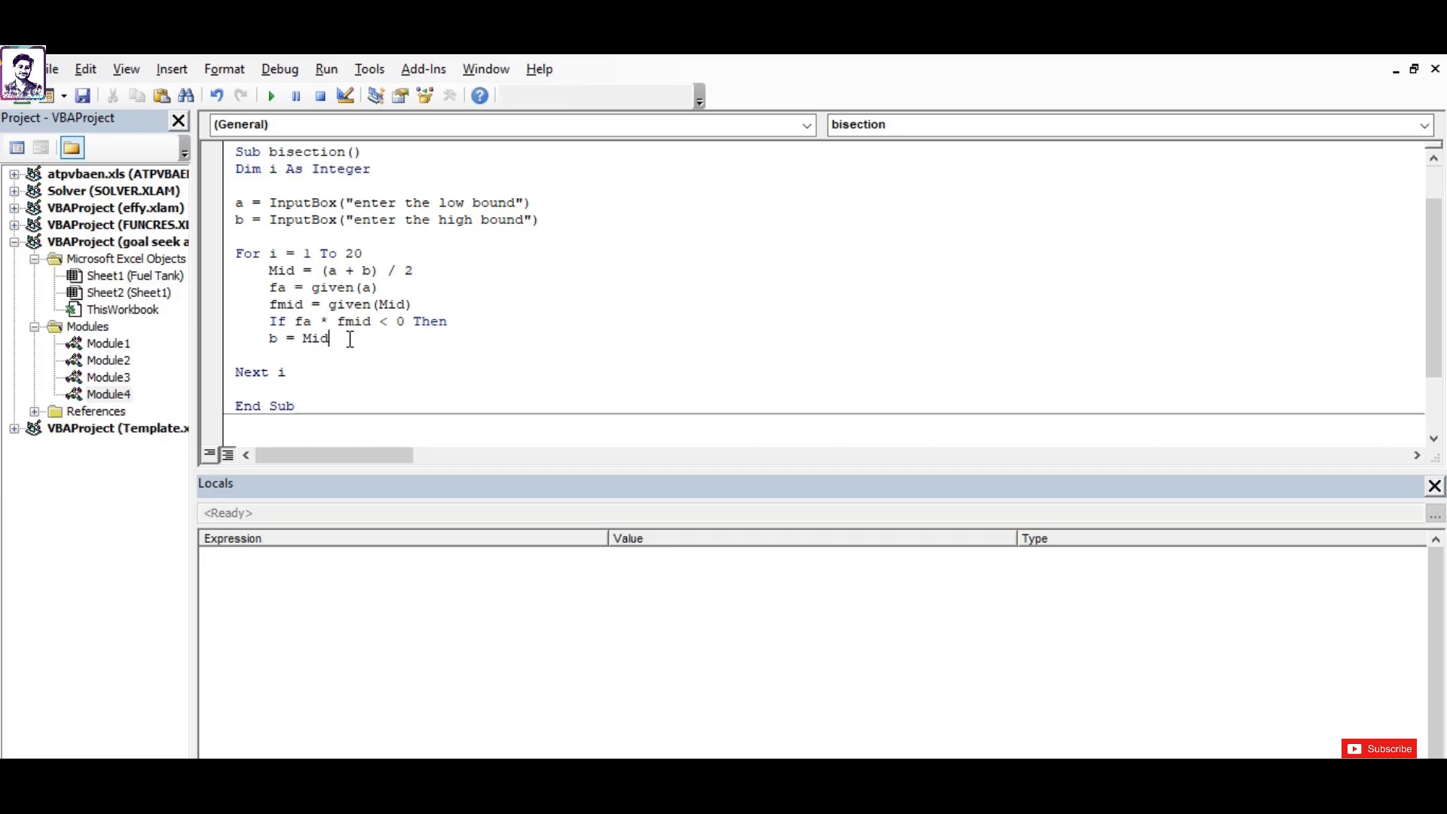
Otherwise set a = Mid and close the block with End If before Next i.
text(els)
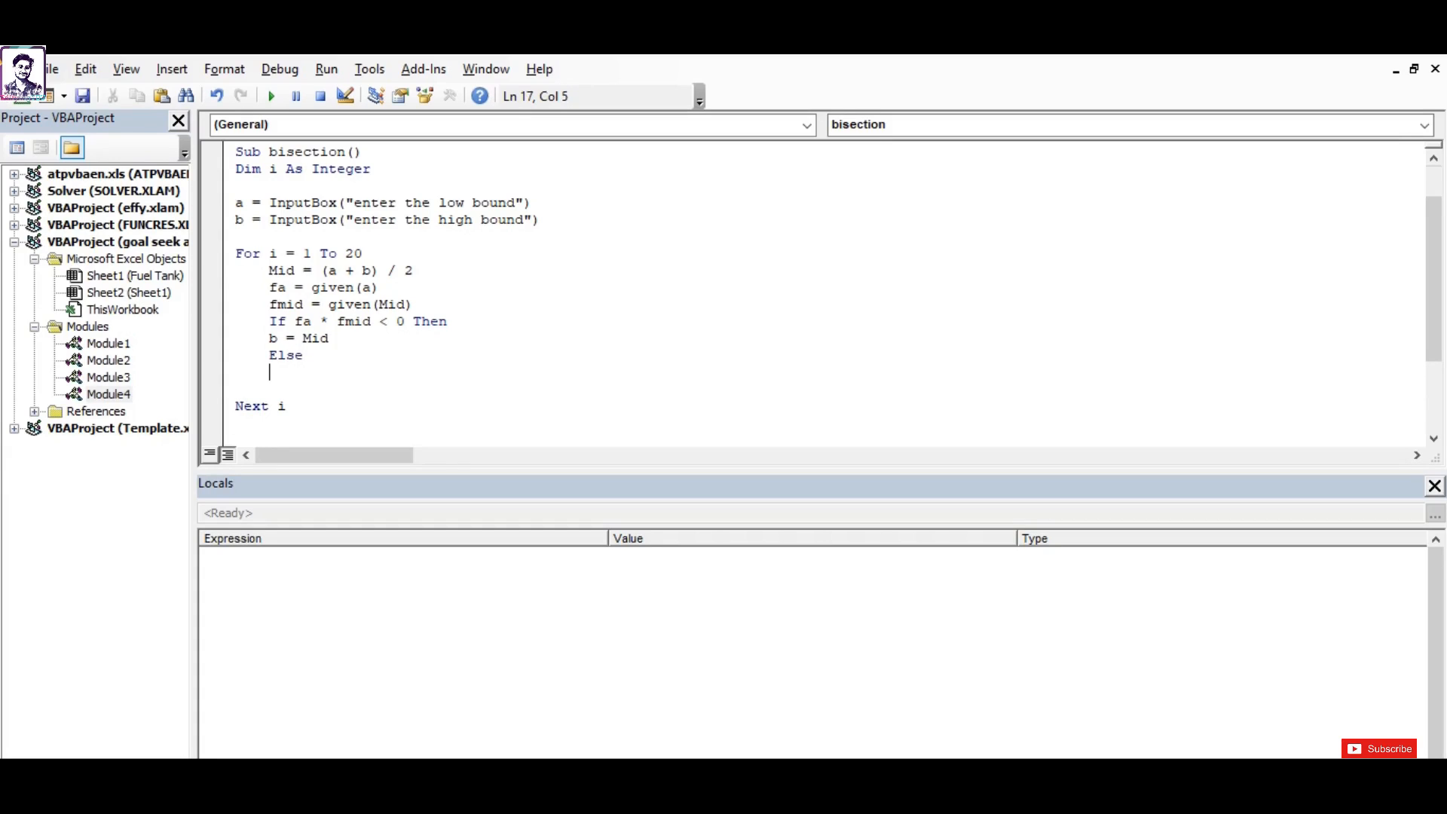
text(a =)
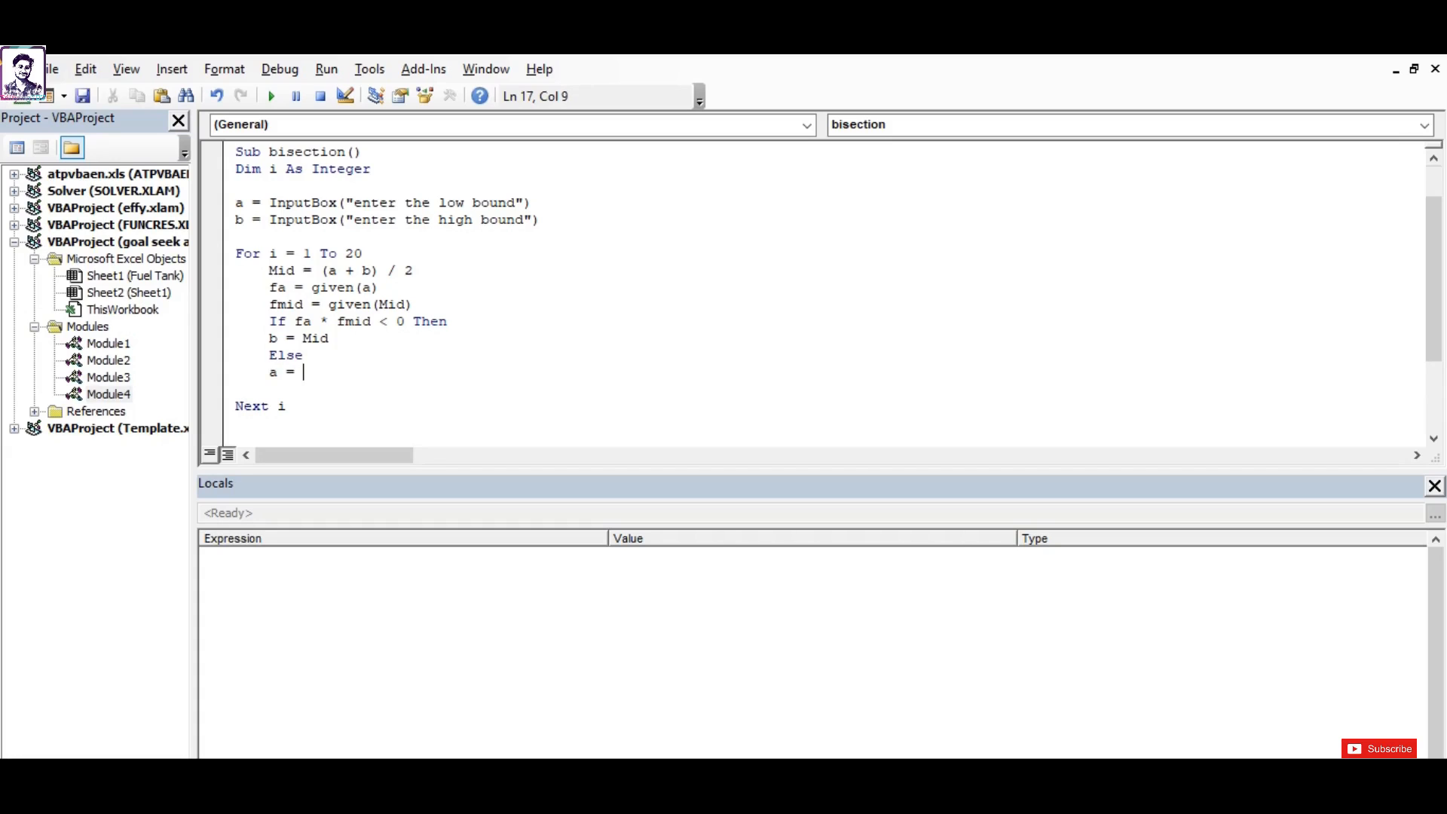
text(mid)
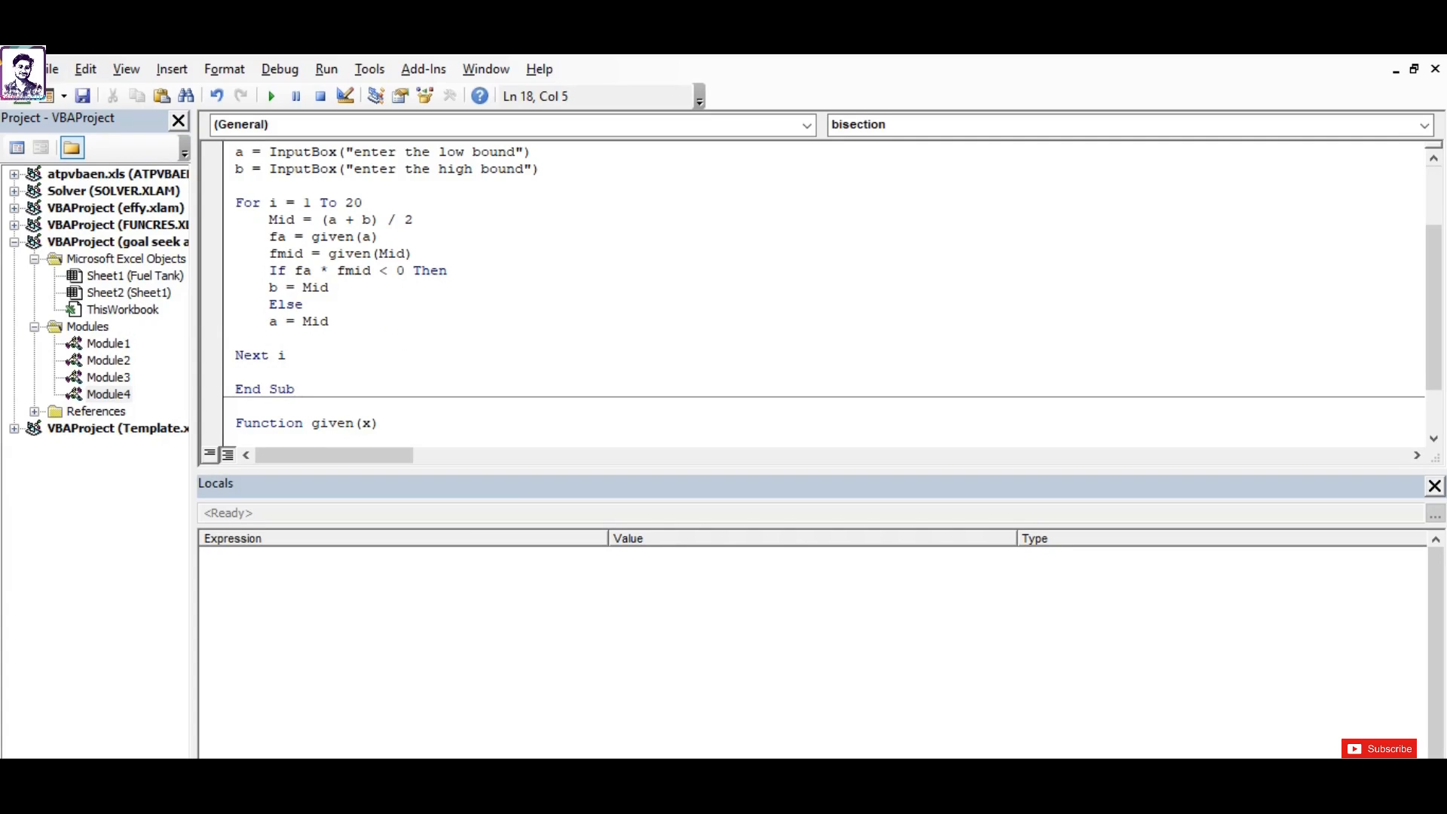
text(end f)
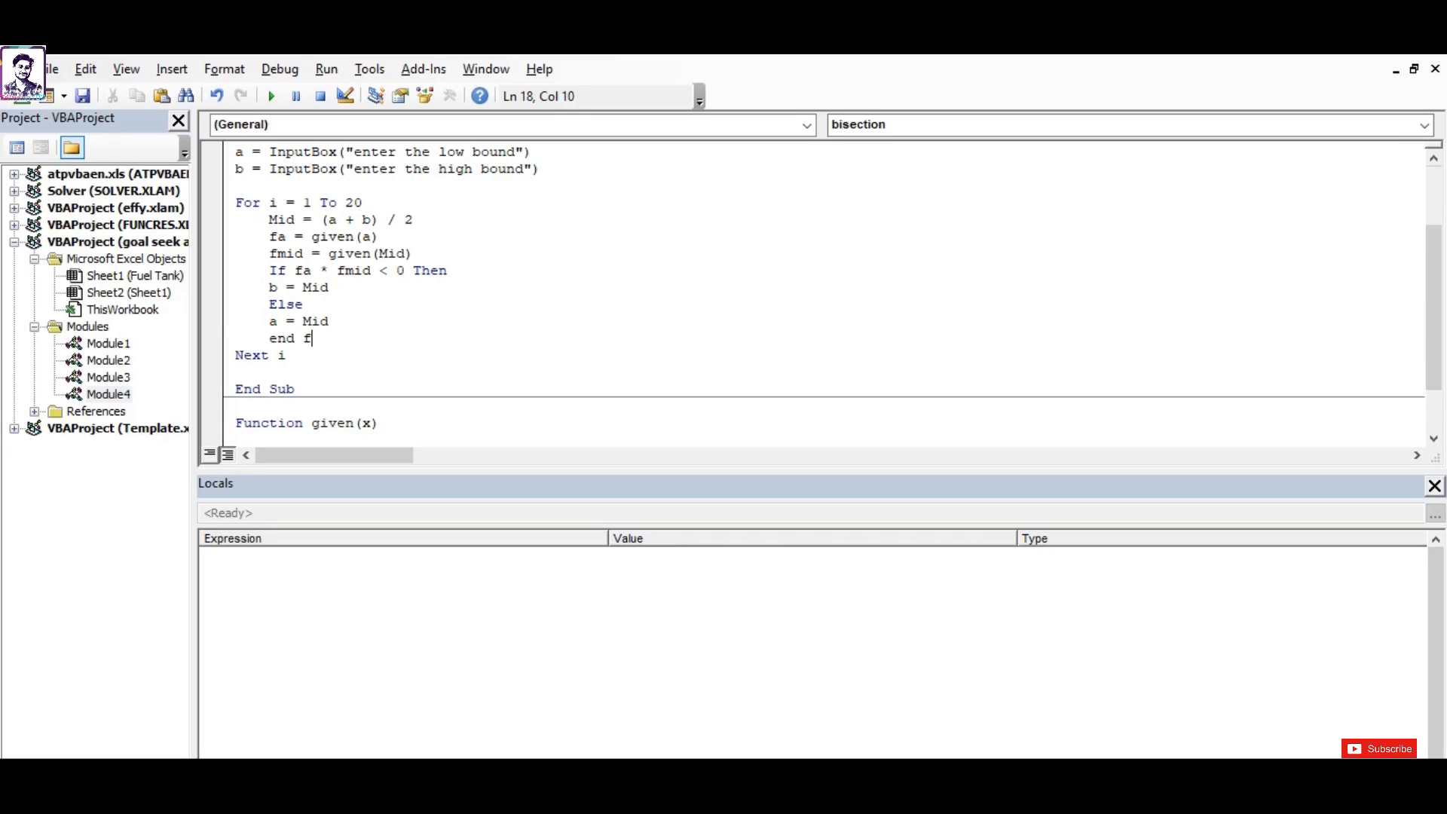
text(i)
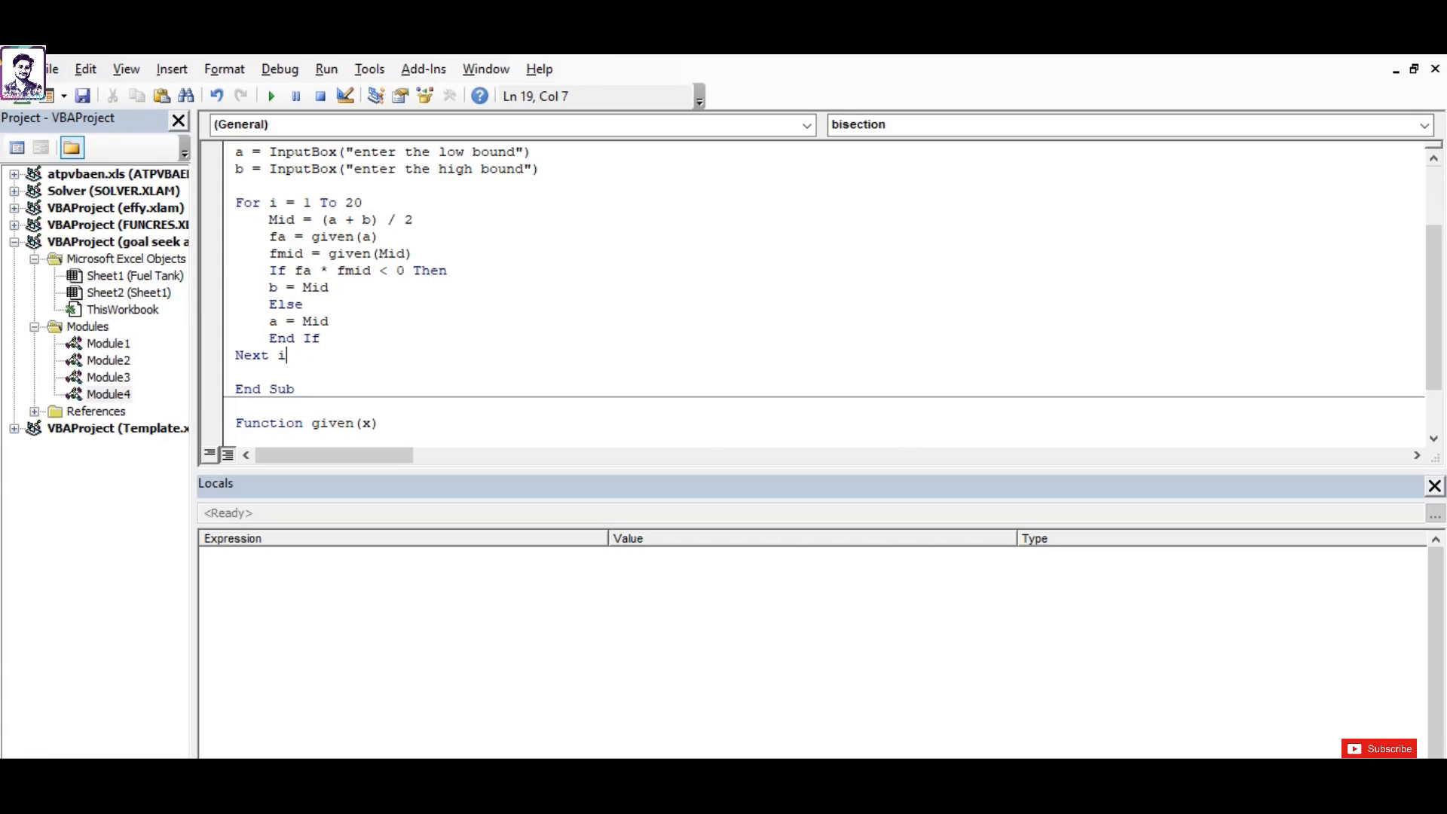
After the loop, show MsgBox("Solution is:" & (a + b) / 2).
scroll(down, 3)
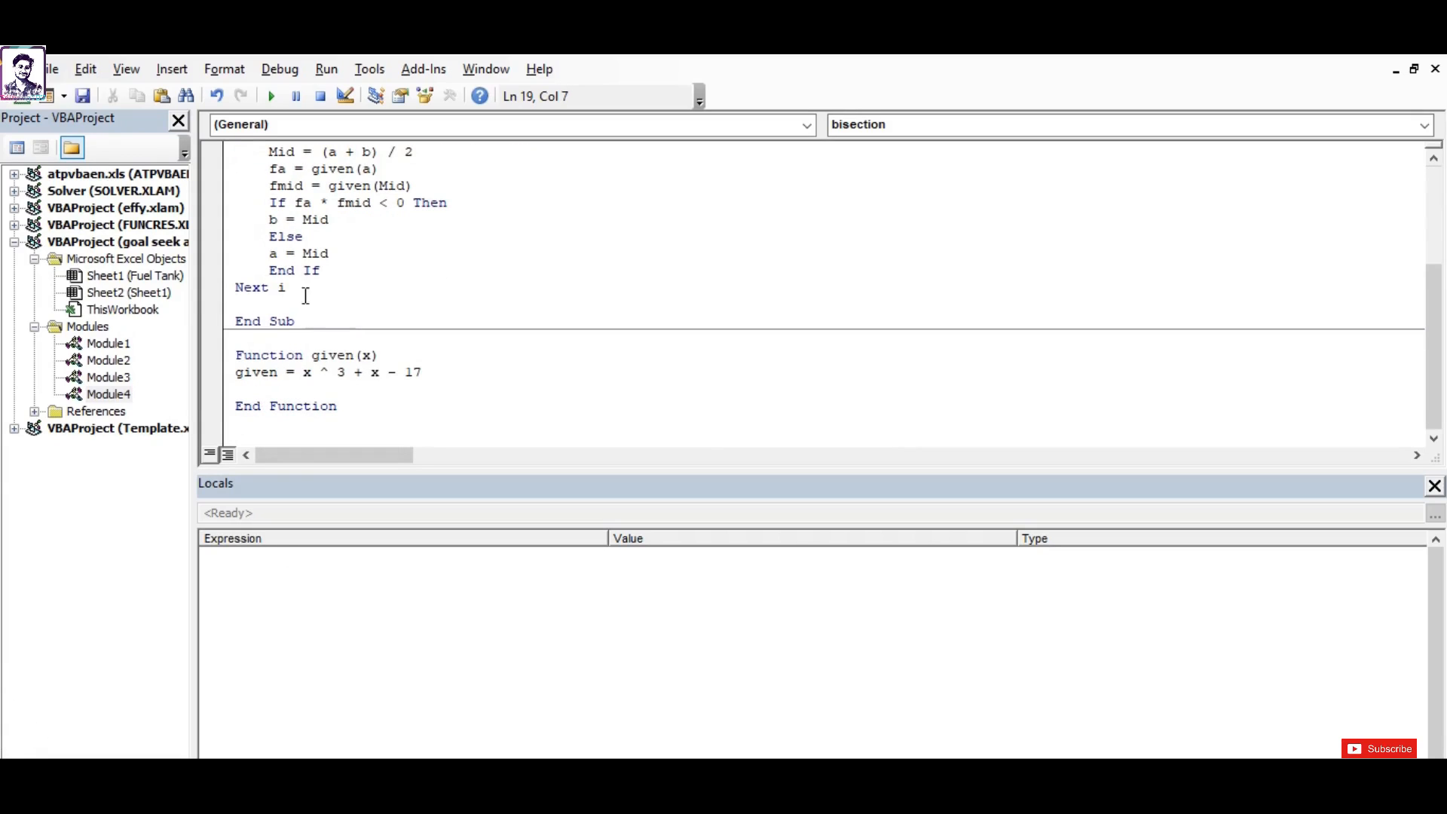
text(msgb)
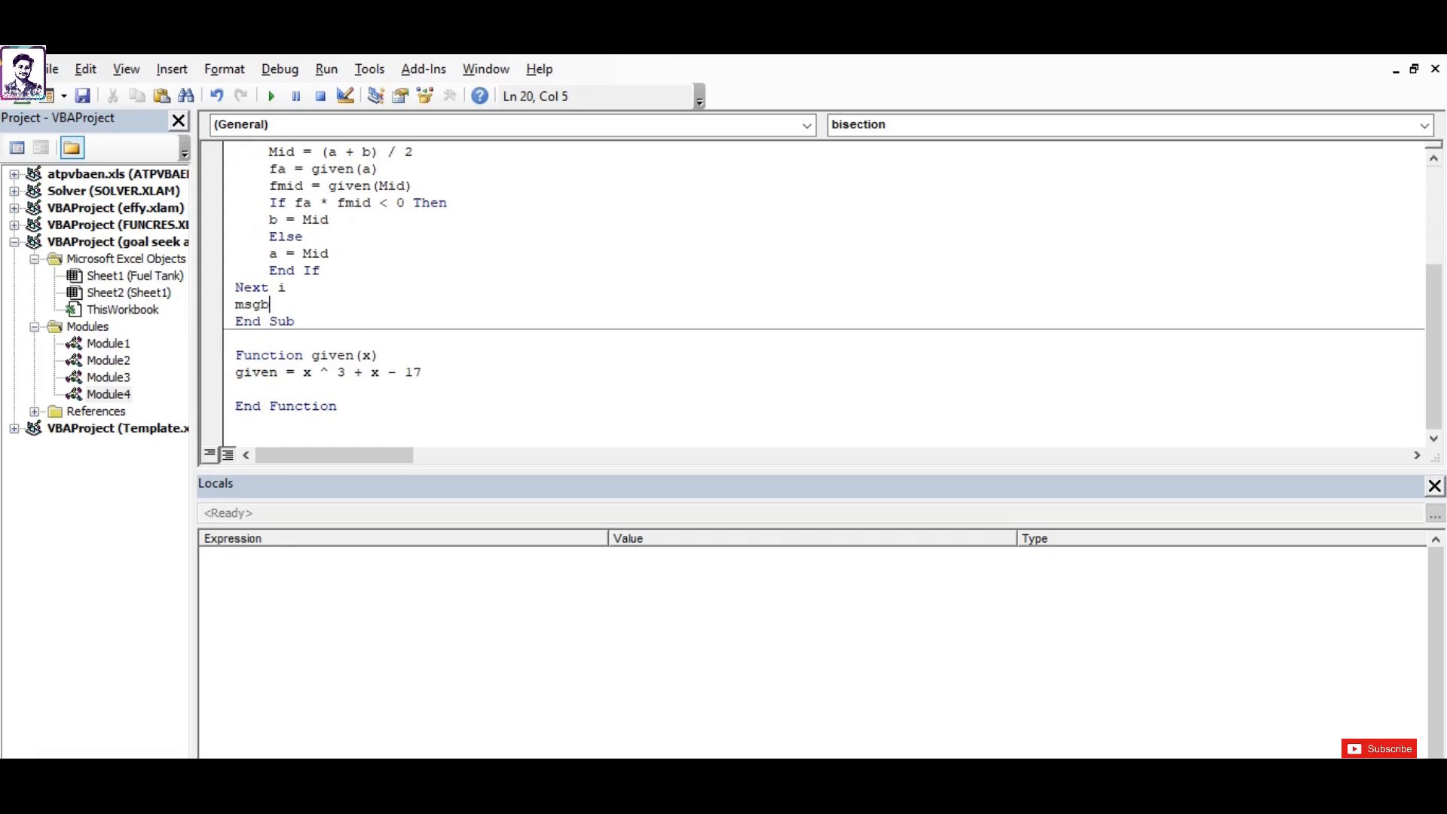
text(oc())
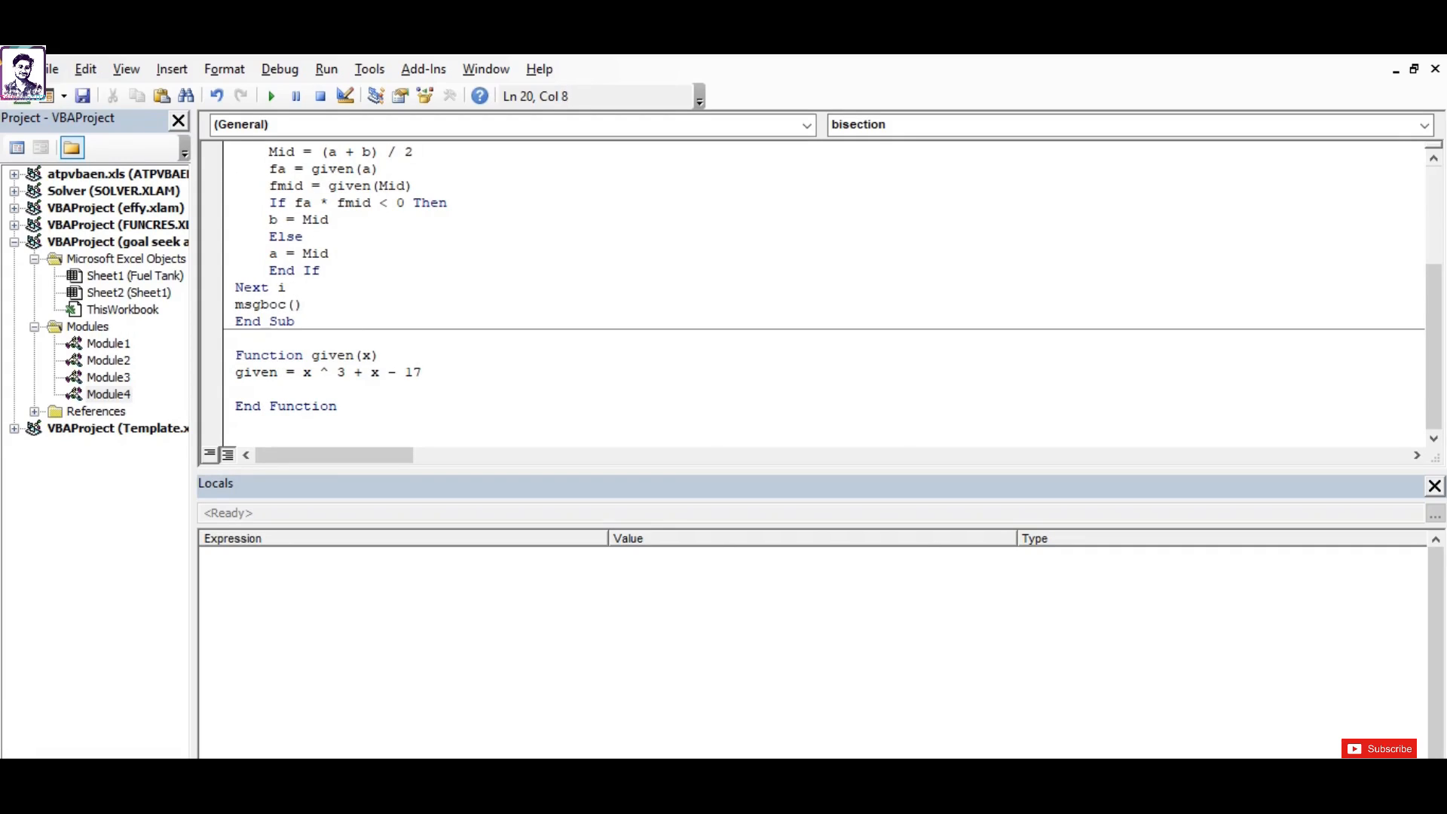
text("")
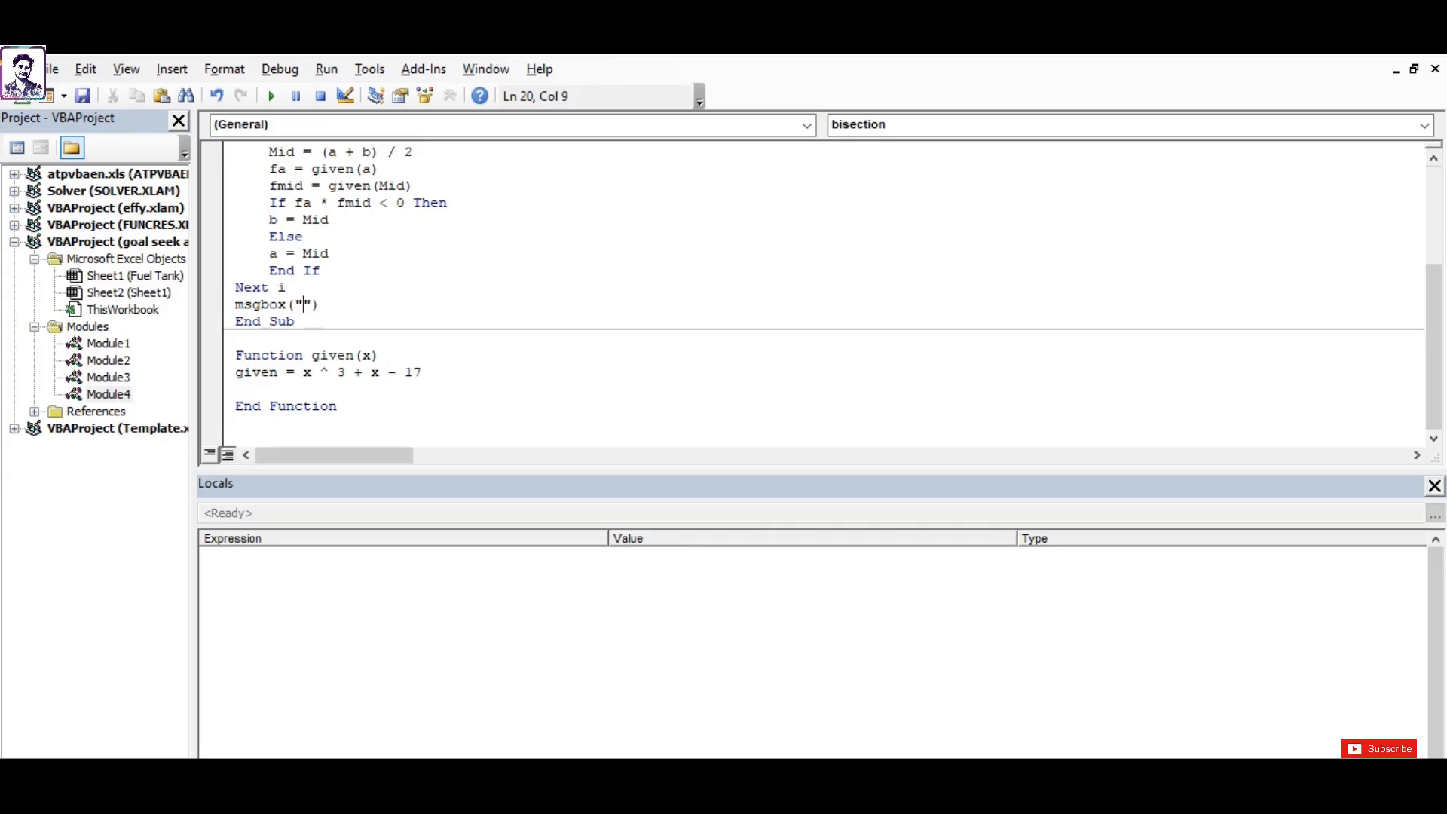
text(Solution is:)
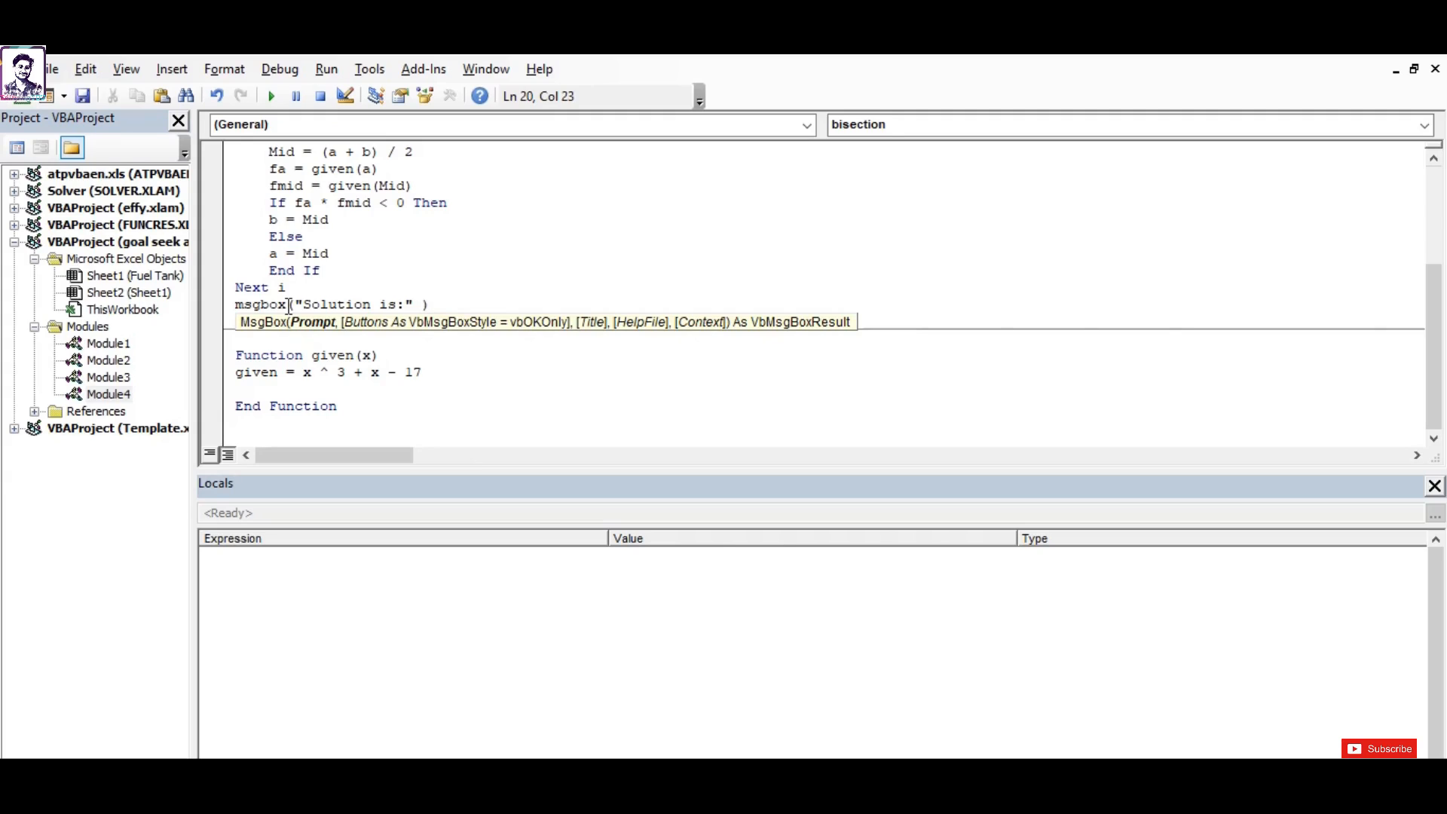
text(&)
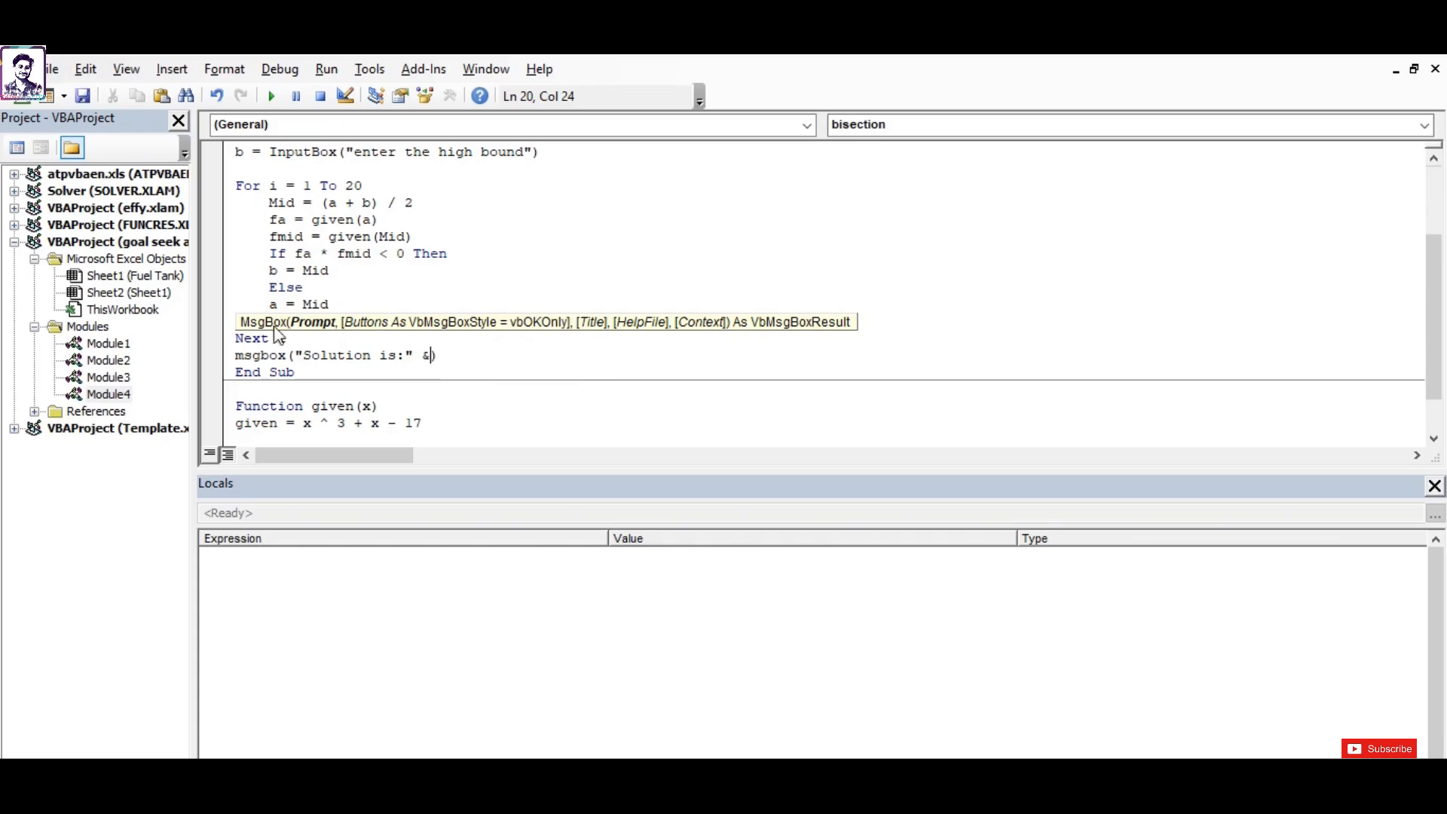
scroll(down, 3)
text((a+)
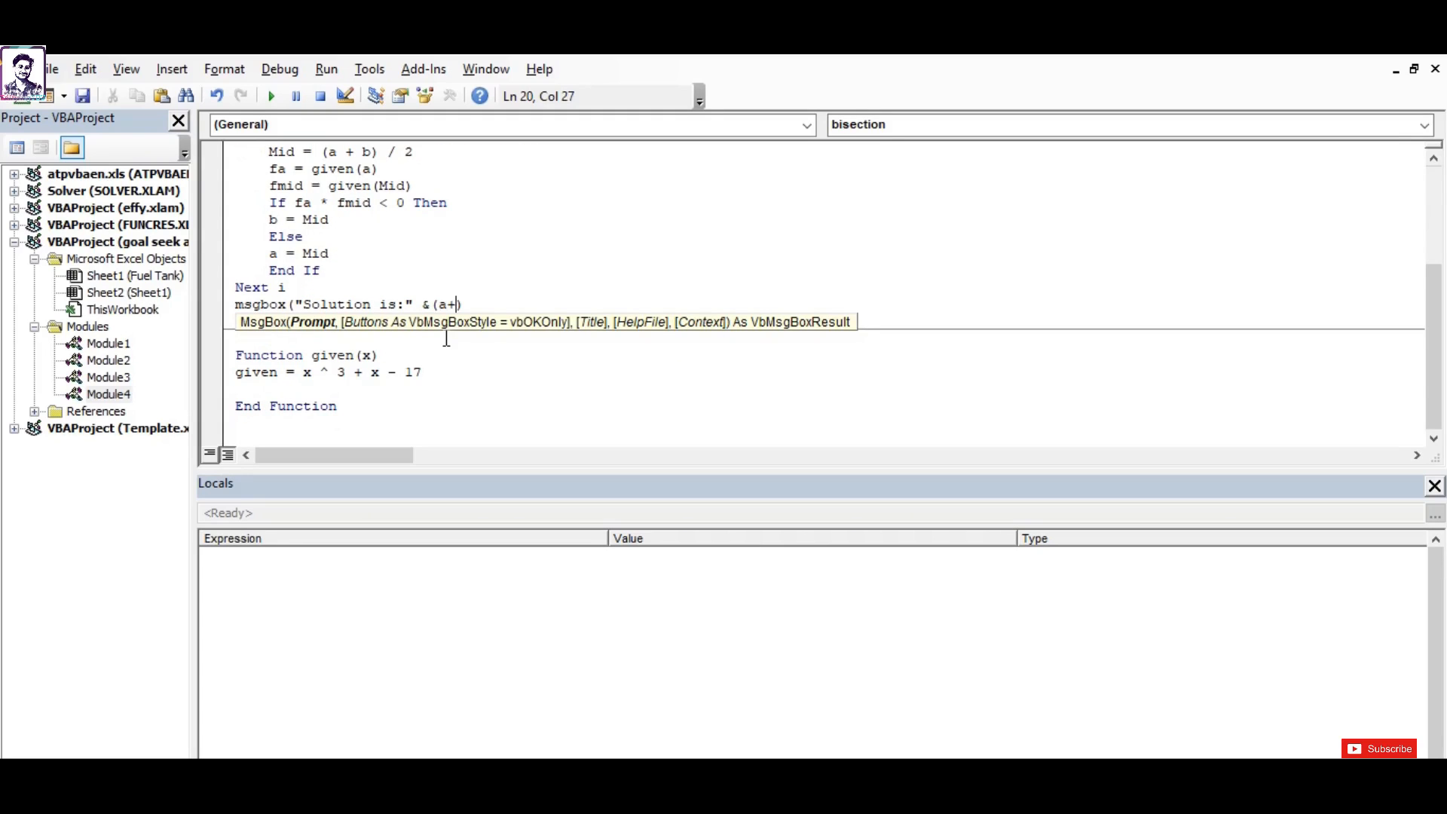
text(b))
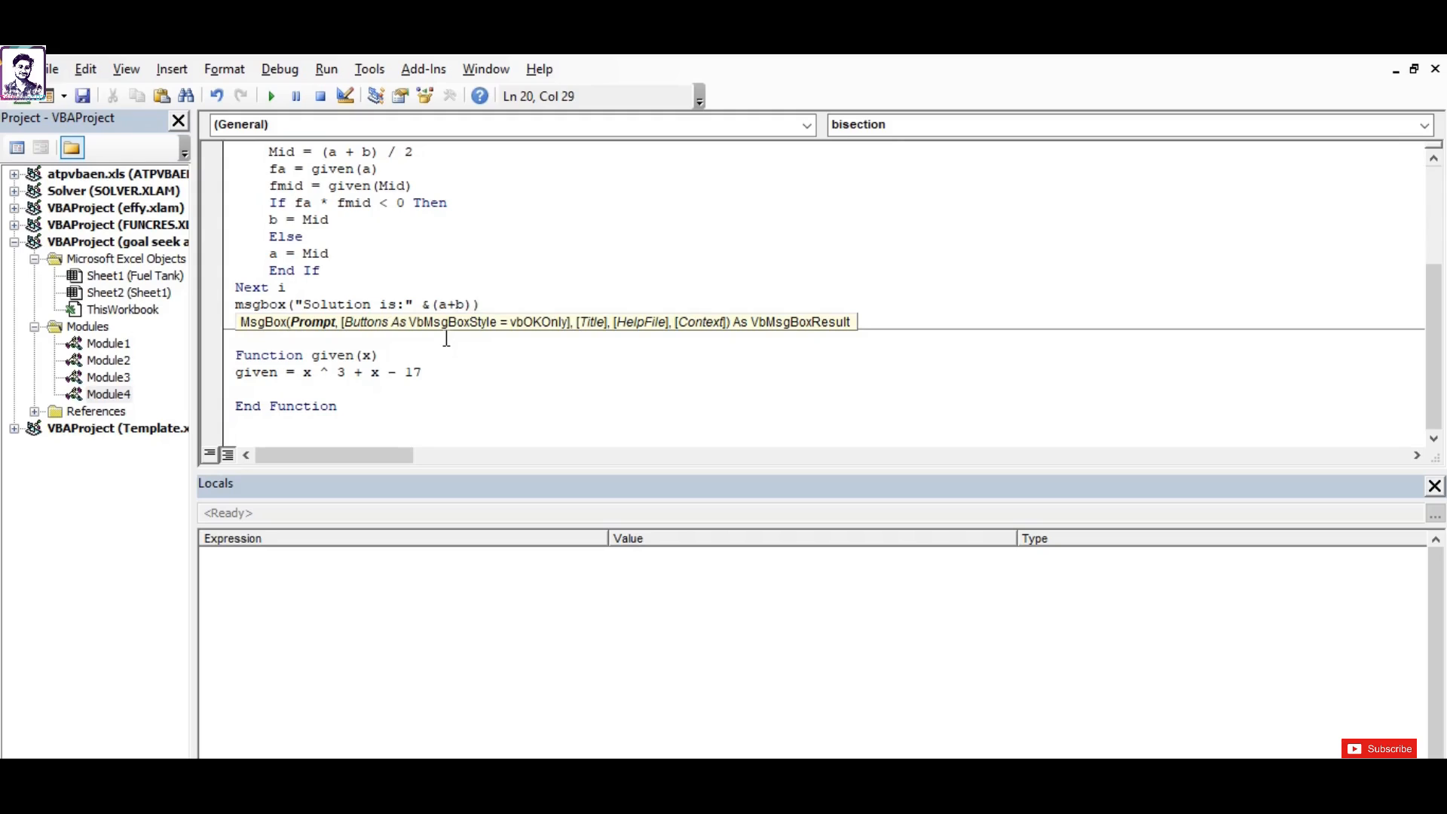
text(/2)
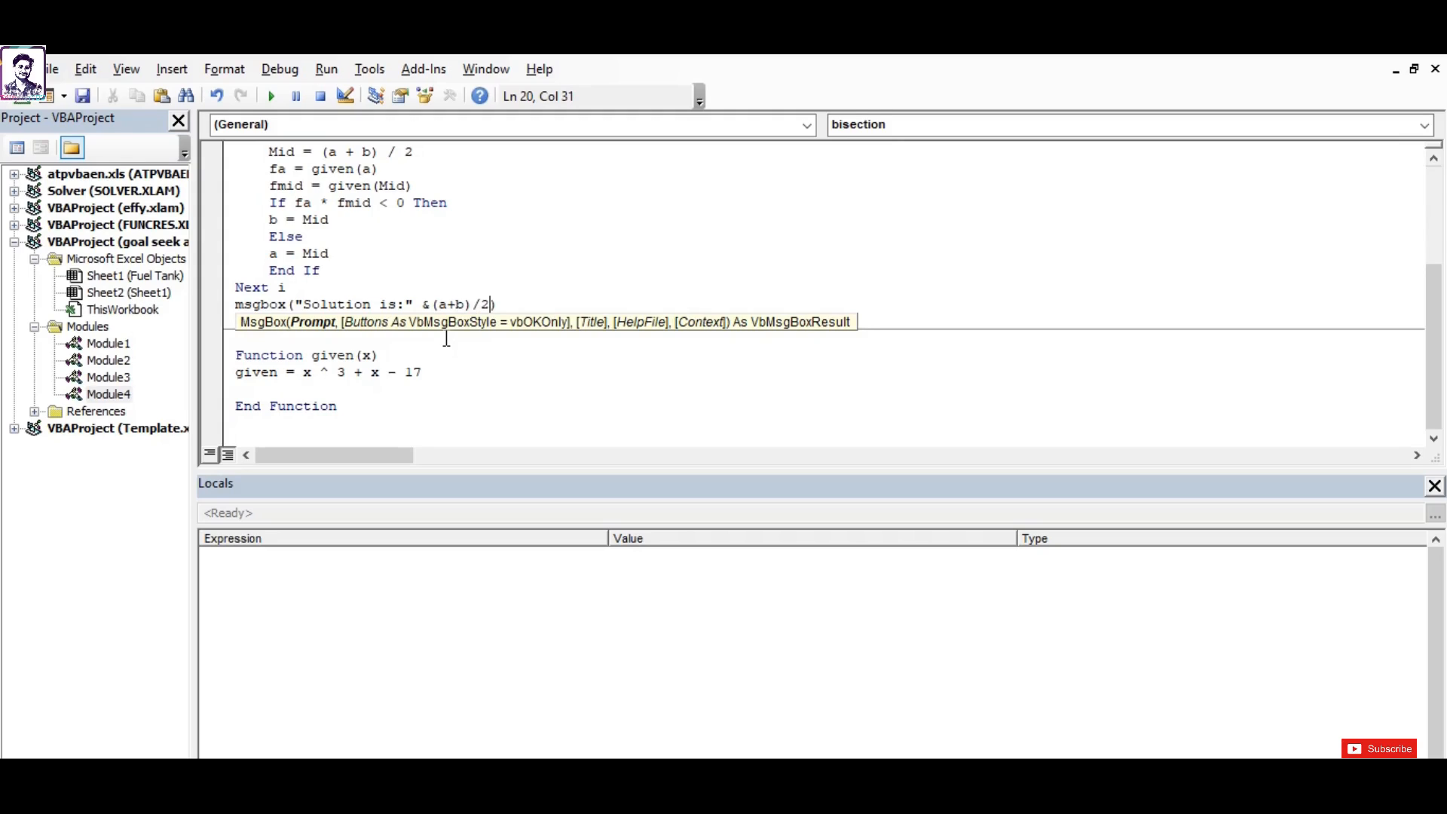
click(428, 305)
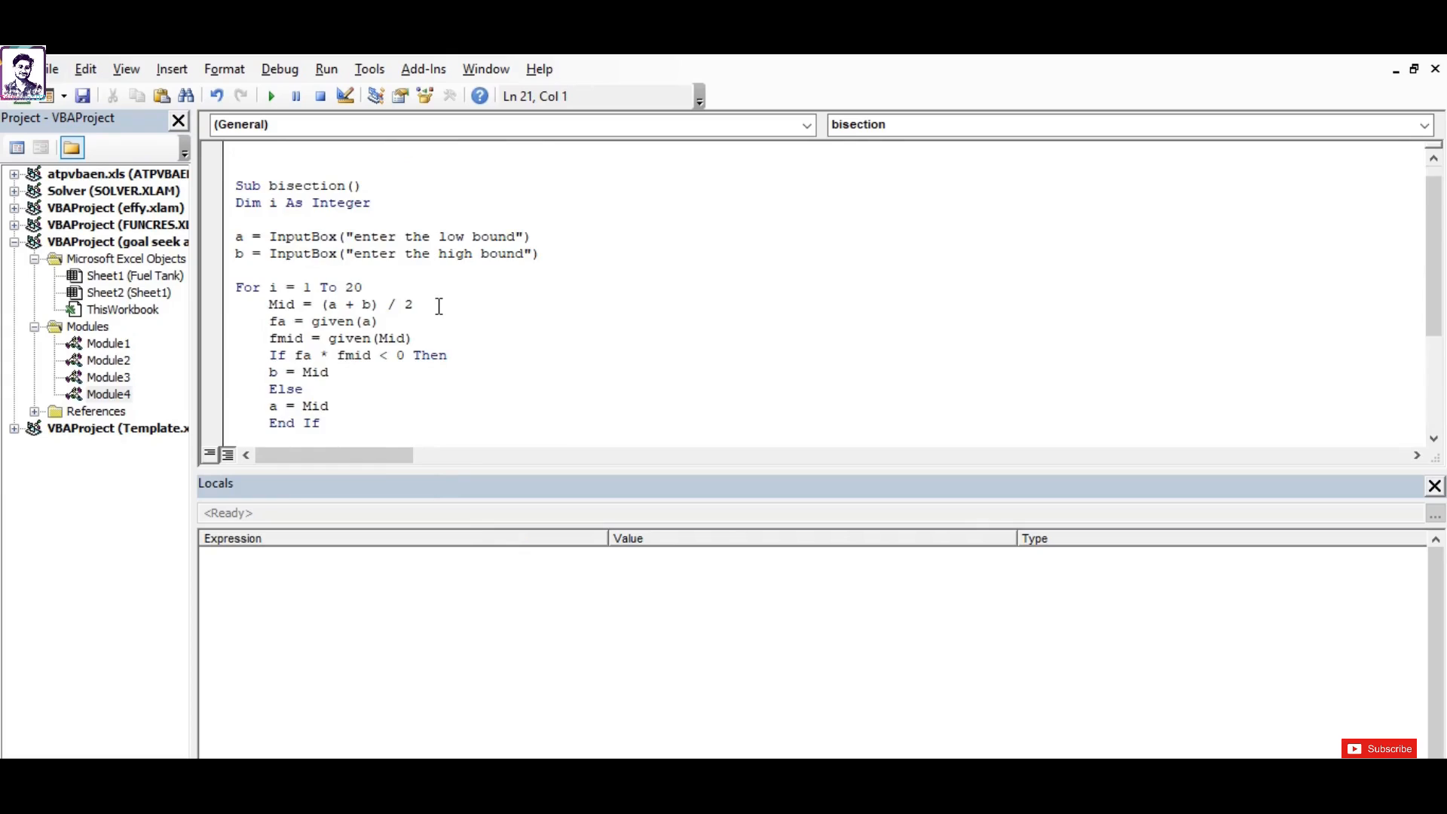
Extend the Dim line with a and b As Double alongside i As Integer.
scroll(down, 3)
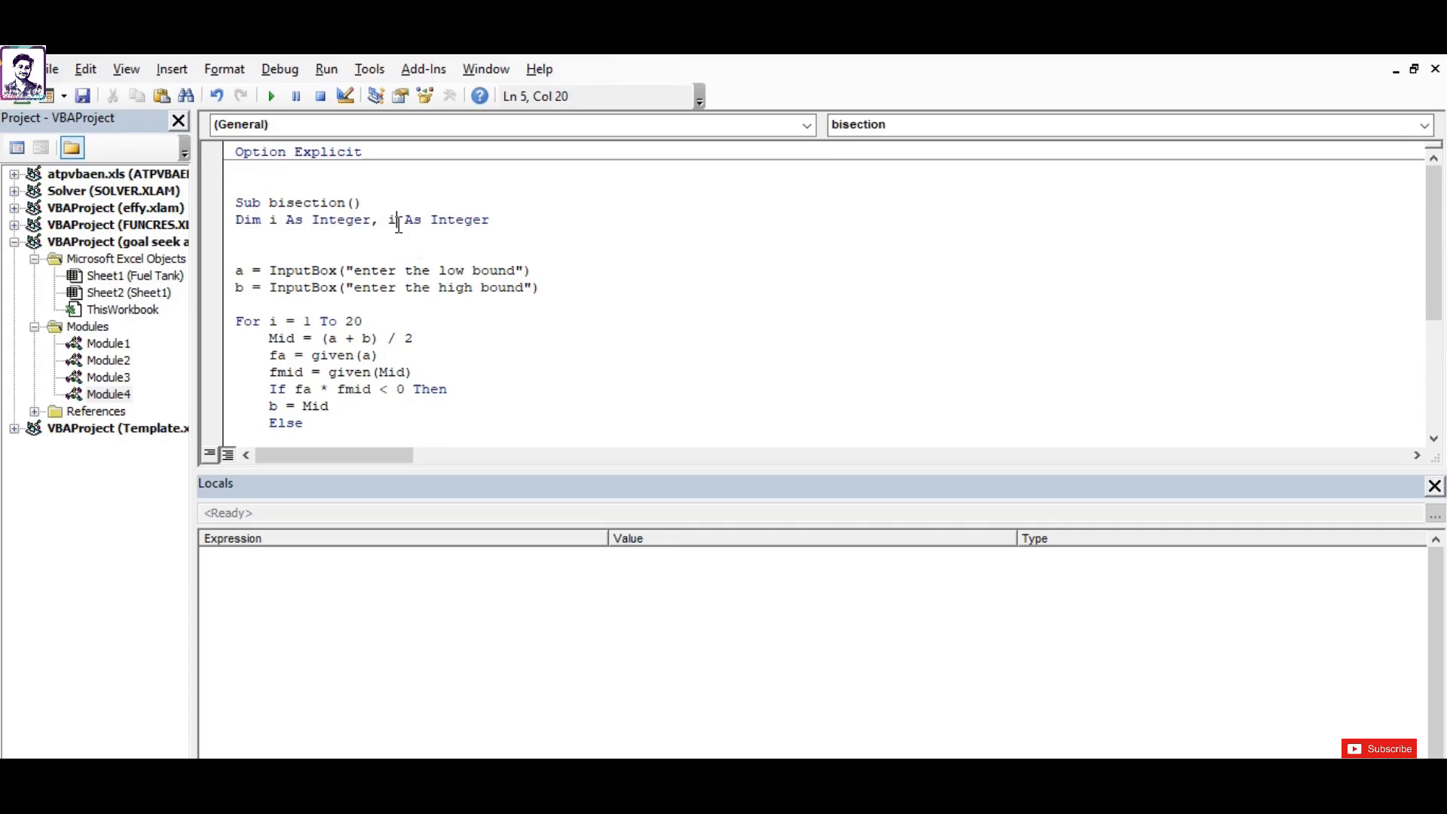
text(a)
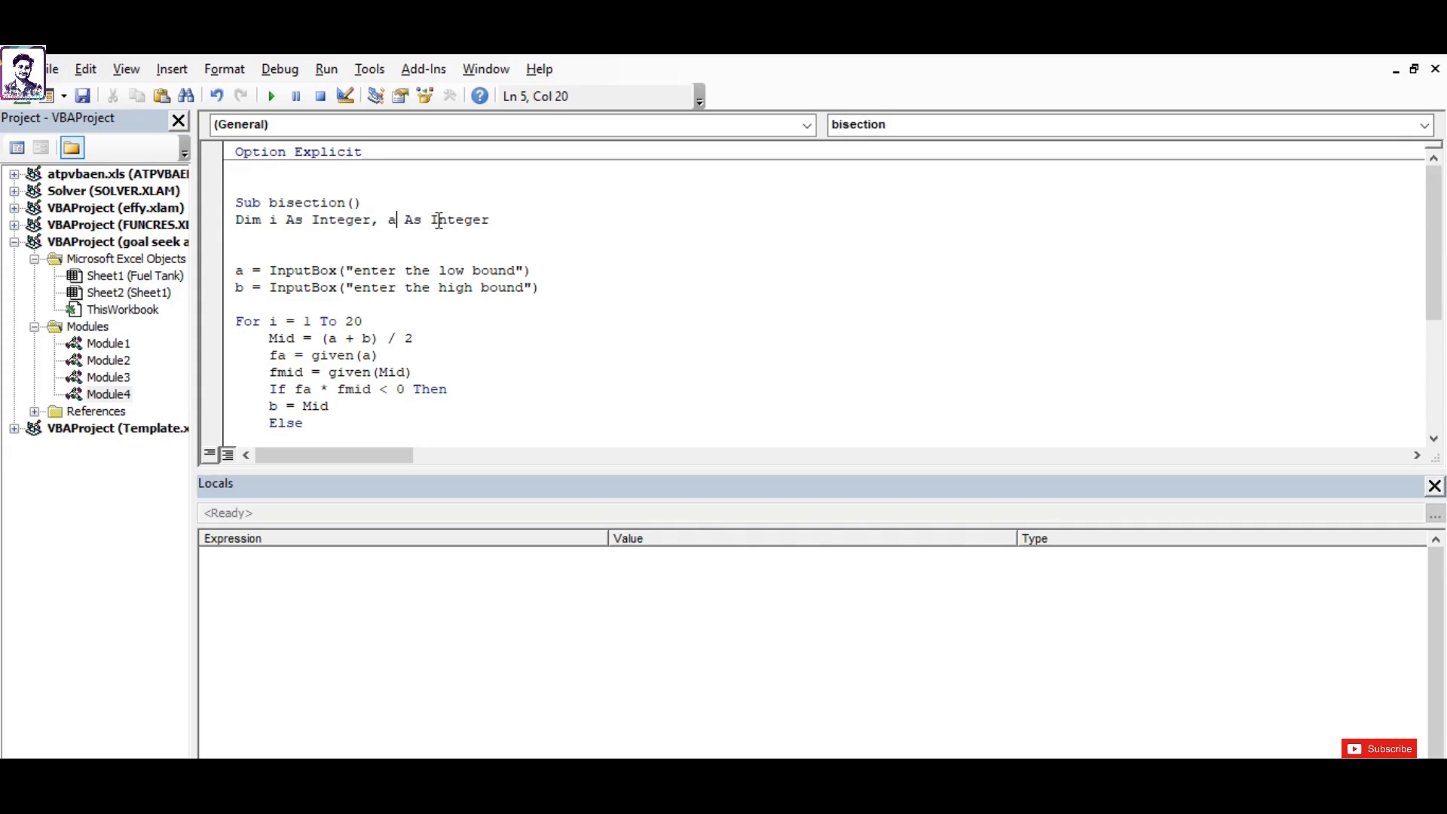
text(doub)
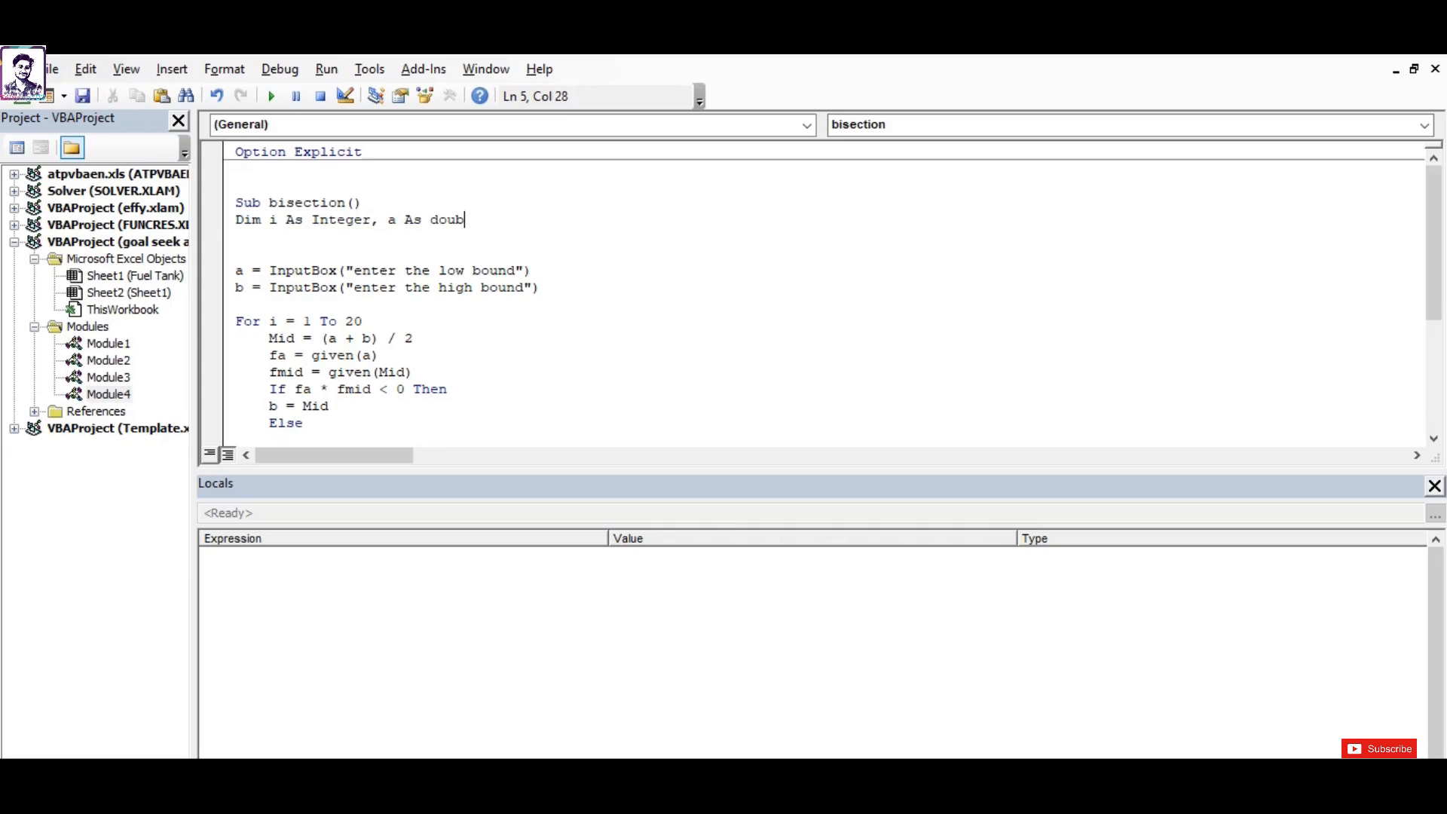
text(le,)
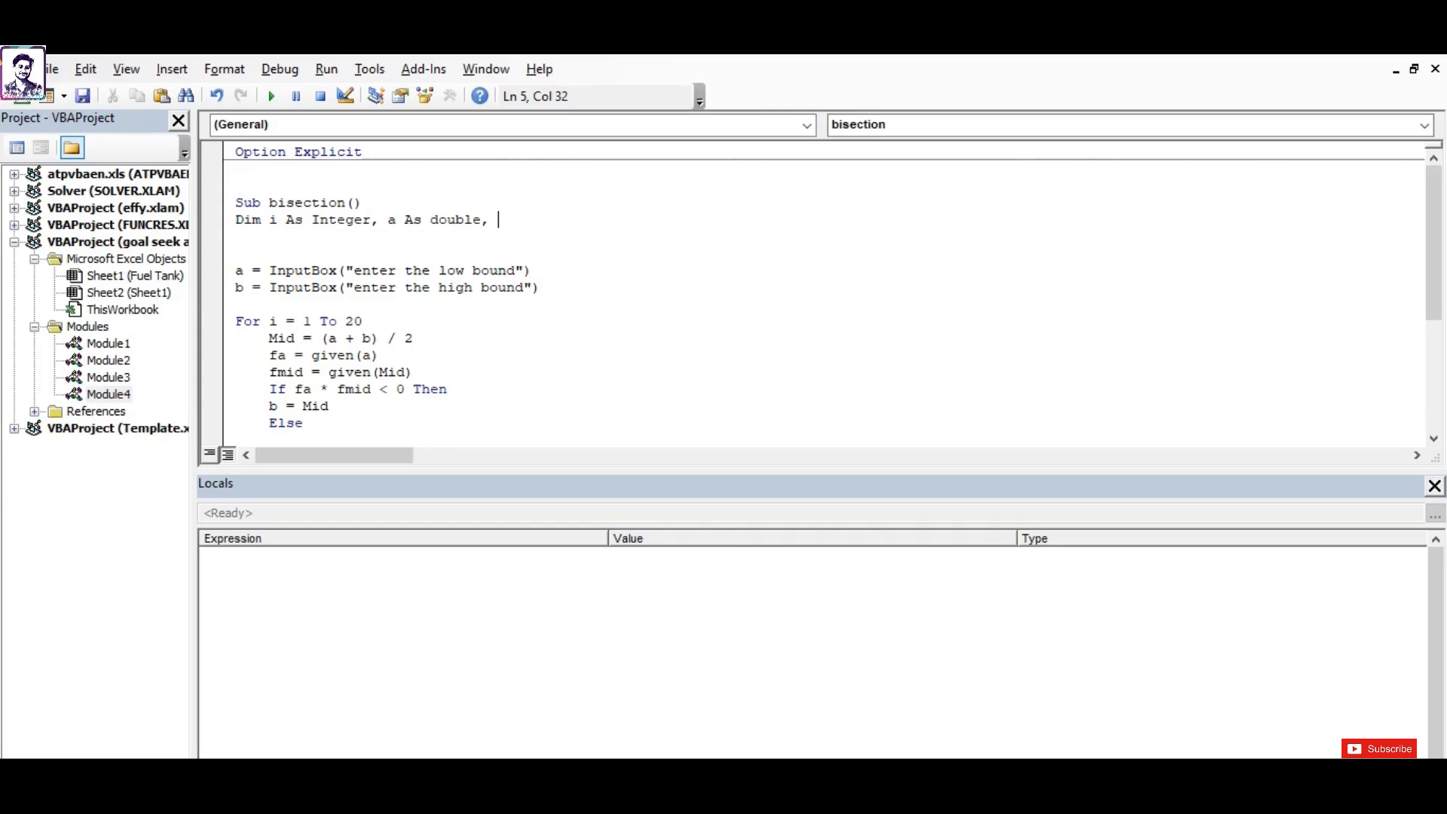
text(i As Integer)
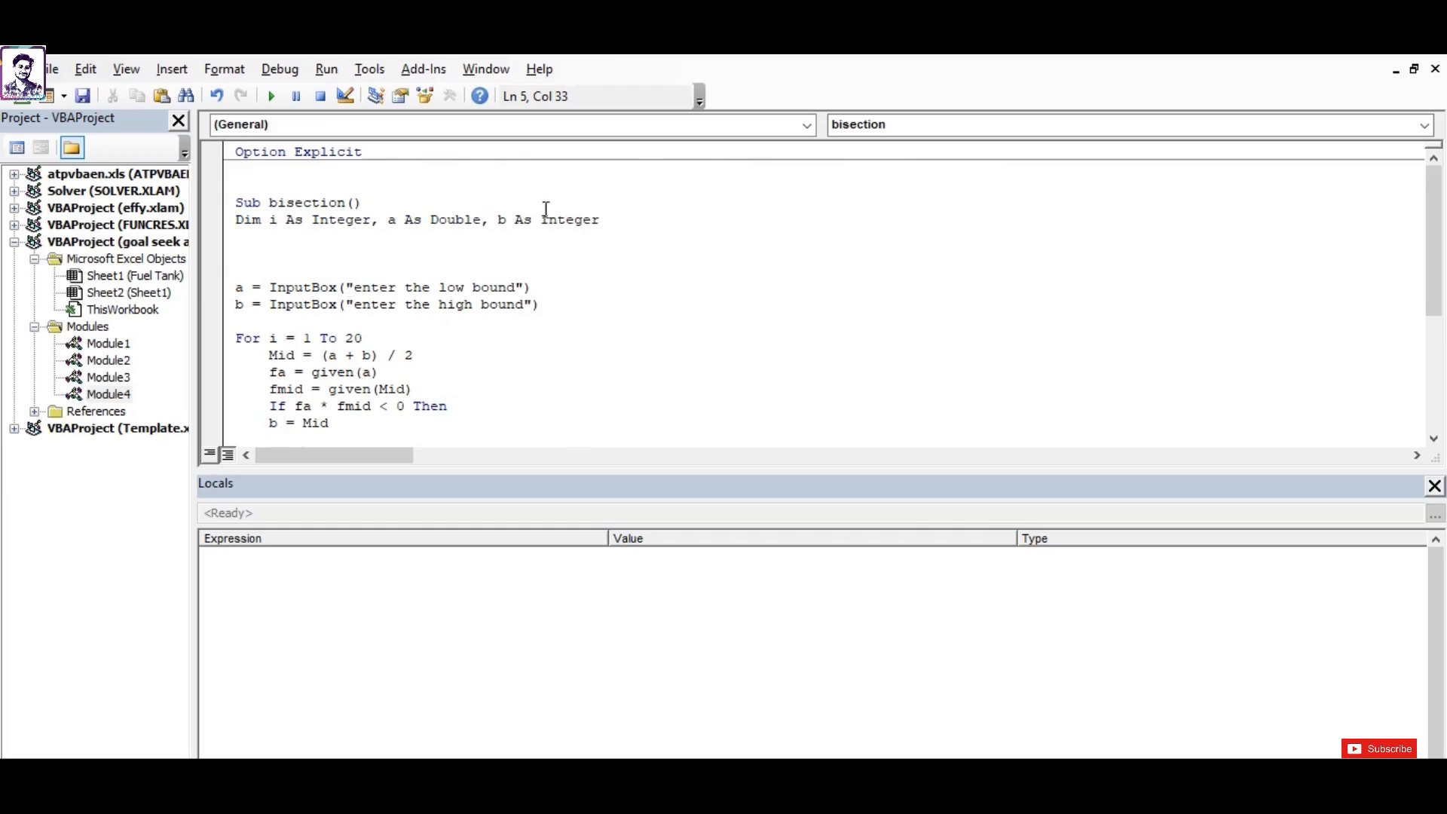
text(do)
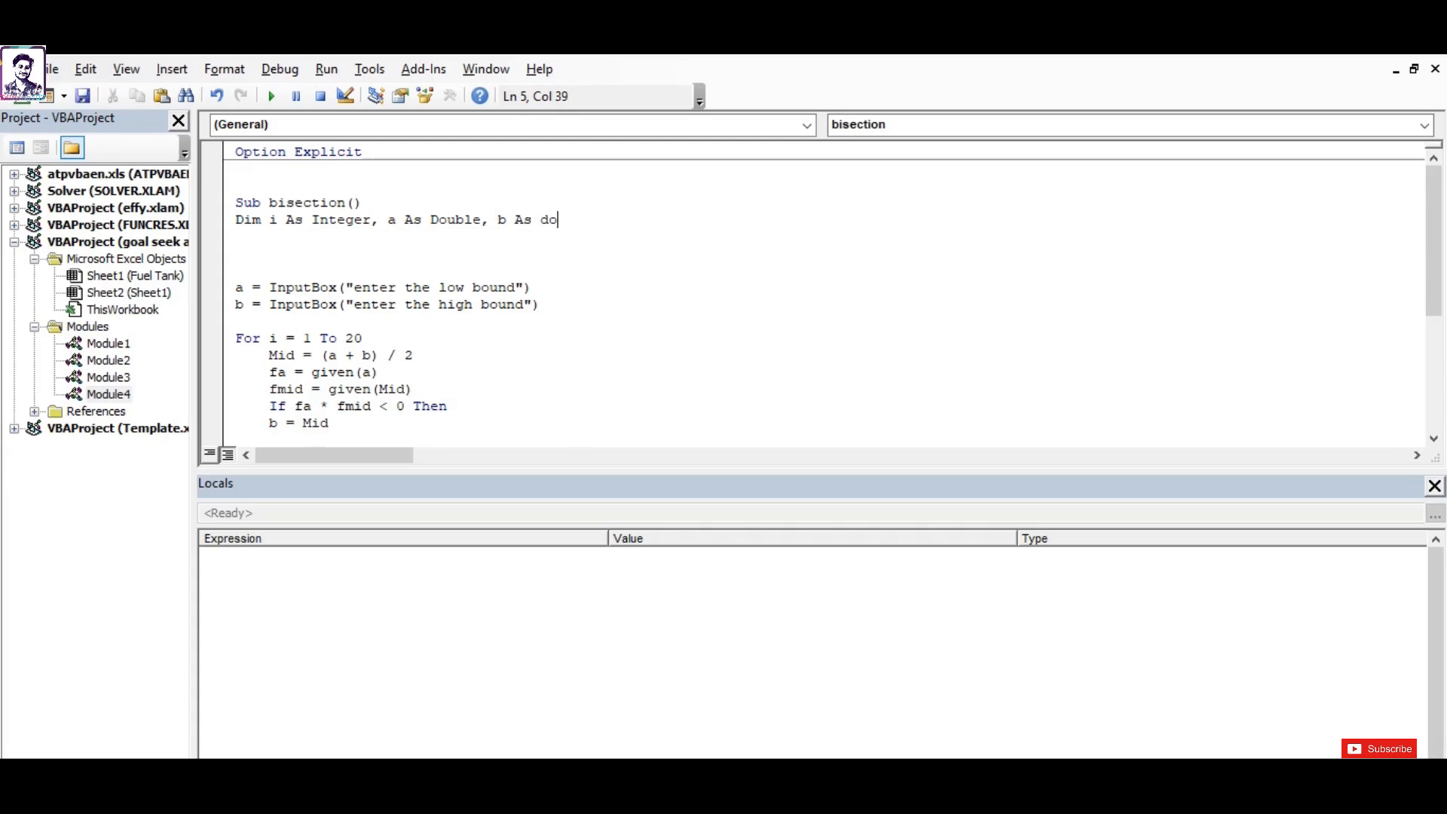
text(uble)
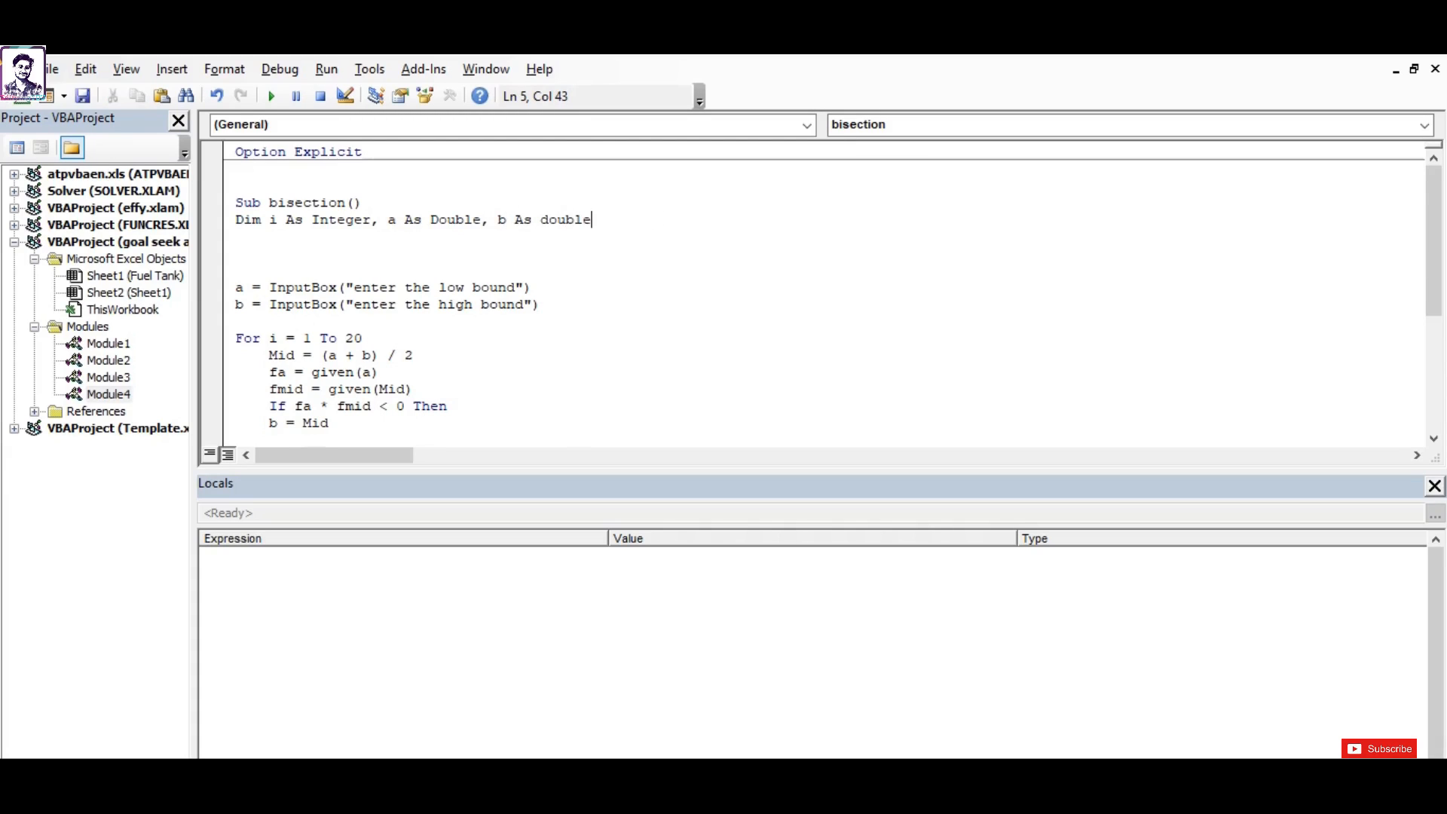
text(, i As Integer)
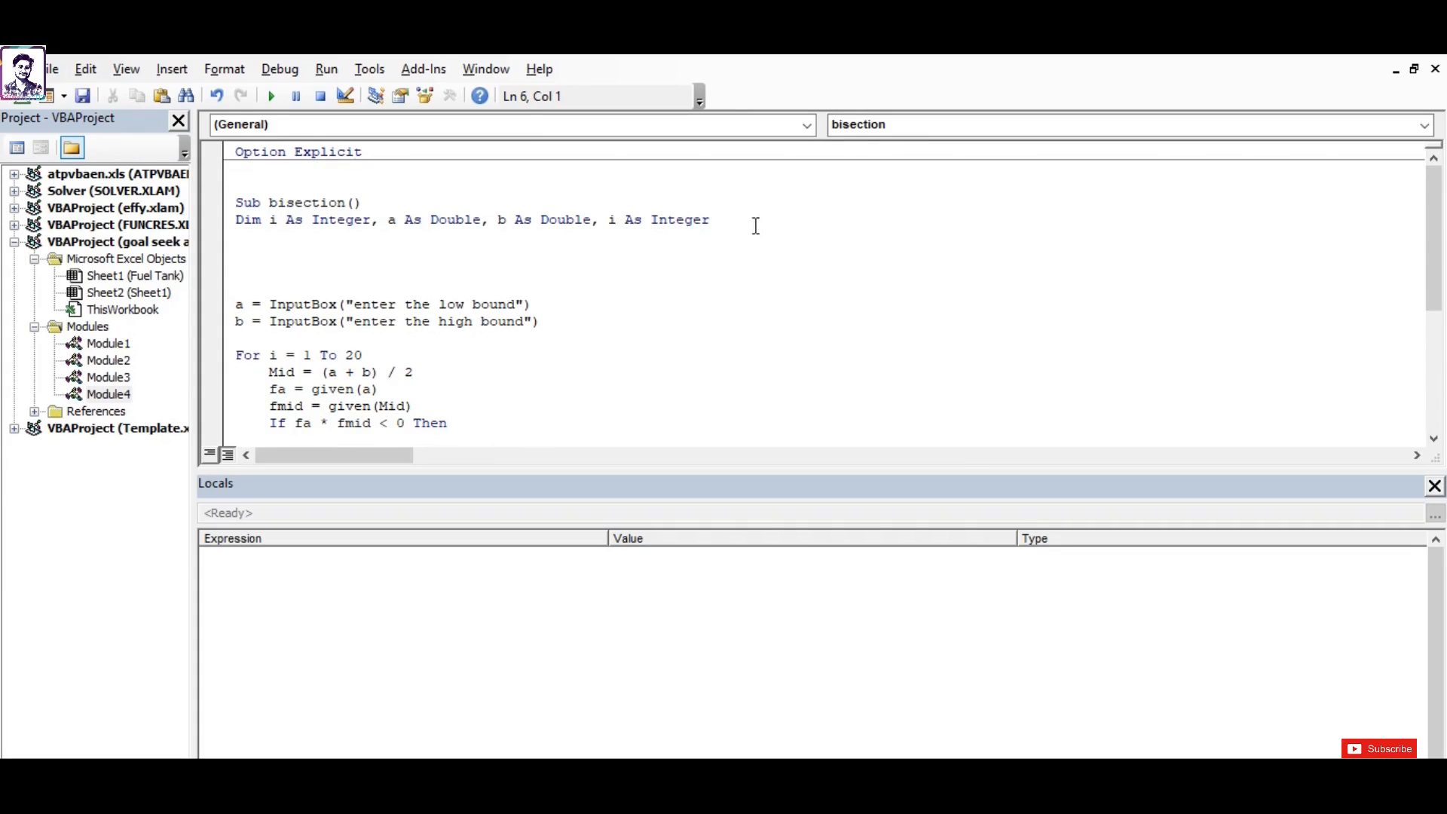
Replace the duplicated i declaration and add Mid, fa and fb As Double.
drag(496, 220, 596, 220)
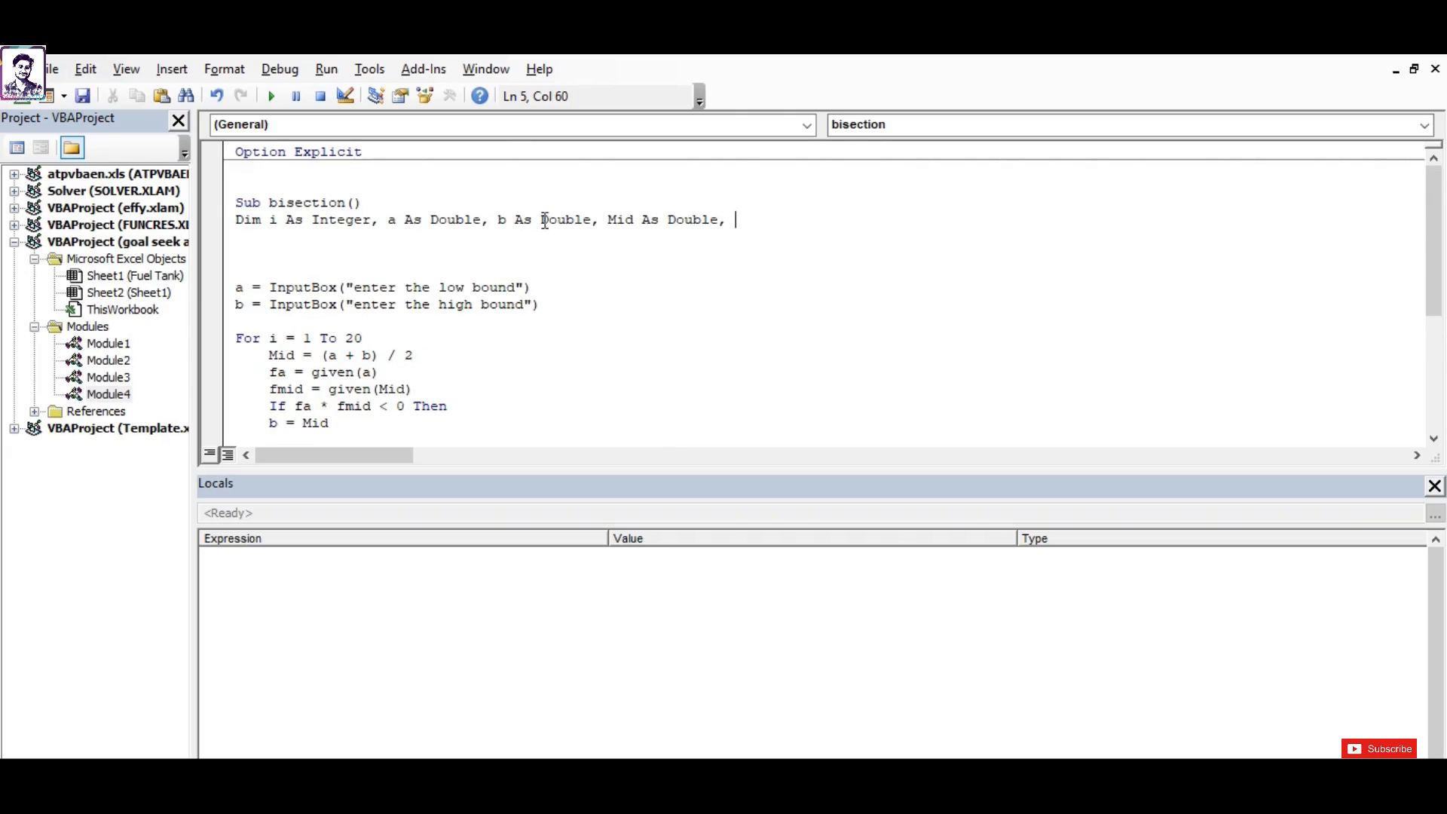
text(b As Double)
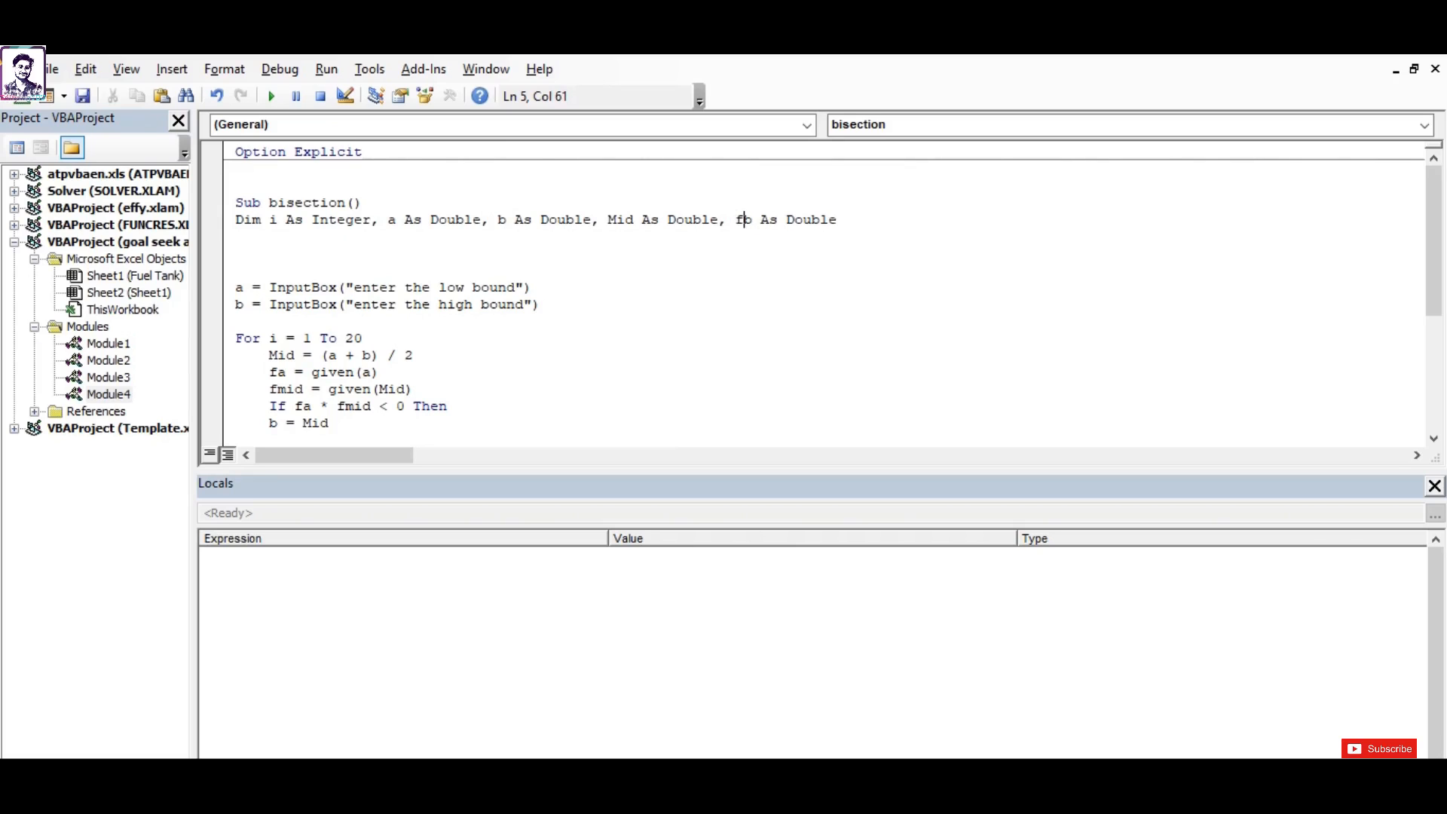
text(a)
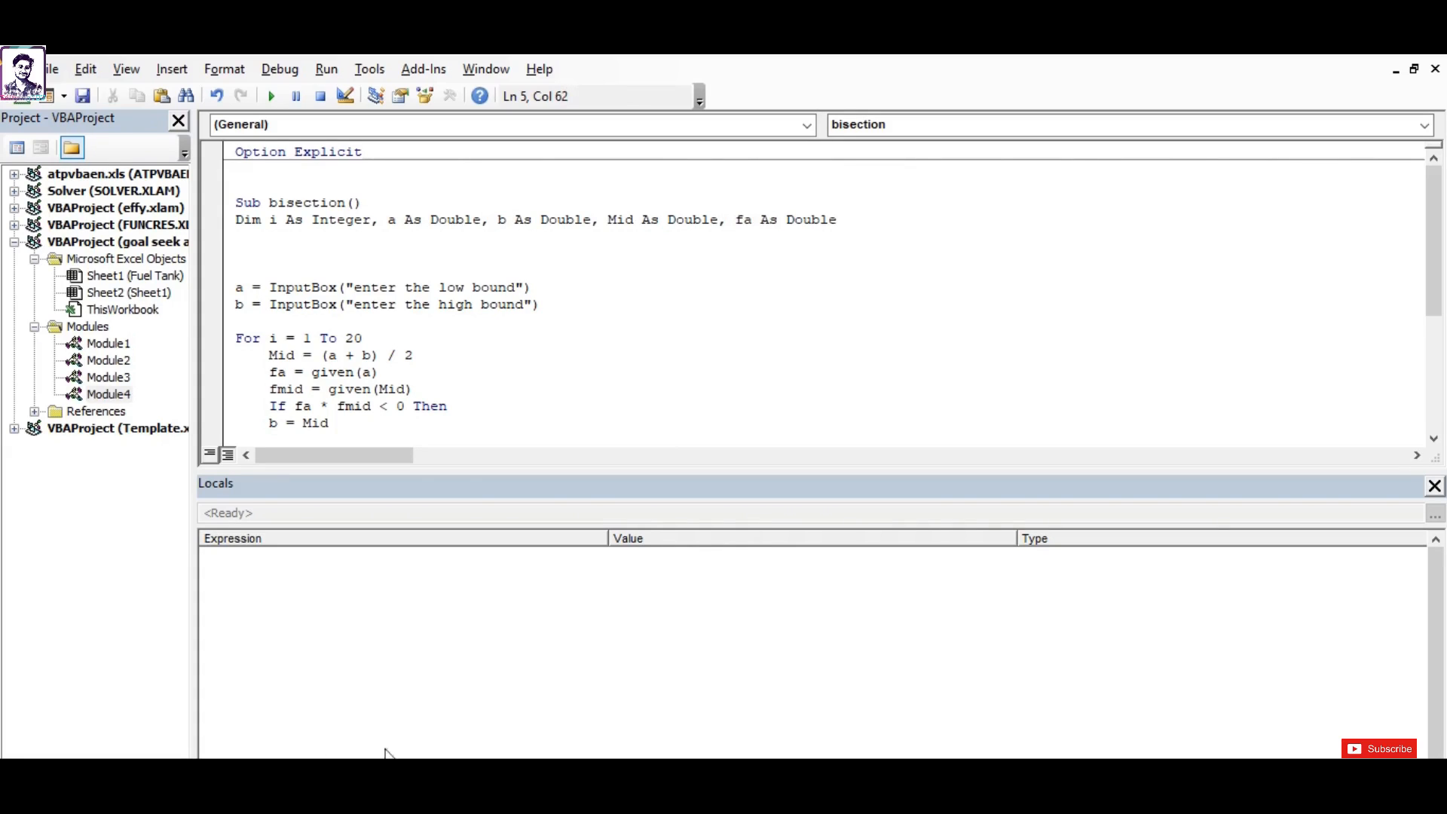
click(858, 228)
text(, fb As Double,)
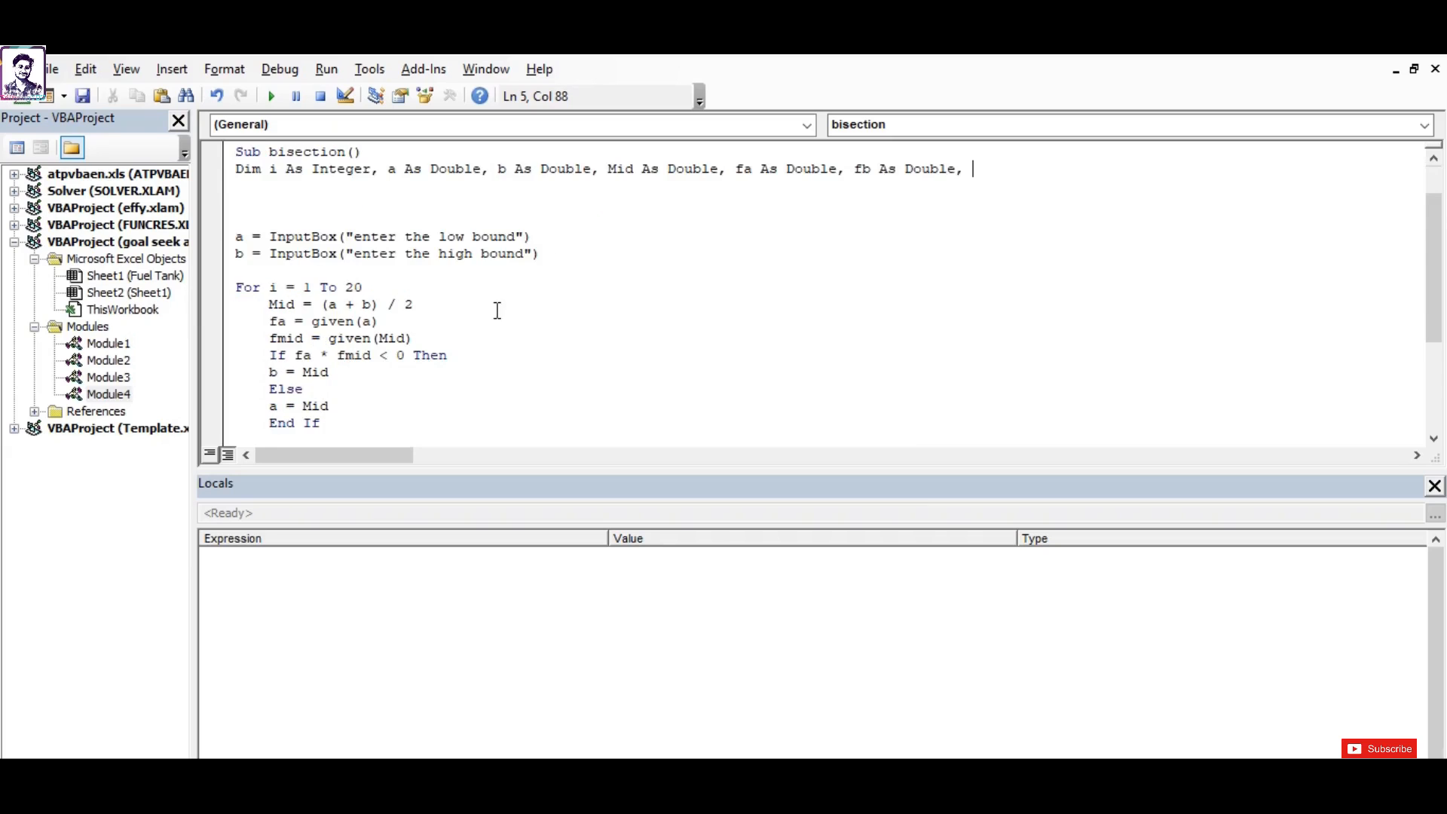
scroll(down, 3)
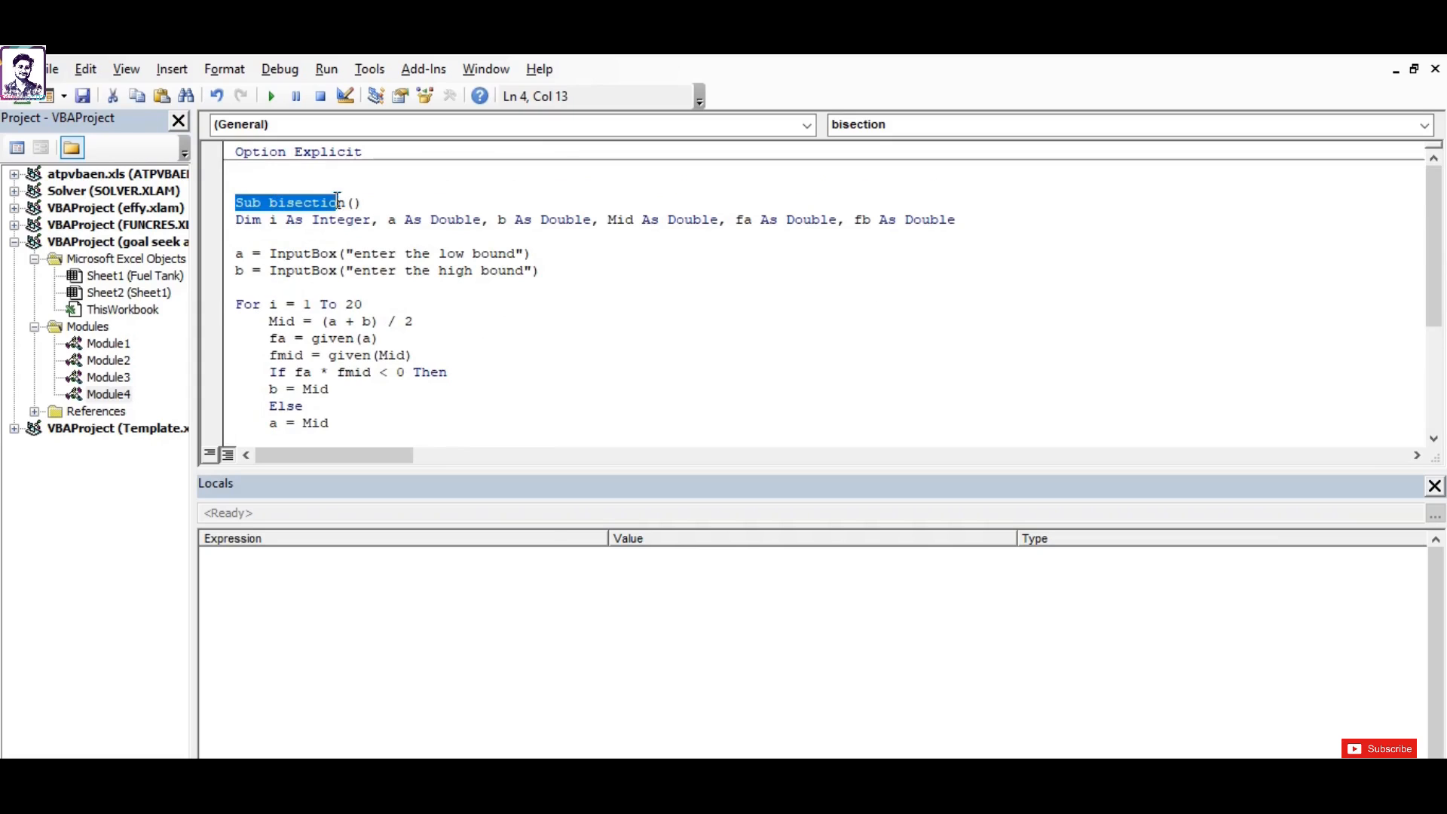
click(361, 202)
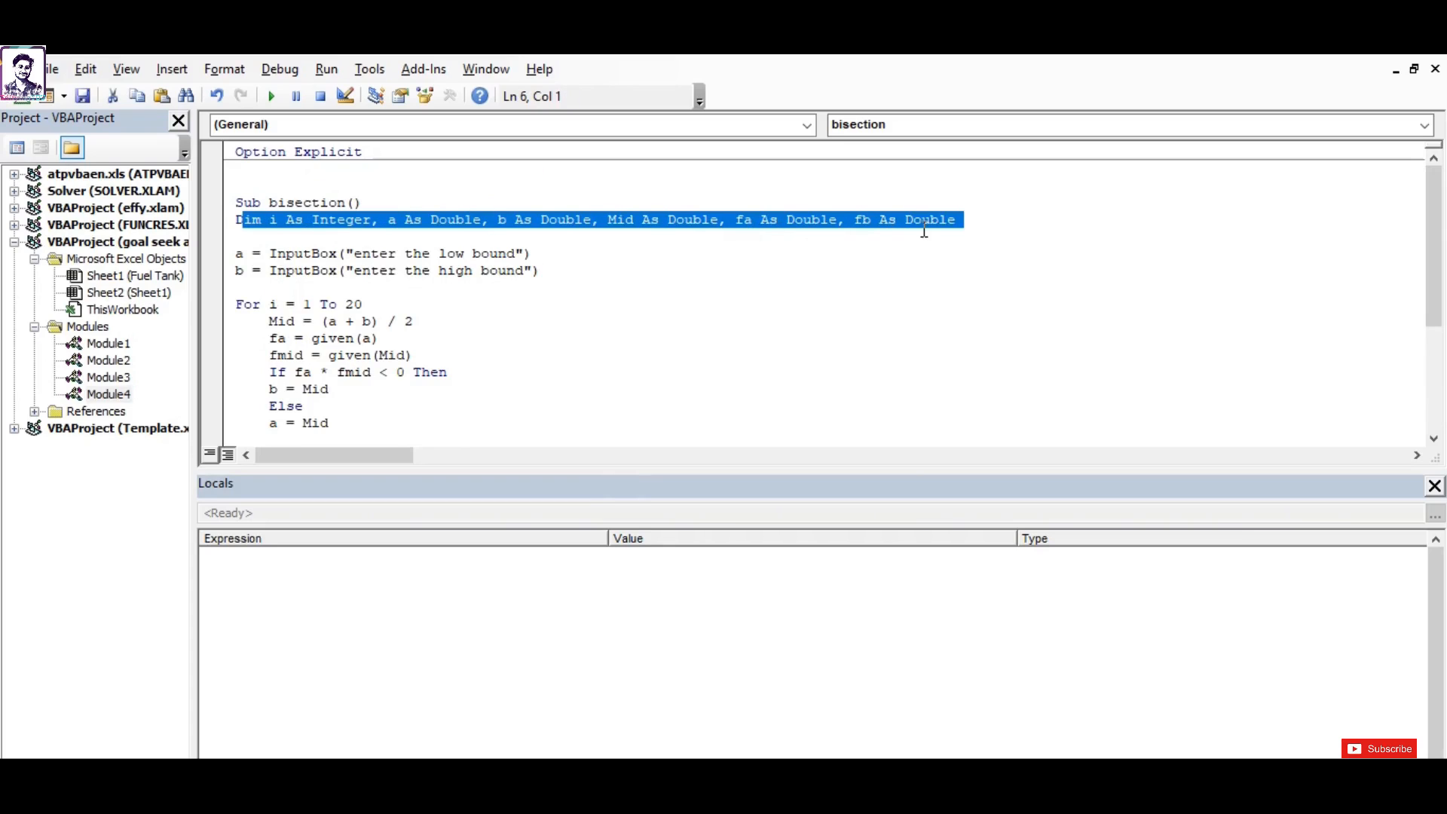
click(642, 280)
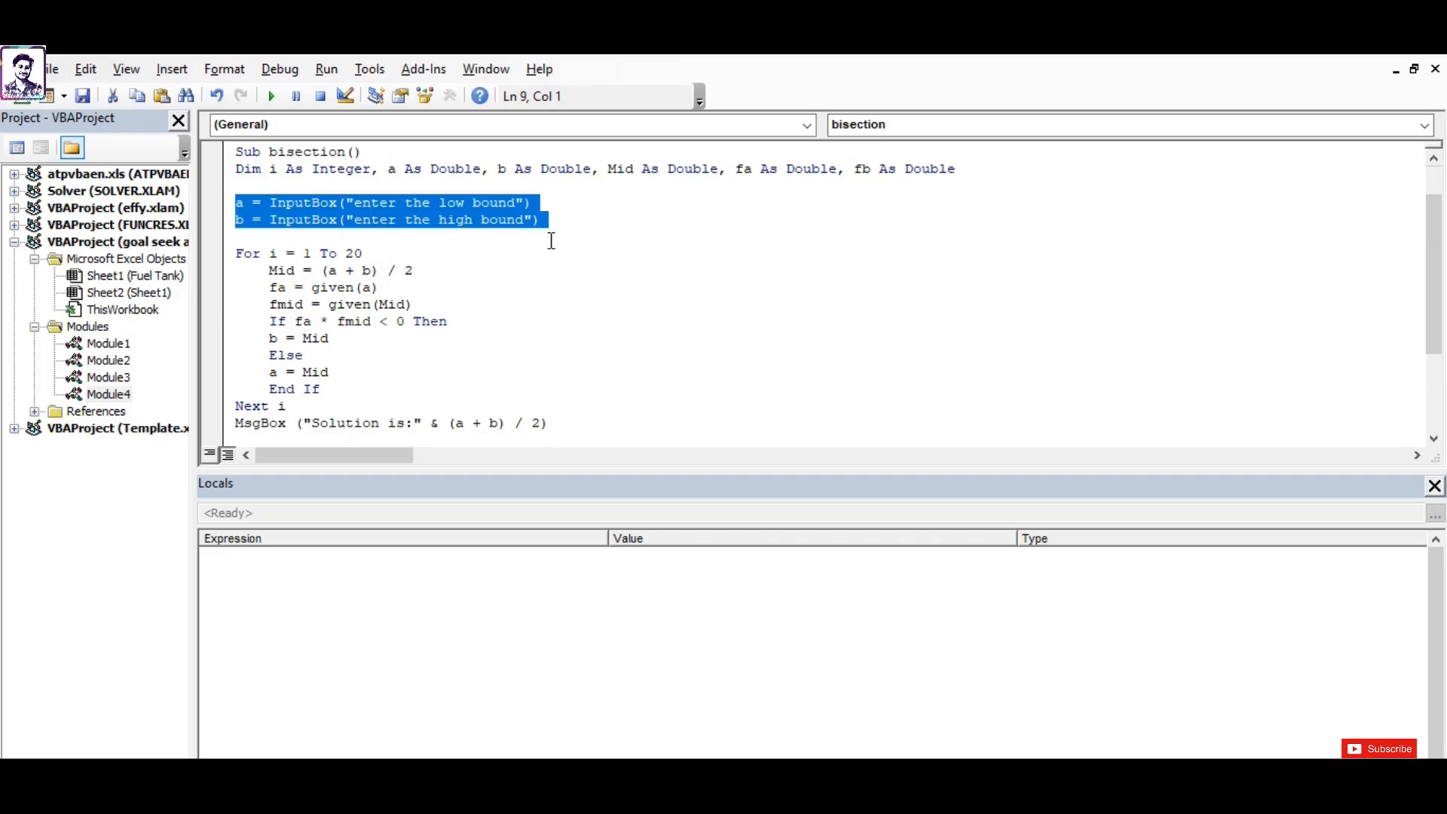
click(416, 270)
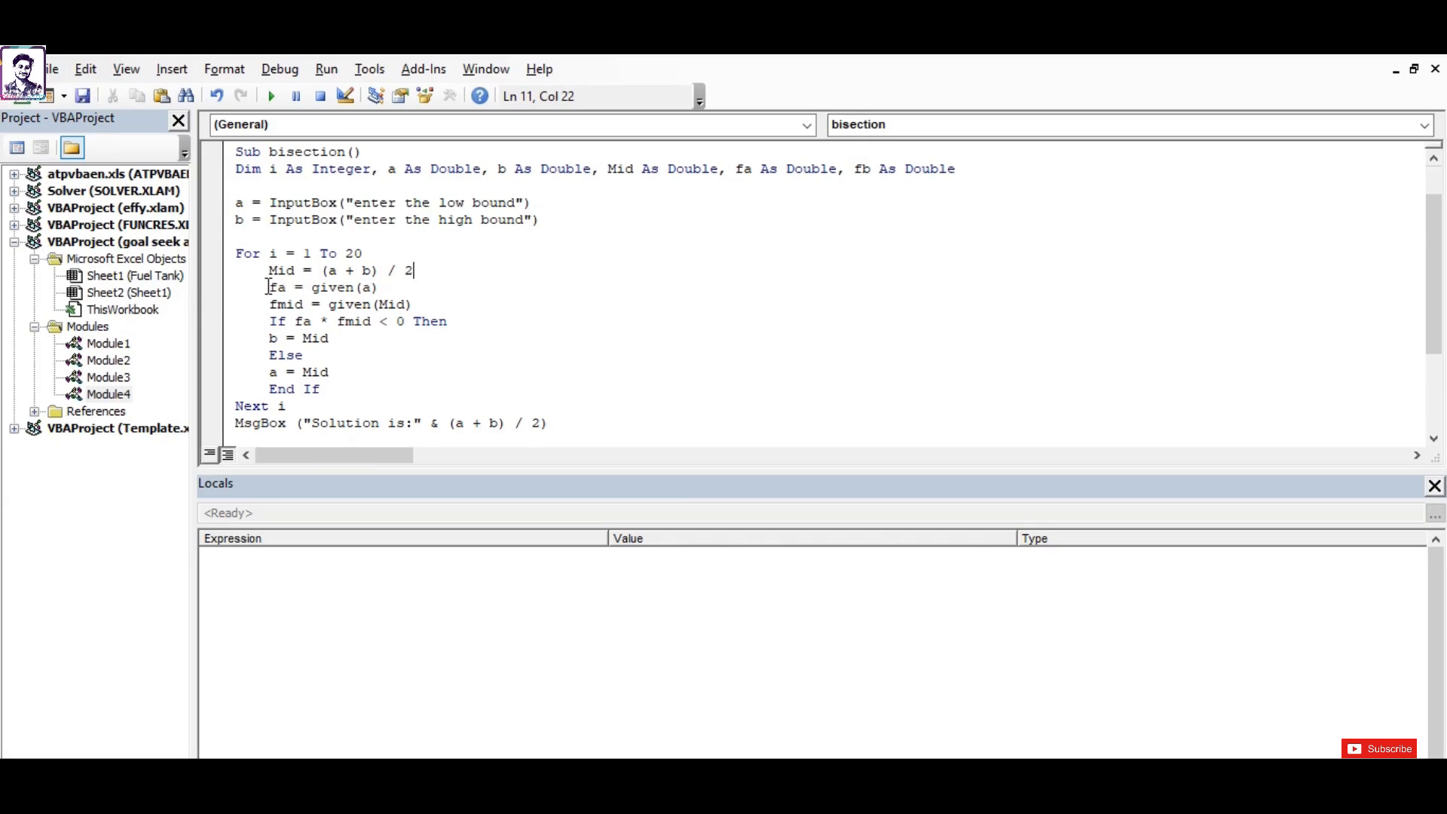
triple_click(323, 286)
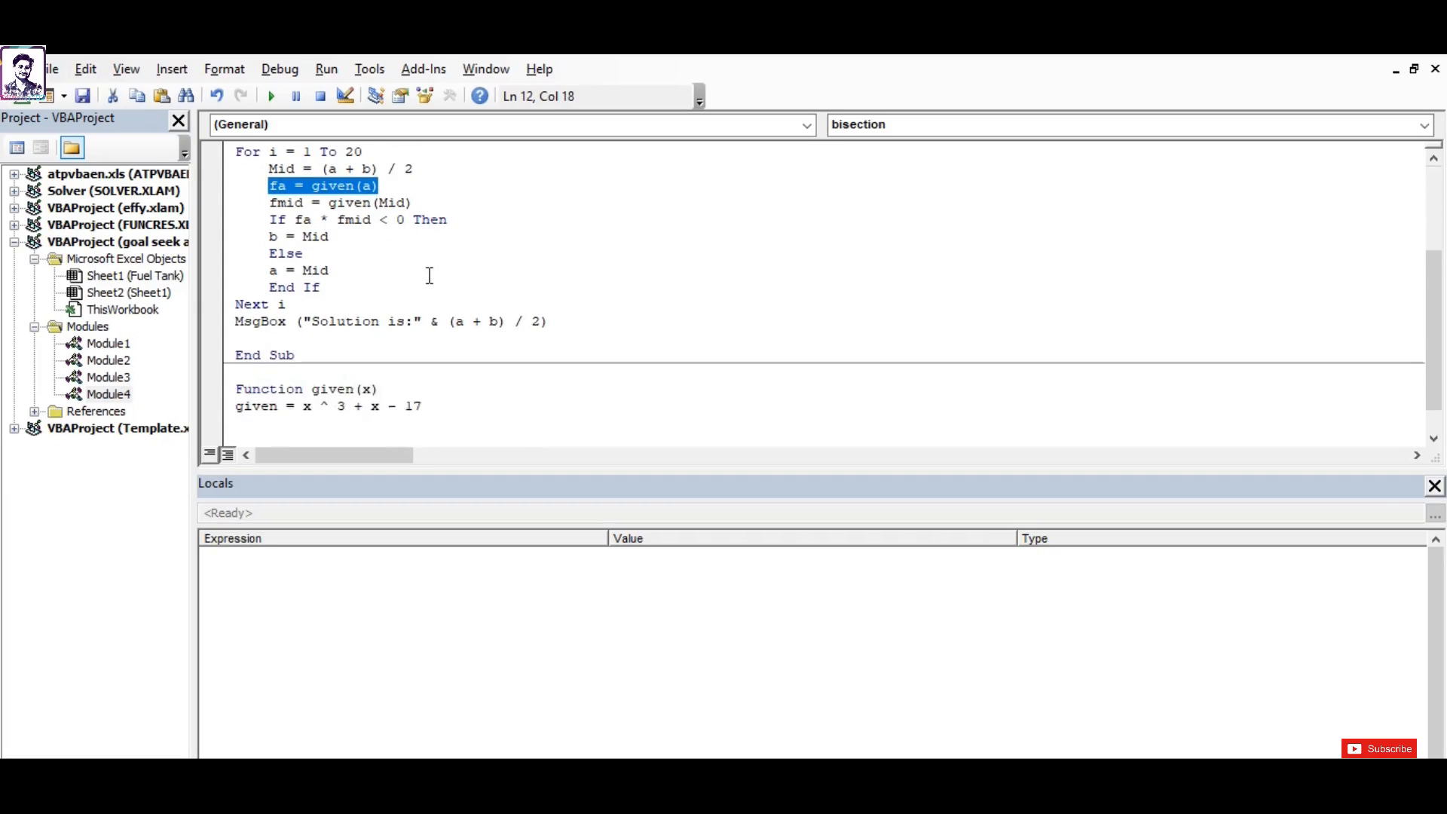
scroll(down, 3)
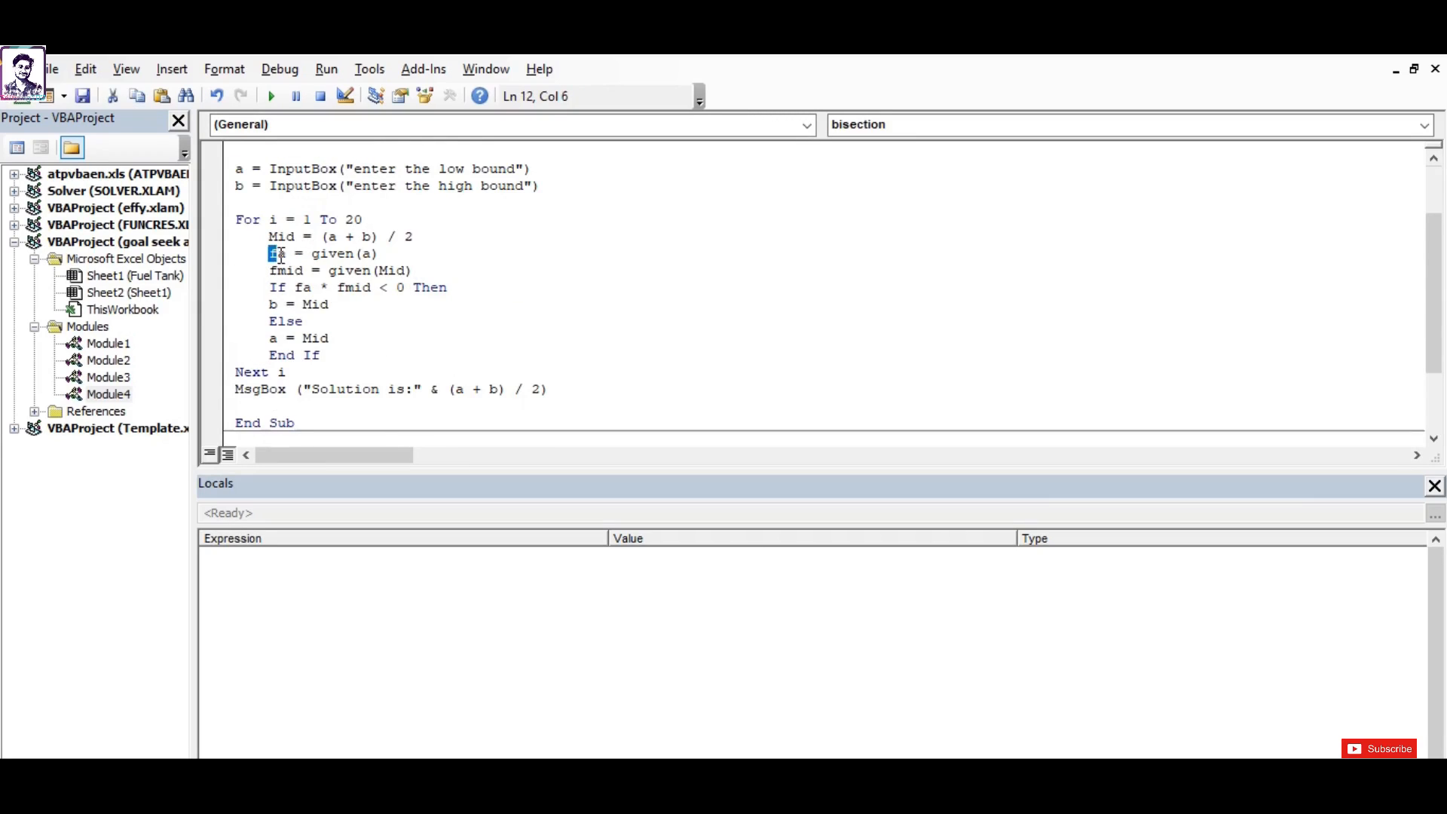
double_click(276, 253)
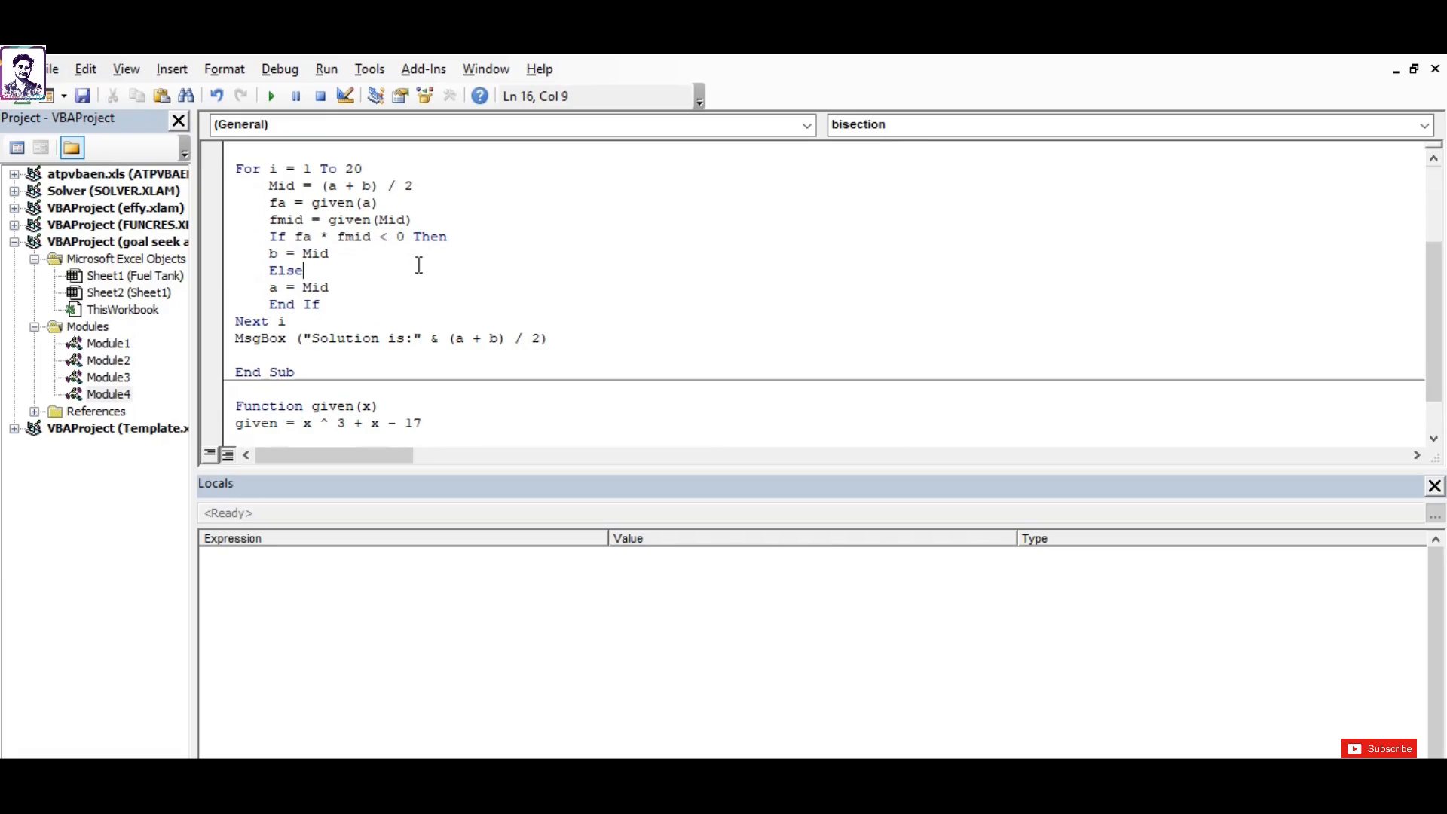
mouse_move(433, 205)
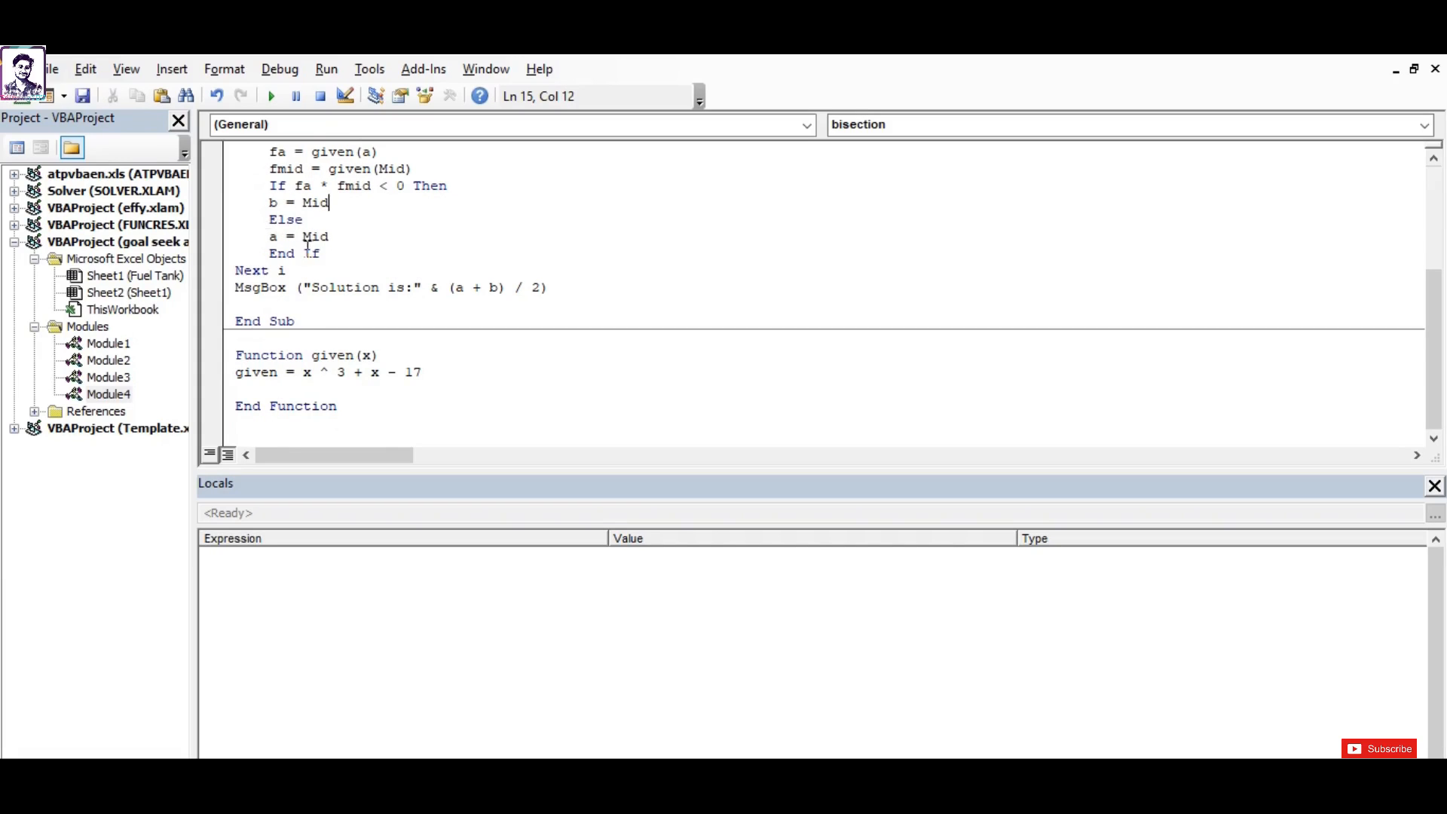
double_click(298, 237)
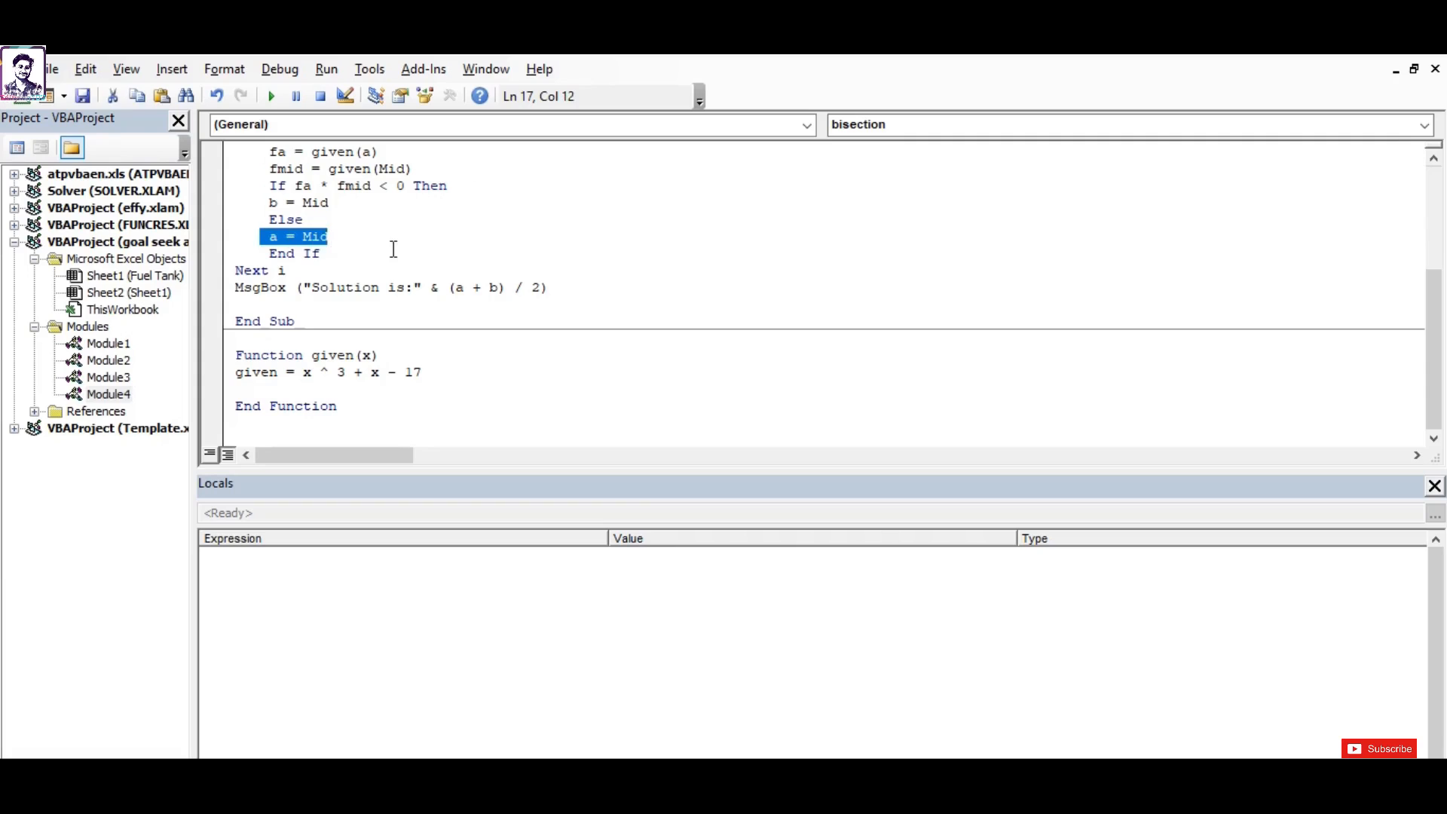
double_click(315, 236)
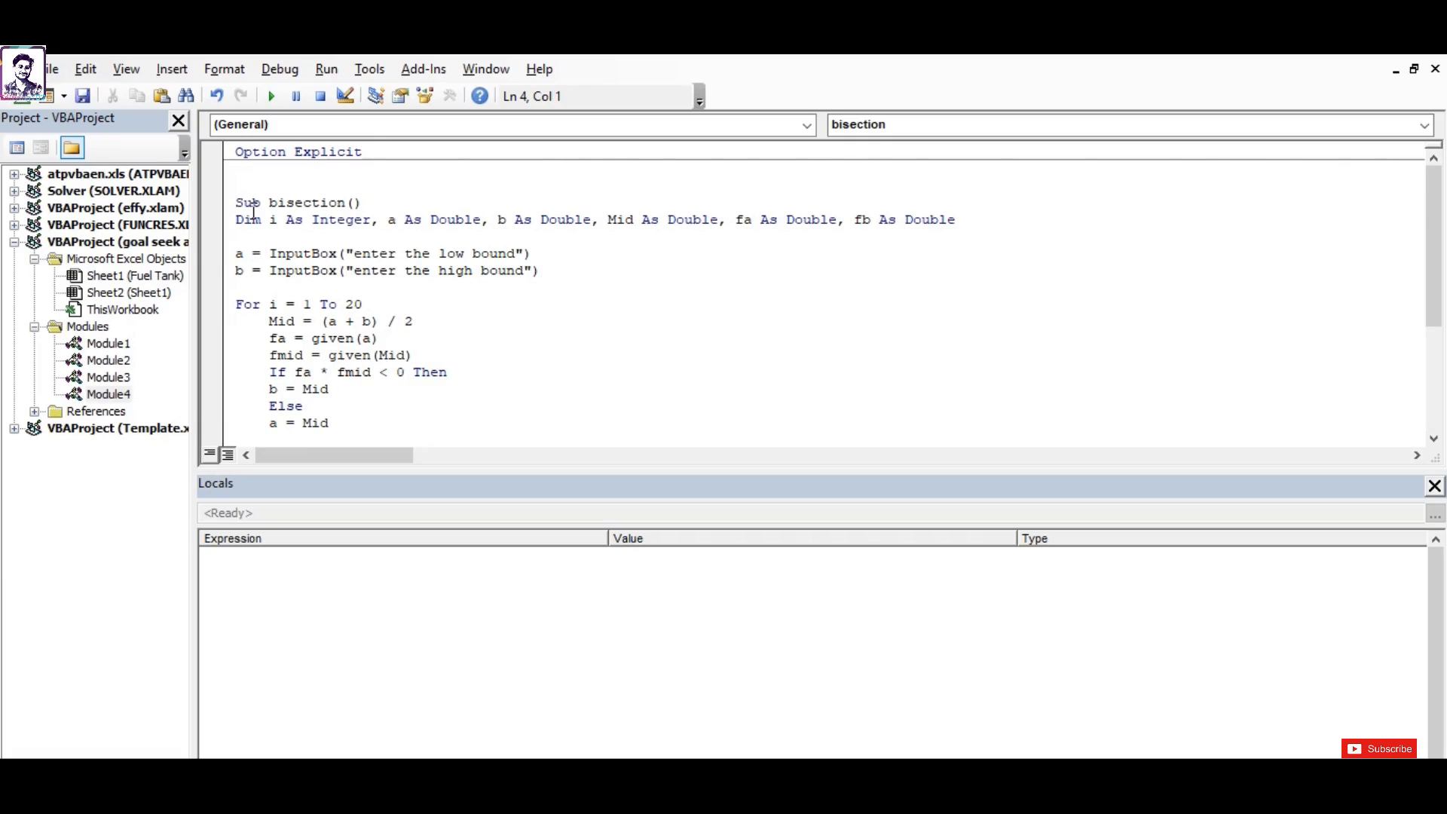
Run the macro, clear the undeclared-variable error, add fmid As Double and restart stepping with F8.
click(270, 97)
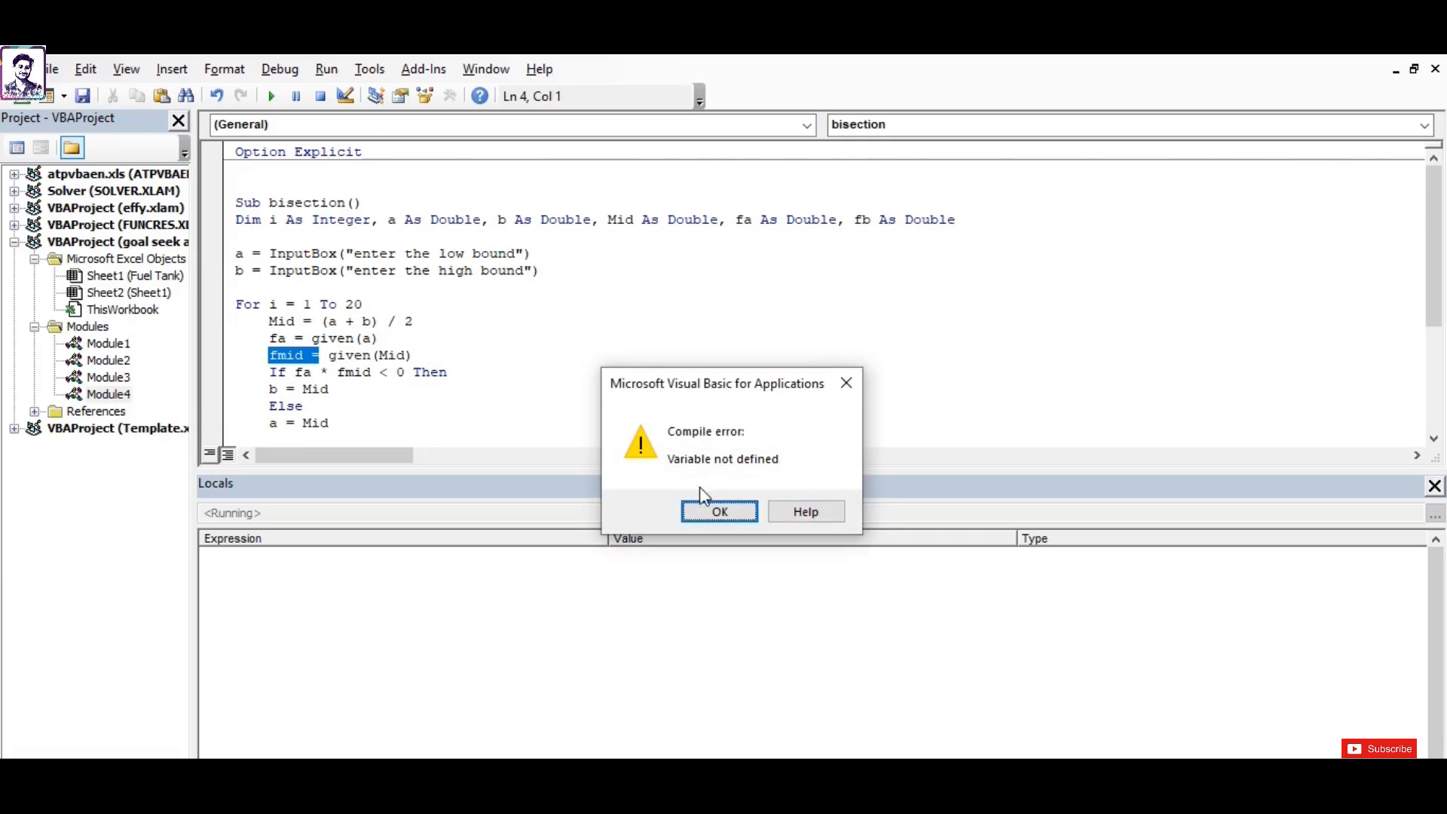
mouse_move(701, 395)
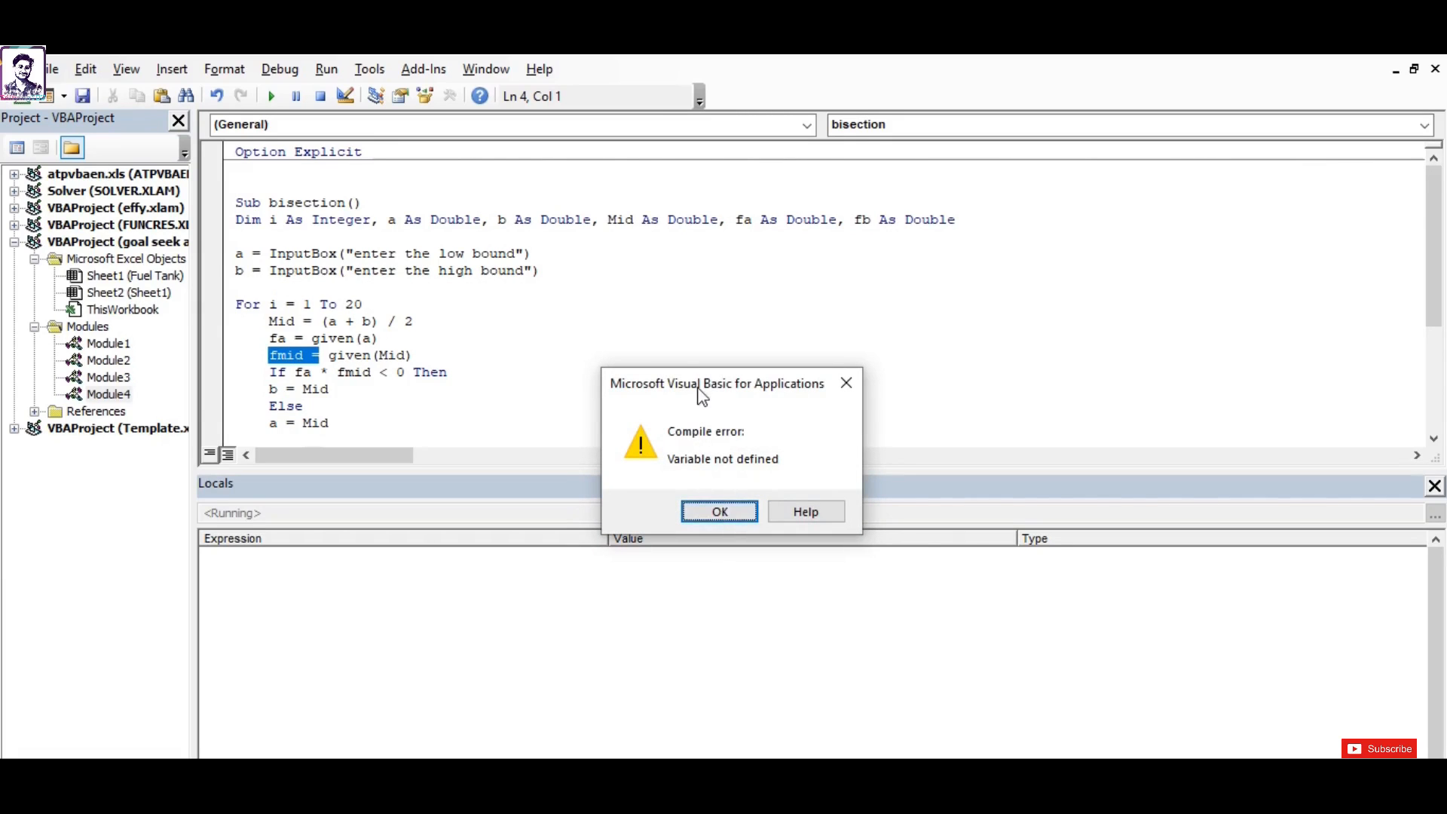
drag(714, 383, 681, 309)
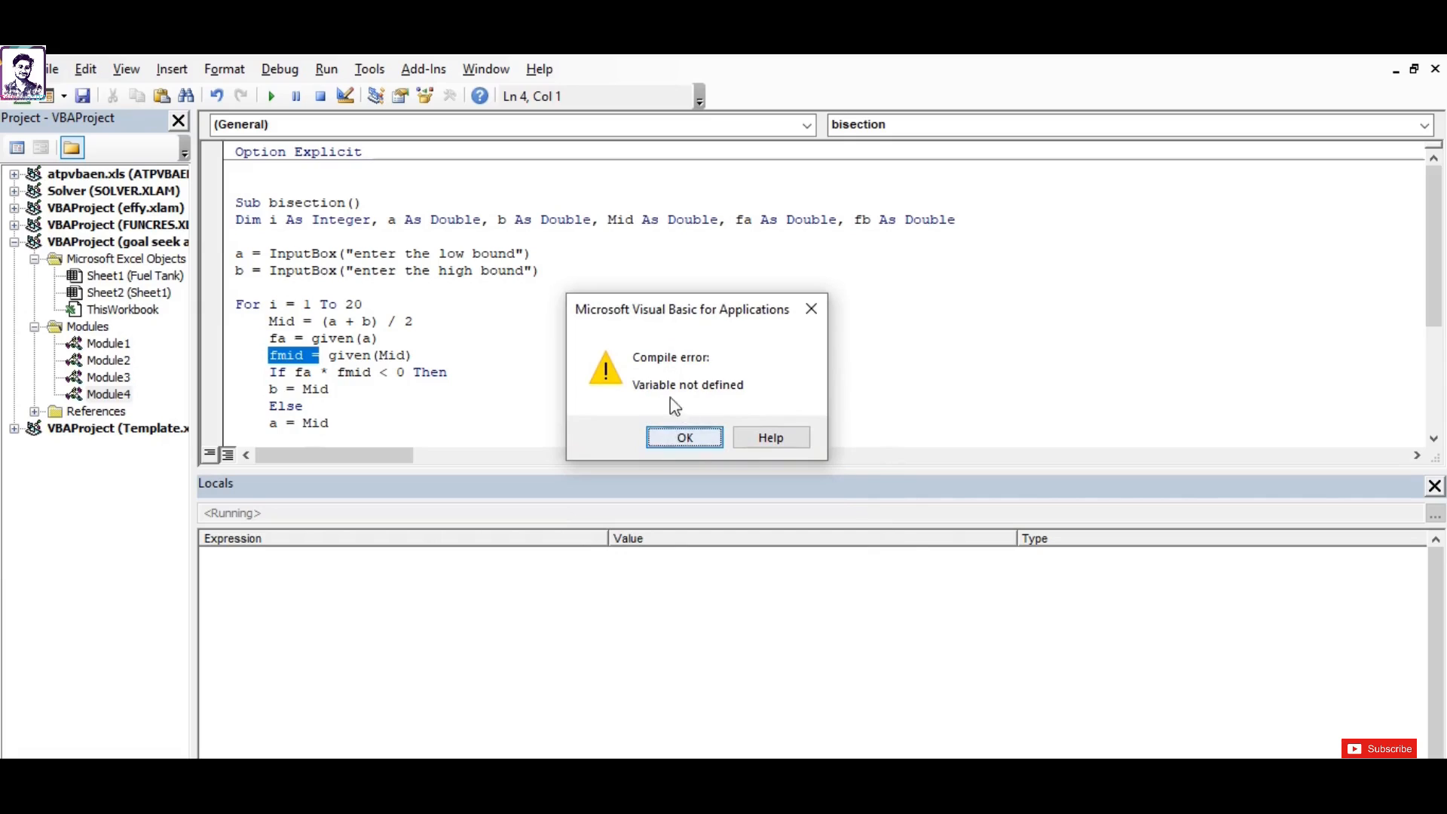
click(685, 438)
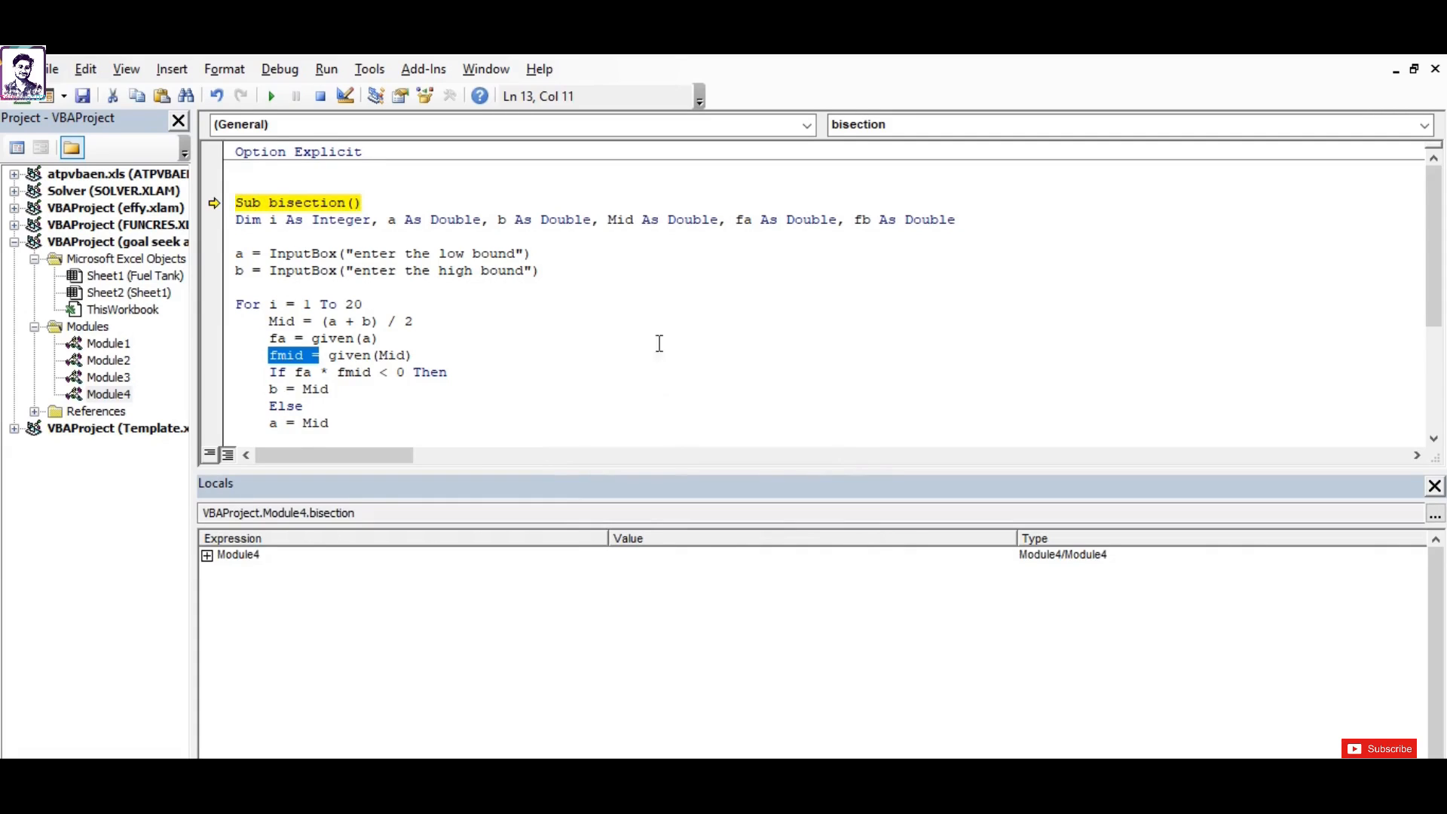
mouse_move(493, 387)
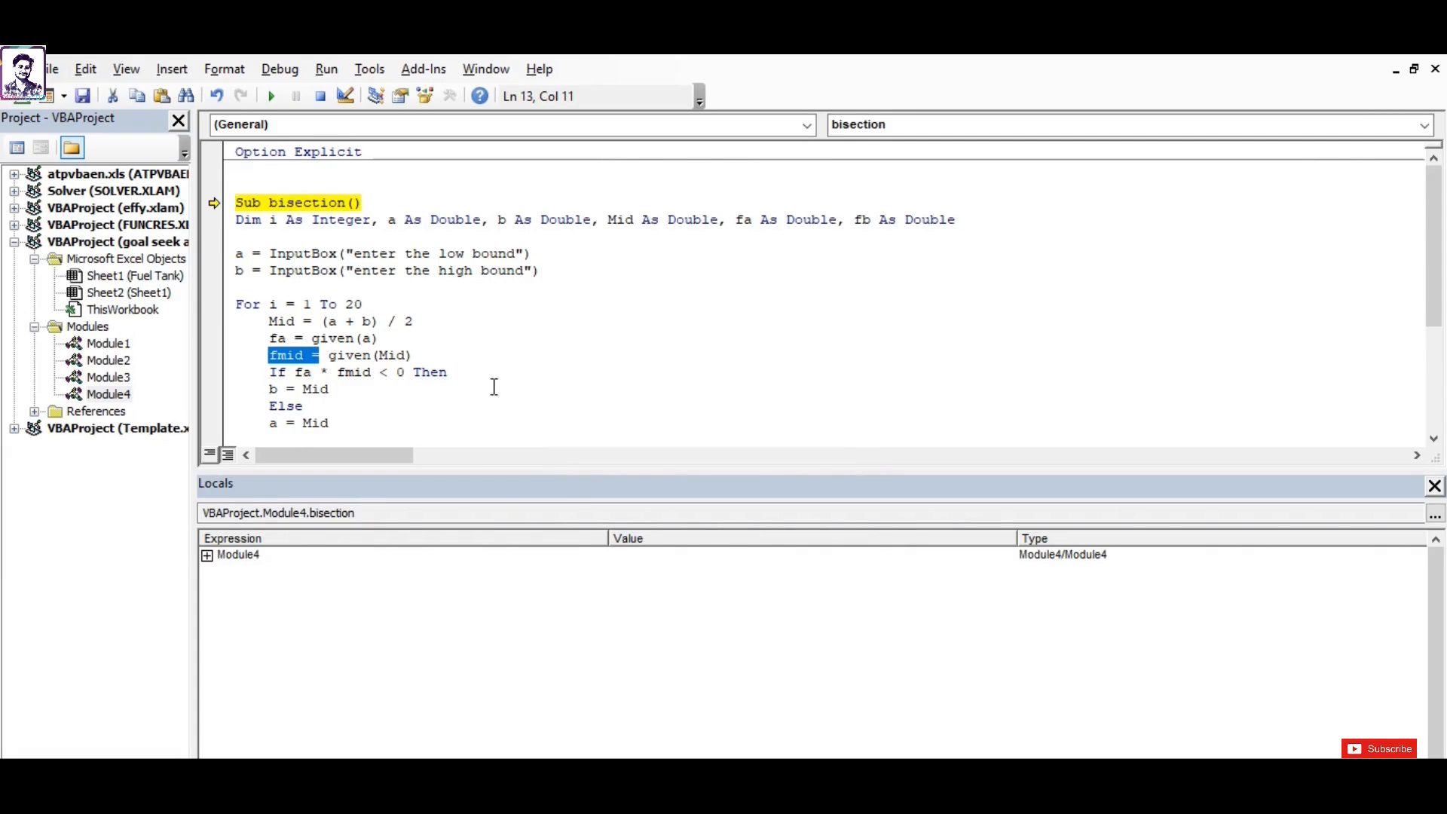
click(957, 220)
text(, f)
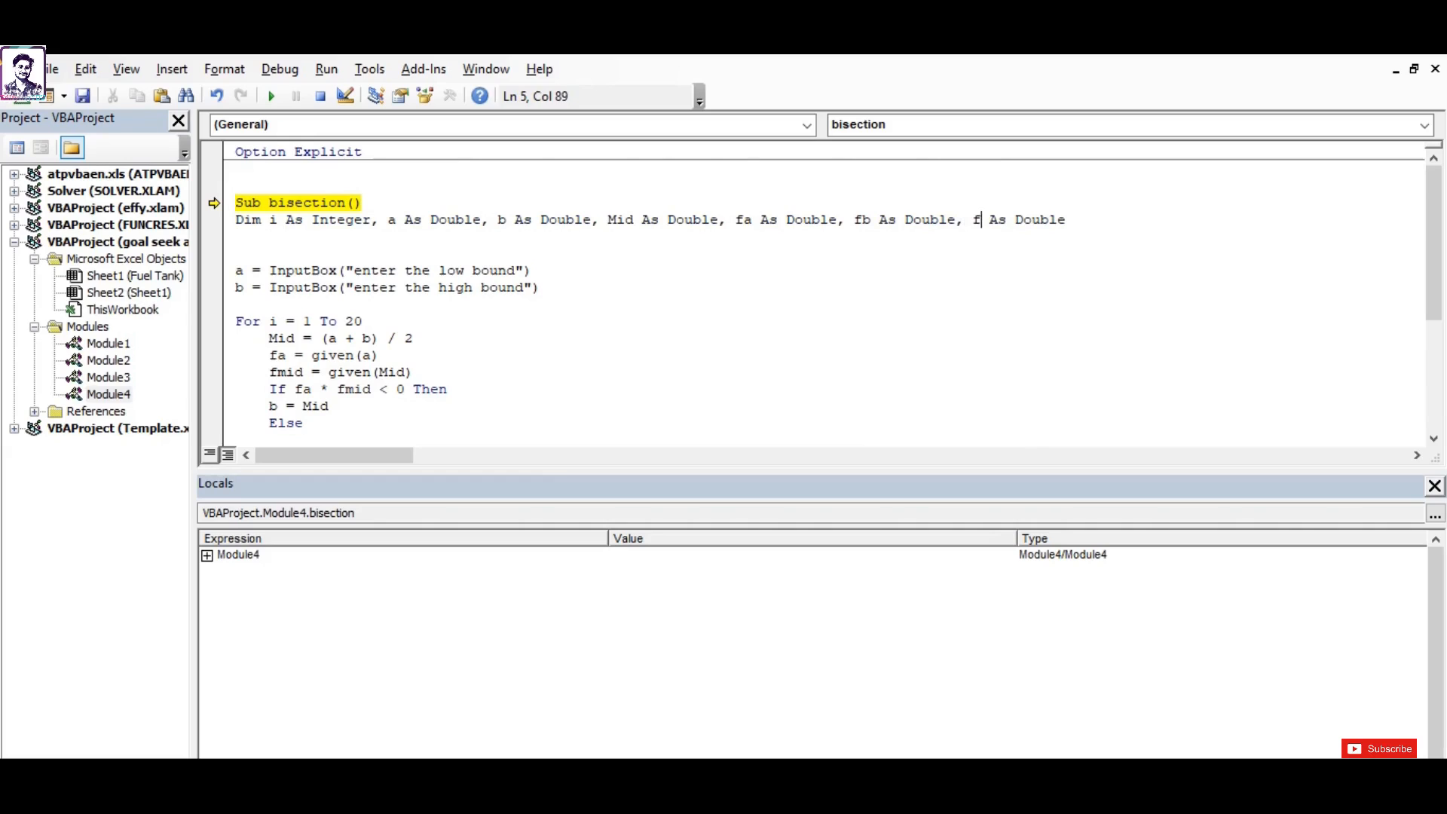
text(mid)
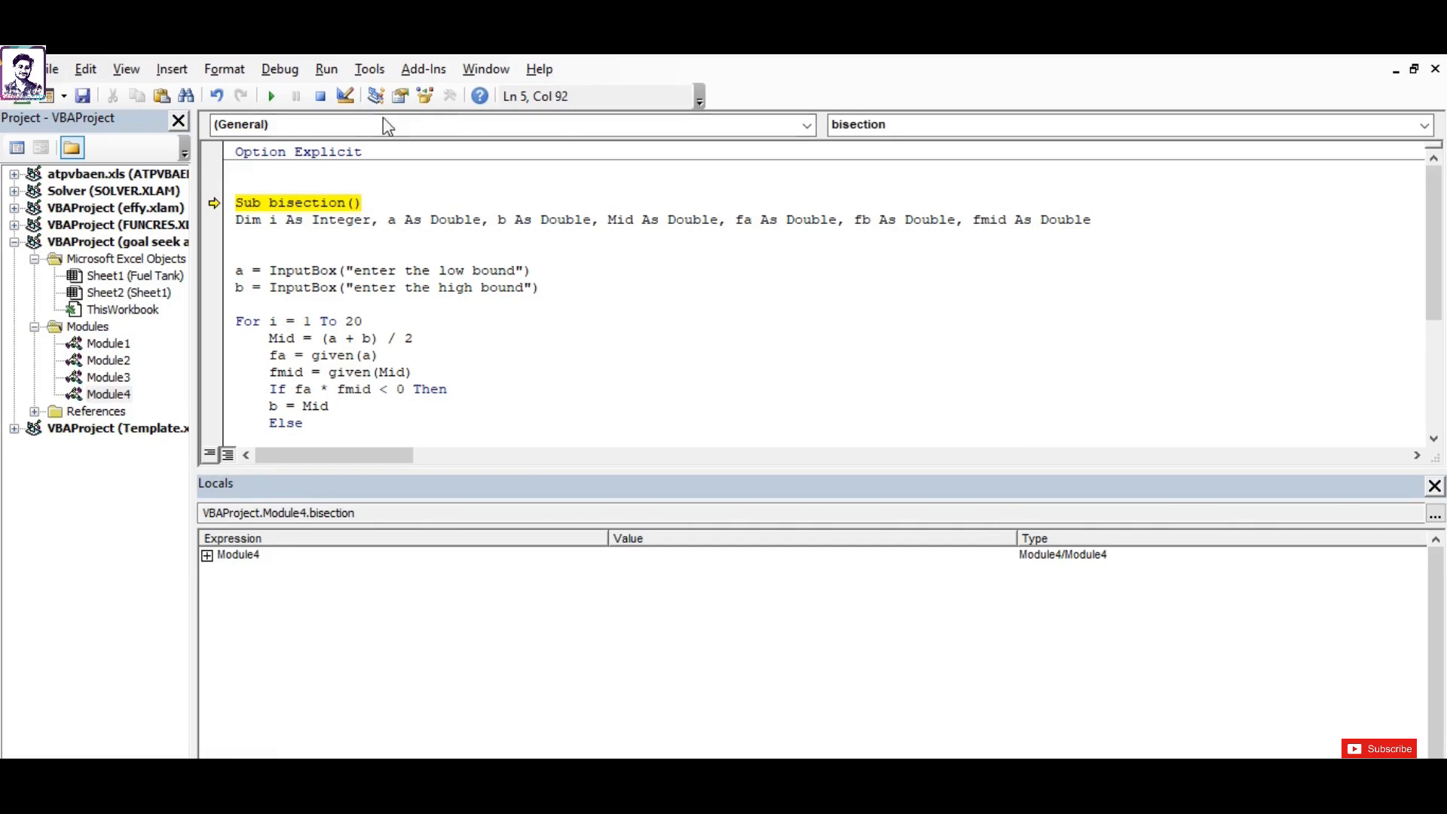
key(F8)
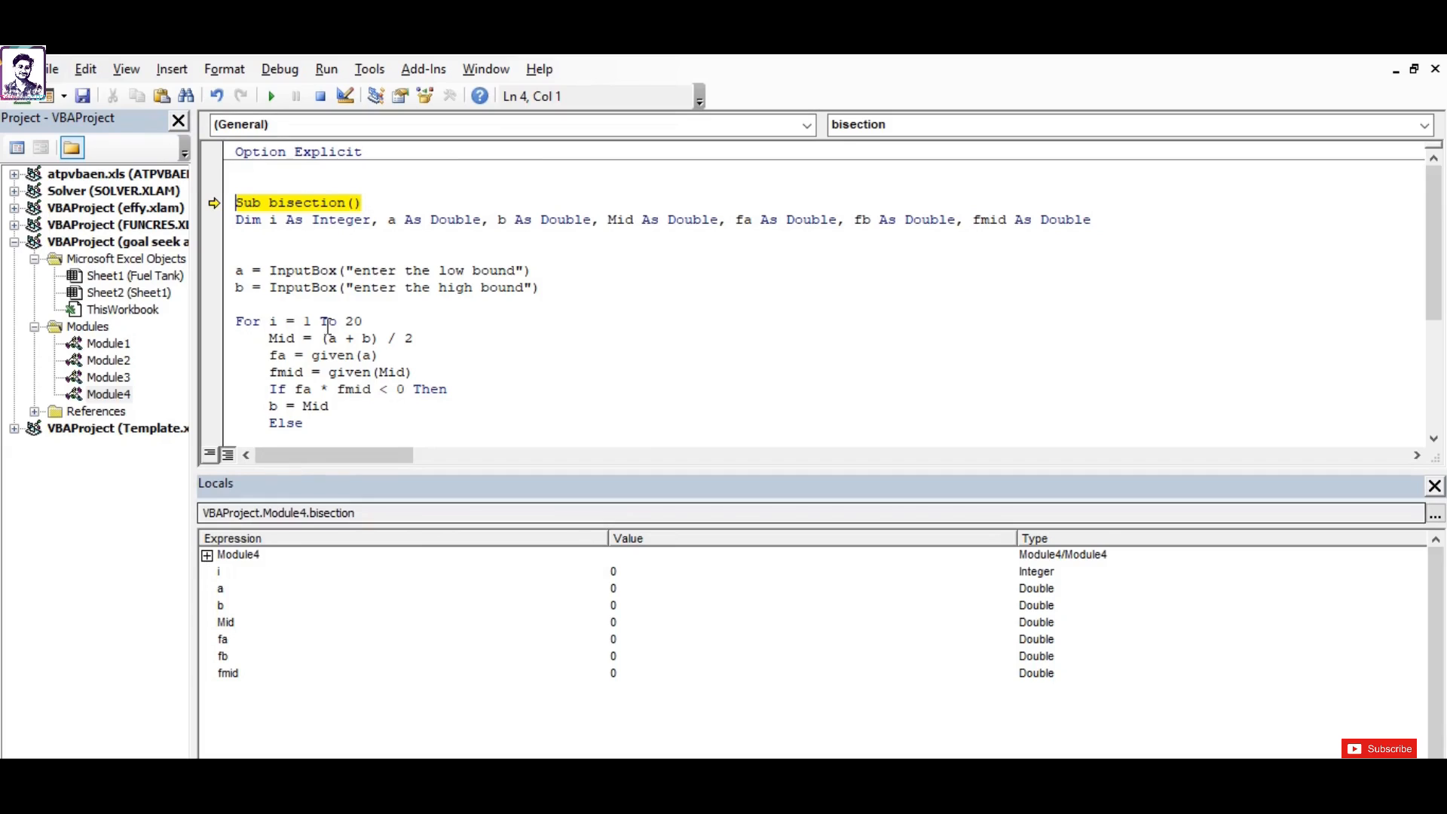
Step into the macro and enter 0 and 4 as the low and high bounds.
click(170, 68)
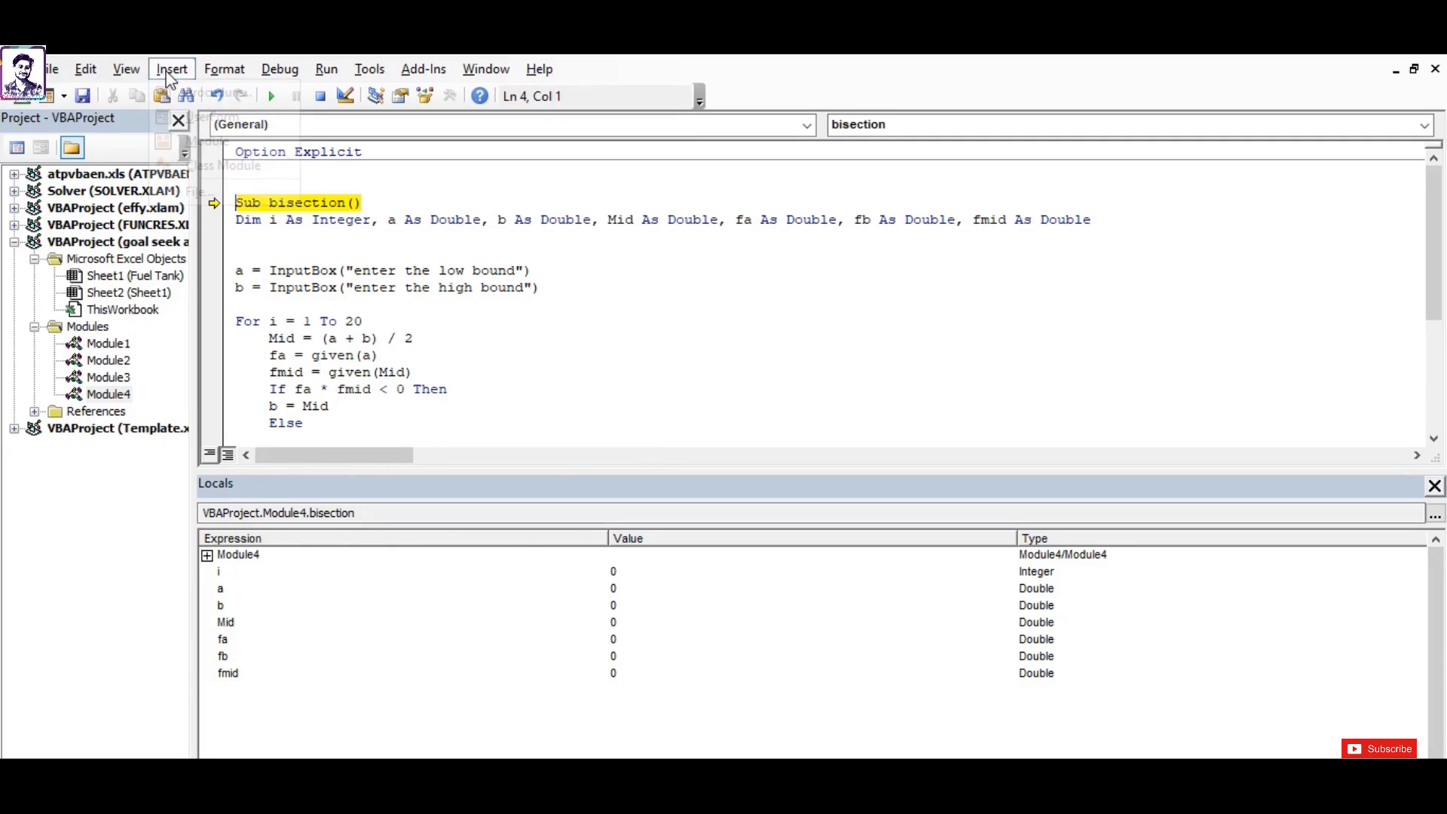
click(125, 68)
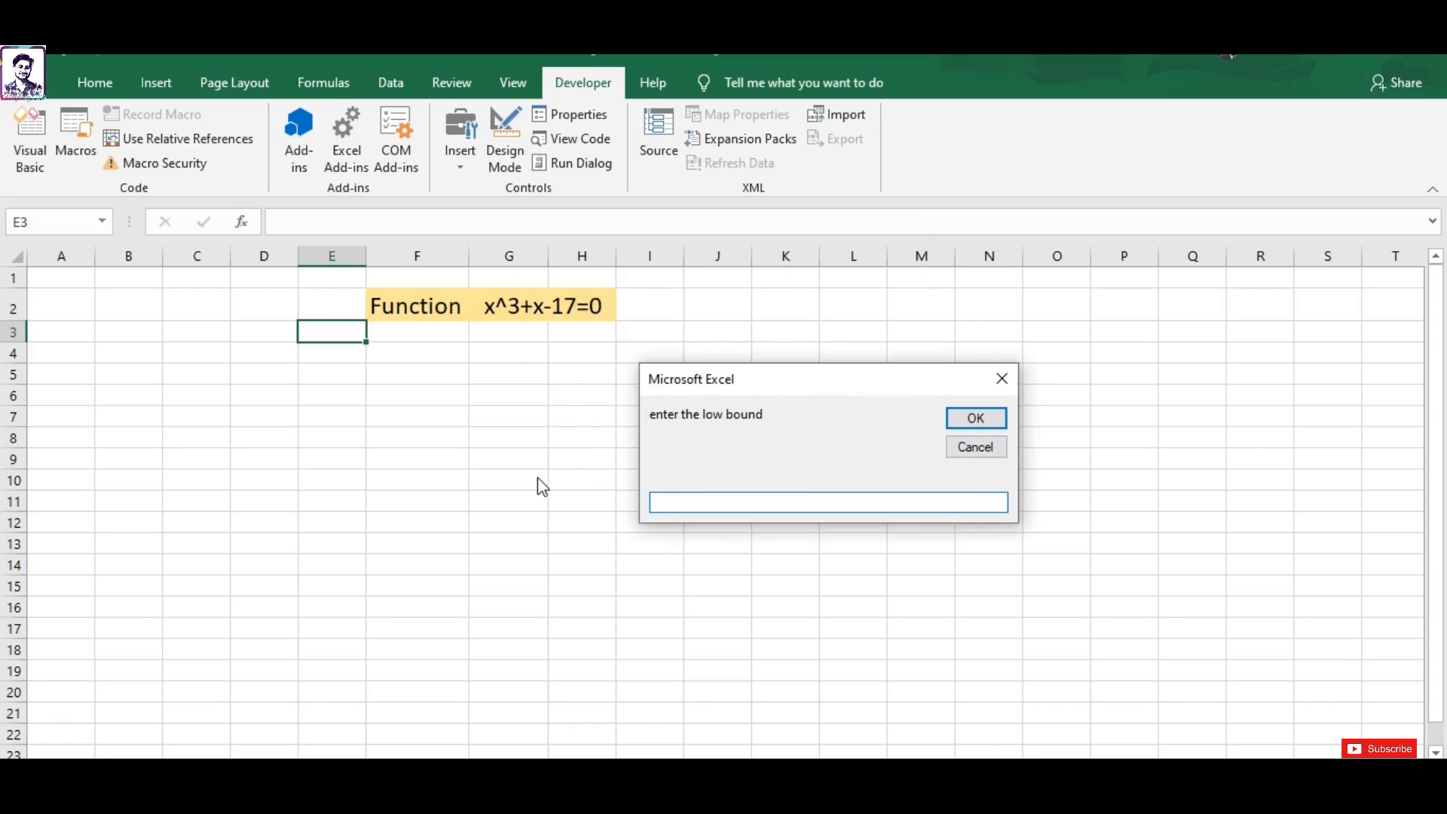
text(0)
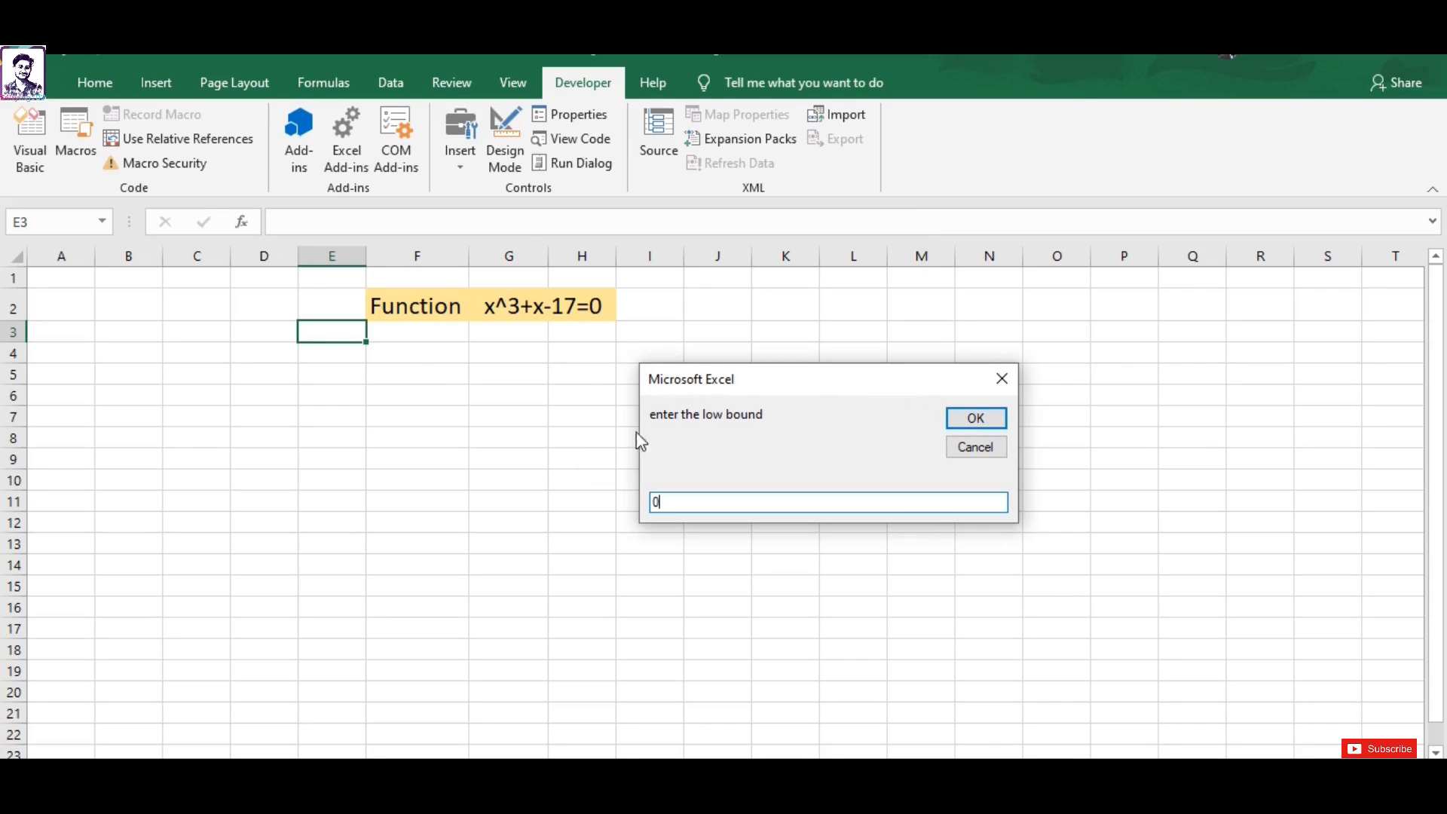
click(976, 418)
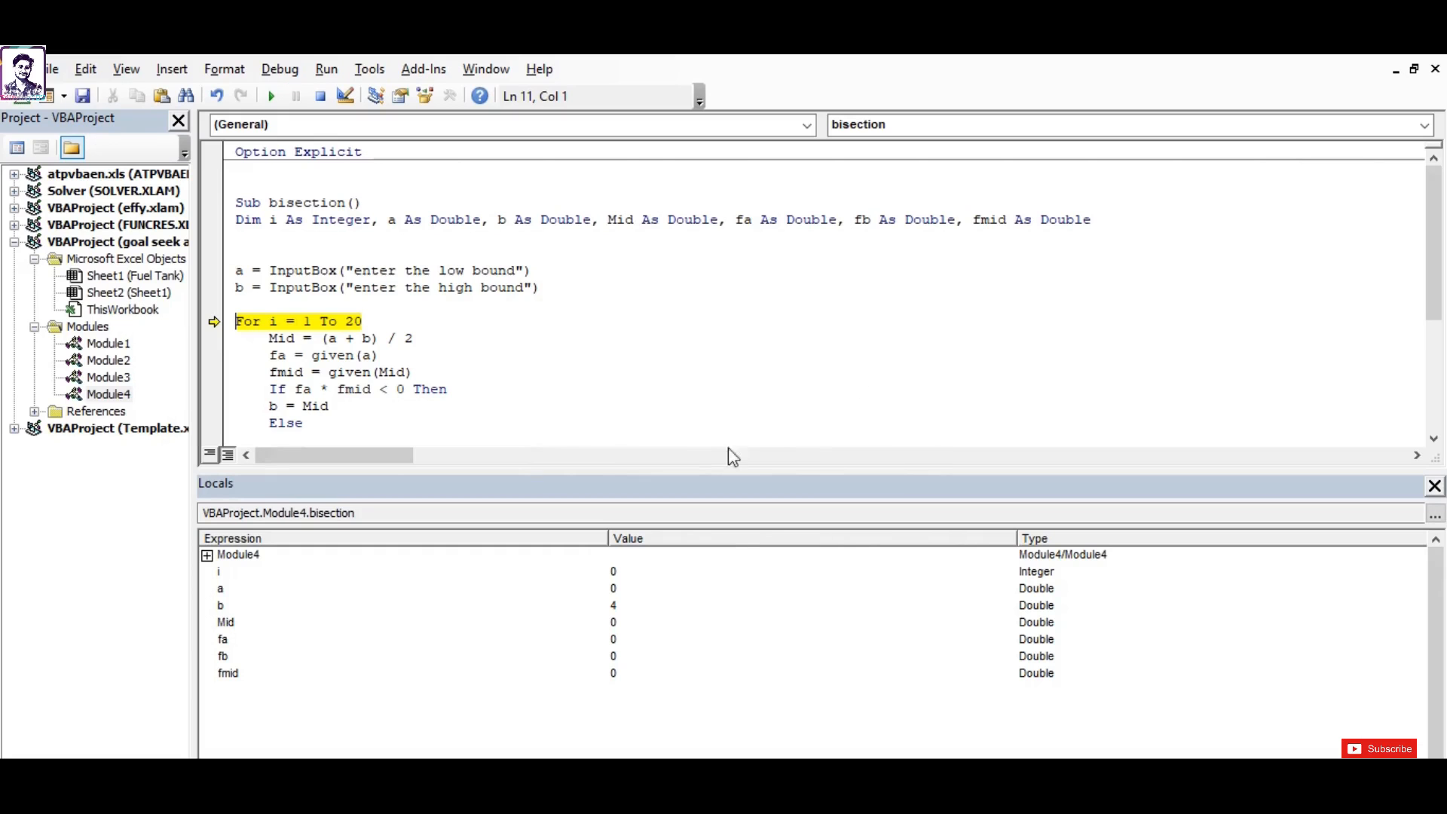
mouse_move(231, 602)
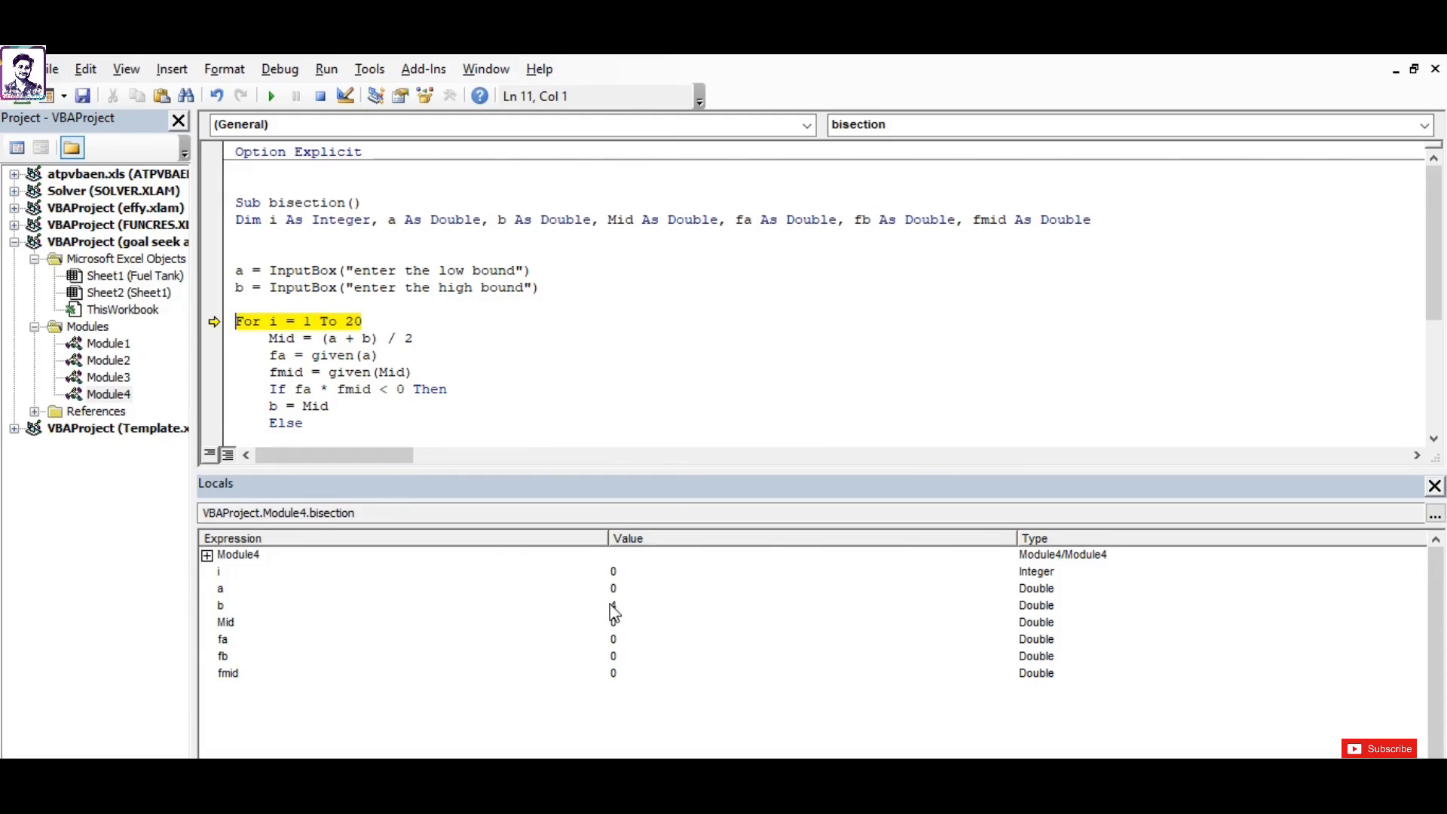
Step through one iteration: Mid 2, fmid -7, a raised to 2, into the next pass.
key(F8)
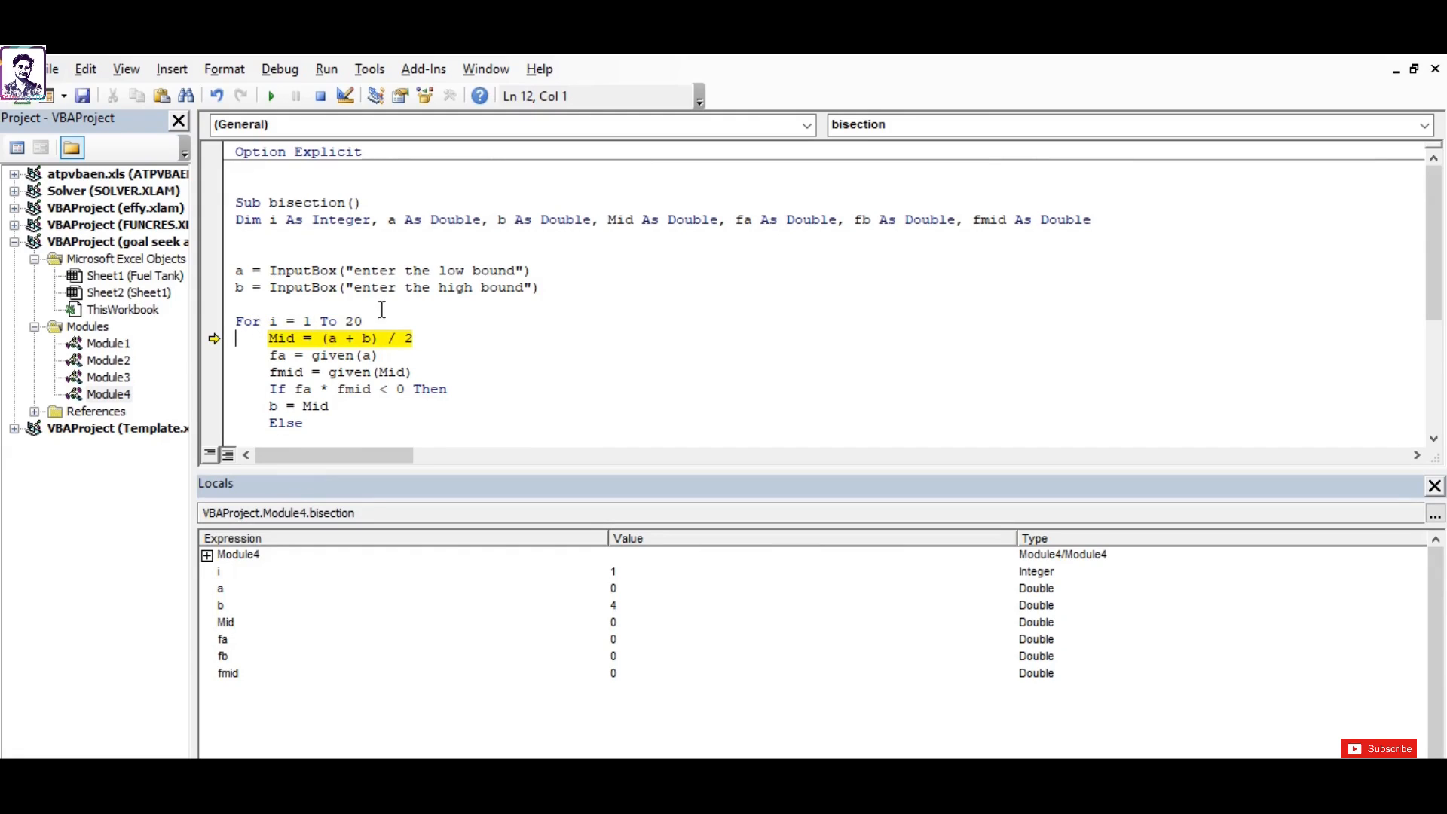
mouse_move(564, 383)
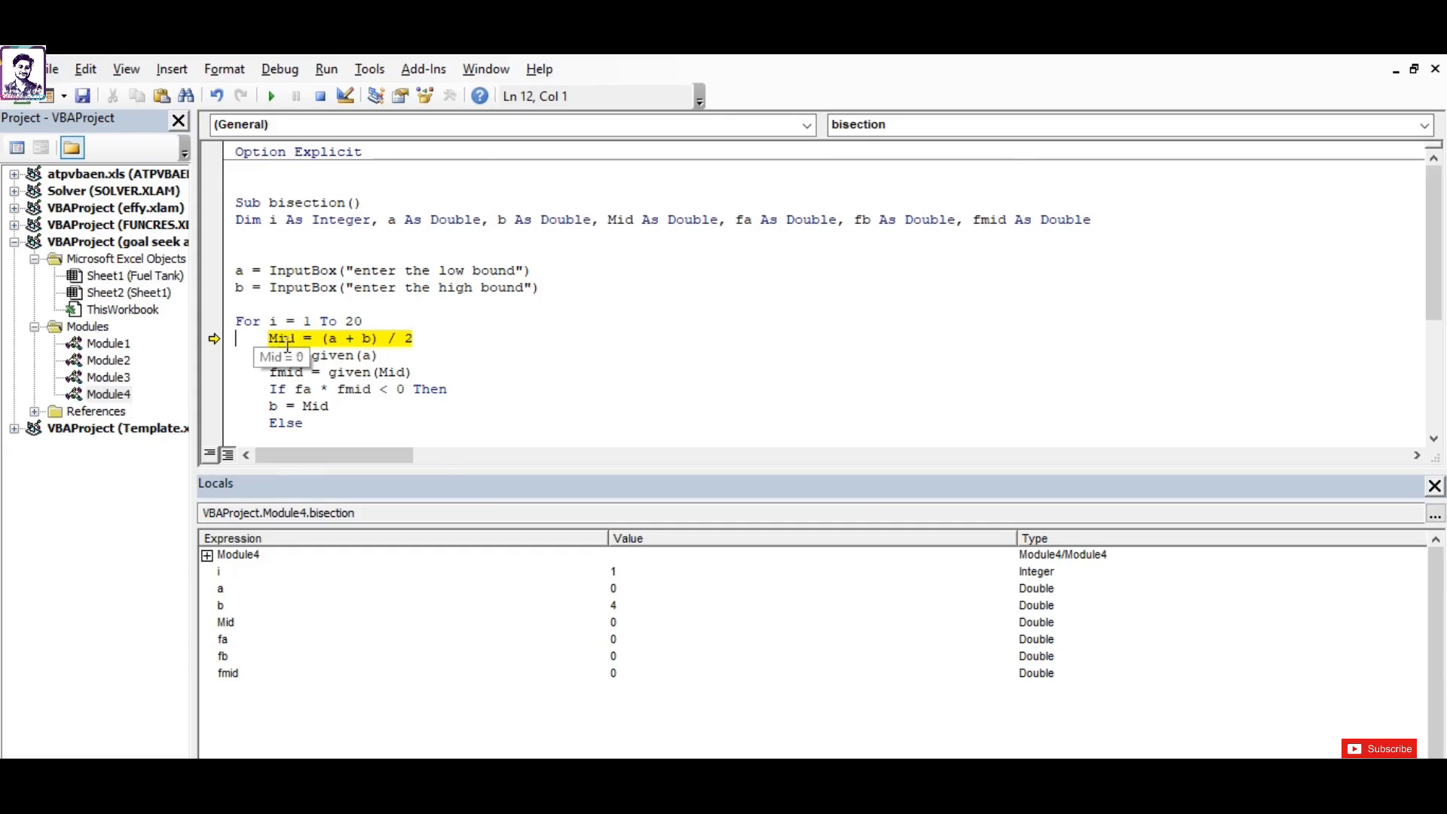
key(F8)
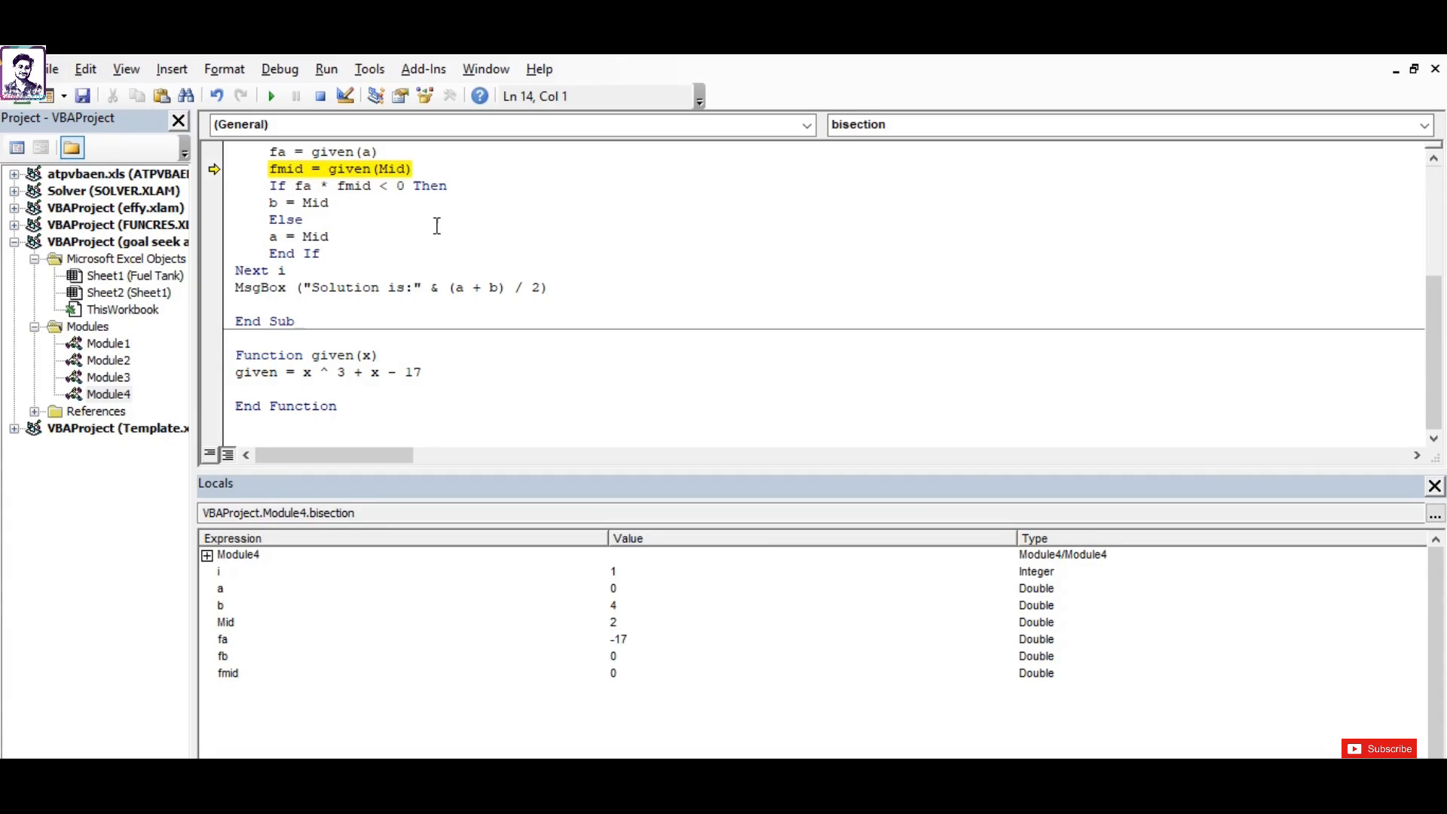
key(F8)
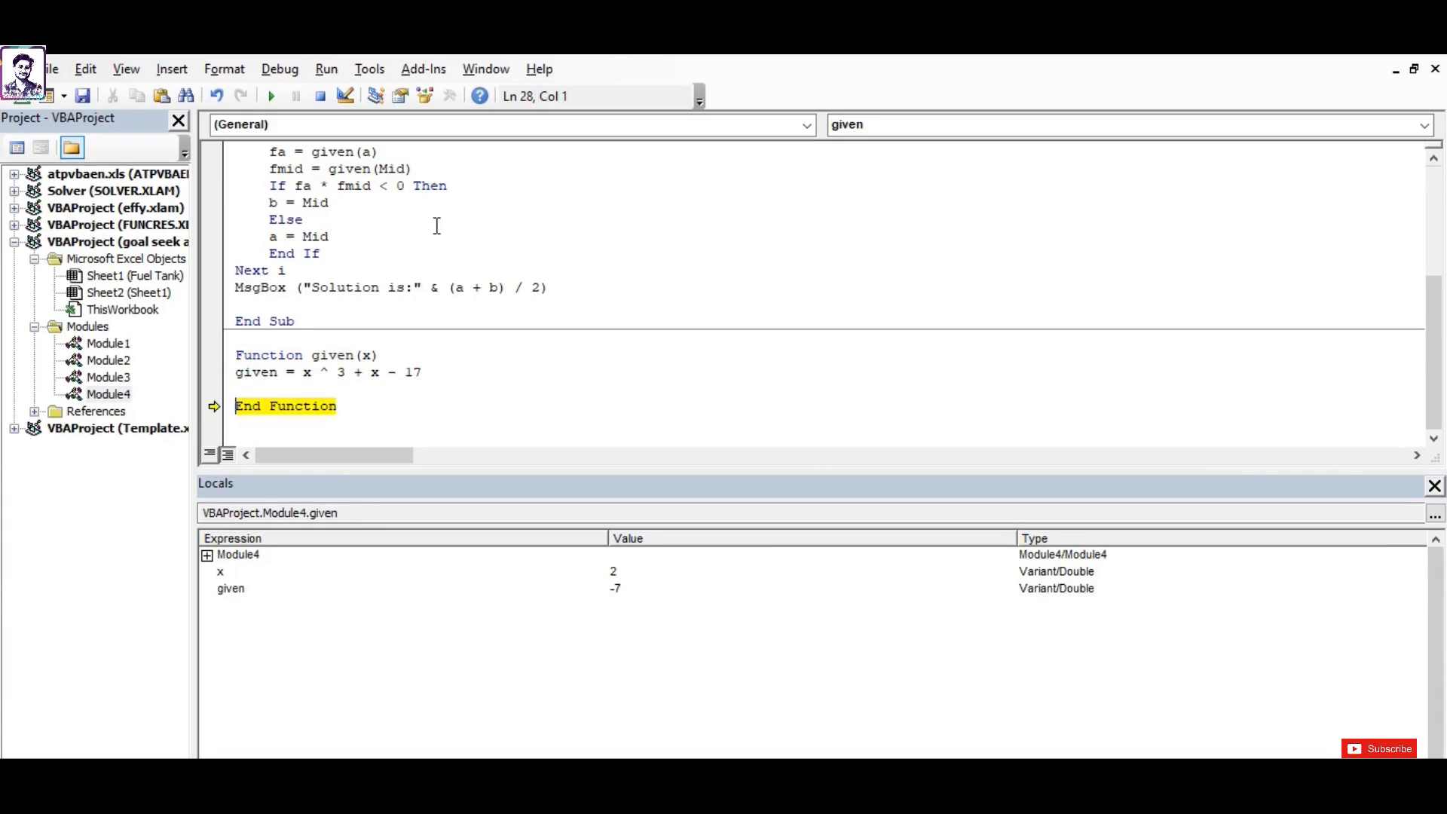
key(F8)
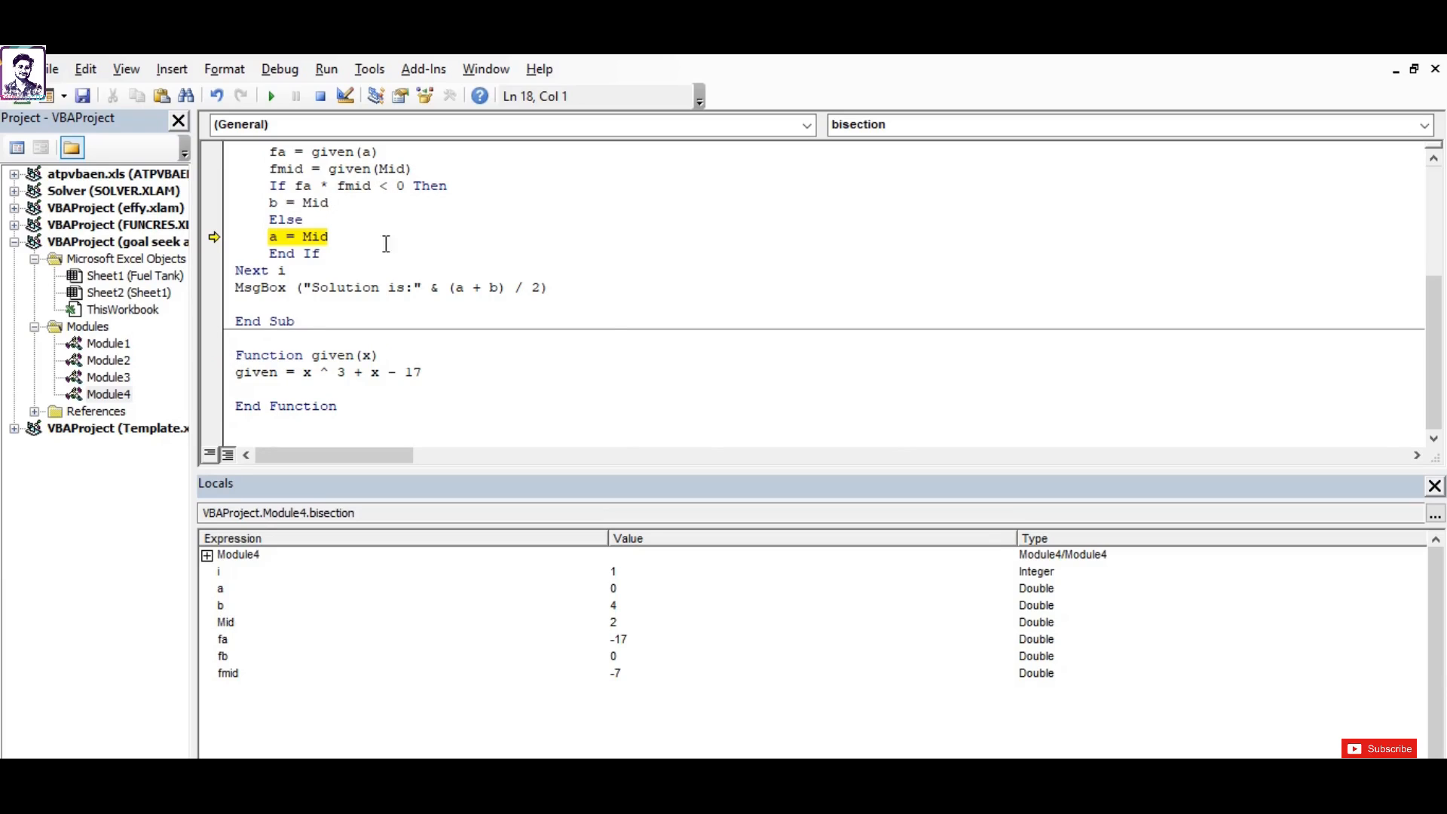
key(F8)
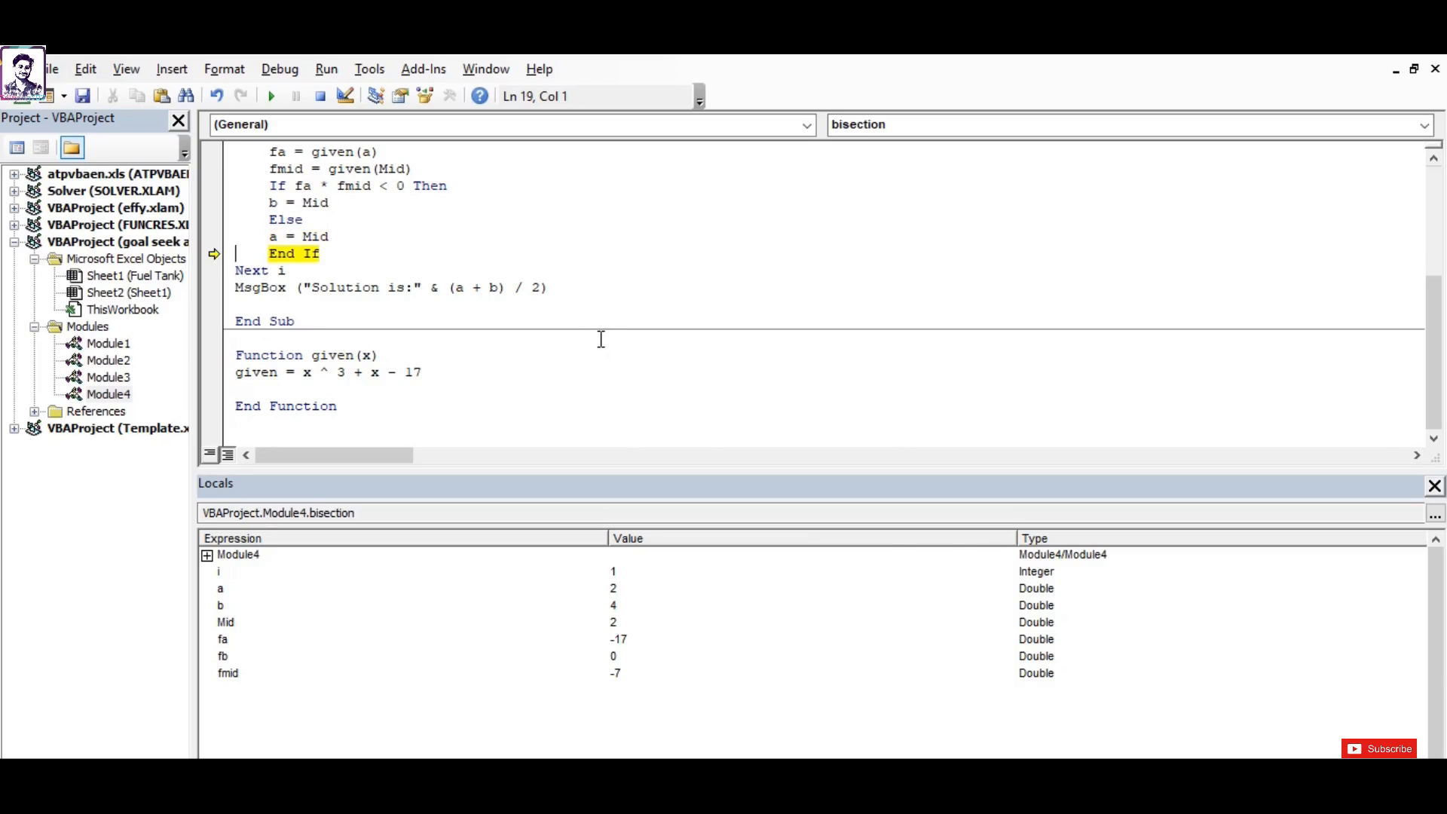
key(F8)
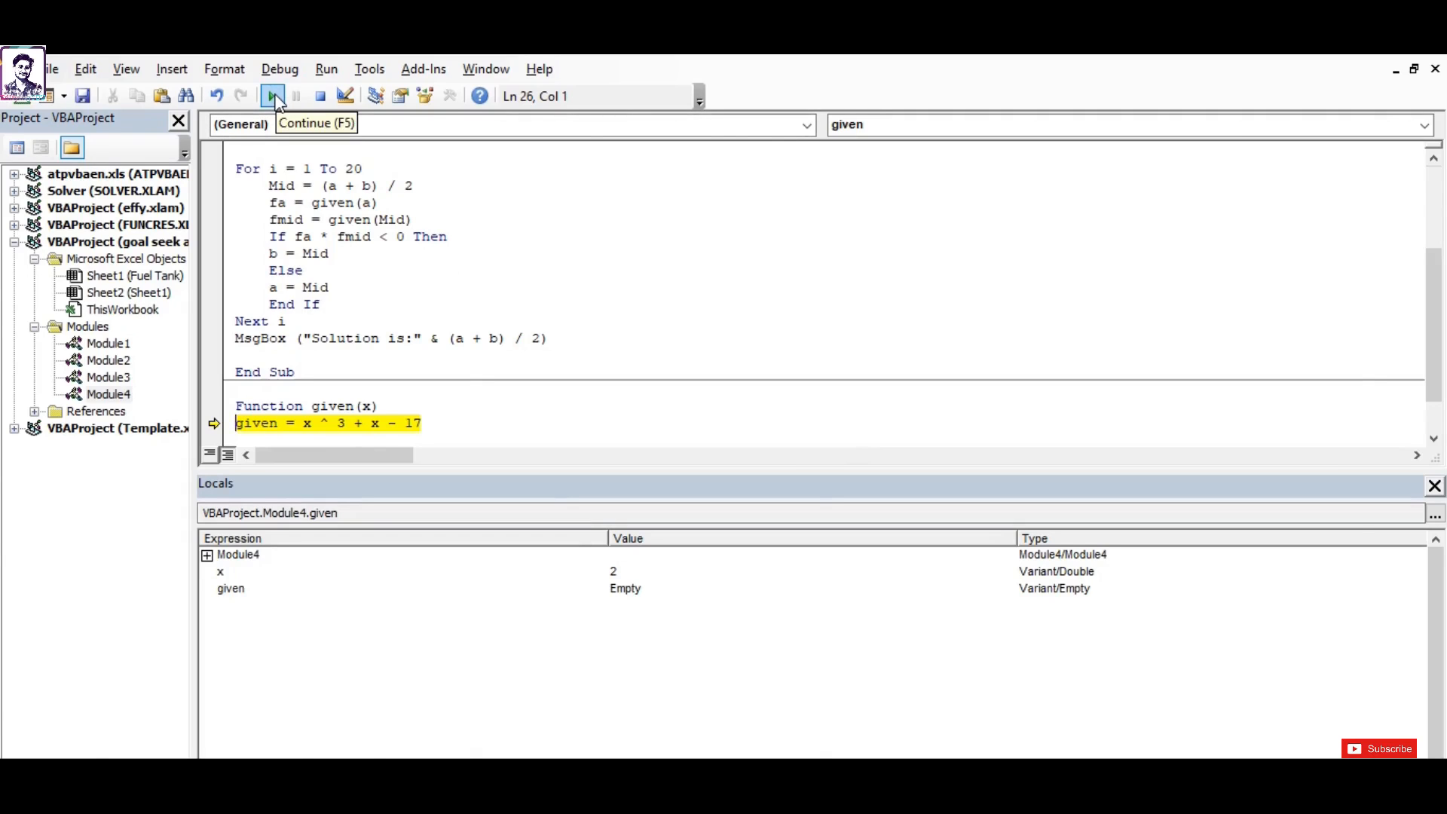
Continue execution so the paused bisection macro runs to completion.
click(273, 97)
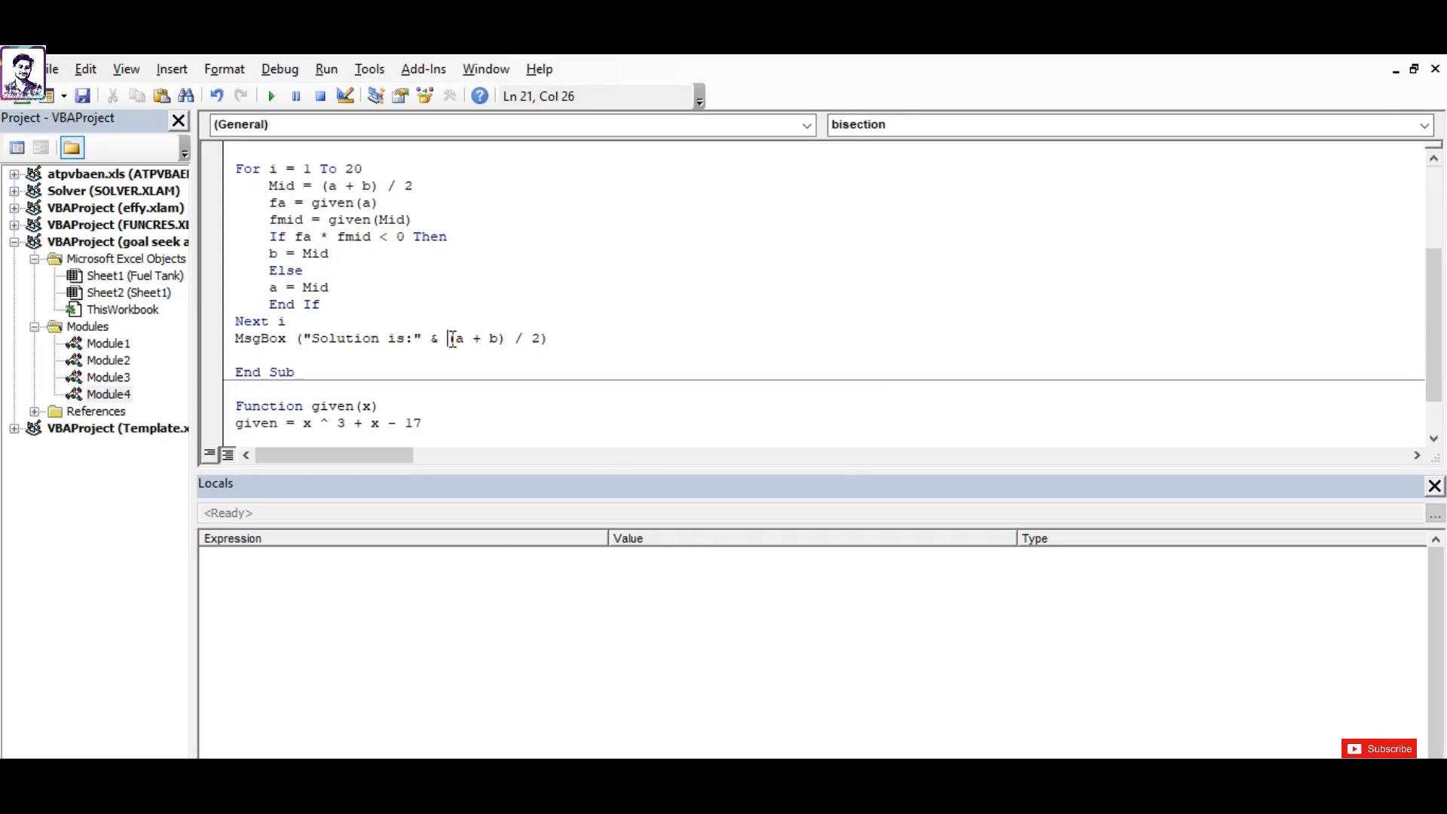
Wrap the MsgBox result in FormatNumber((a + b) / 2, 2), dismissing the compile error.
text(format)
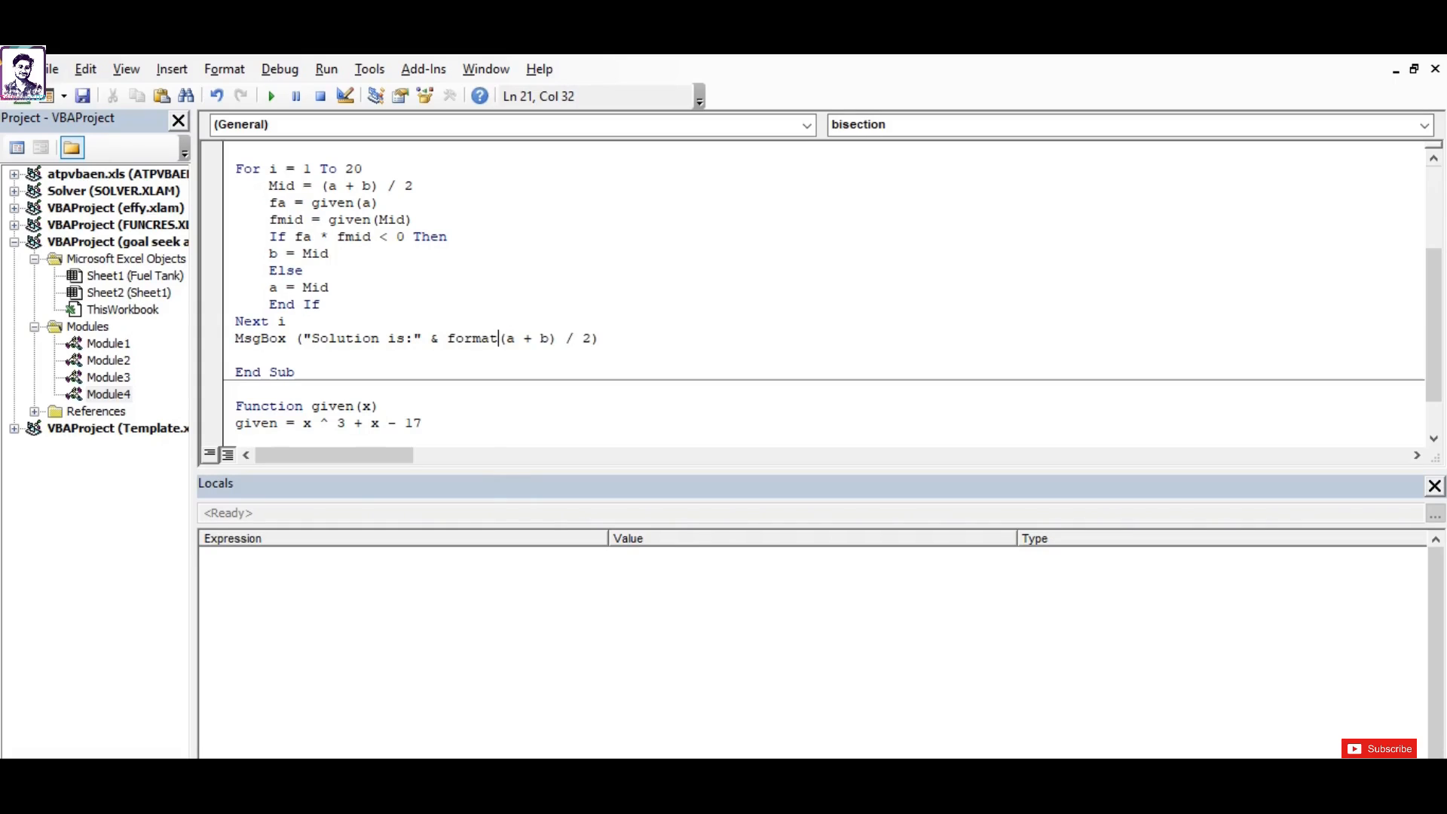
text(number()
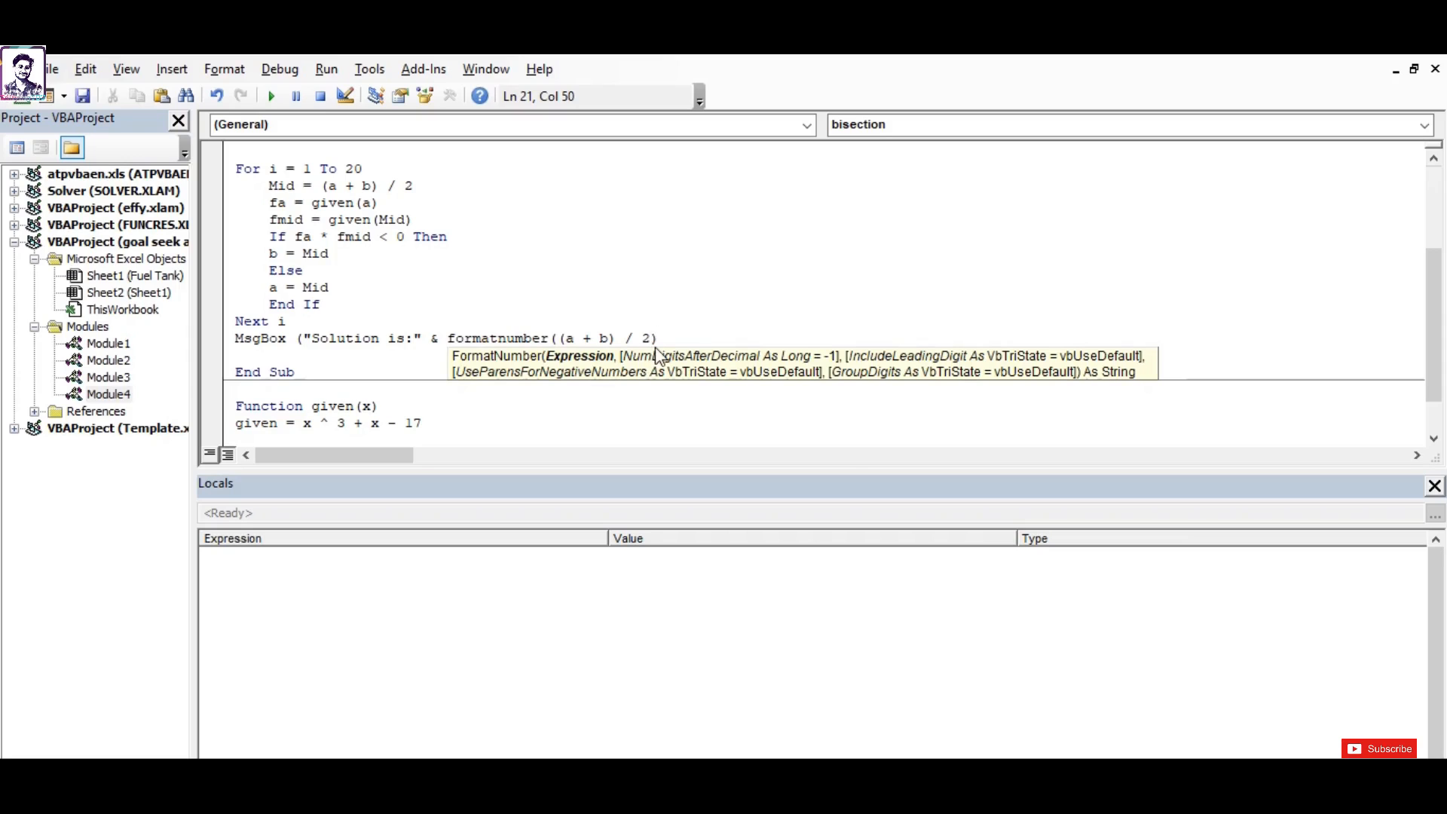
text(,2)
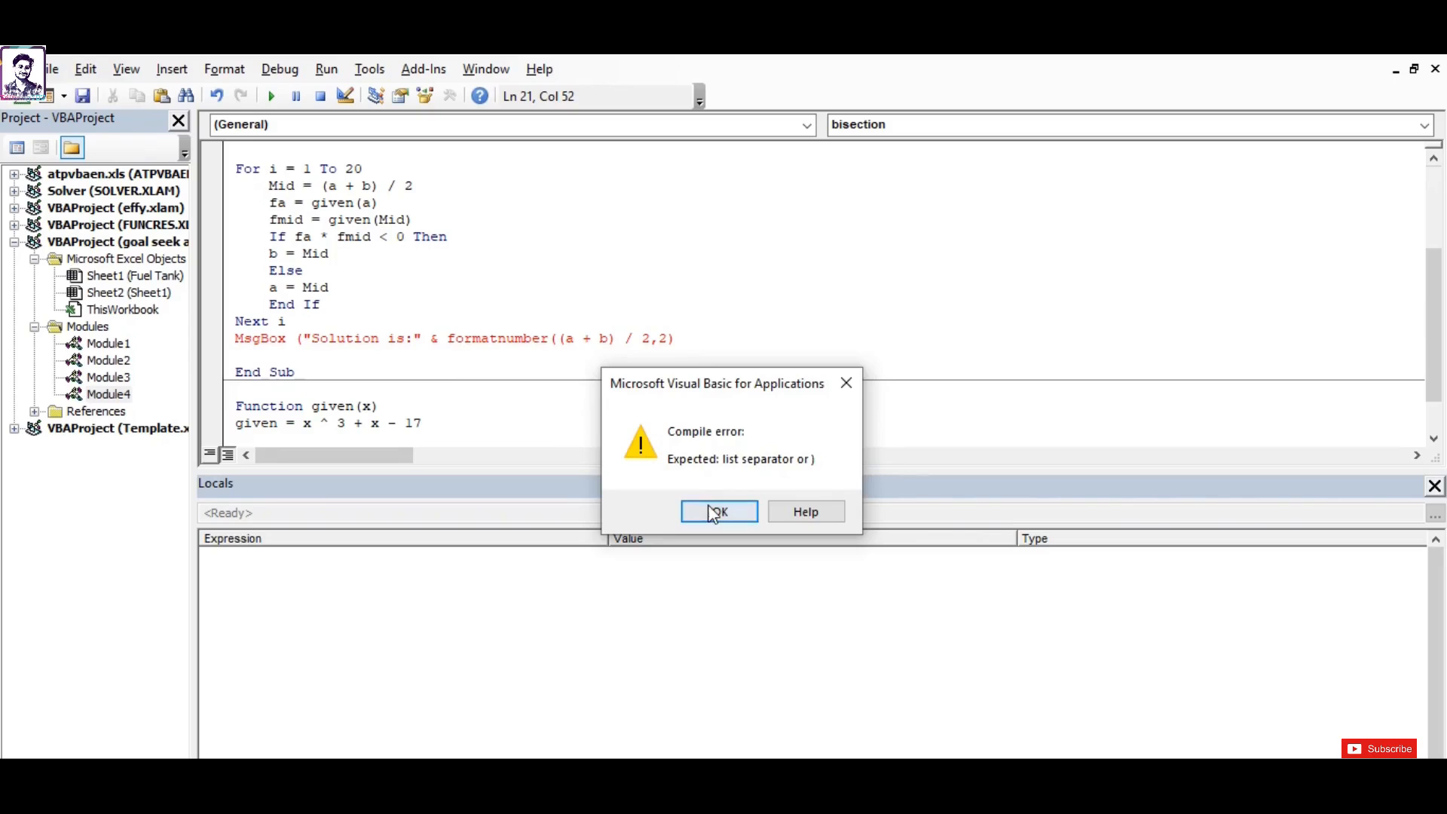
click(720, 511)
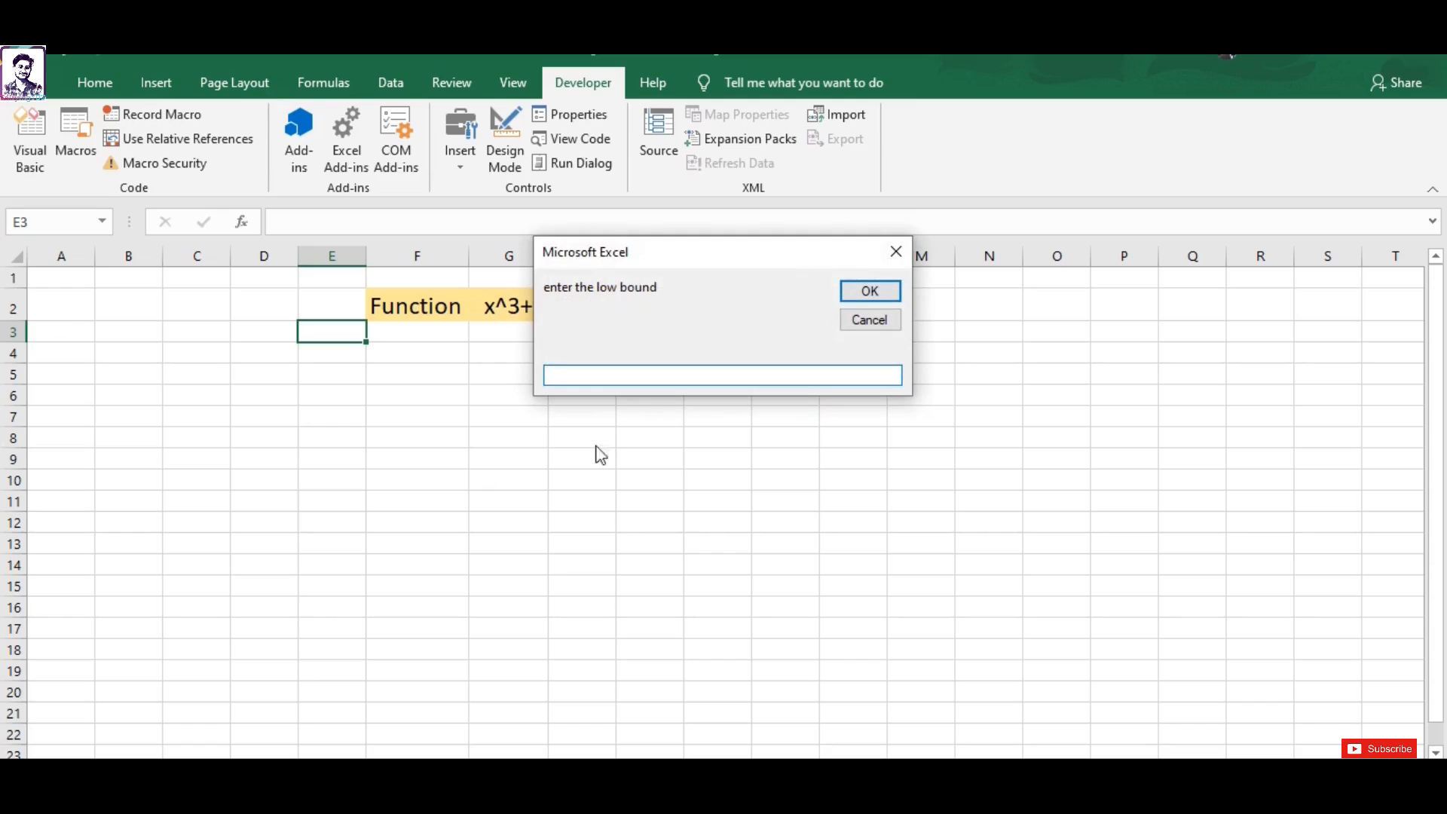
Enter 0 as the low bound and acknowledge the 'Solution is:2.44' message.
text(0)
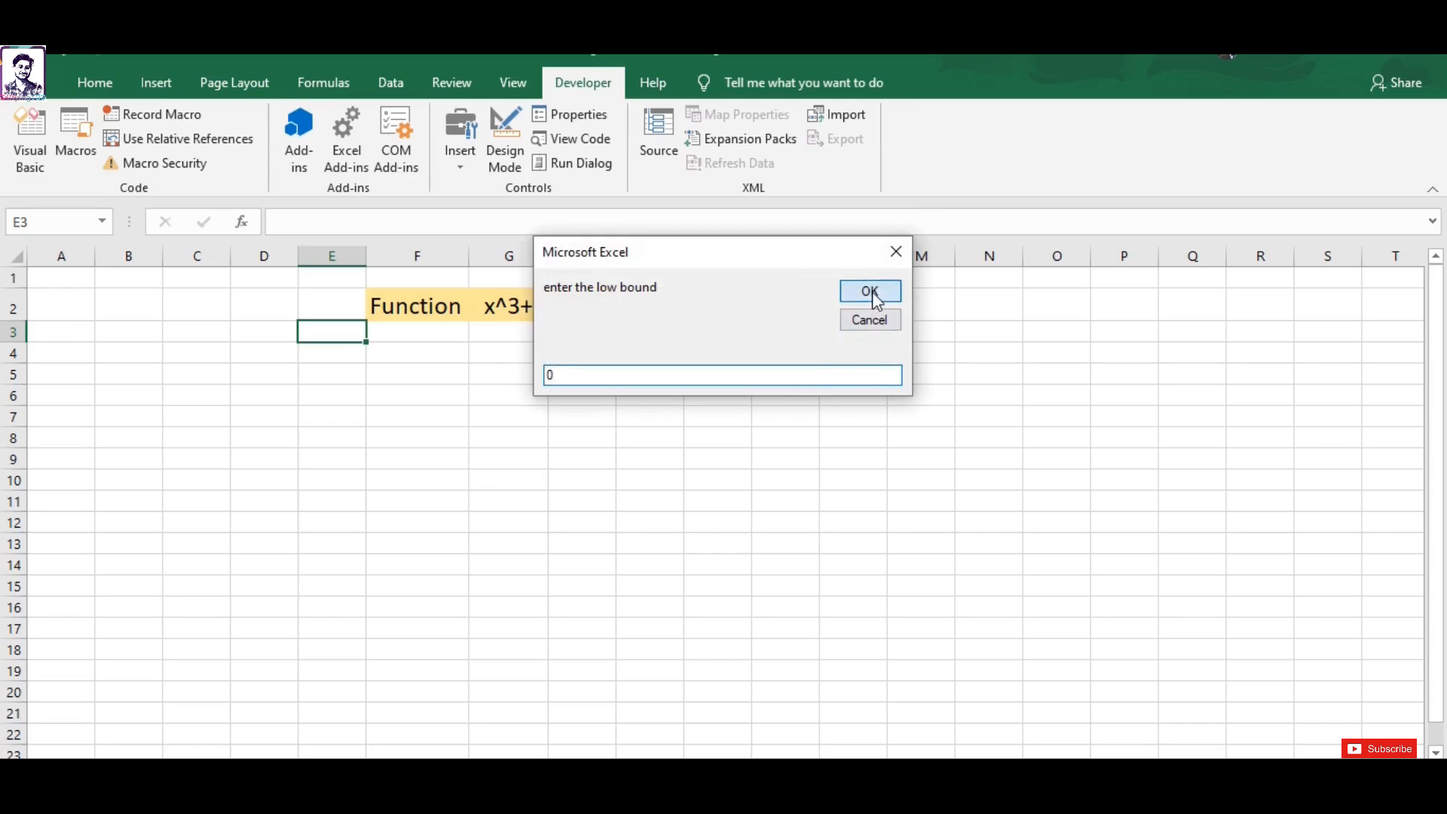
click(868, 291)
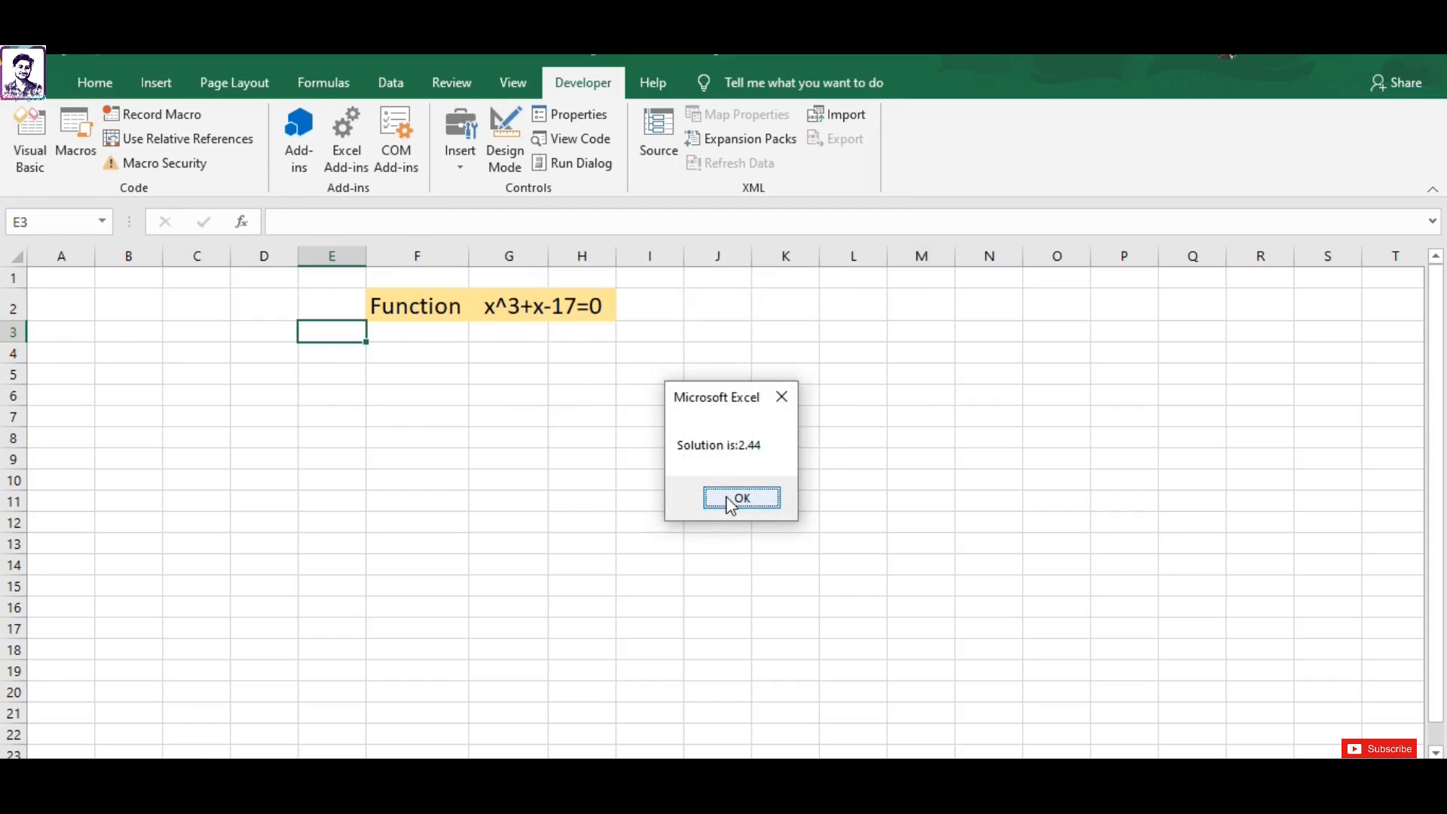
click(740, 499)
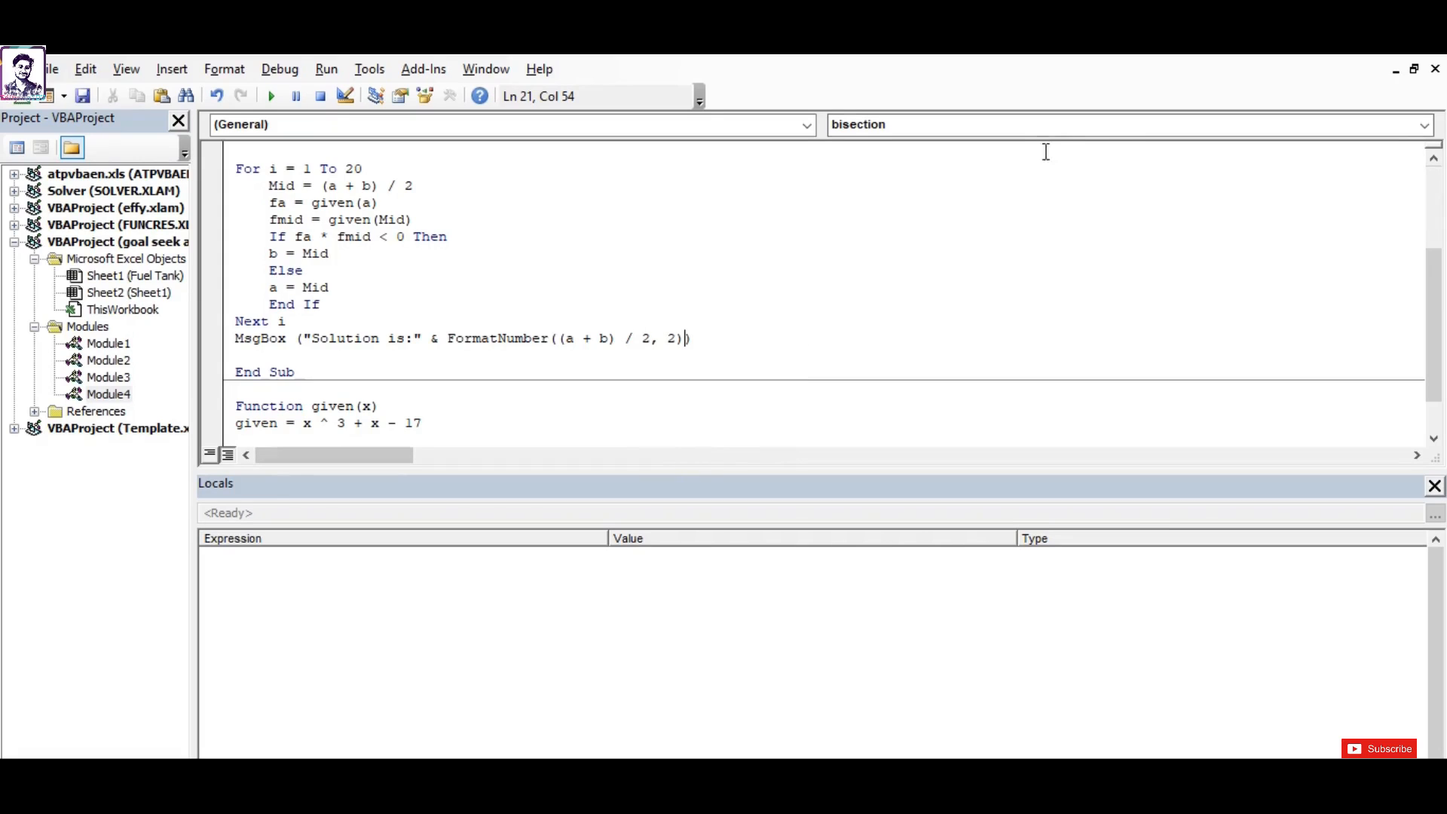
mouse_move(984, 250)
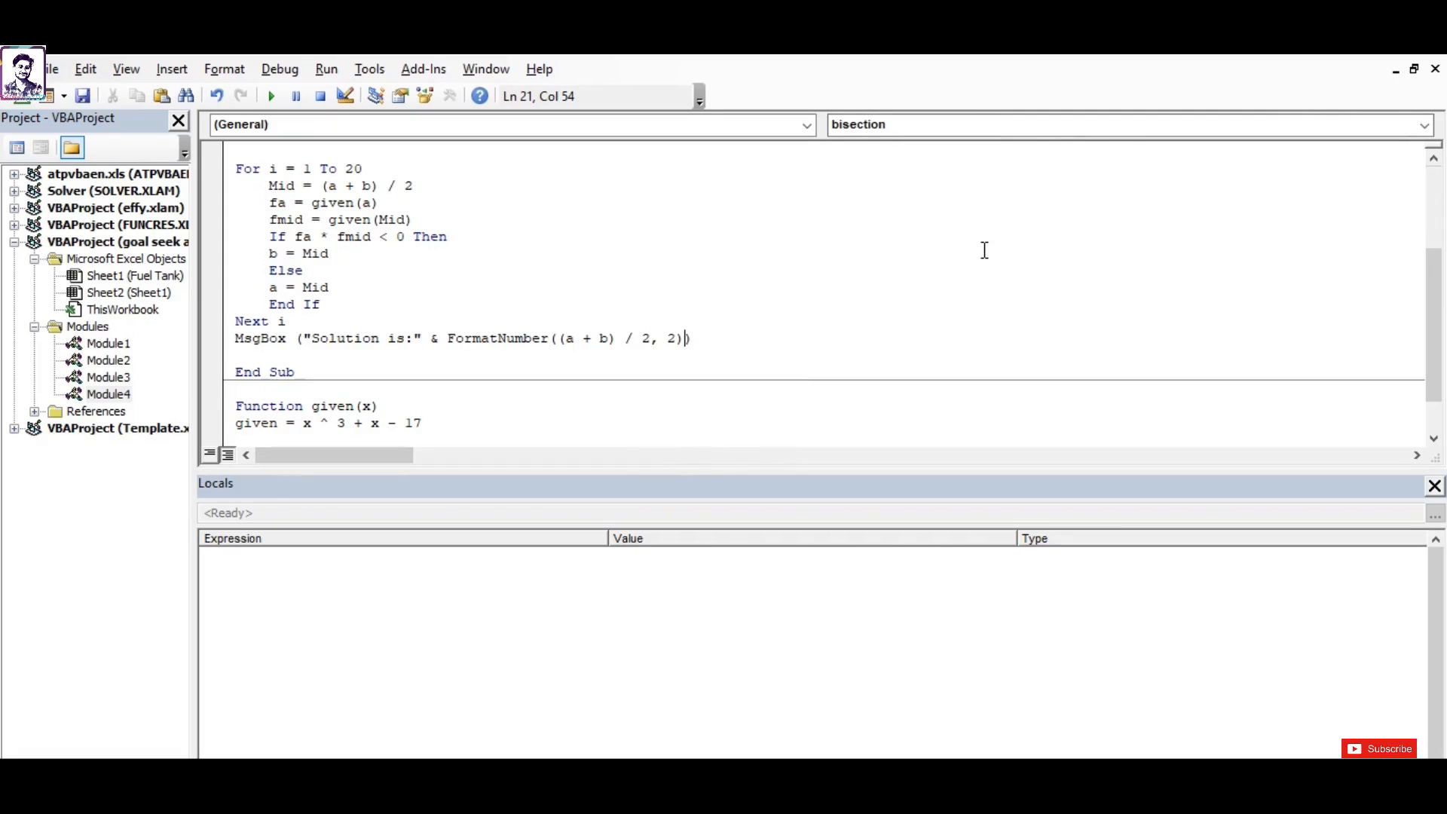